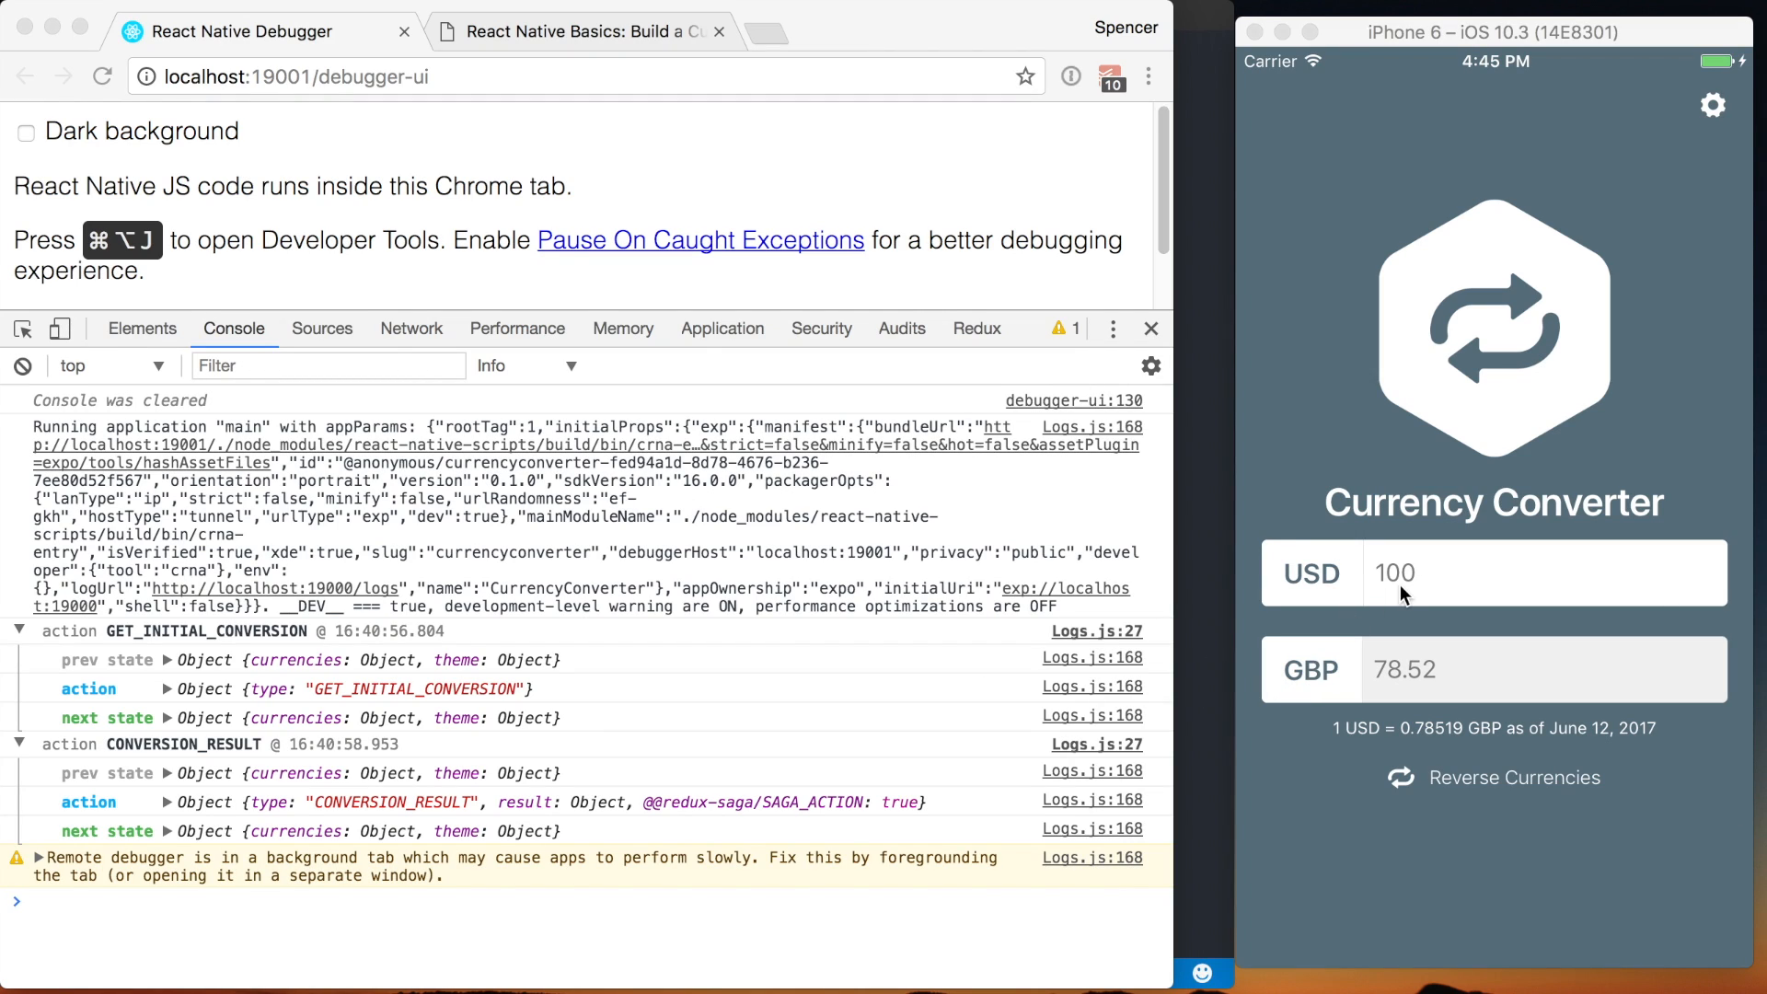
{"action": "mouse_move", "coordinate": [534, 850]}
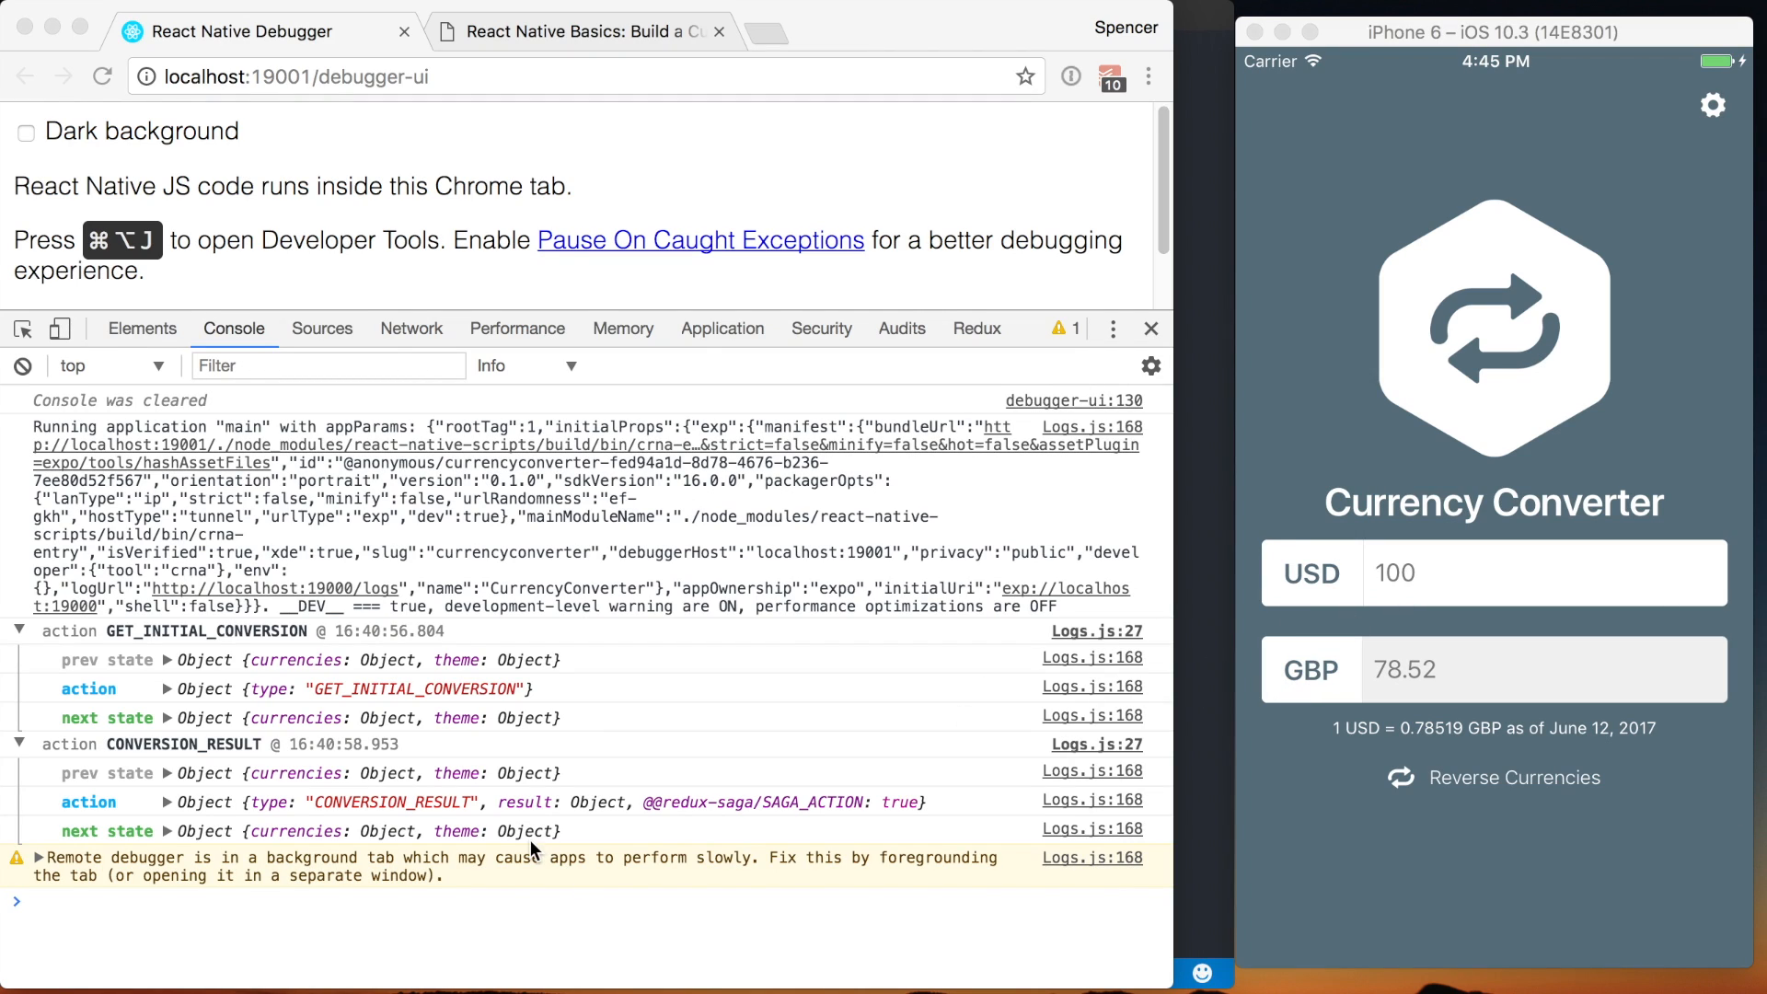
{"action": "mouse_move", "coordinate": [437, 846]}
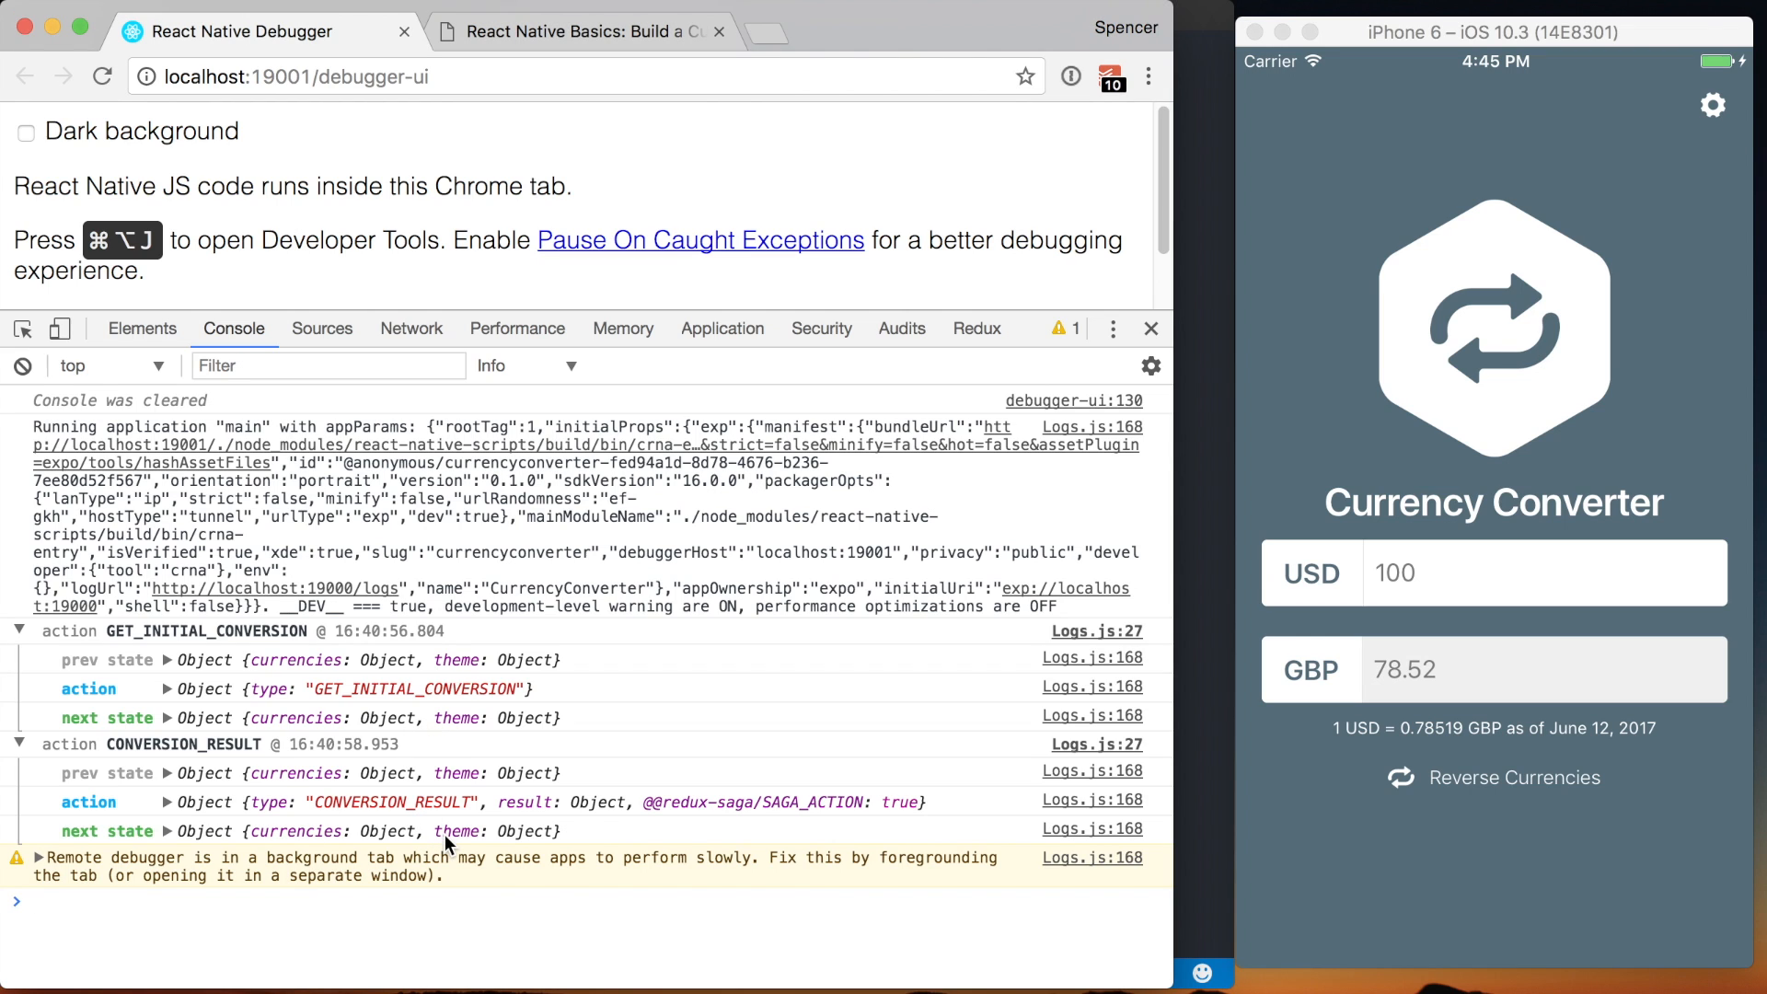
- Expand the logged next state's conversions, then reverse the currencies to GBP→USD in the simulator
{"action": "left_click", "coordinate": [166, 830]}
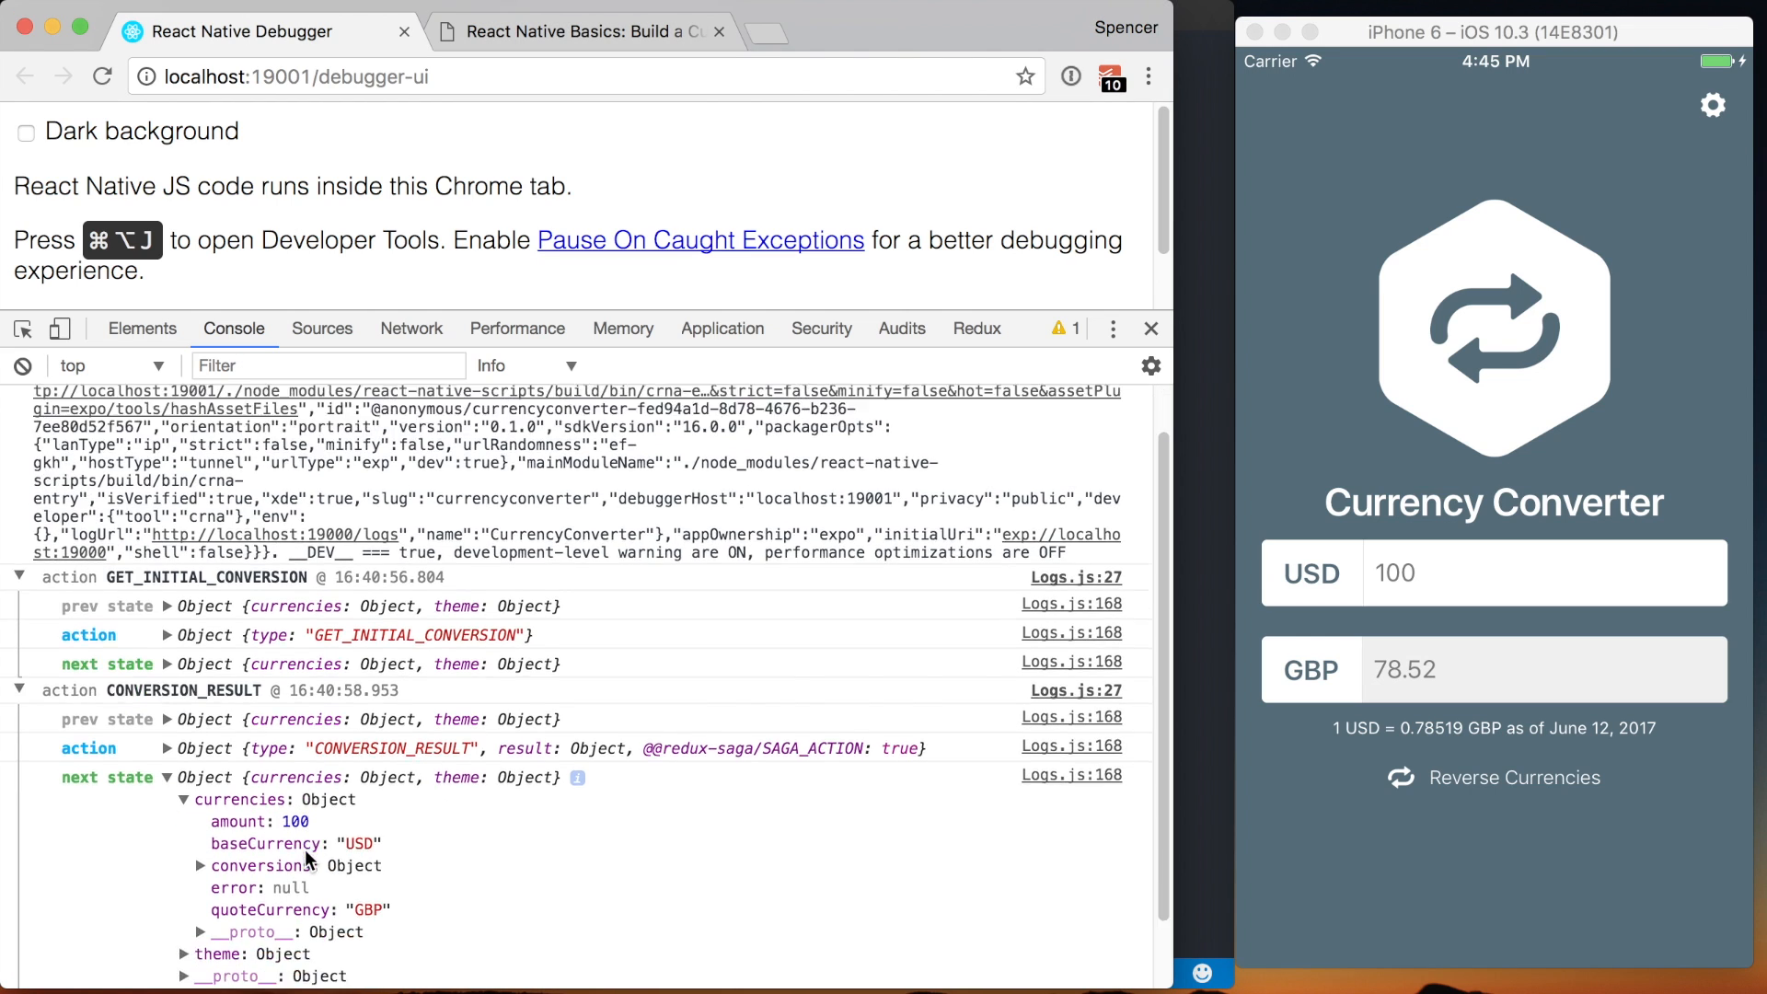
{"action": "left_click", "coordinate": [201, 790]}
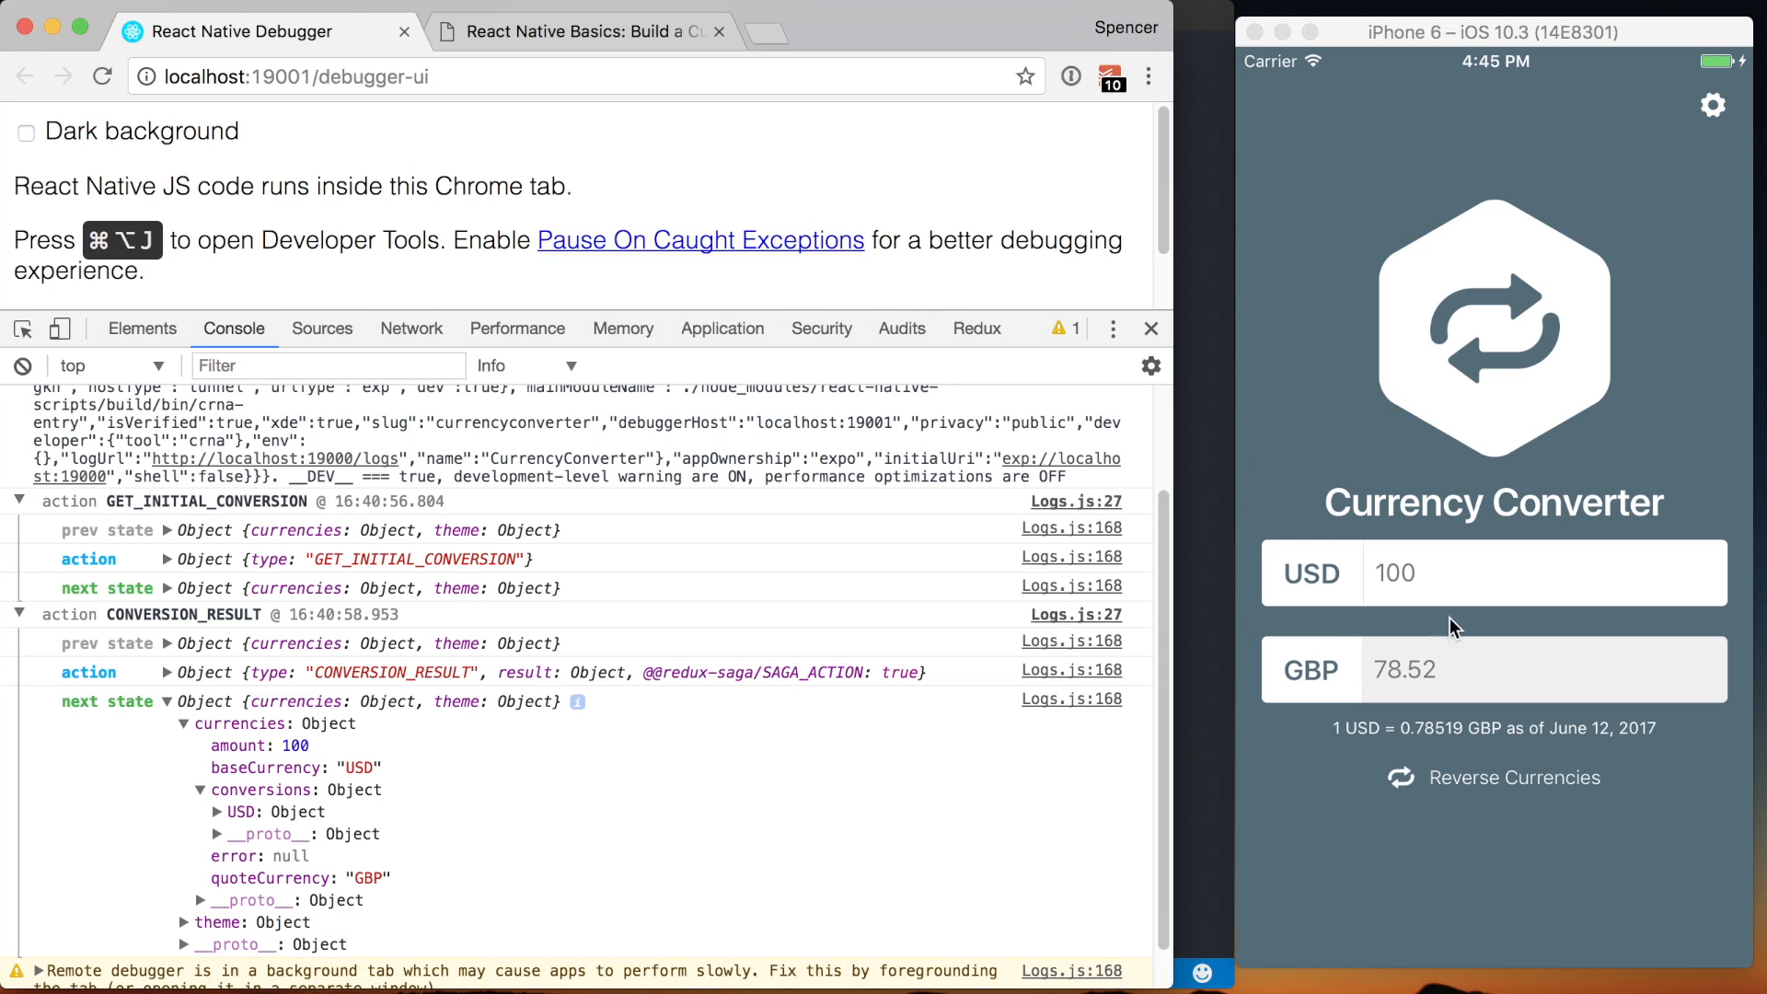
{"action": "left_click", "coordinate": [1513, 777]}
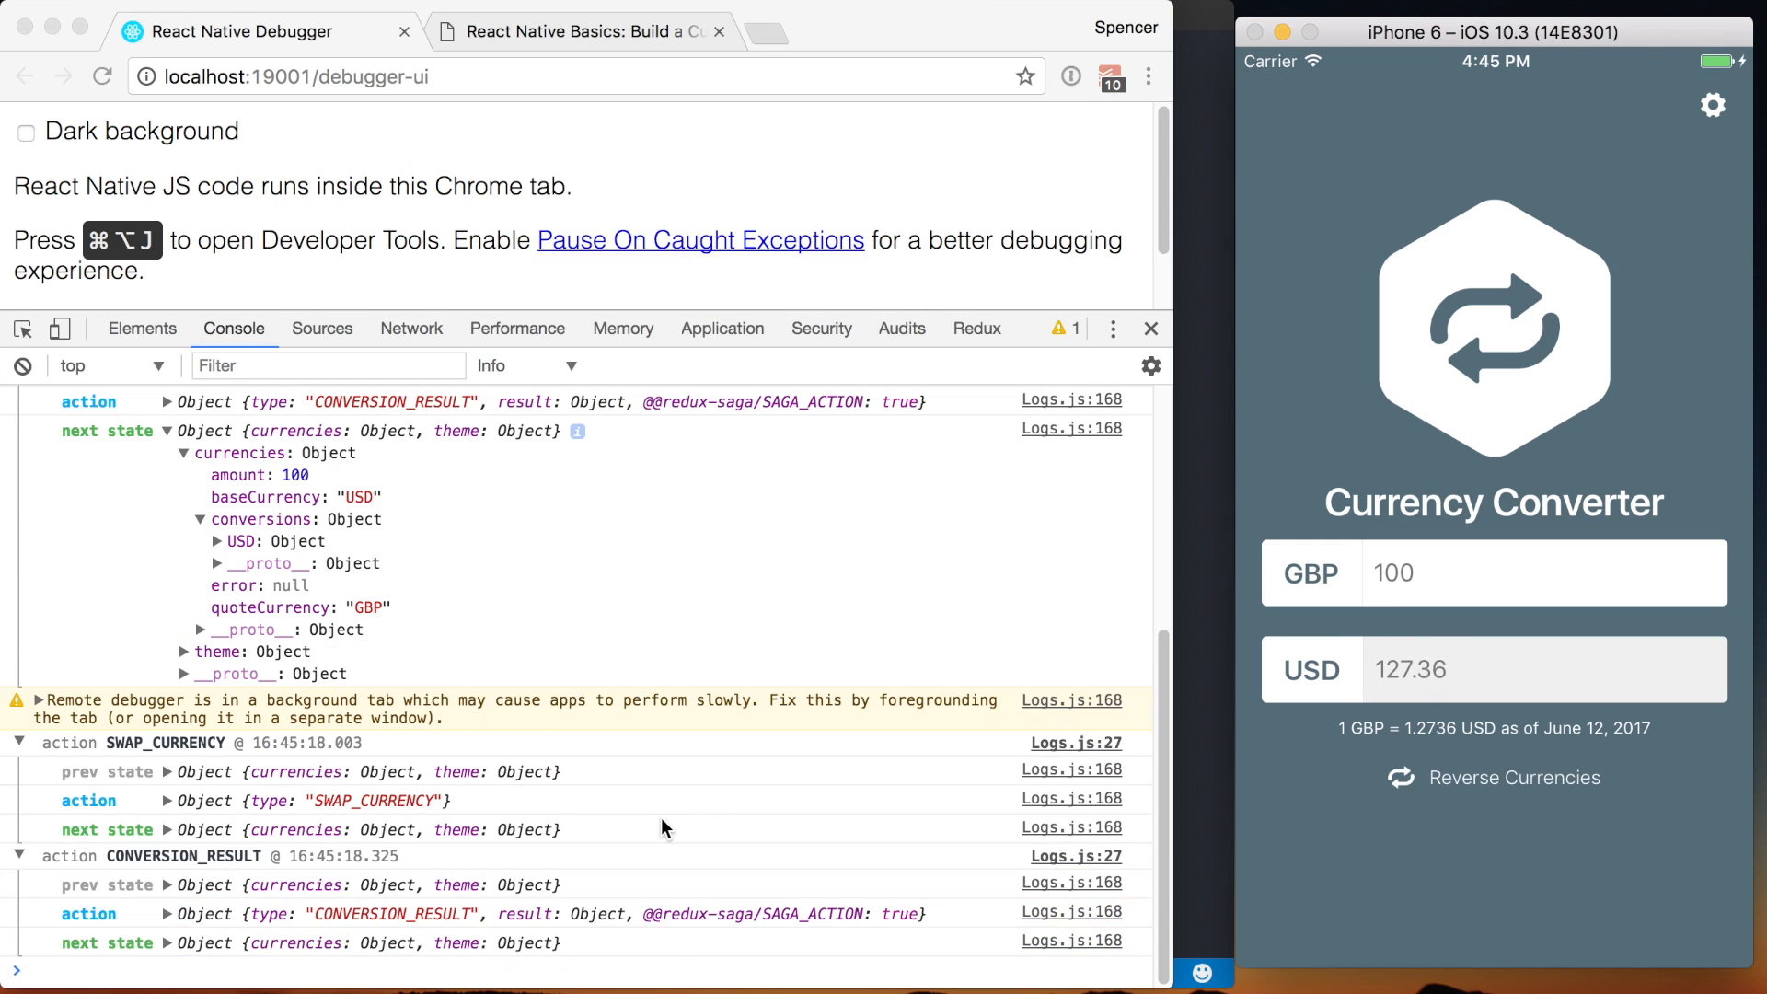
{"action": "scroll", "scroll_direction": "down", "scroll_amount": 3}
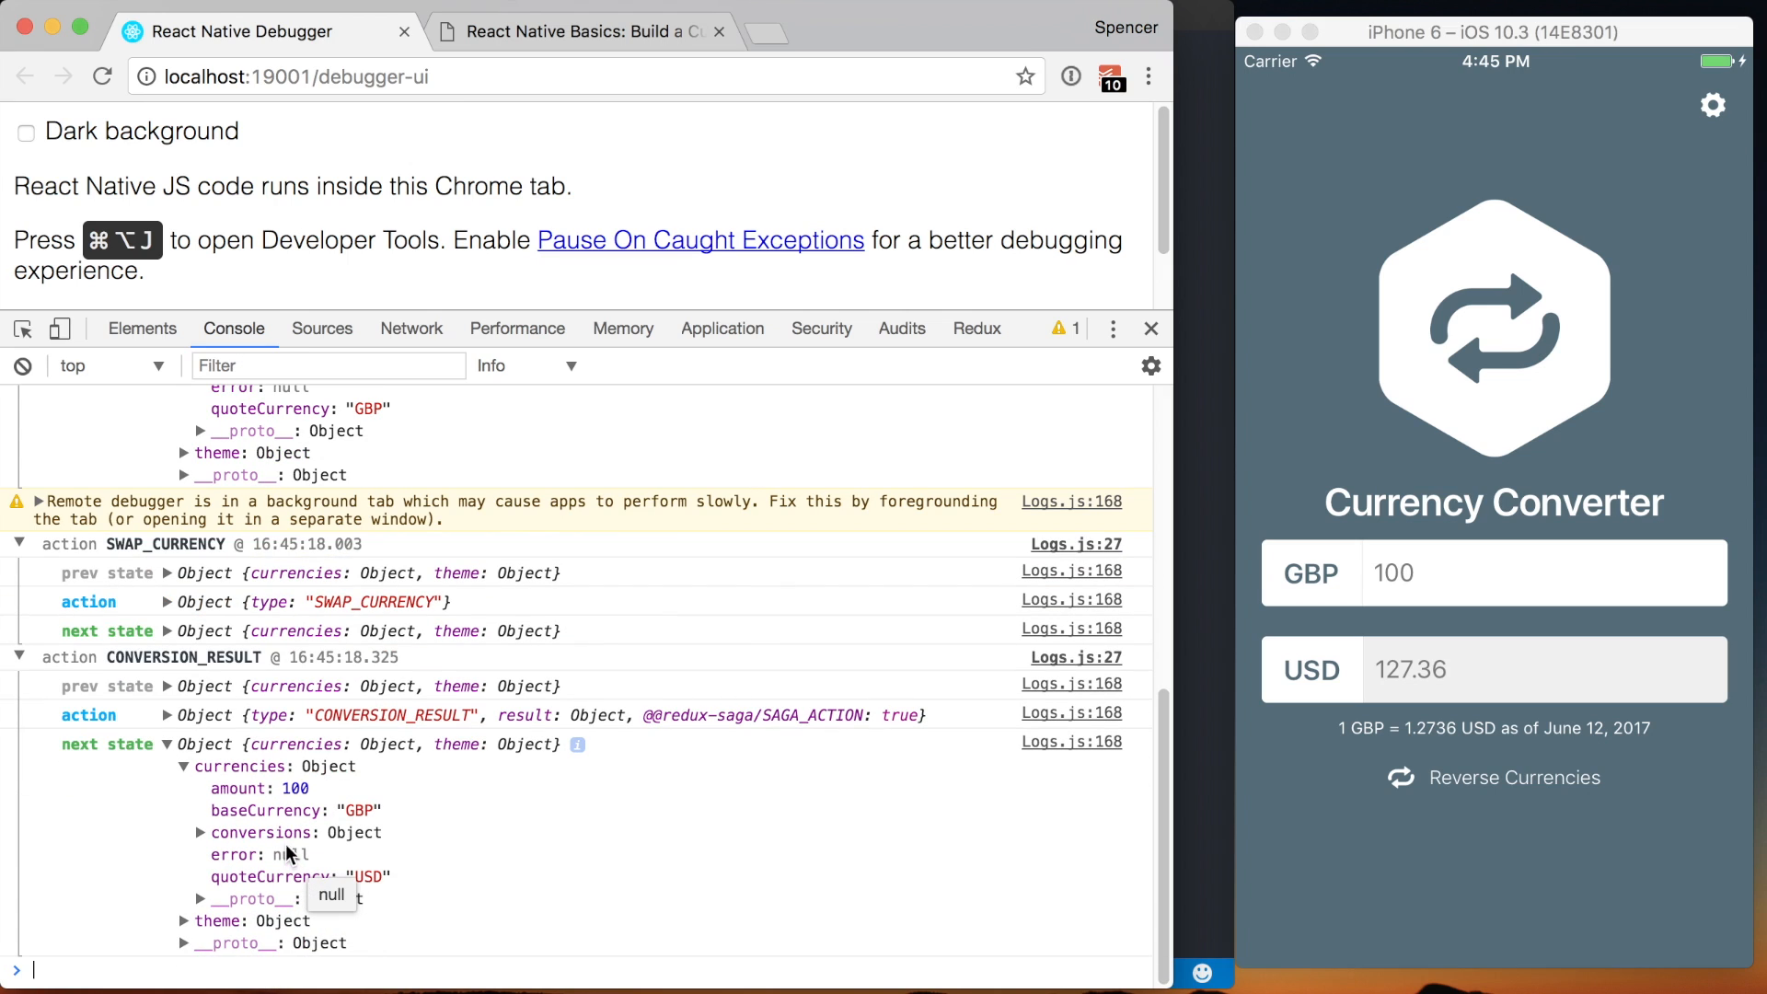
- Inspect the latest next state's conversions and theme, then visit Options and return Home
{"action": "left_click", "coordinate": [199, 832]}
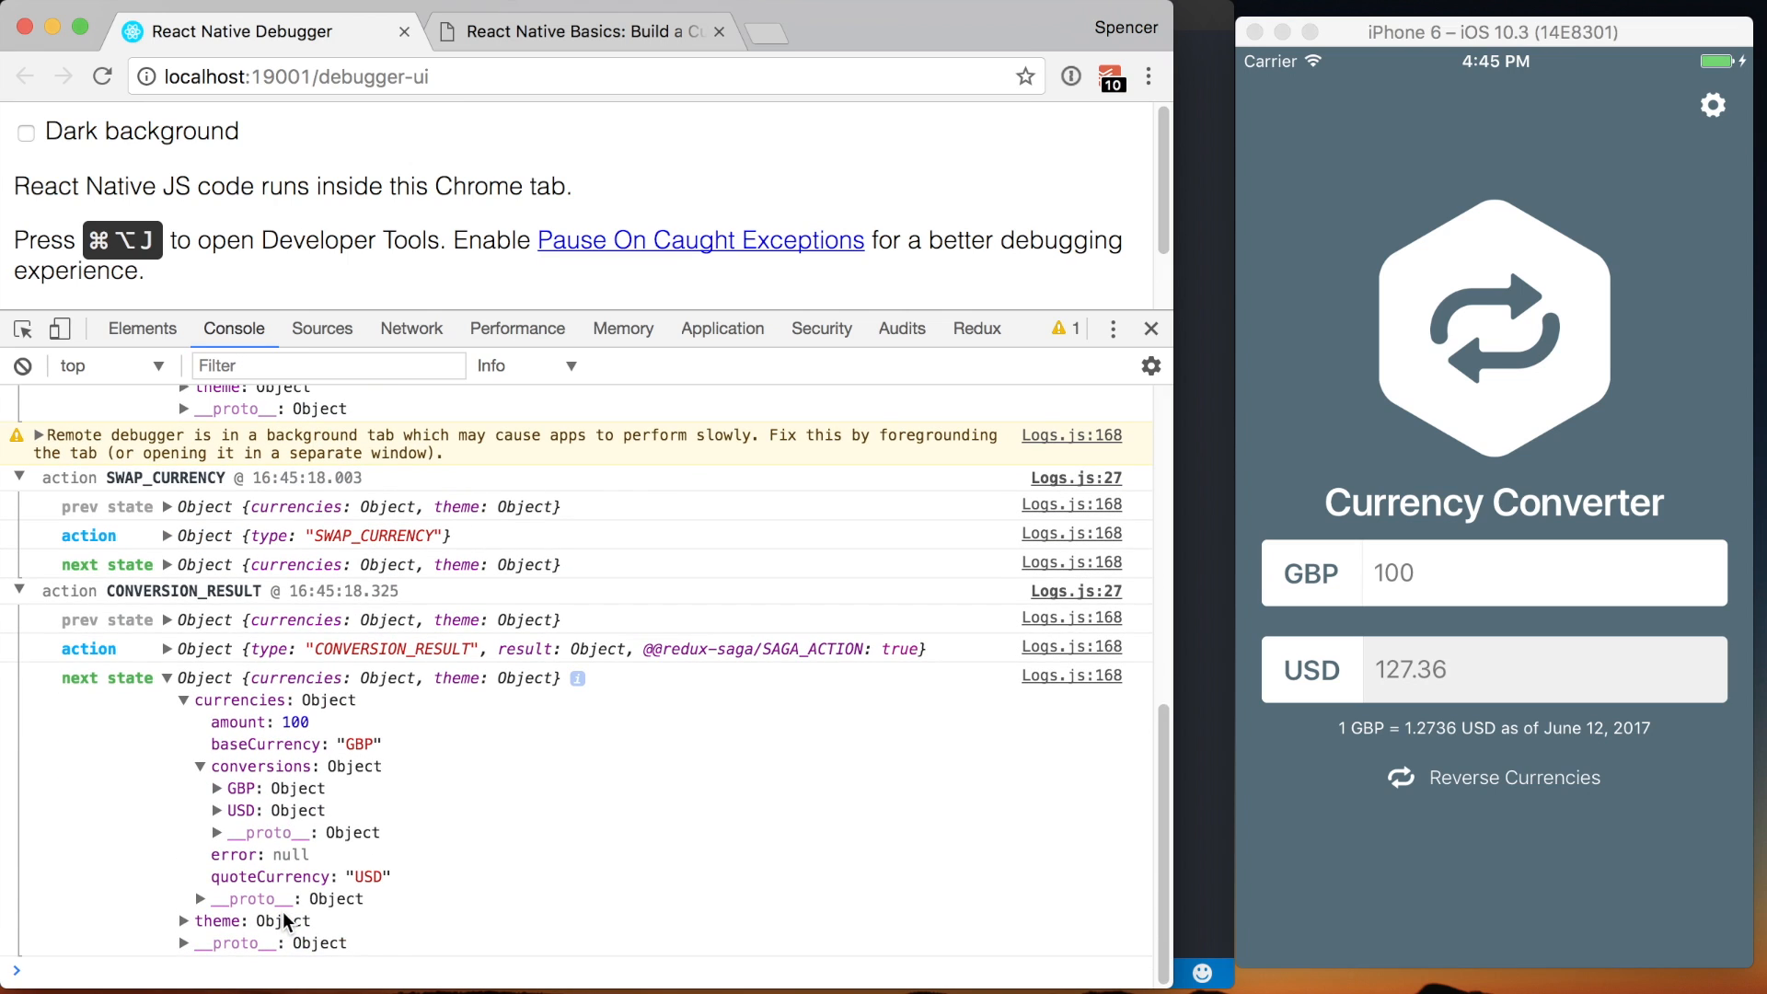
{"action": "left_click", "coordinate": [184, 920]}
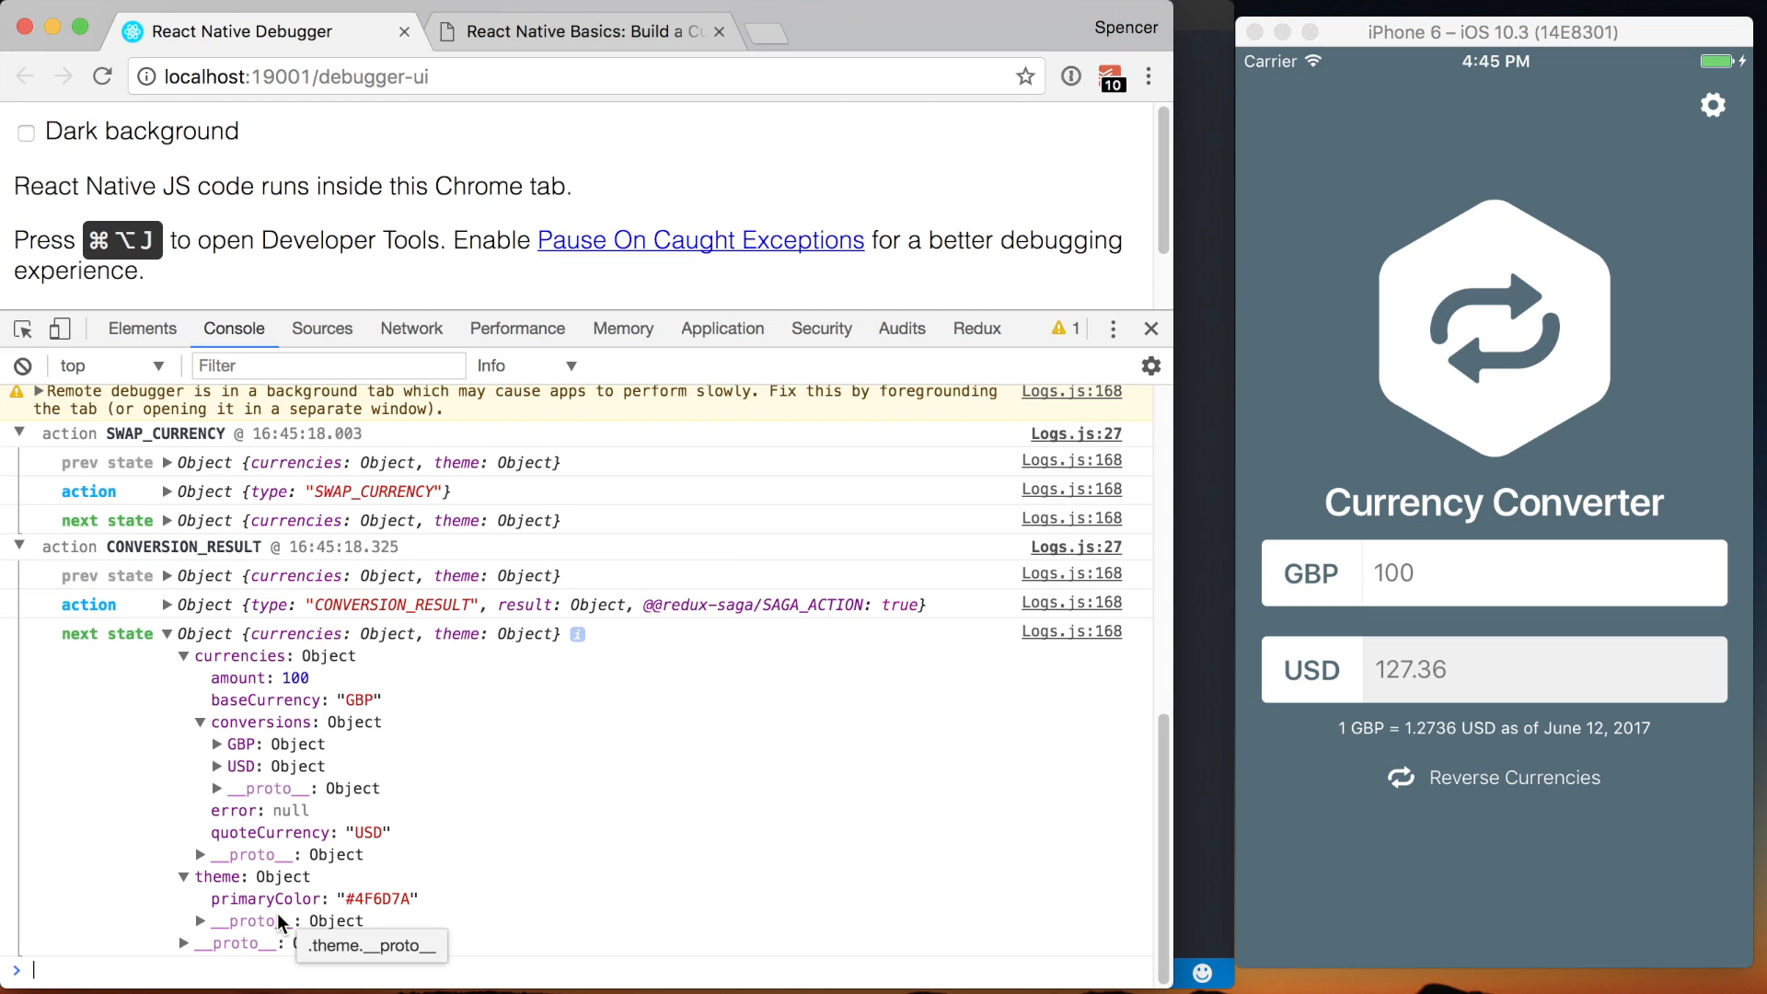
{"action": "mouse_move", "coordinate": [1678, 131]}
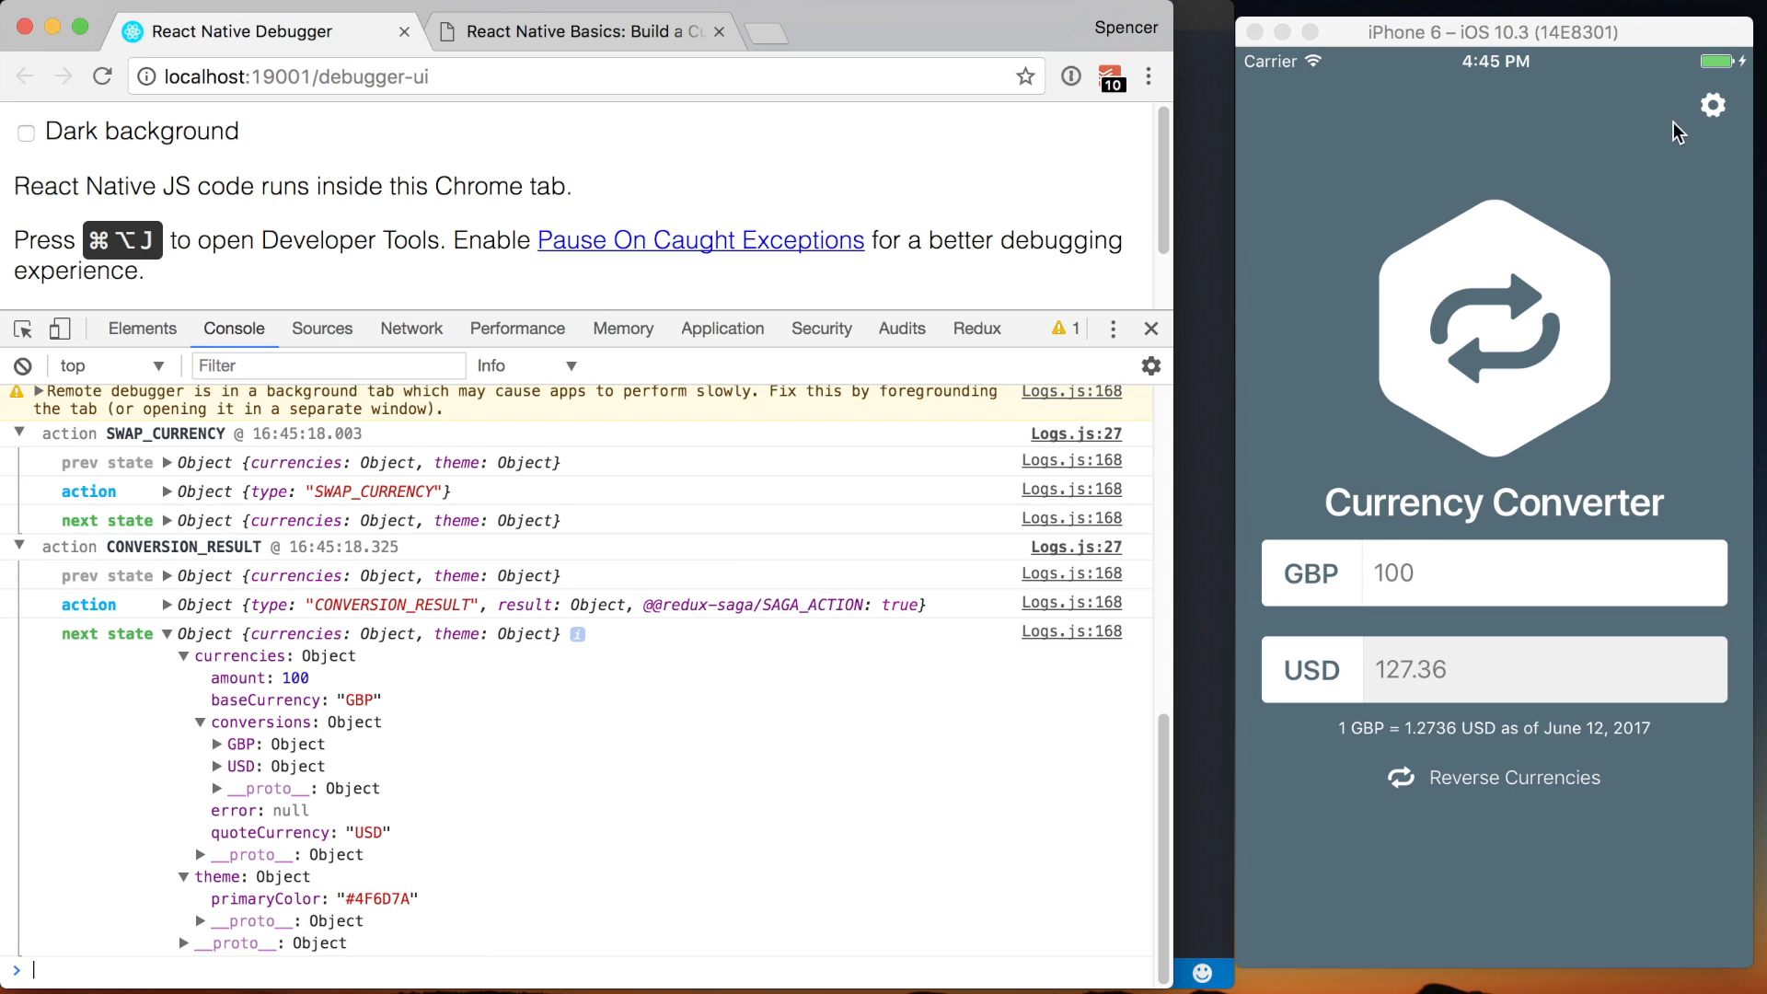
{"action": "left_click", "coordinate": [1712, 107]}
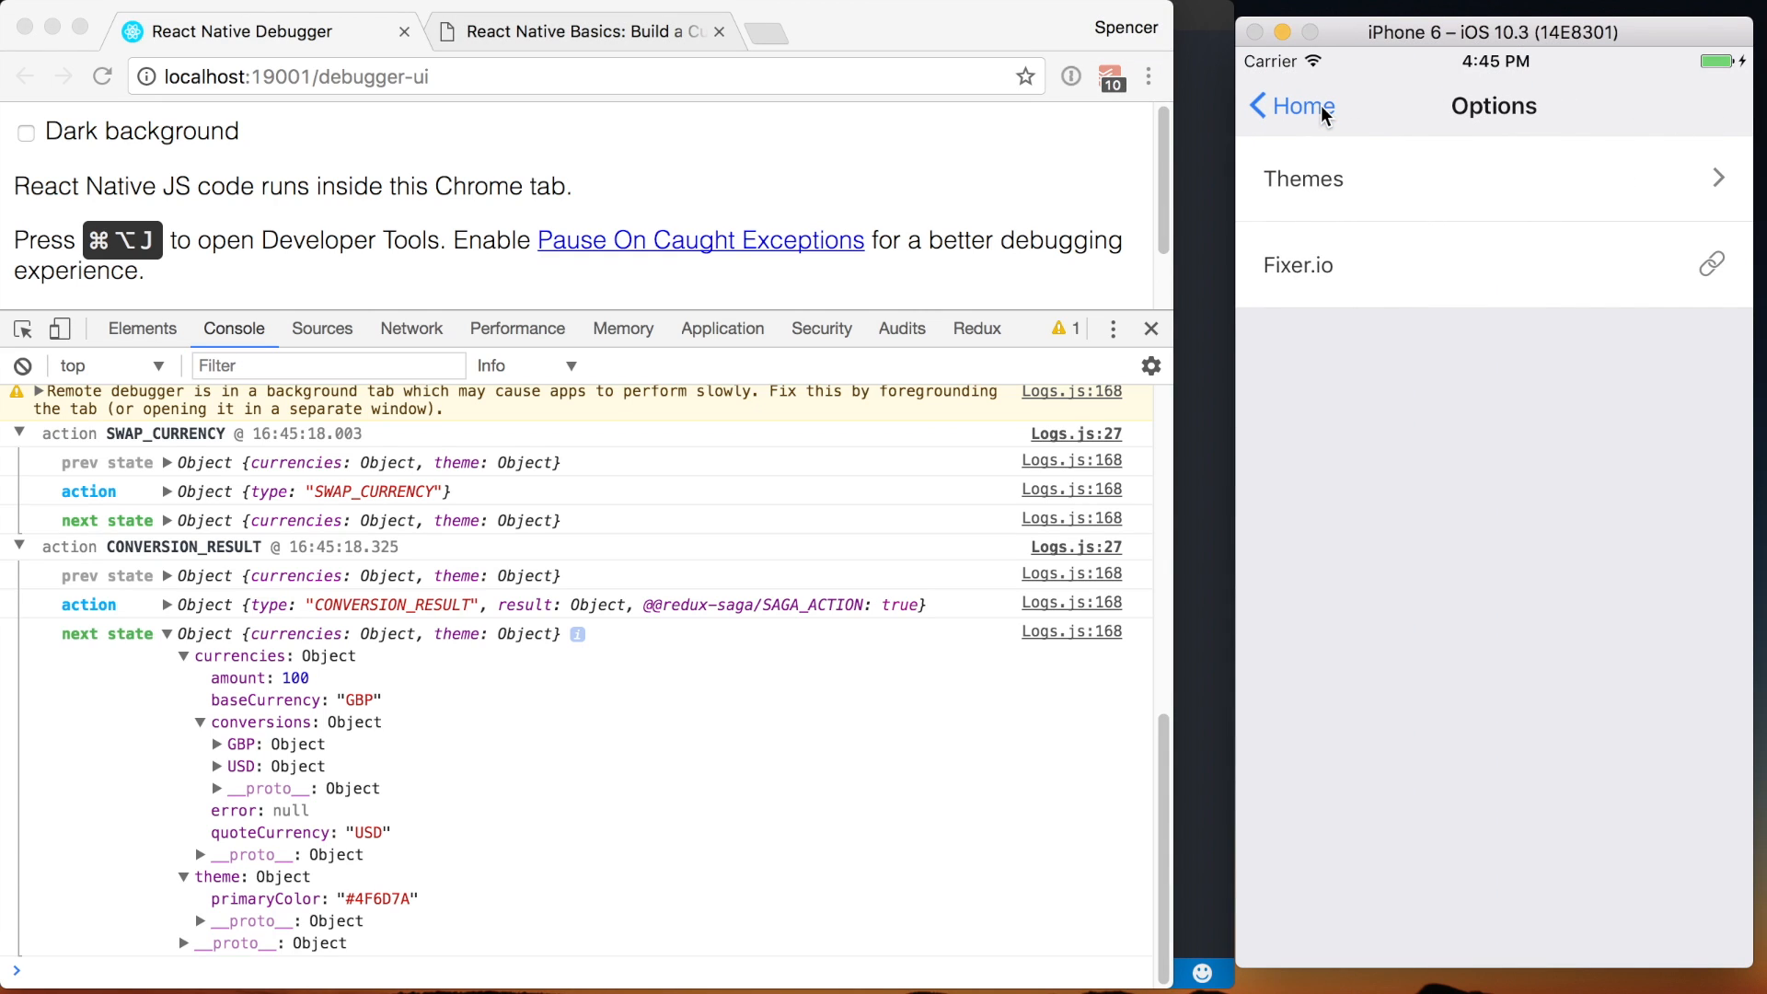
{"action": "left_click", "coordinate": [1292, 107]}
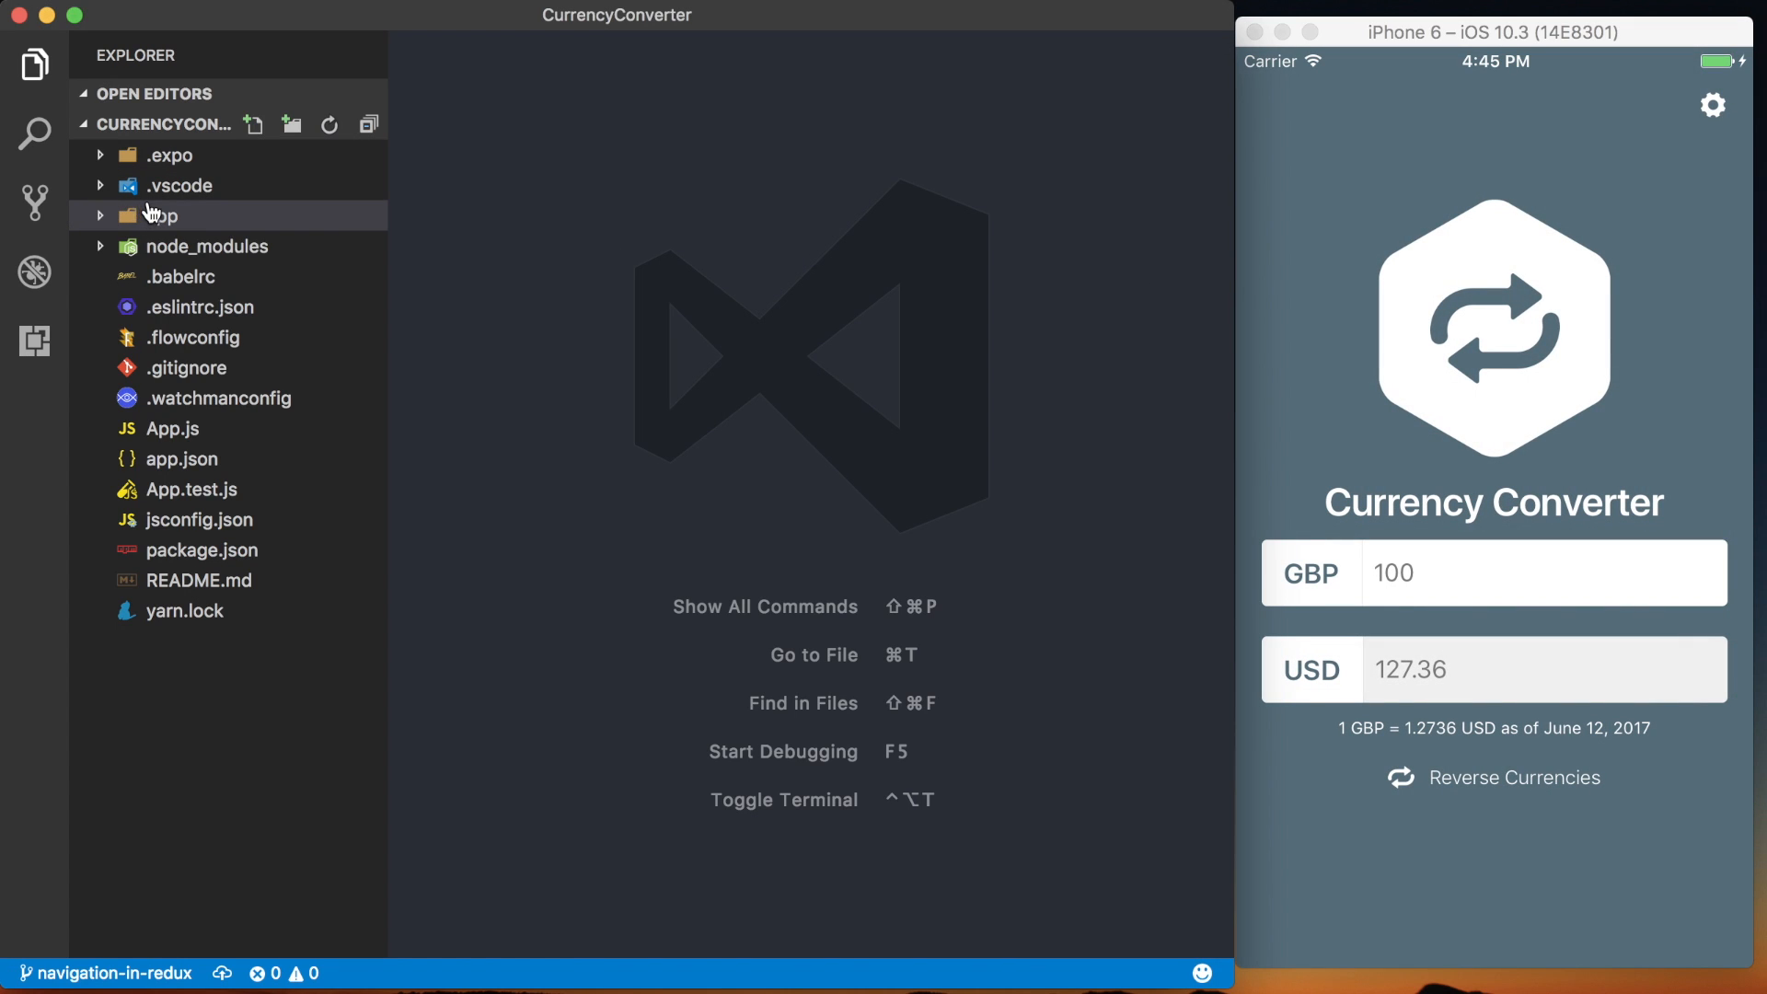
- Create a new nav.js file in the app/reducers folder from the Explorer
{"action": "left_click", "coordinate": [164, 215]}
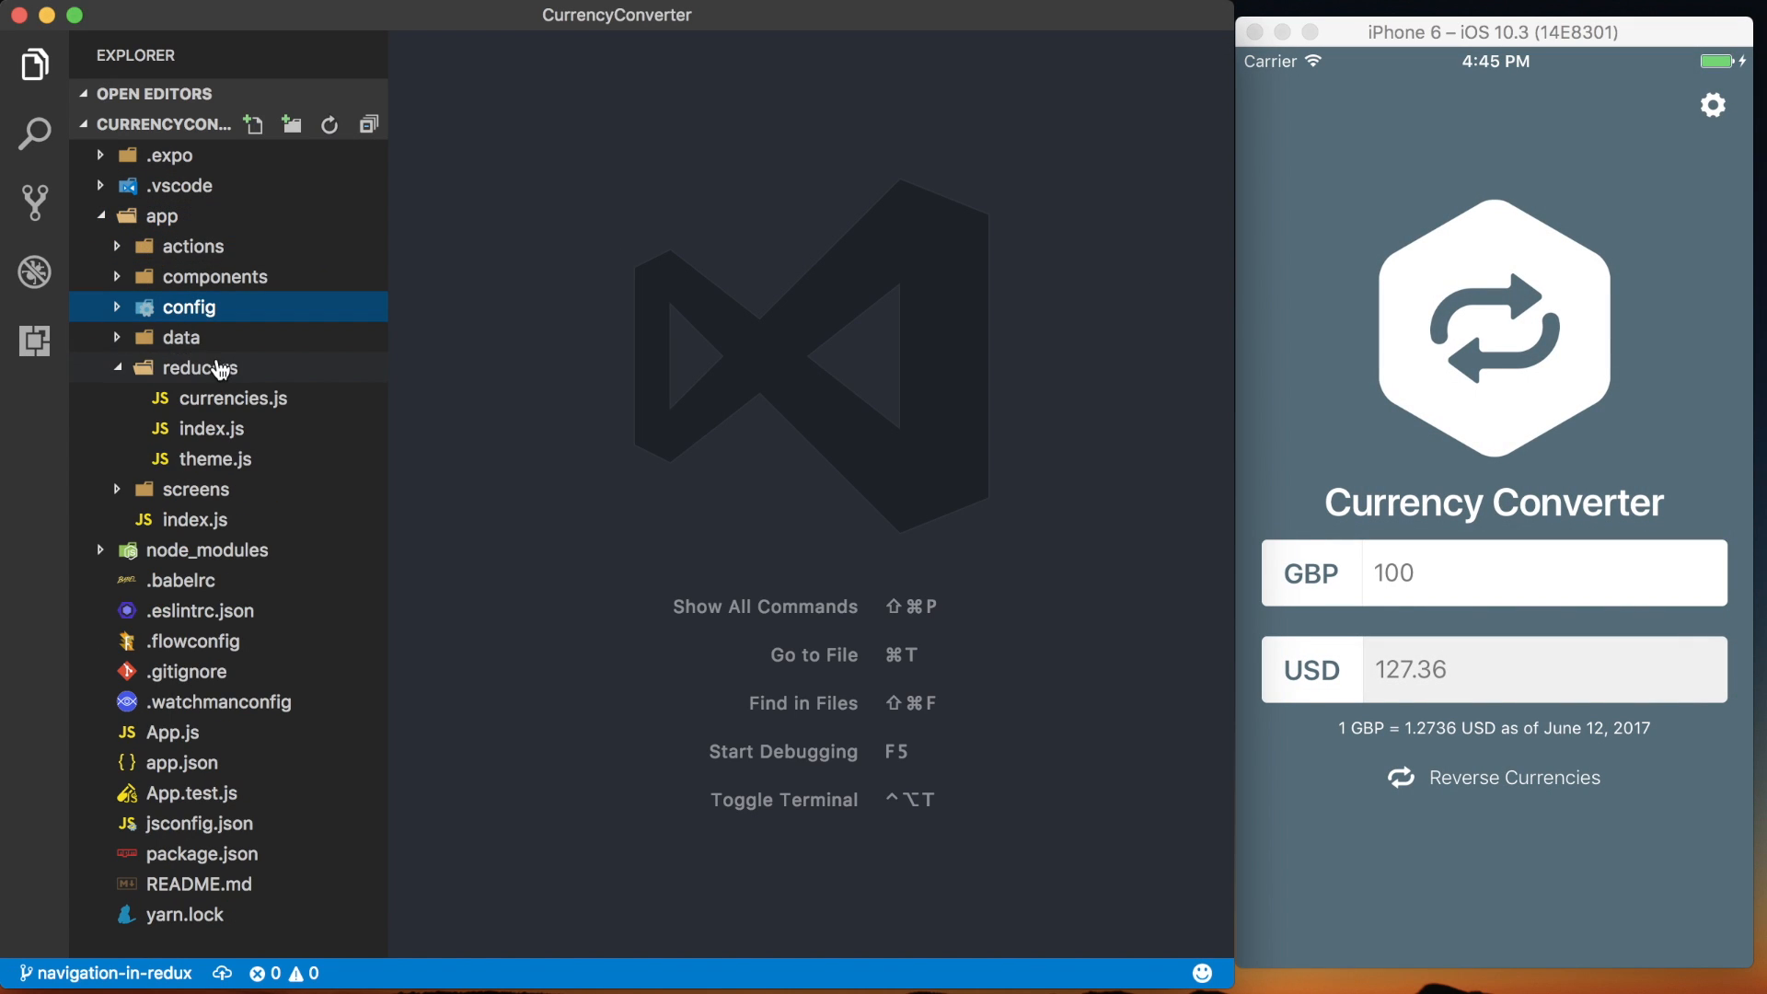
{"action": "right_click", "coordinate": [202, 368]}
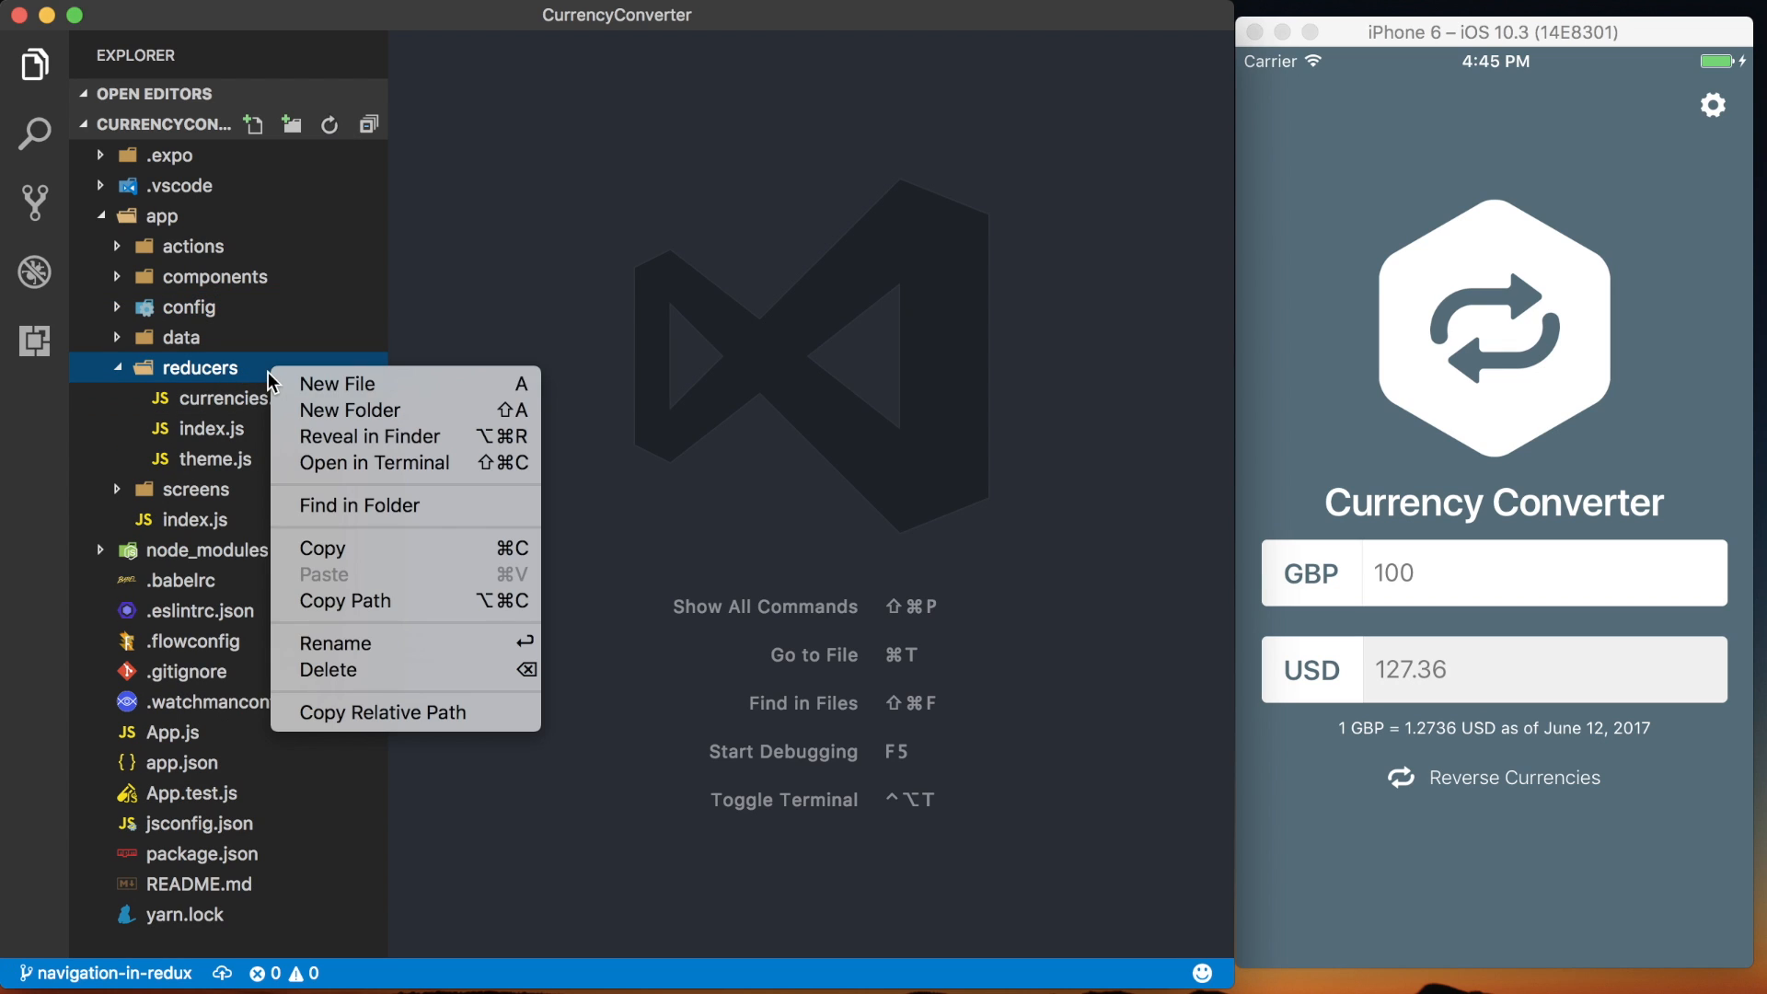
{"action": "left_click", "coordinate": [337, 383]}
{"action": "type", "text": "nav.js"}
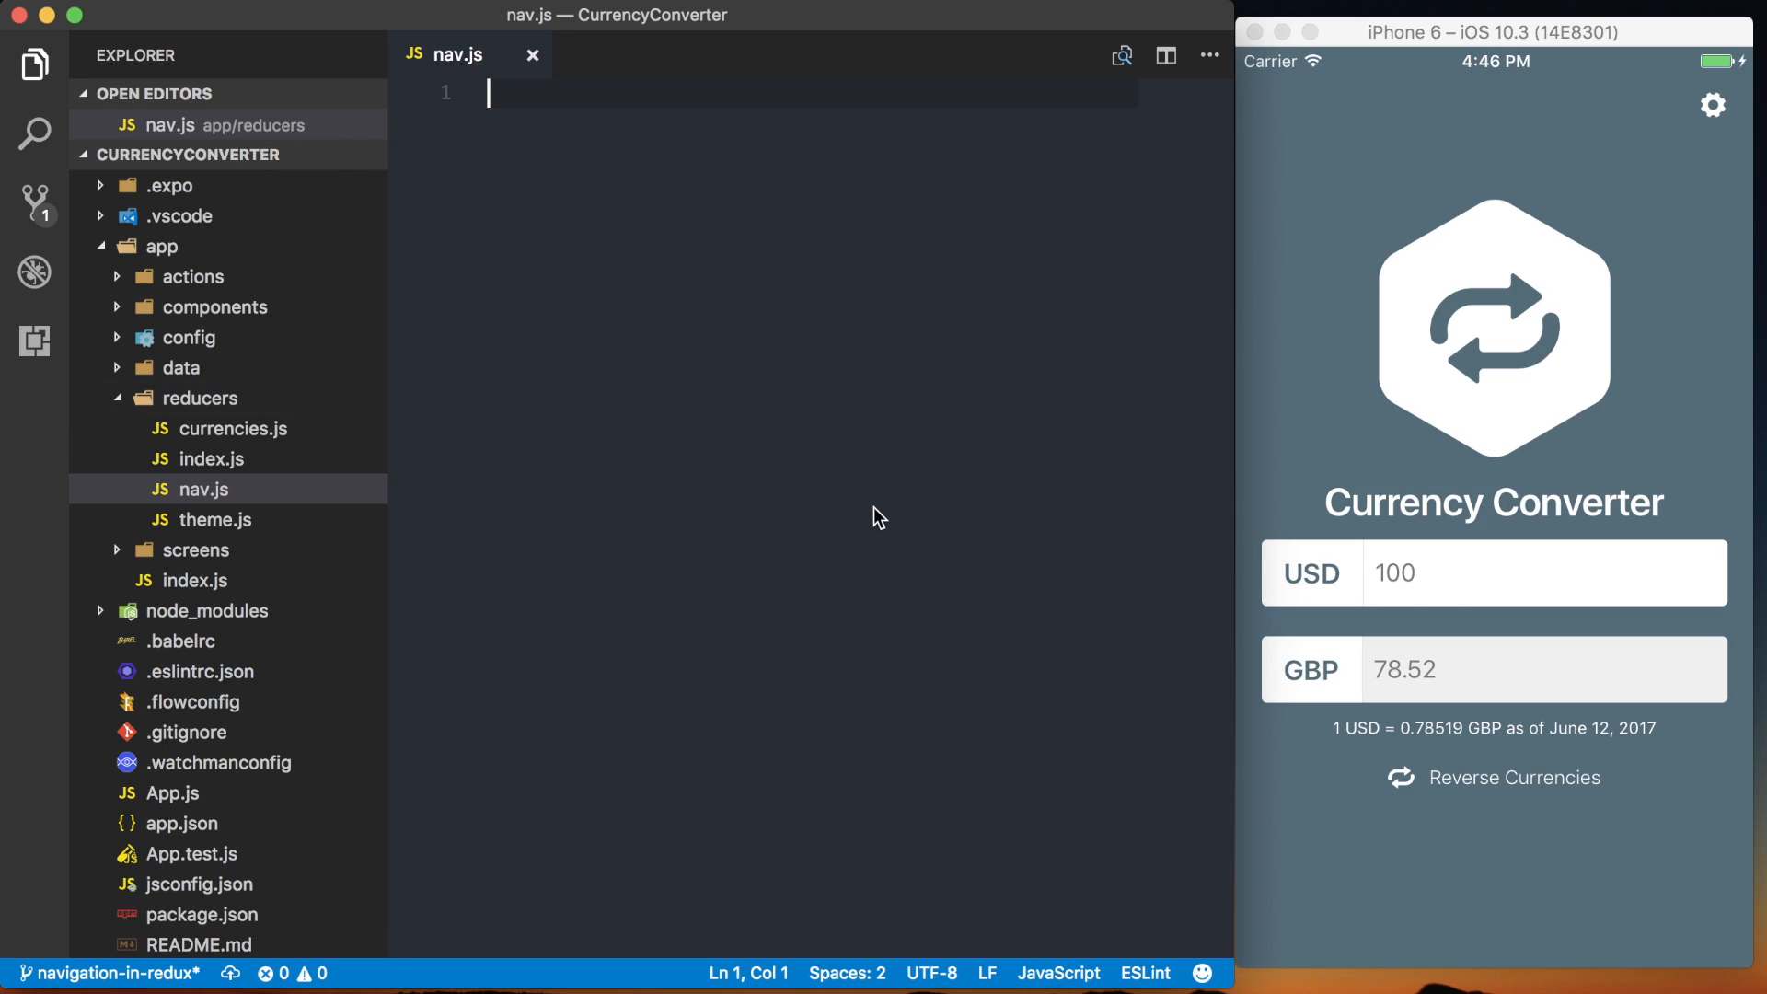
- Import NavigationActions from 'react-navigation' and Navigator from '../config/routes'
{"action": "type", "text": "import"}
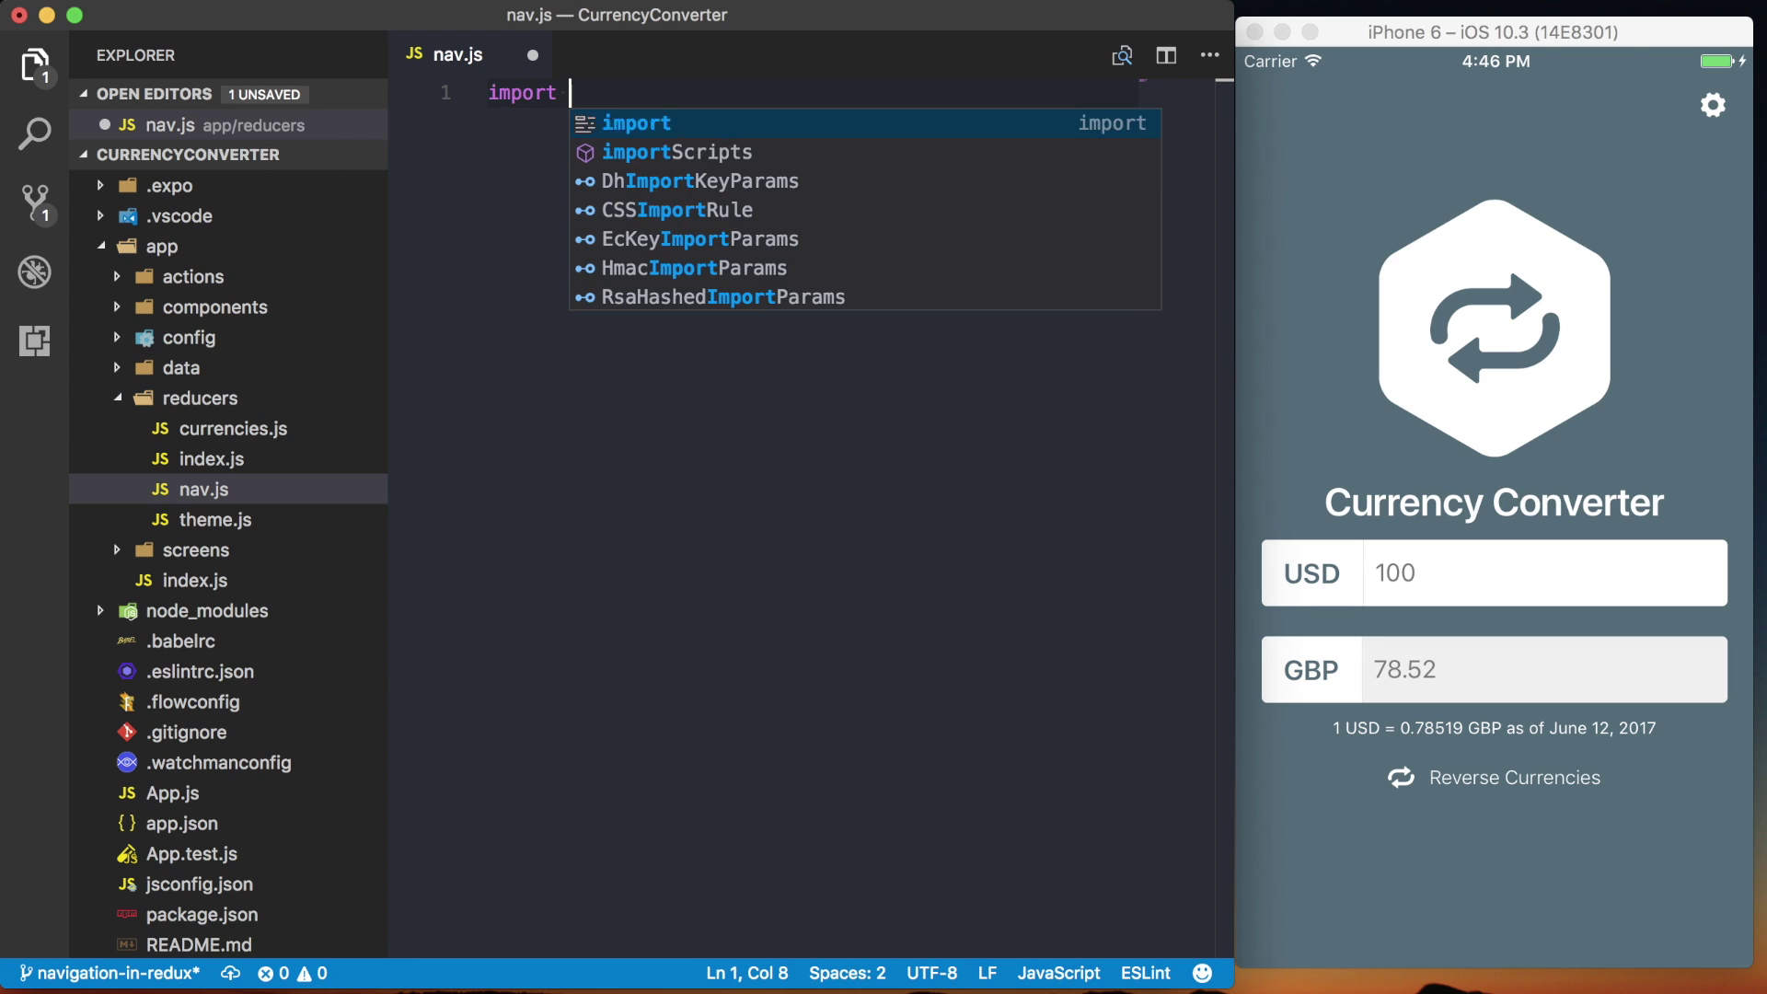
{"action": "type", "text": "{ NavigationActions"}
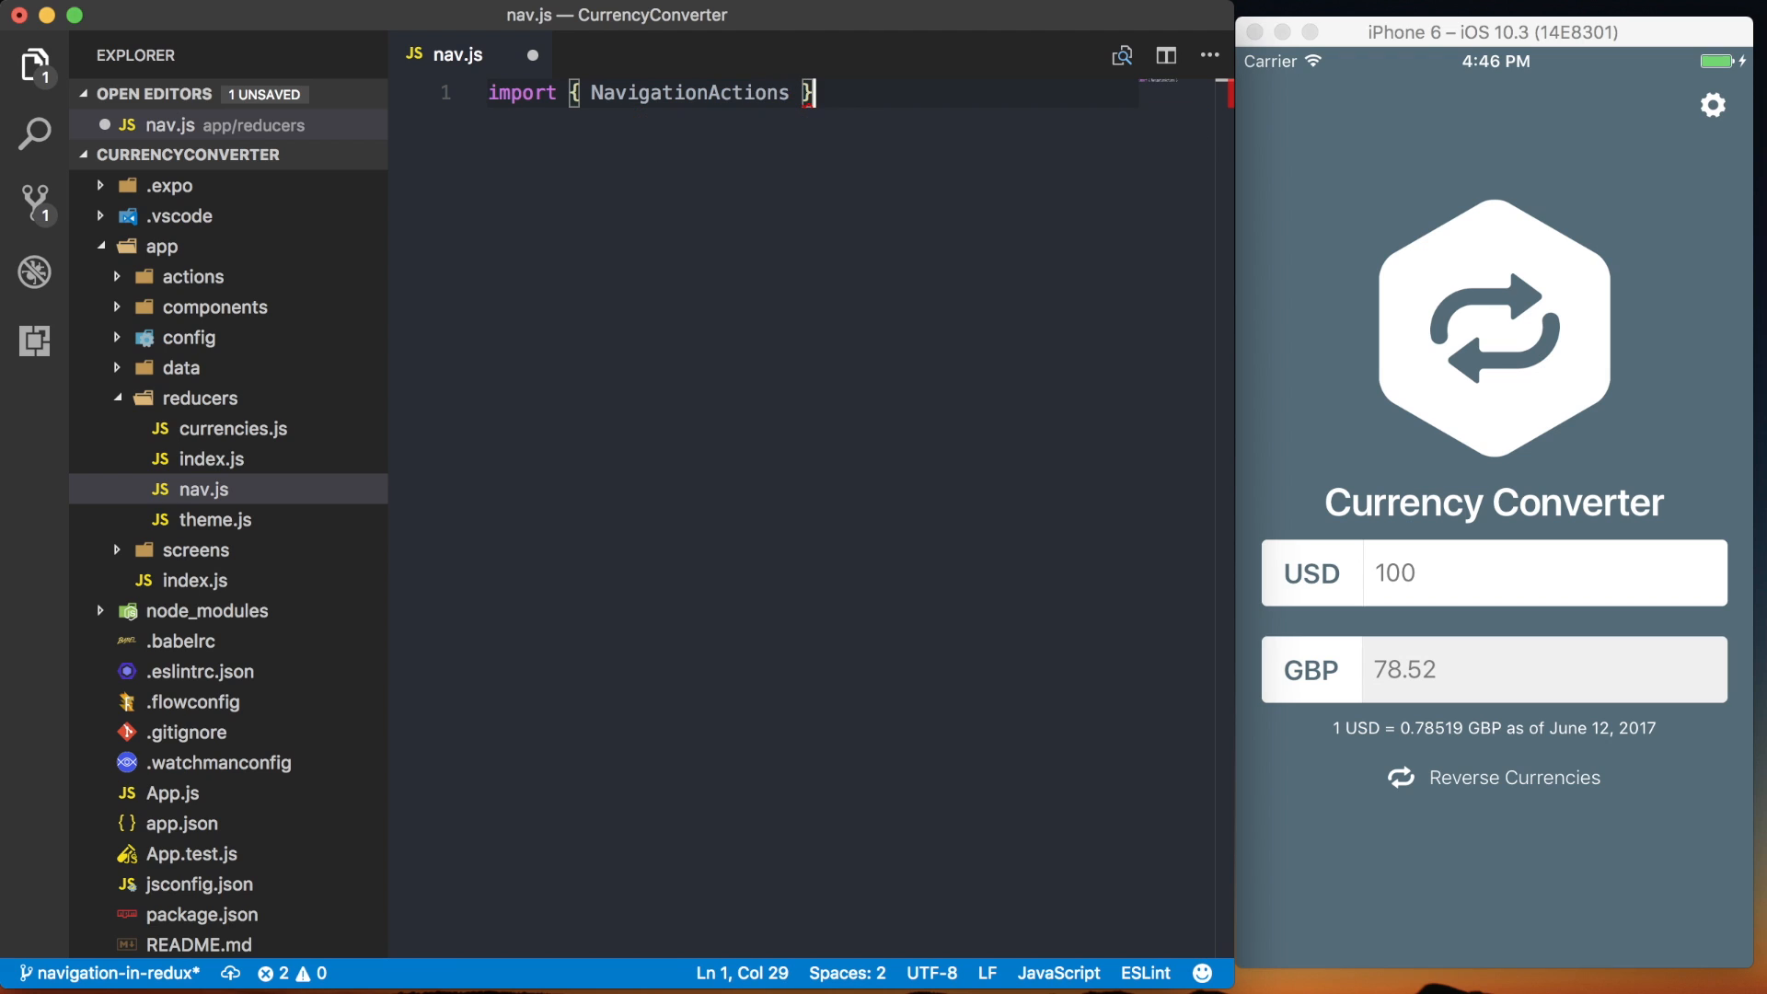
{"action": "type", "text": "from 'react-nav"}
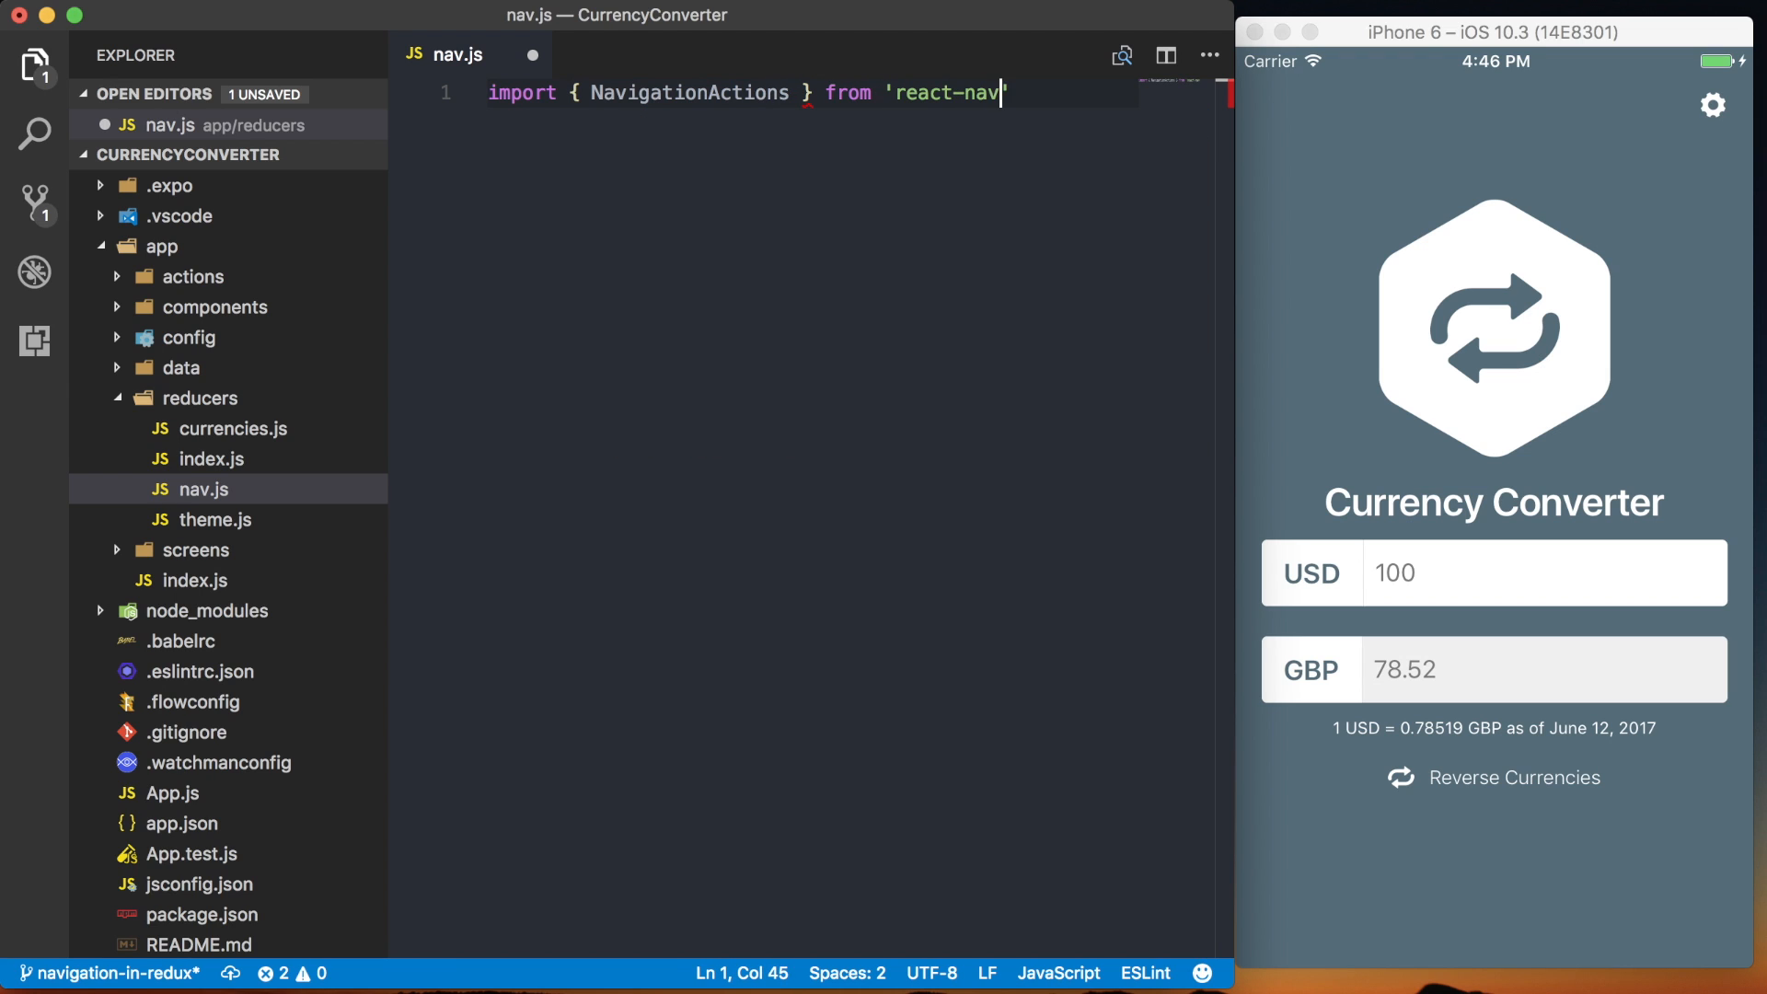
{"action": "type", "text": "igation';"}
{"action": "type", "text": "import Navigator"}
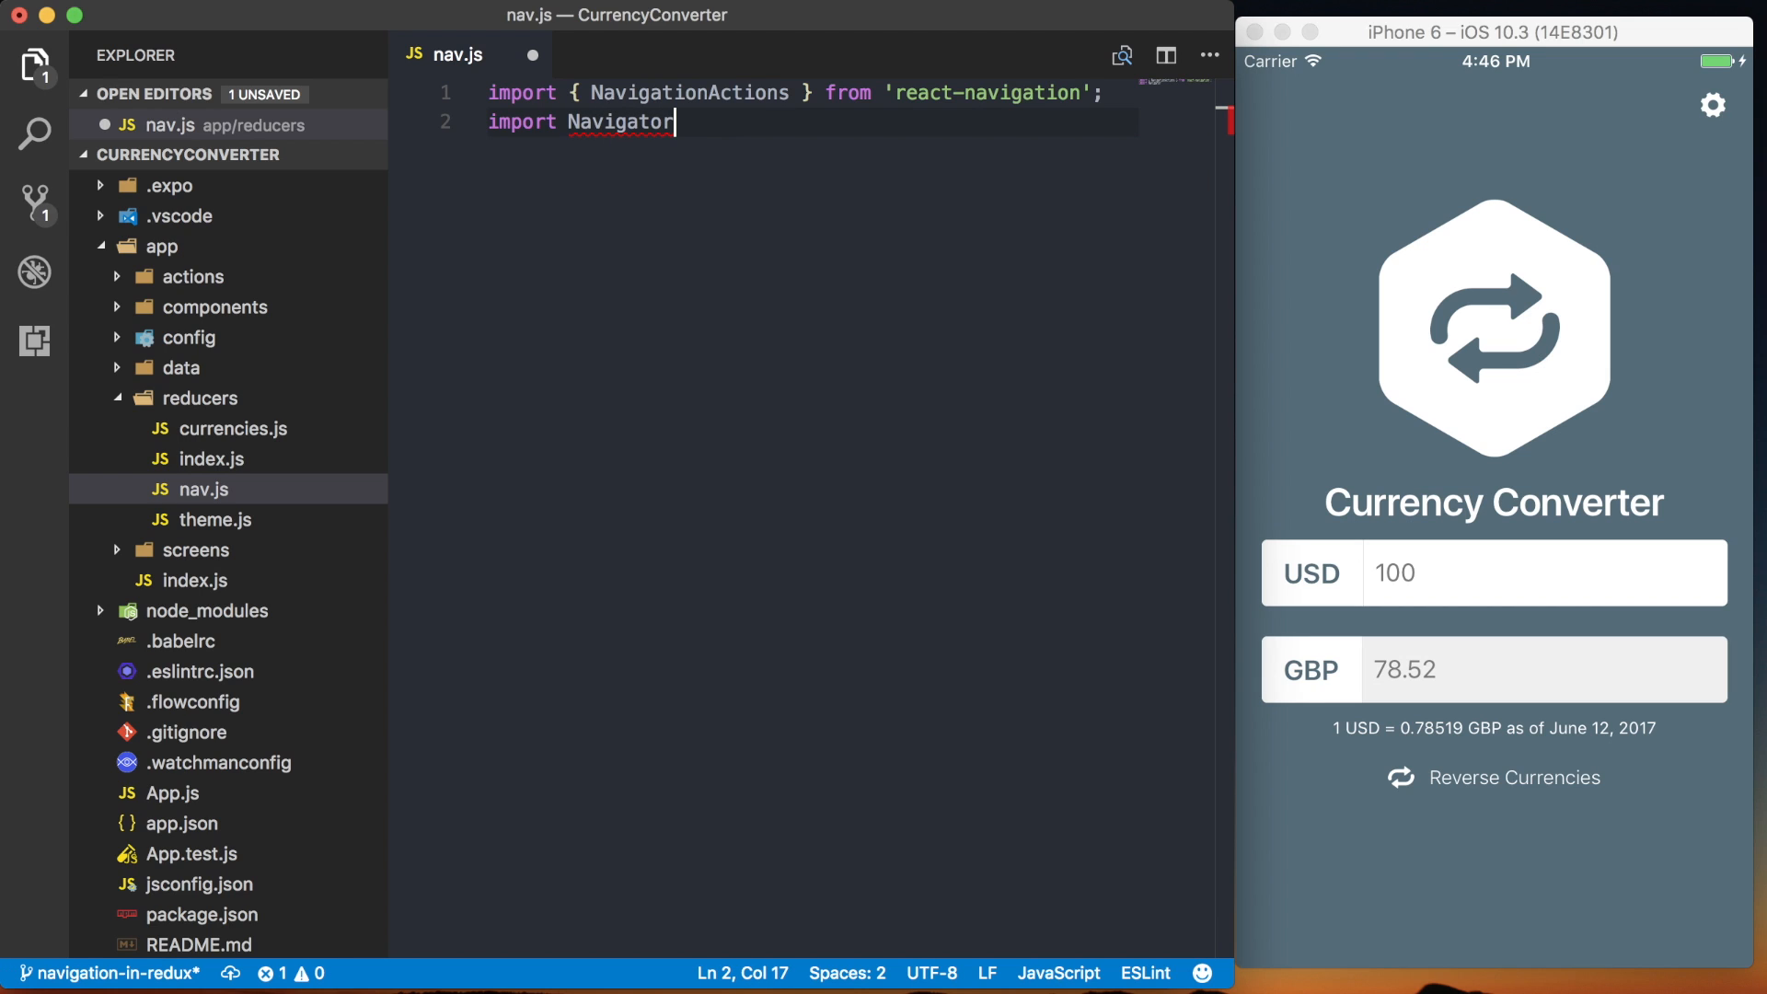
{"action": "type", "text": "from '../config/route"}
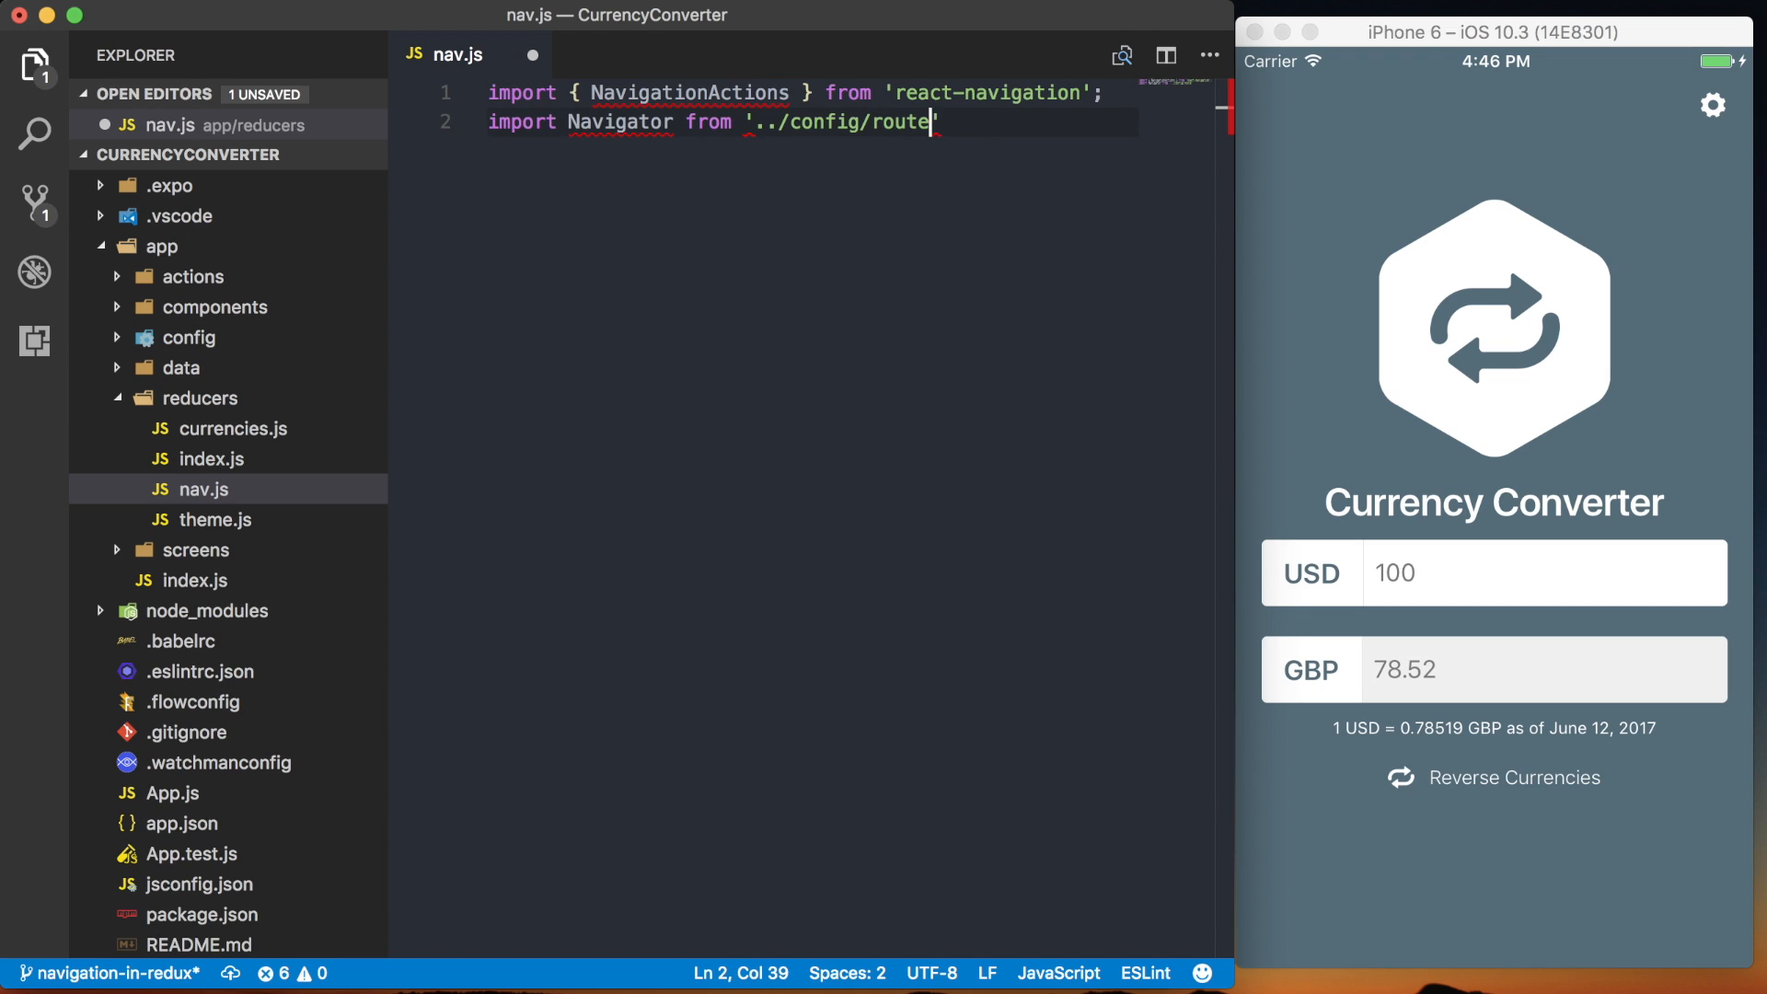
{"action": "type", "text": "s';"}
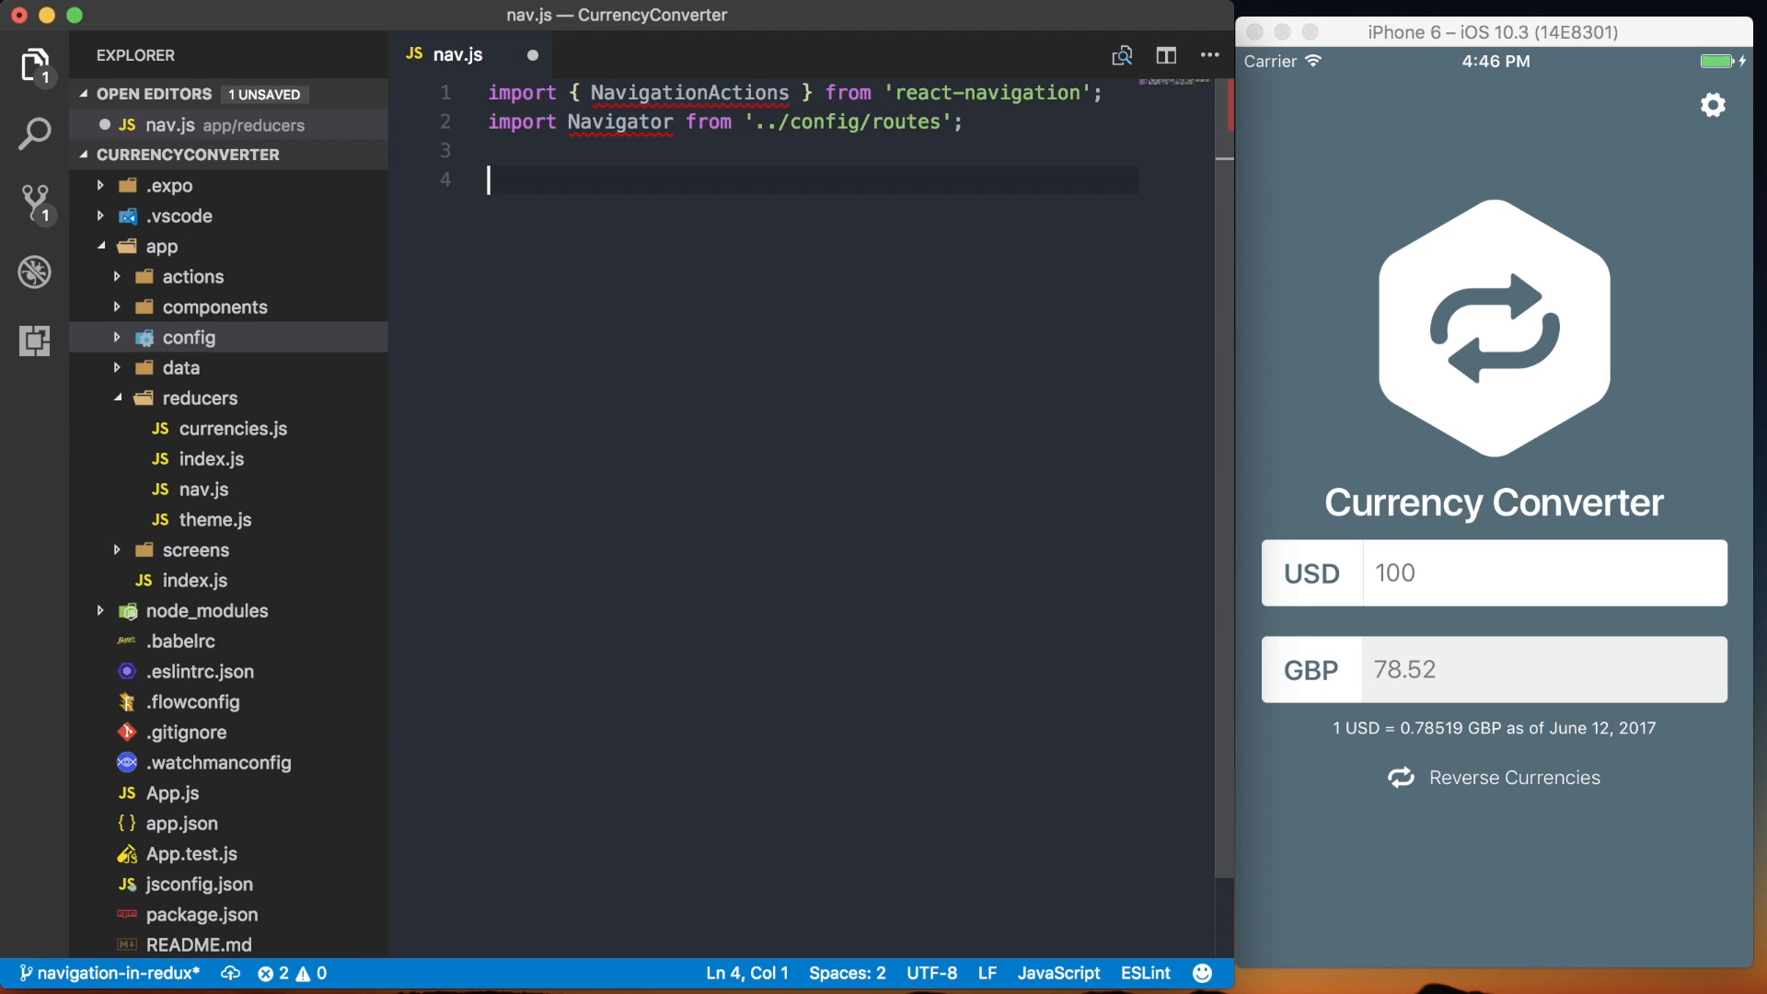
- Export a default reducer (state, action) declaring const nextState from Navigate.router
{"action": "type", "text": "export default (state, act"}
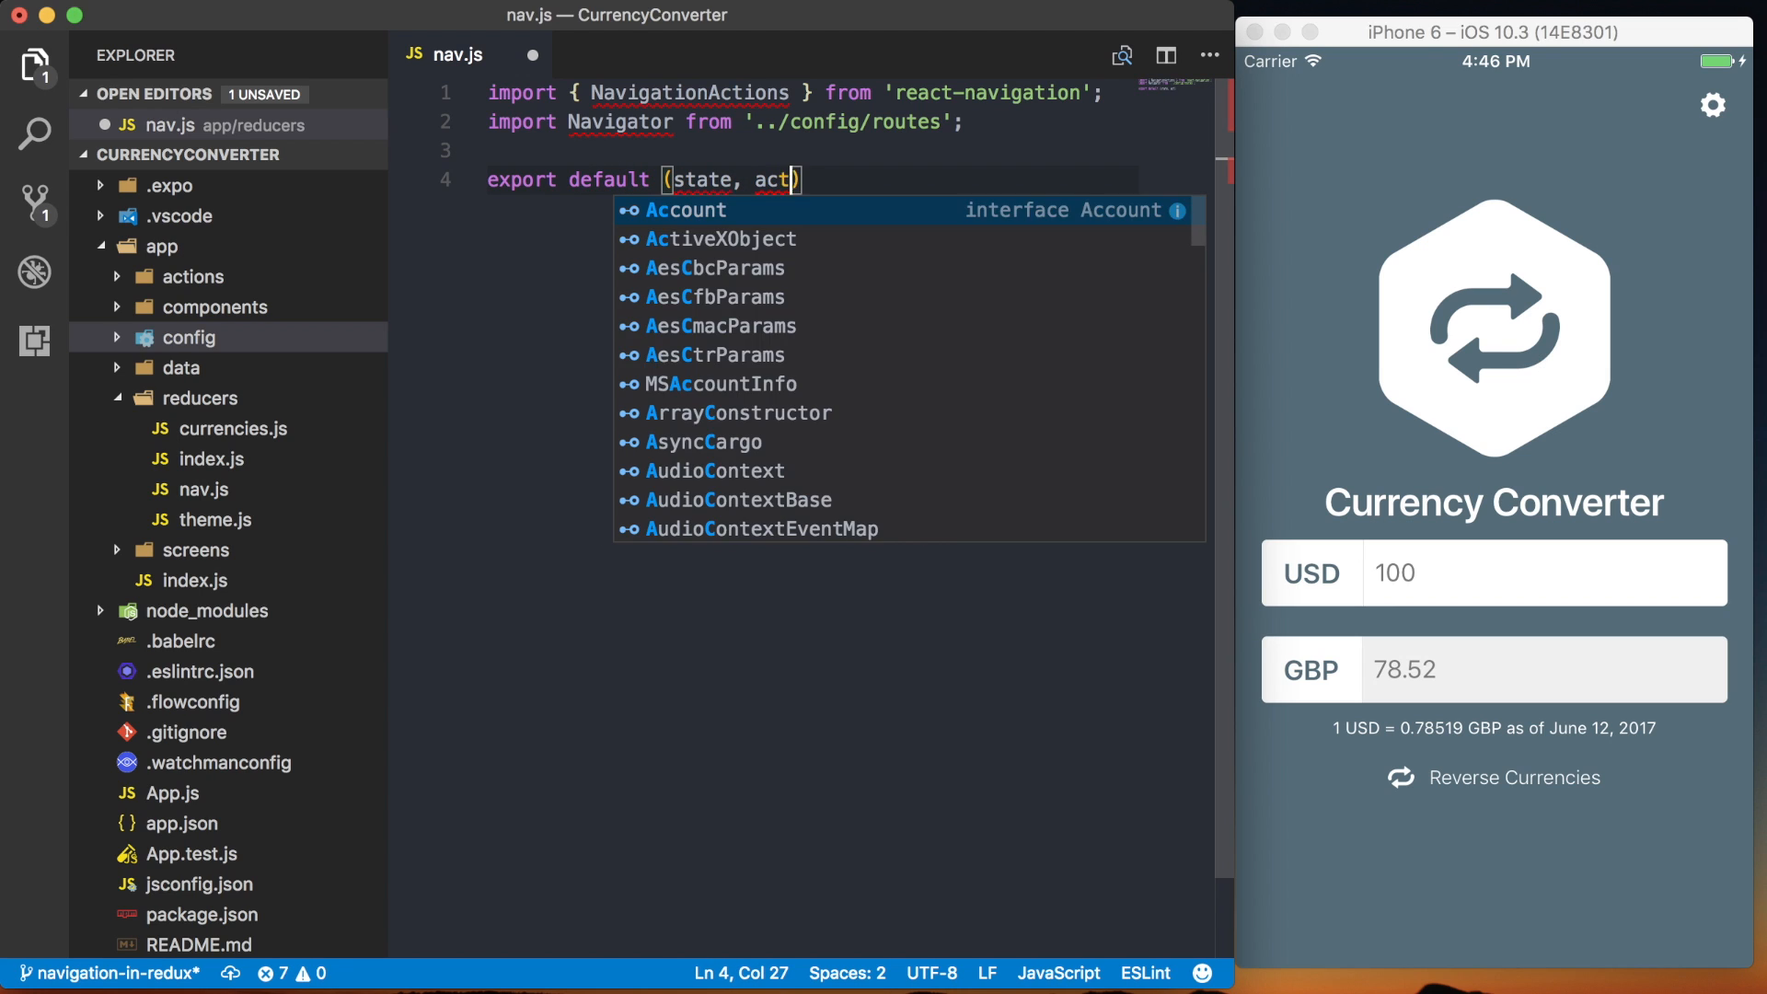
{"action": "type", "text": "ion) +"}
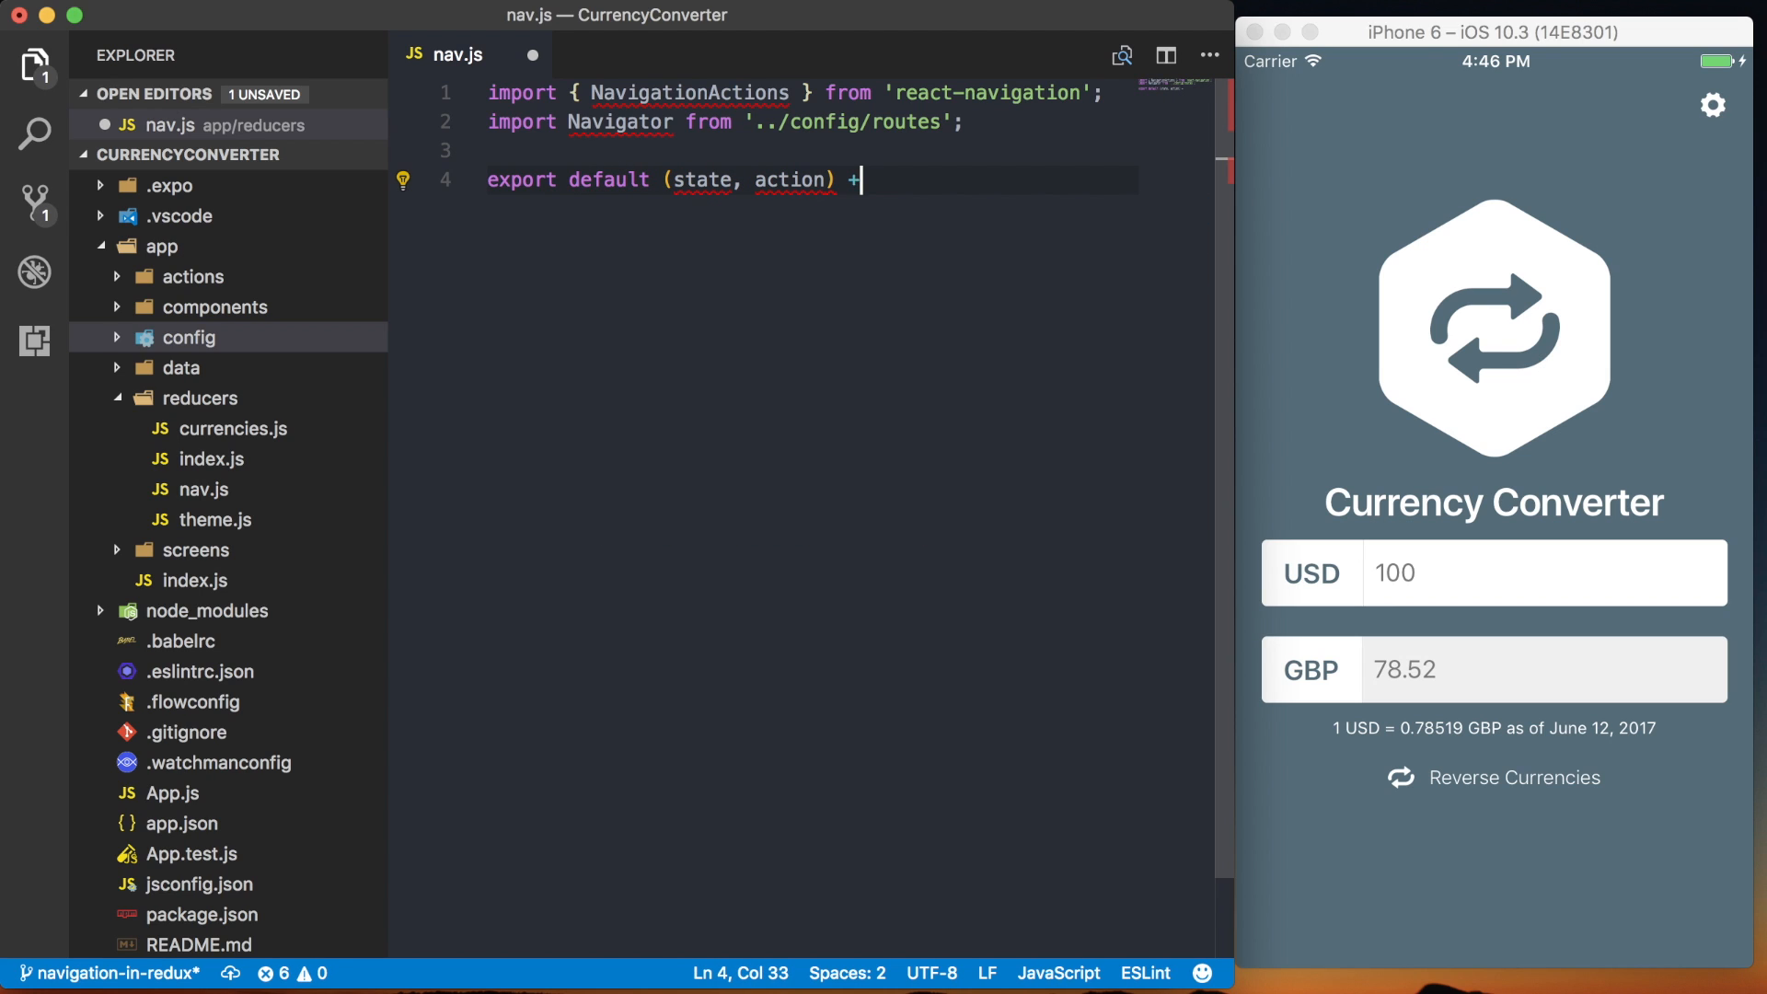
{"action": "key", "text": "backspace"}
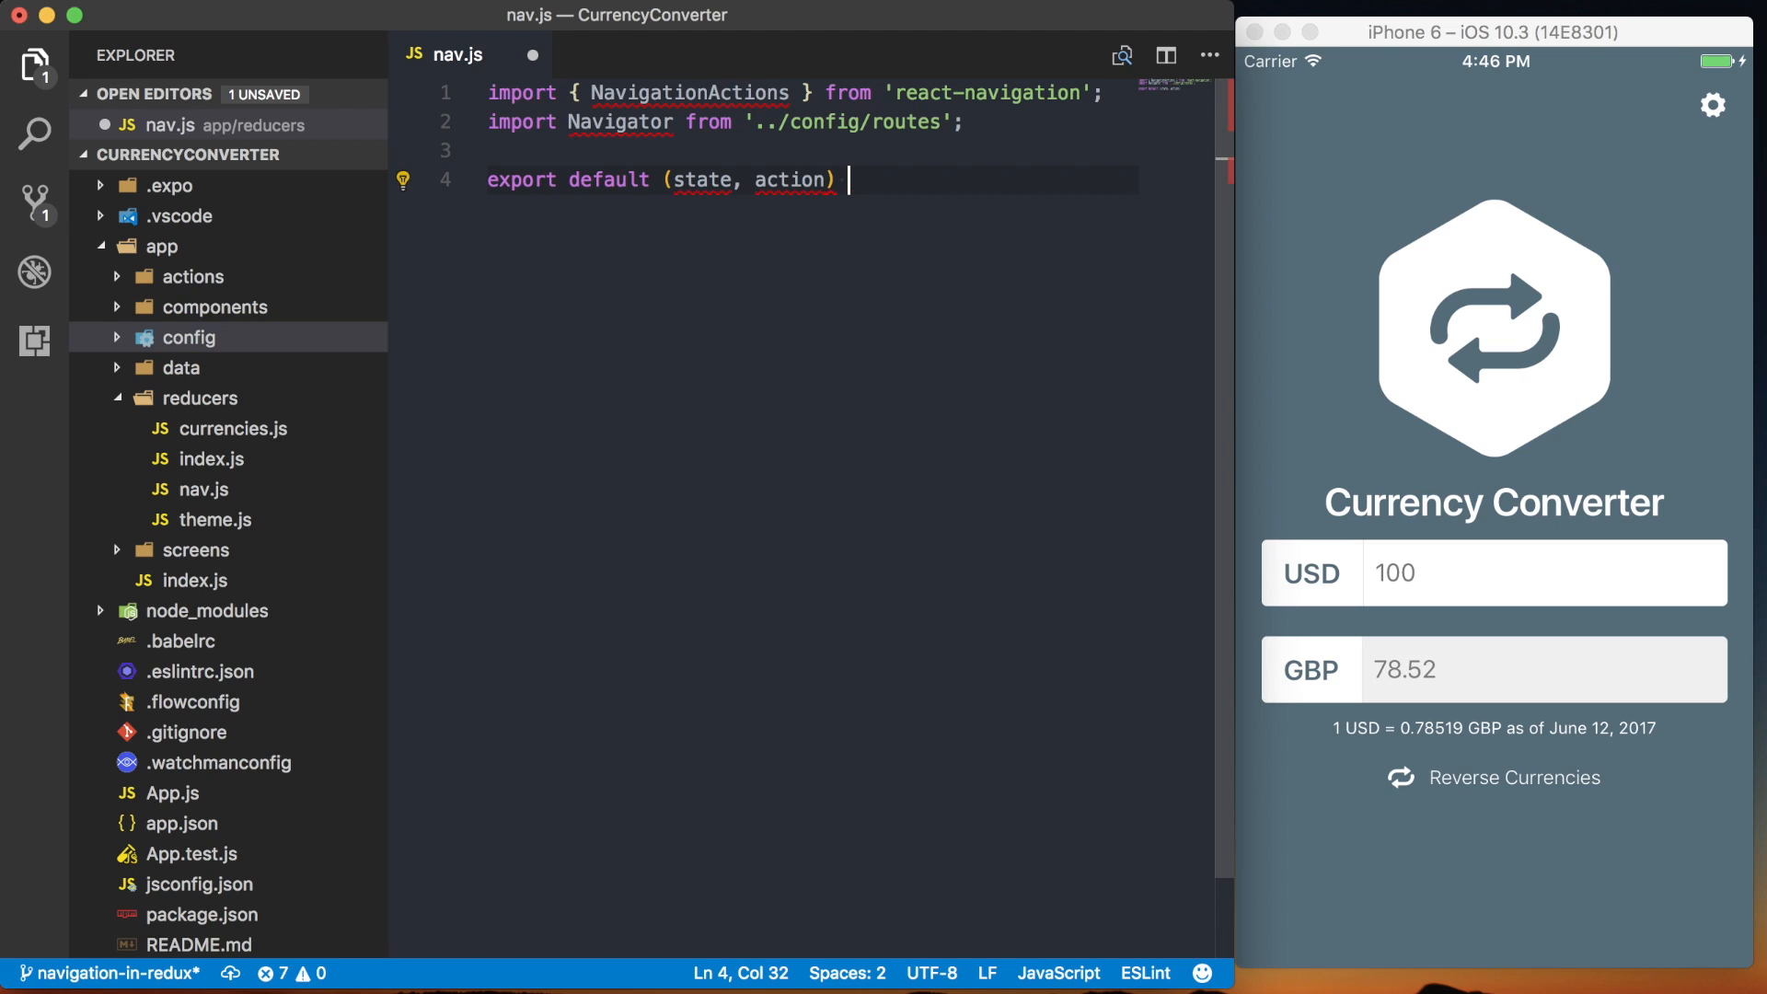
{"action": "type", "text": "=> {"}
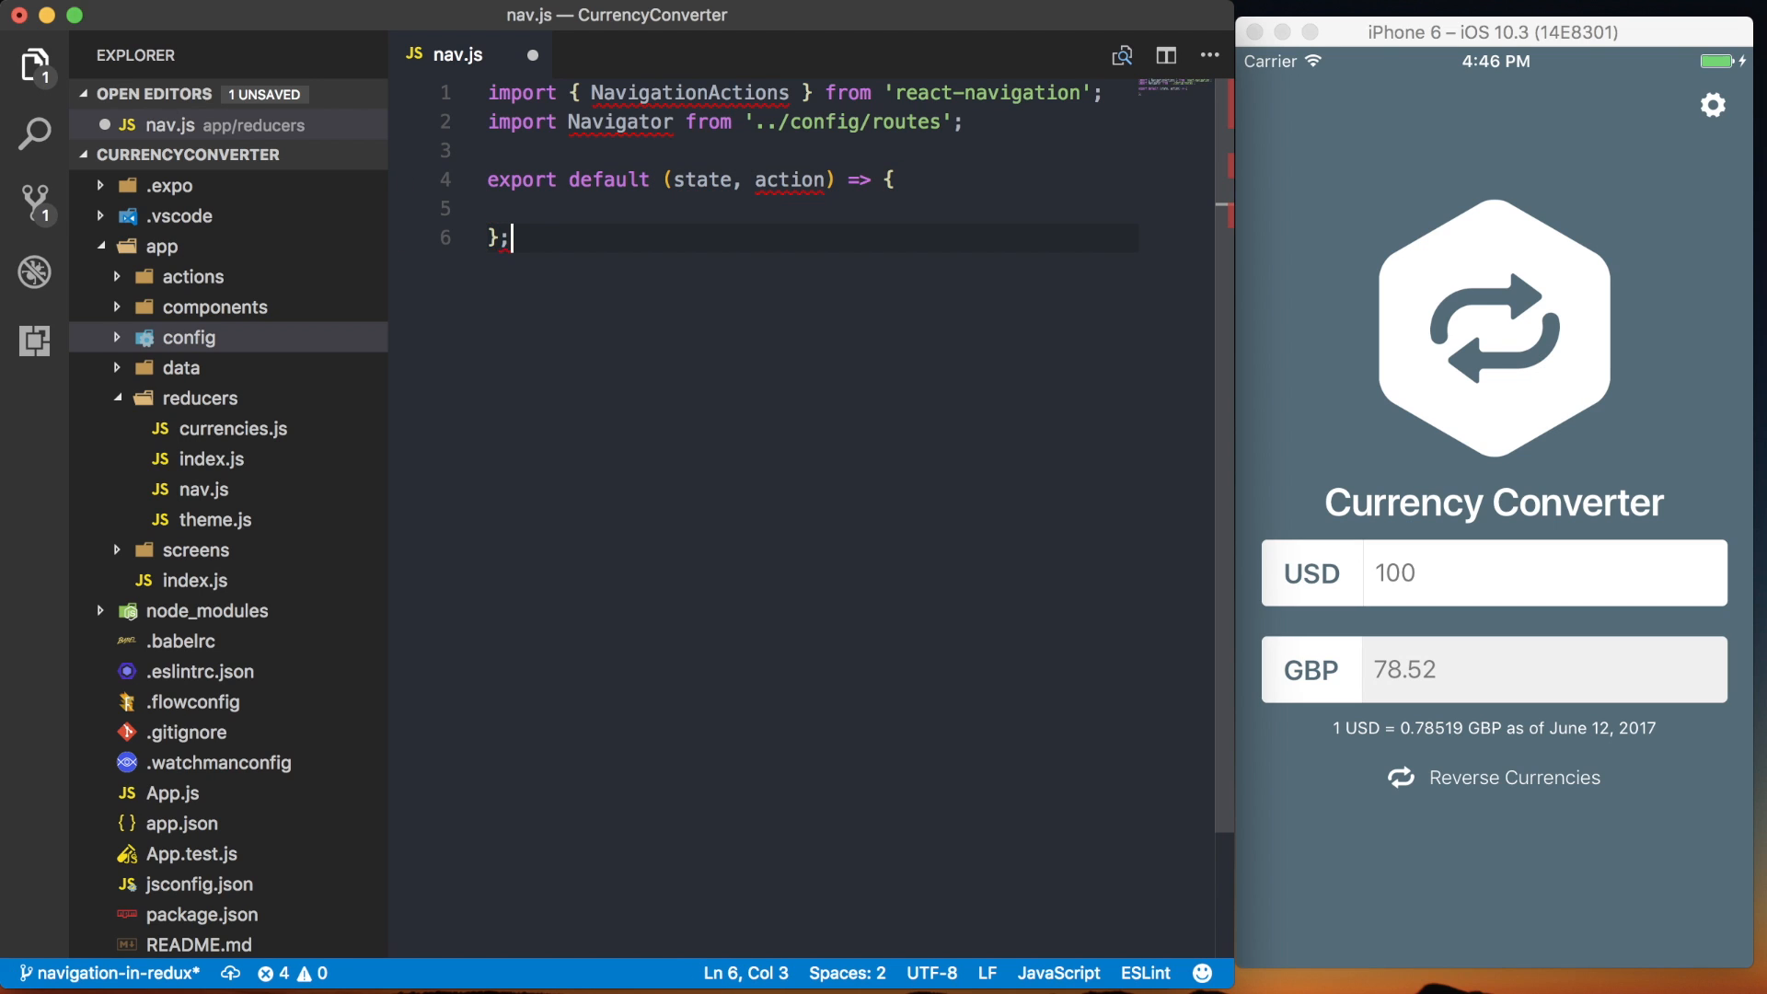
{"action": "type", "text": "const"}
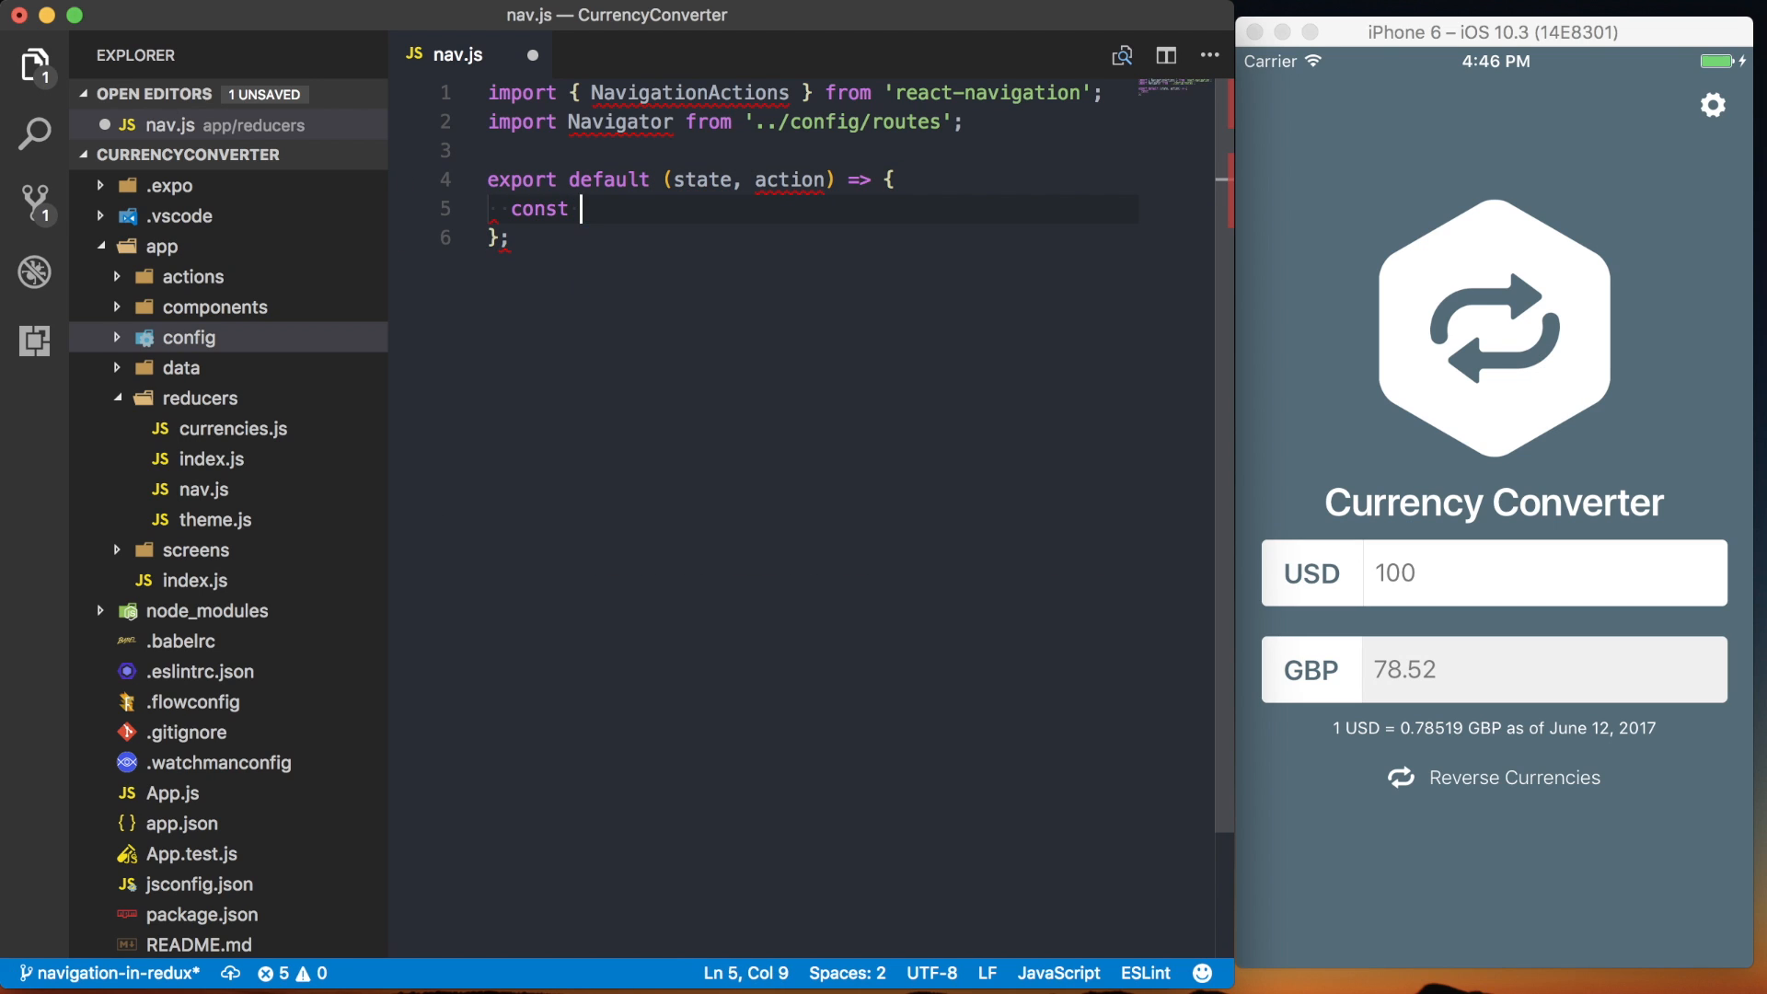
{"action": "type", "text": "nextState"}
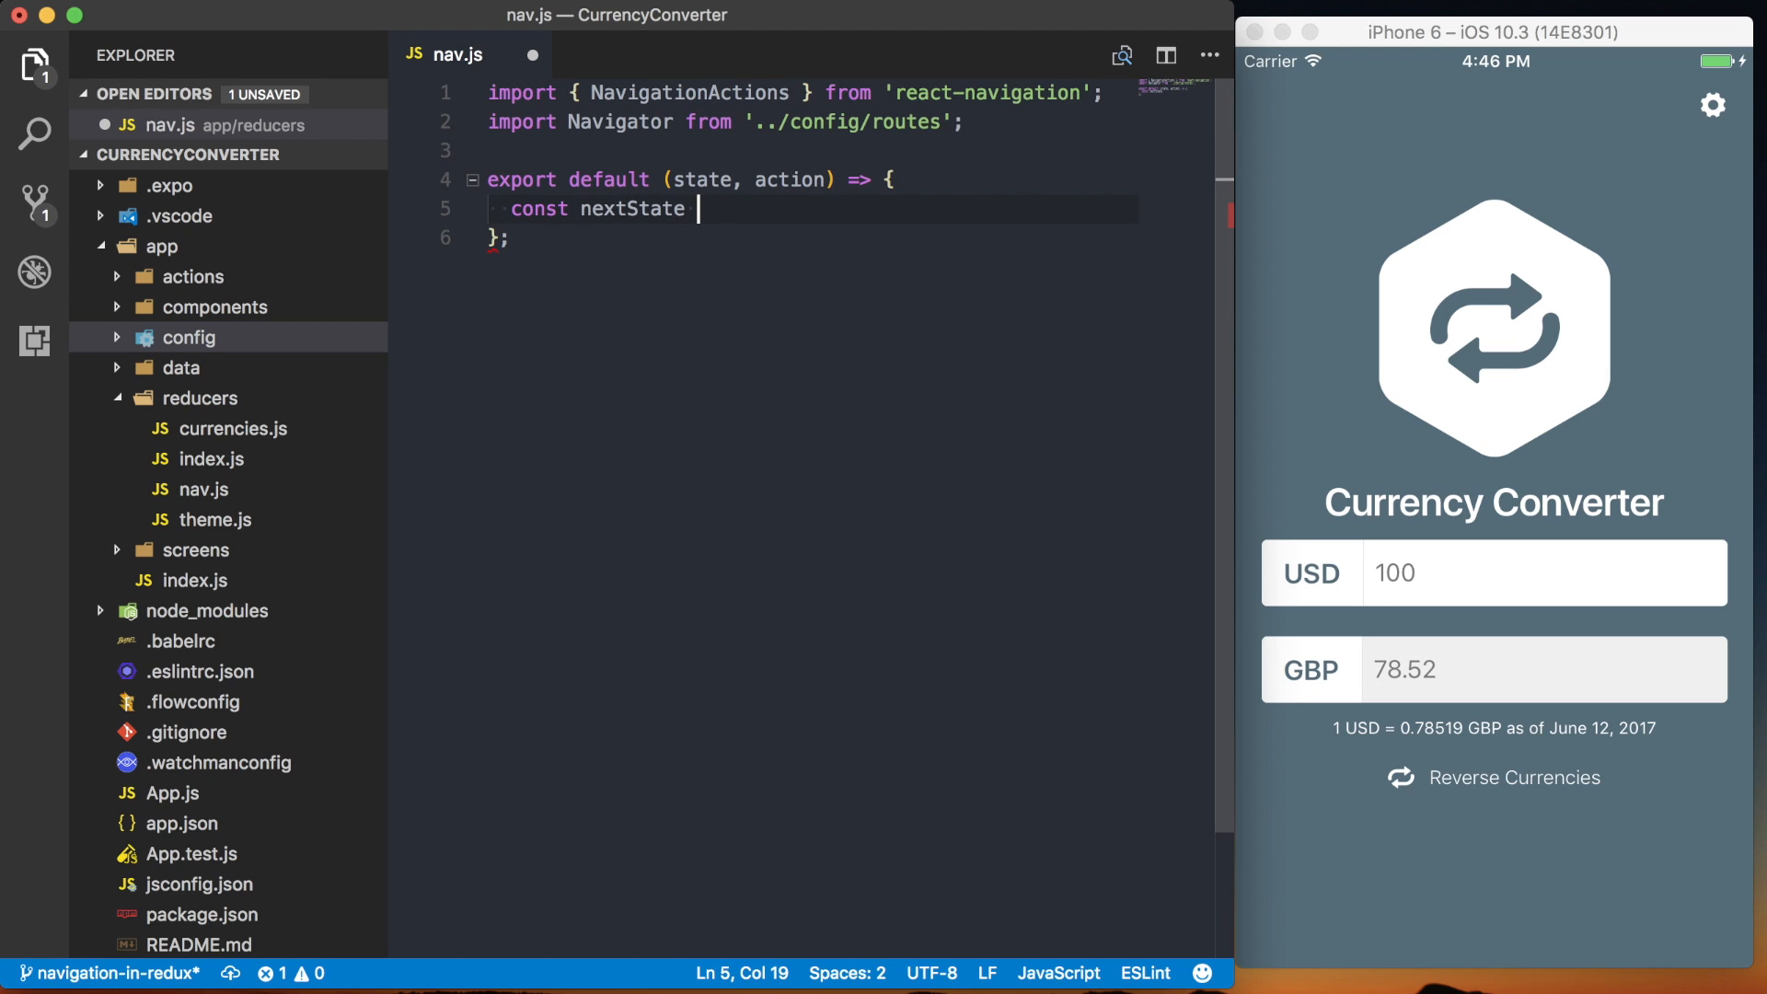
{"action": "type", "text": "= Navigate."}
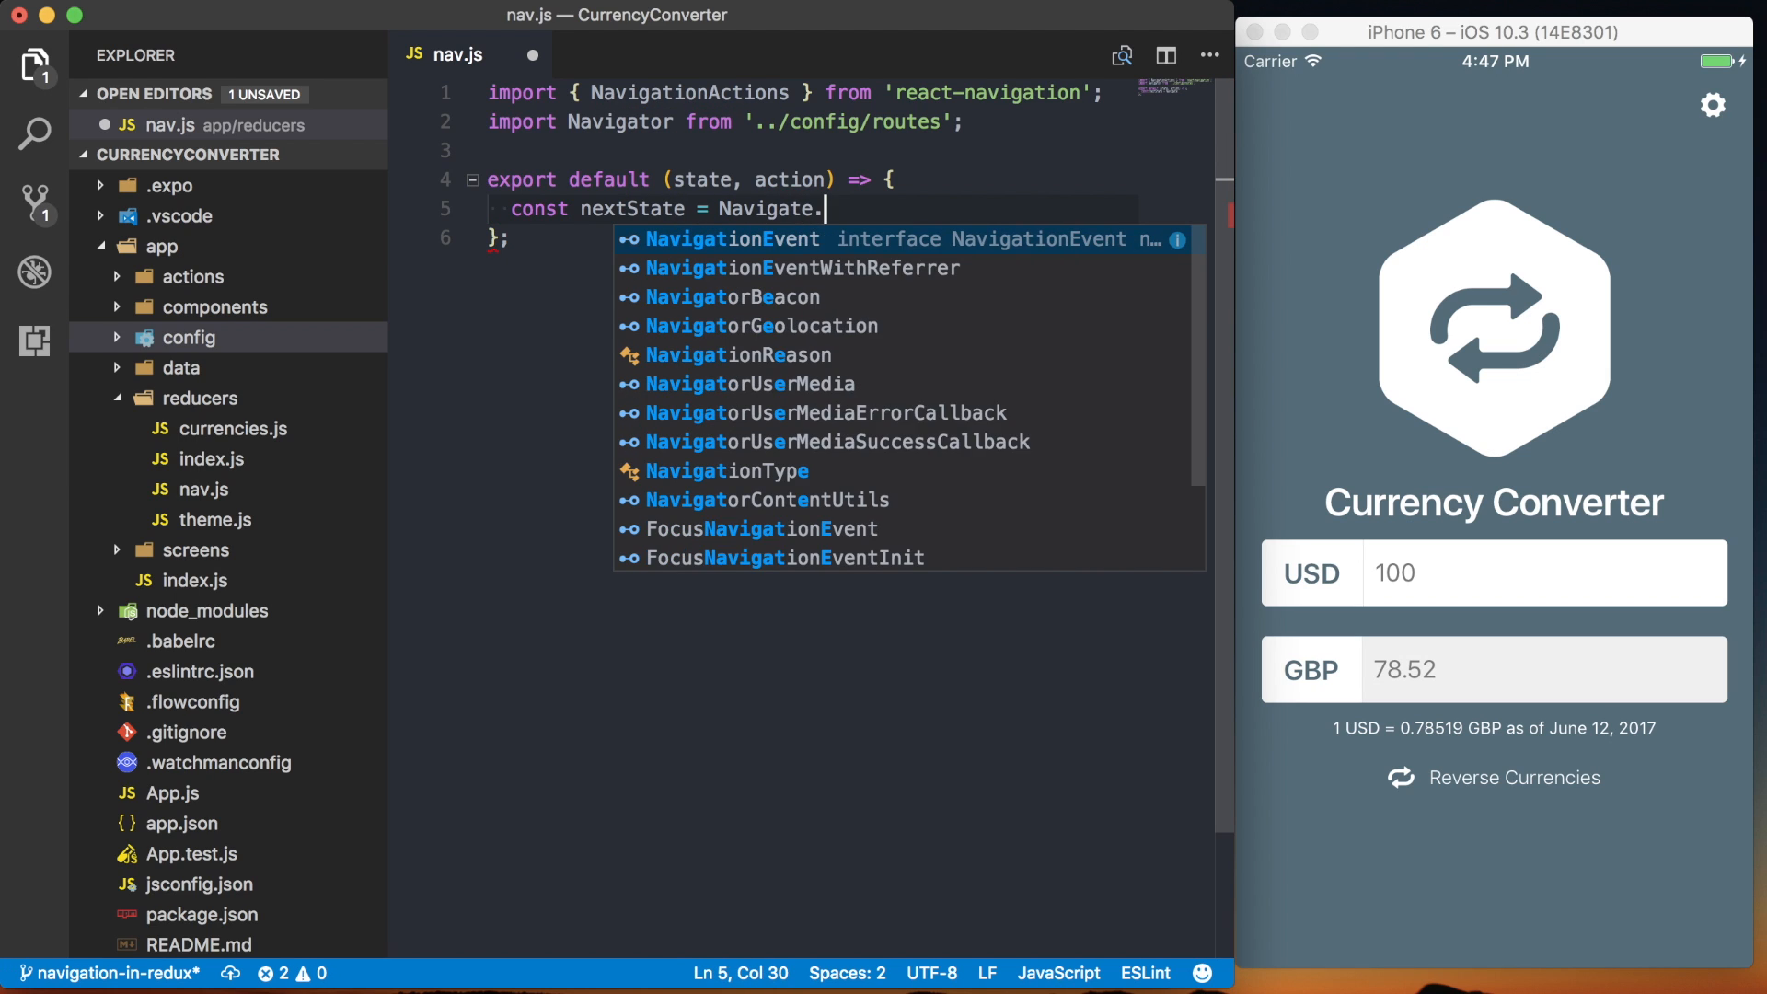
{"action": "type", "text": "router.get"}
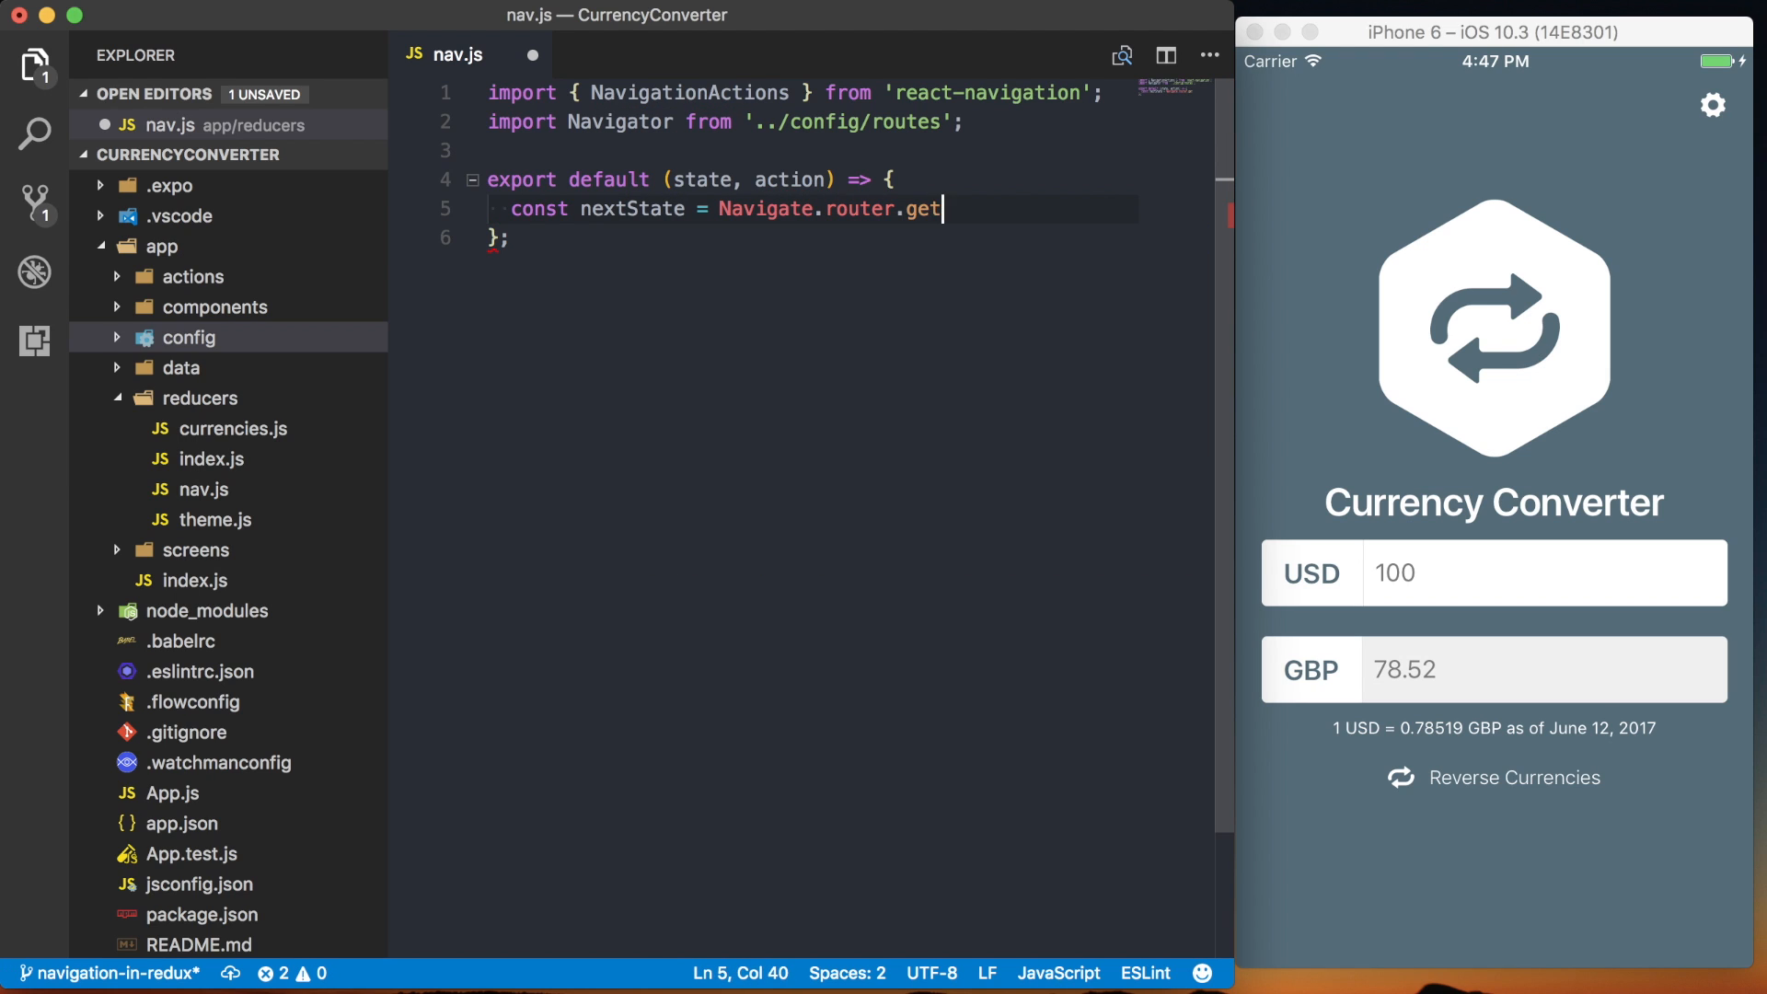
- Finish getStateForAction(action, state) and return nextState || state
{"action": "type", "text": "StateForActi"}
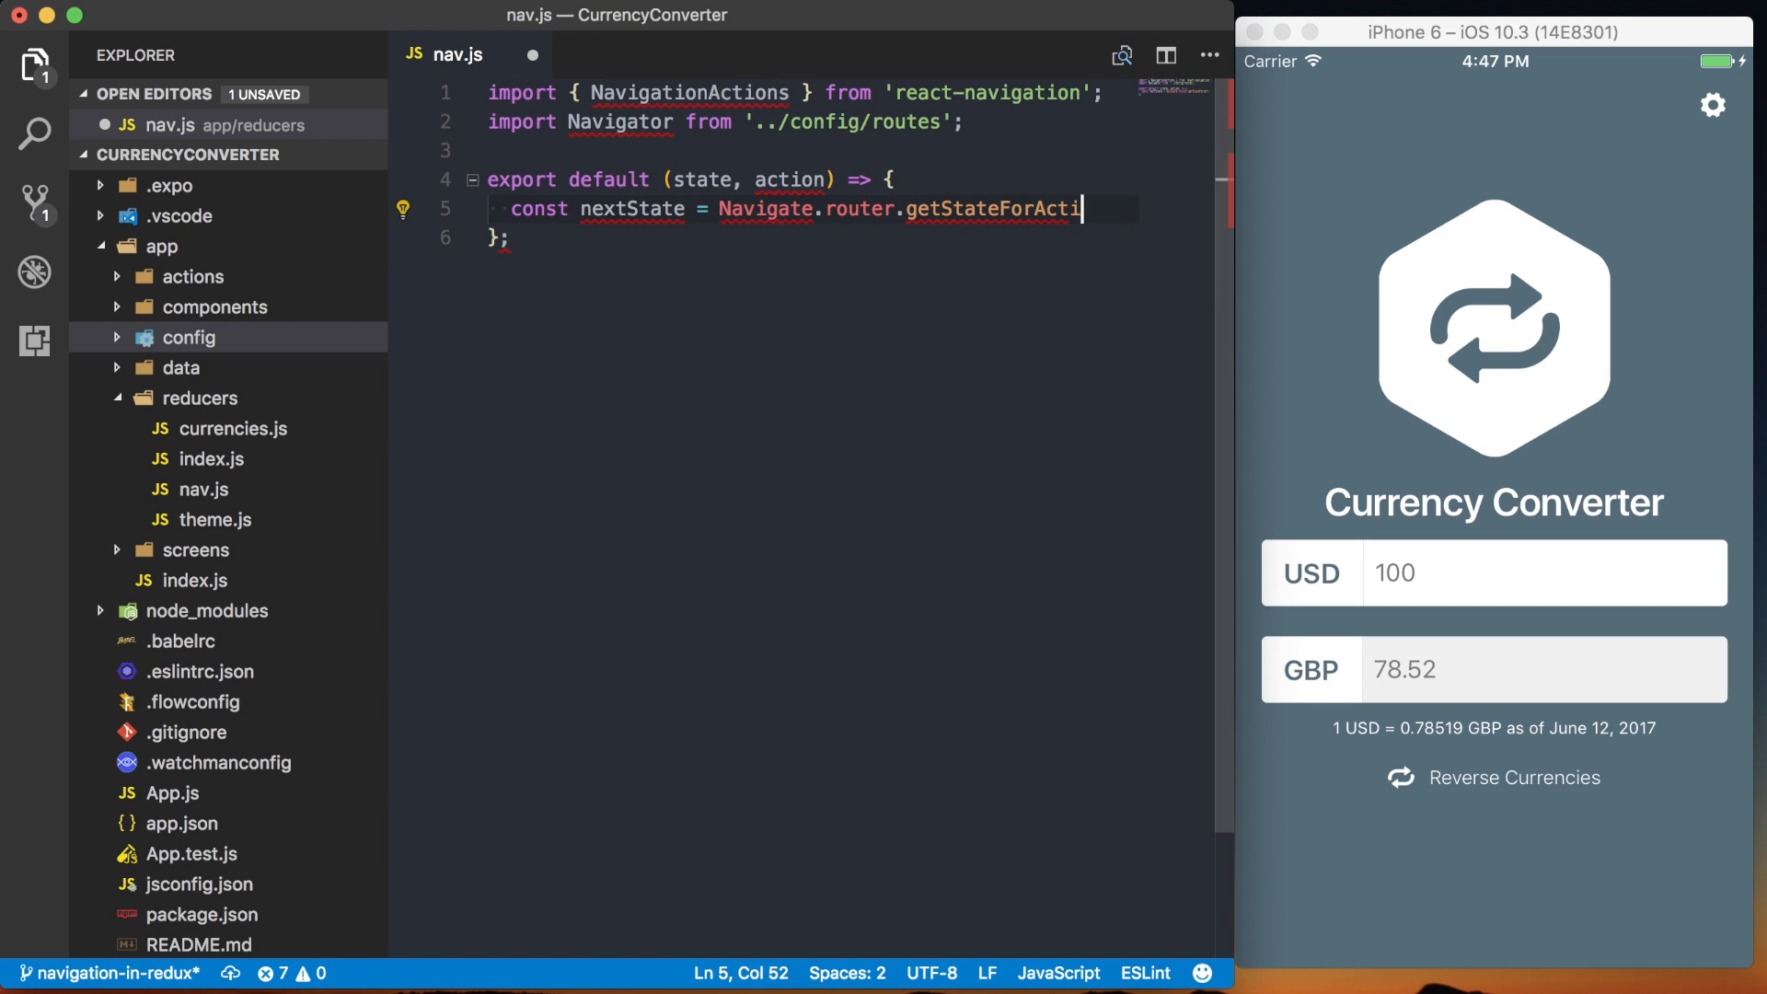
{"action": "type", "text": "on()"}
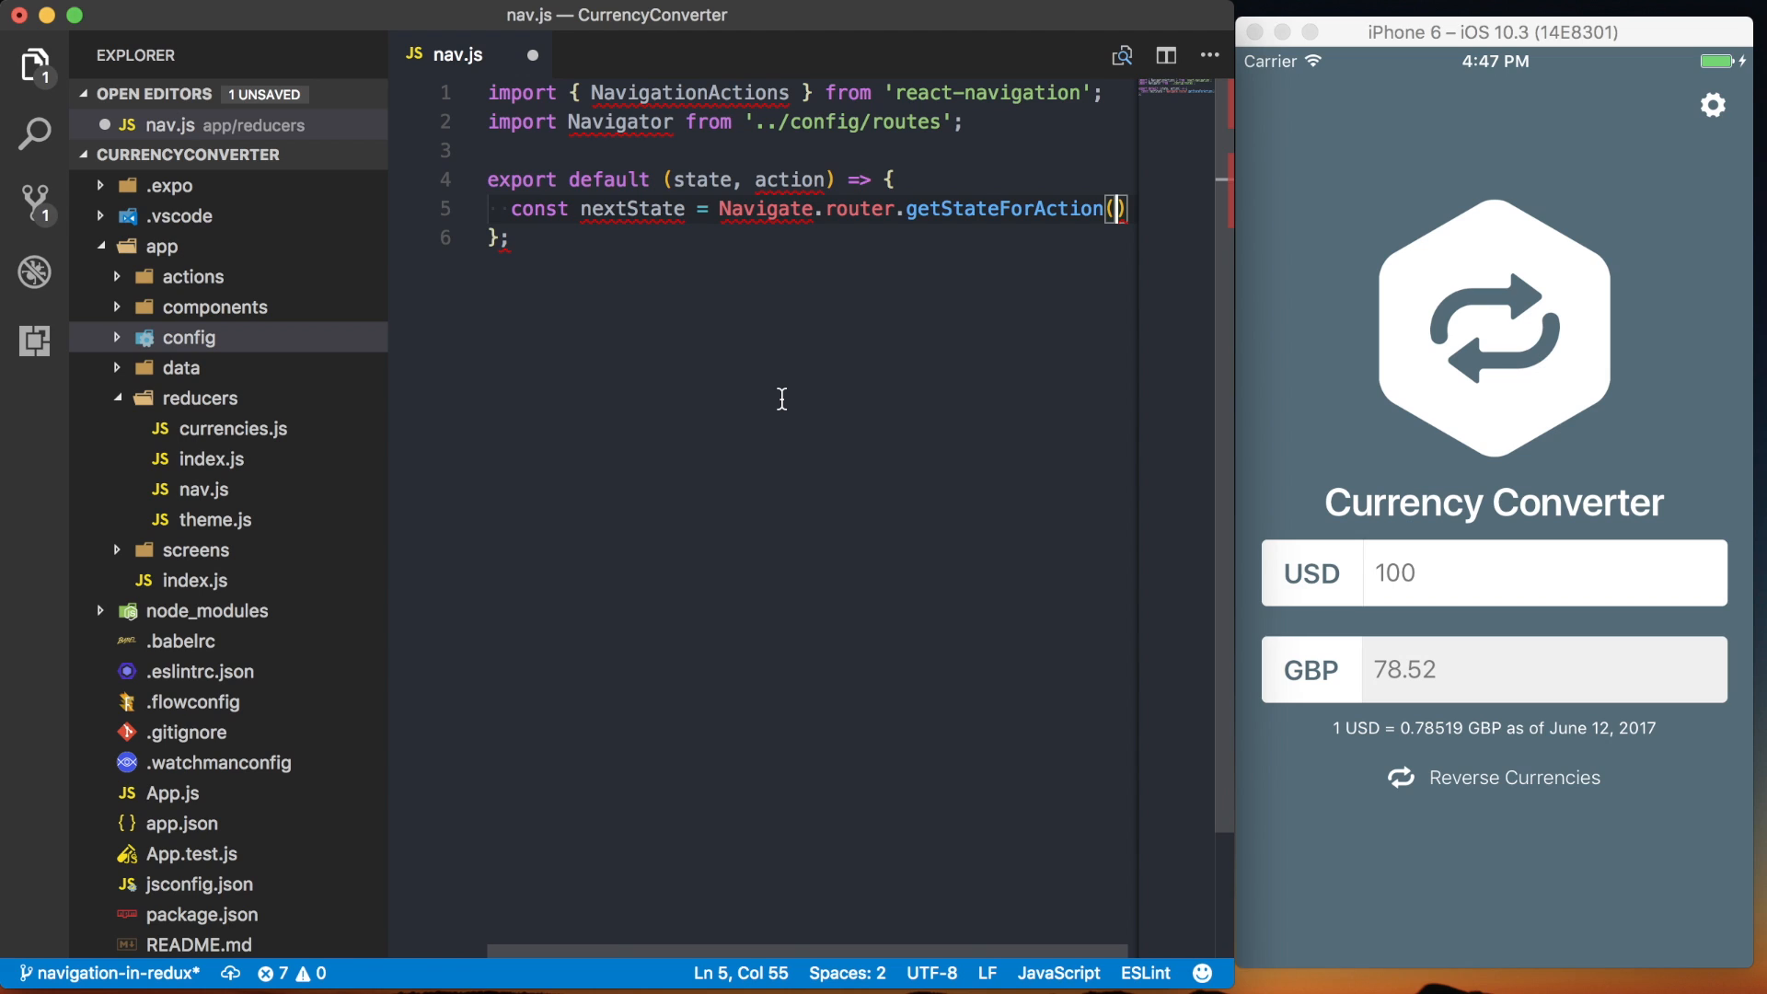
{"action": "type", "text": "action"}
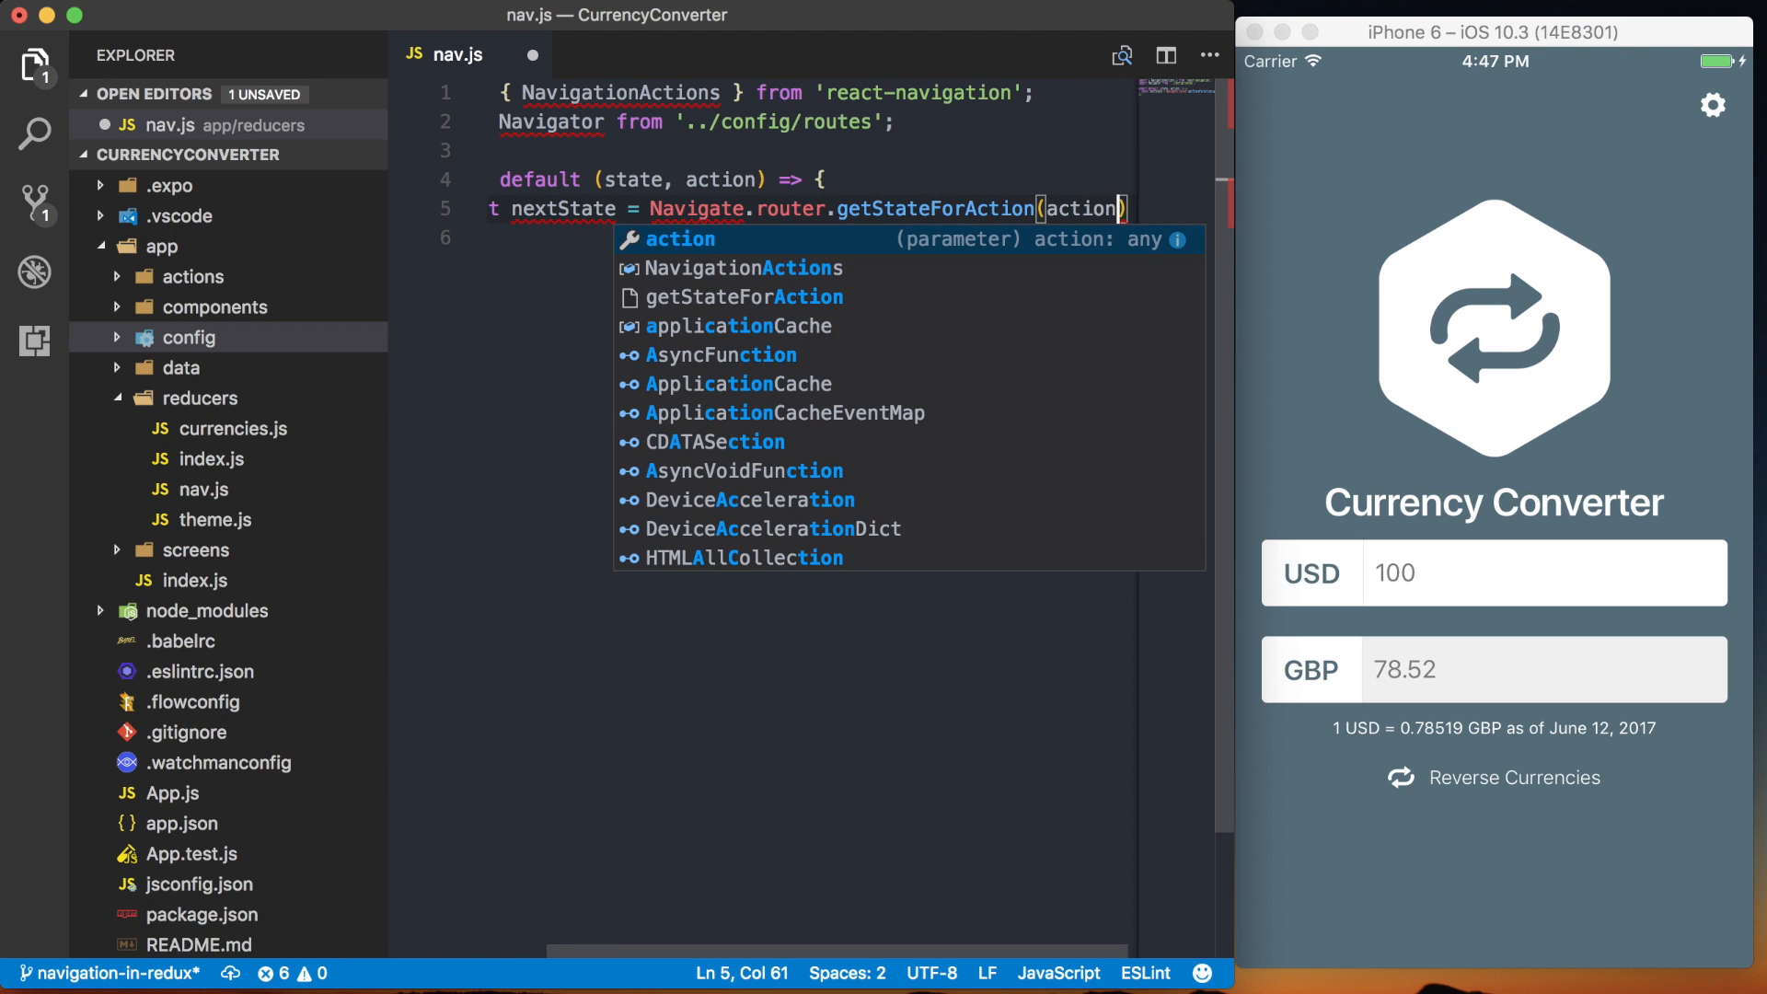
{"action": "type", "text": ", state);"}
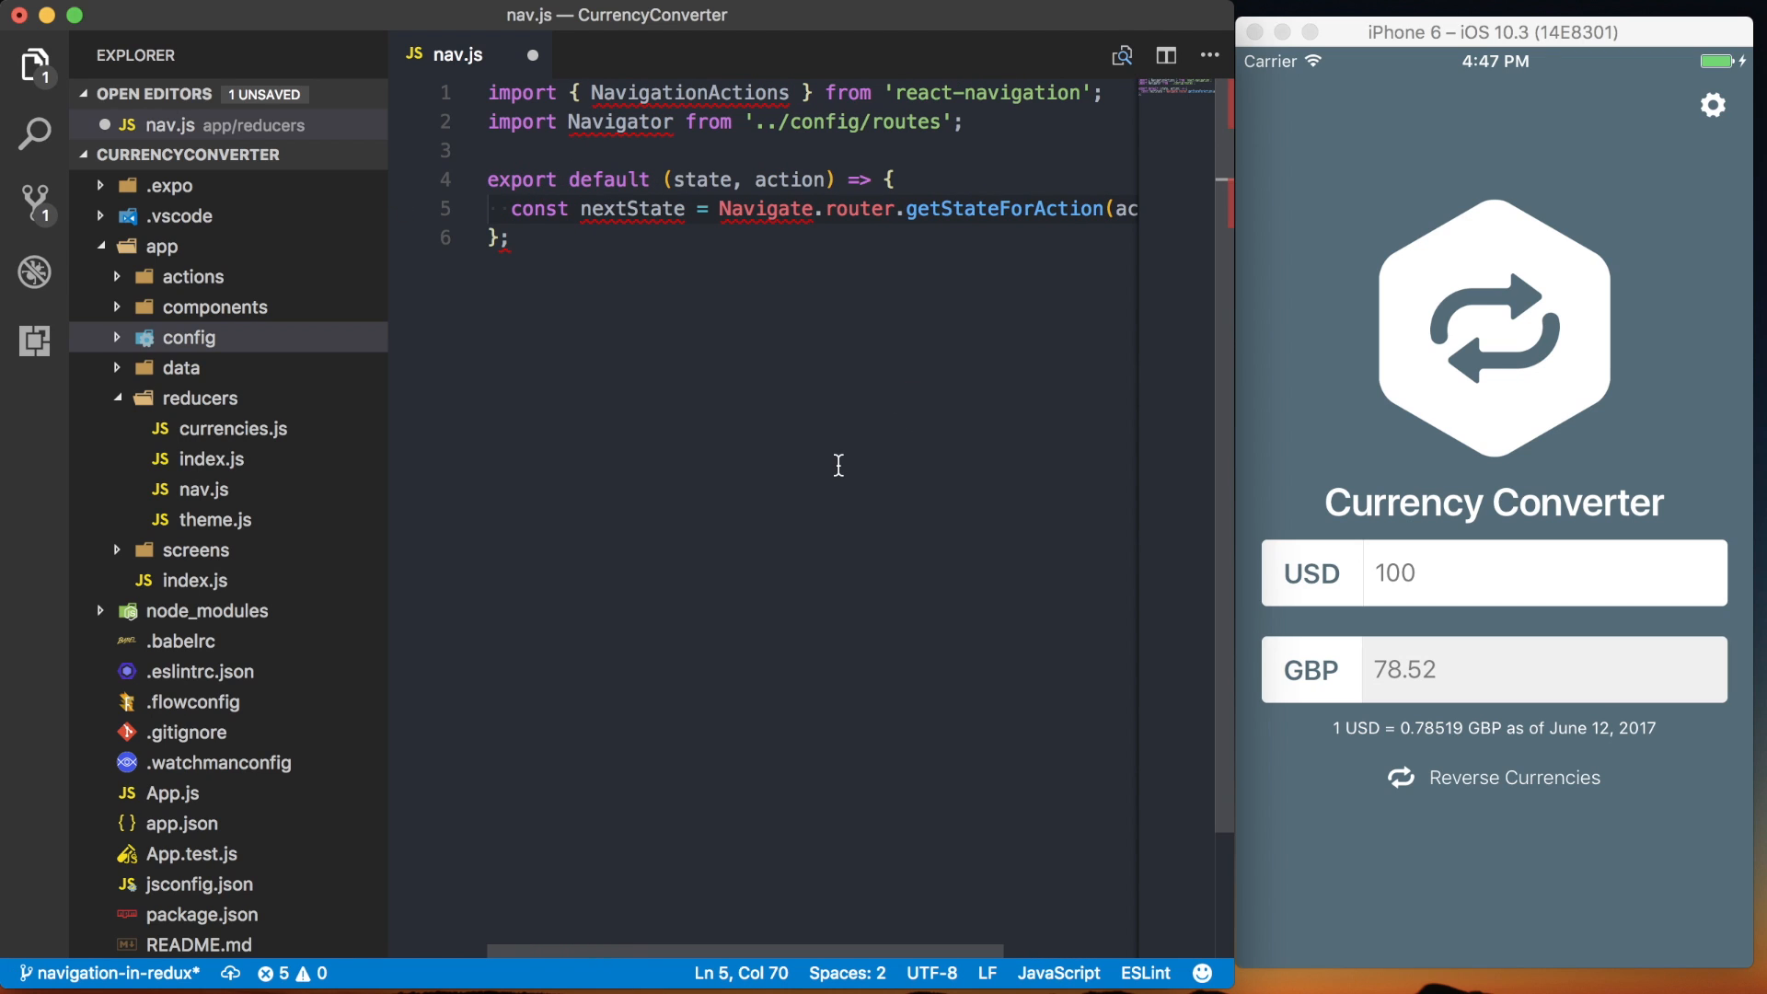
{"action": "mouse_move", "coordinate": [819, 466]}
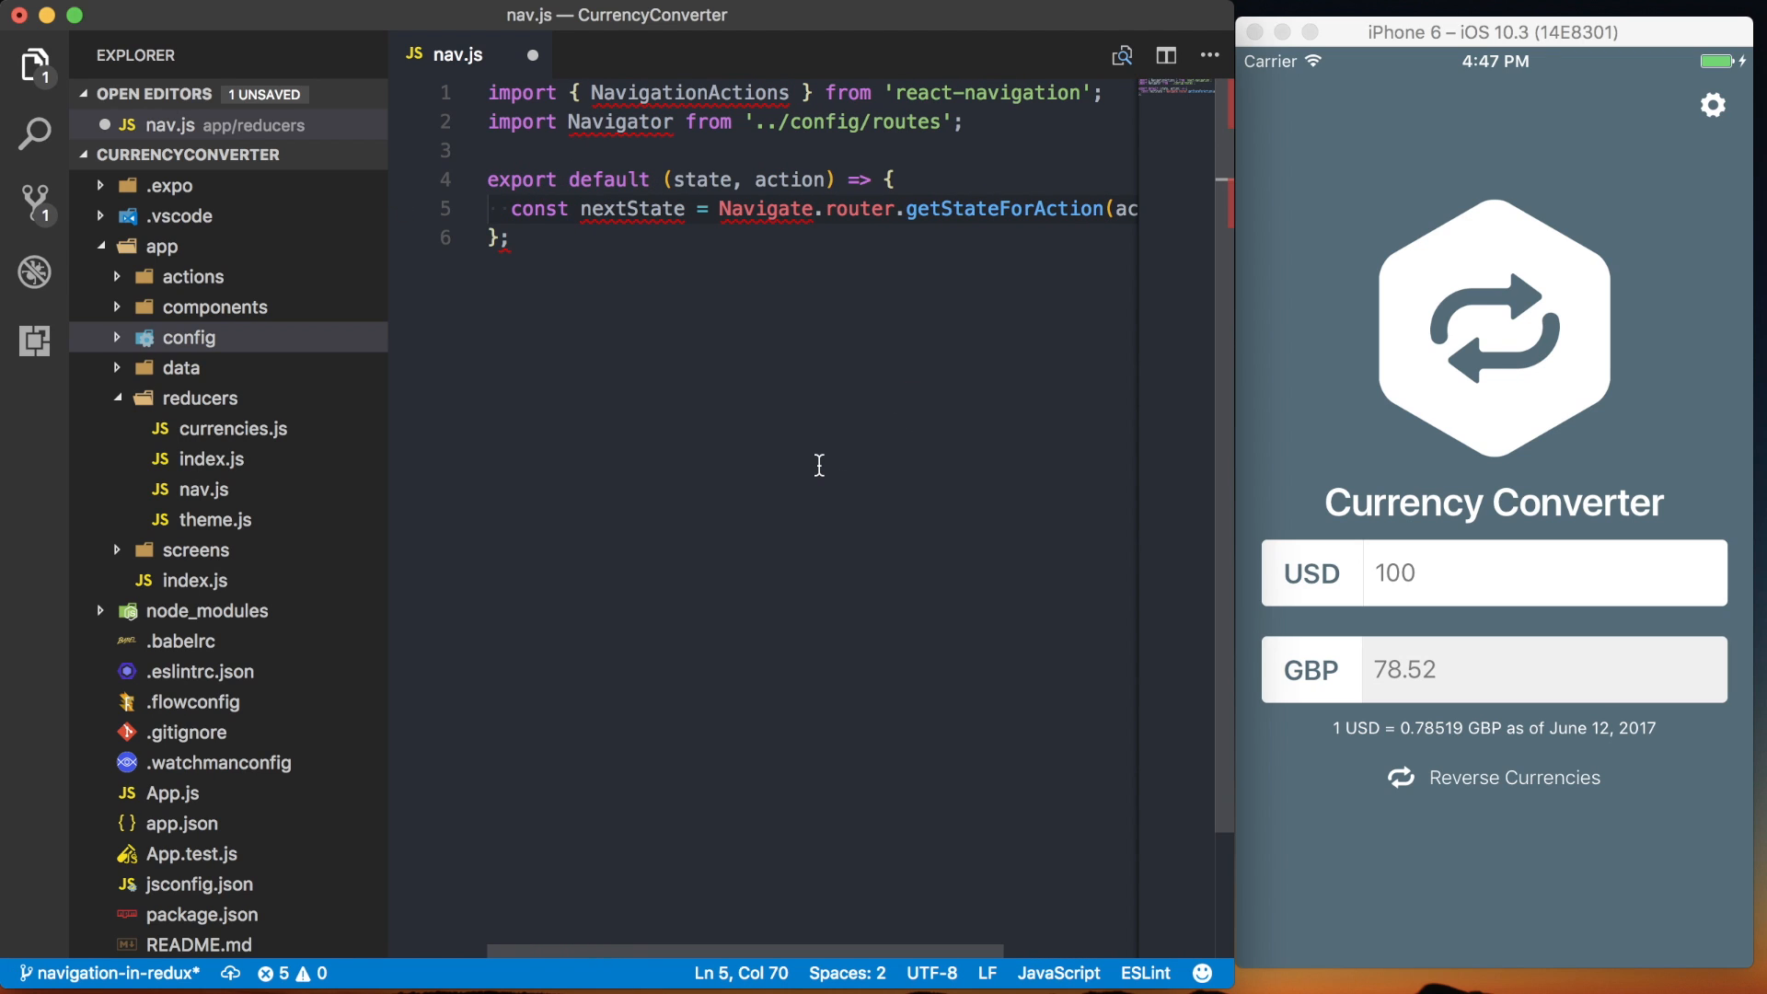
{"action": "key", "text": "enter"}
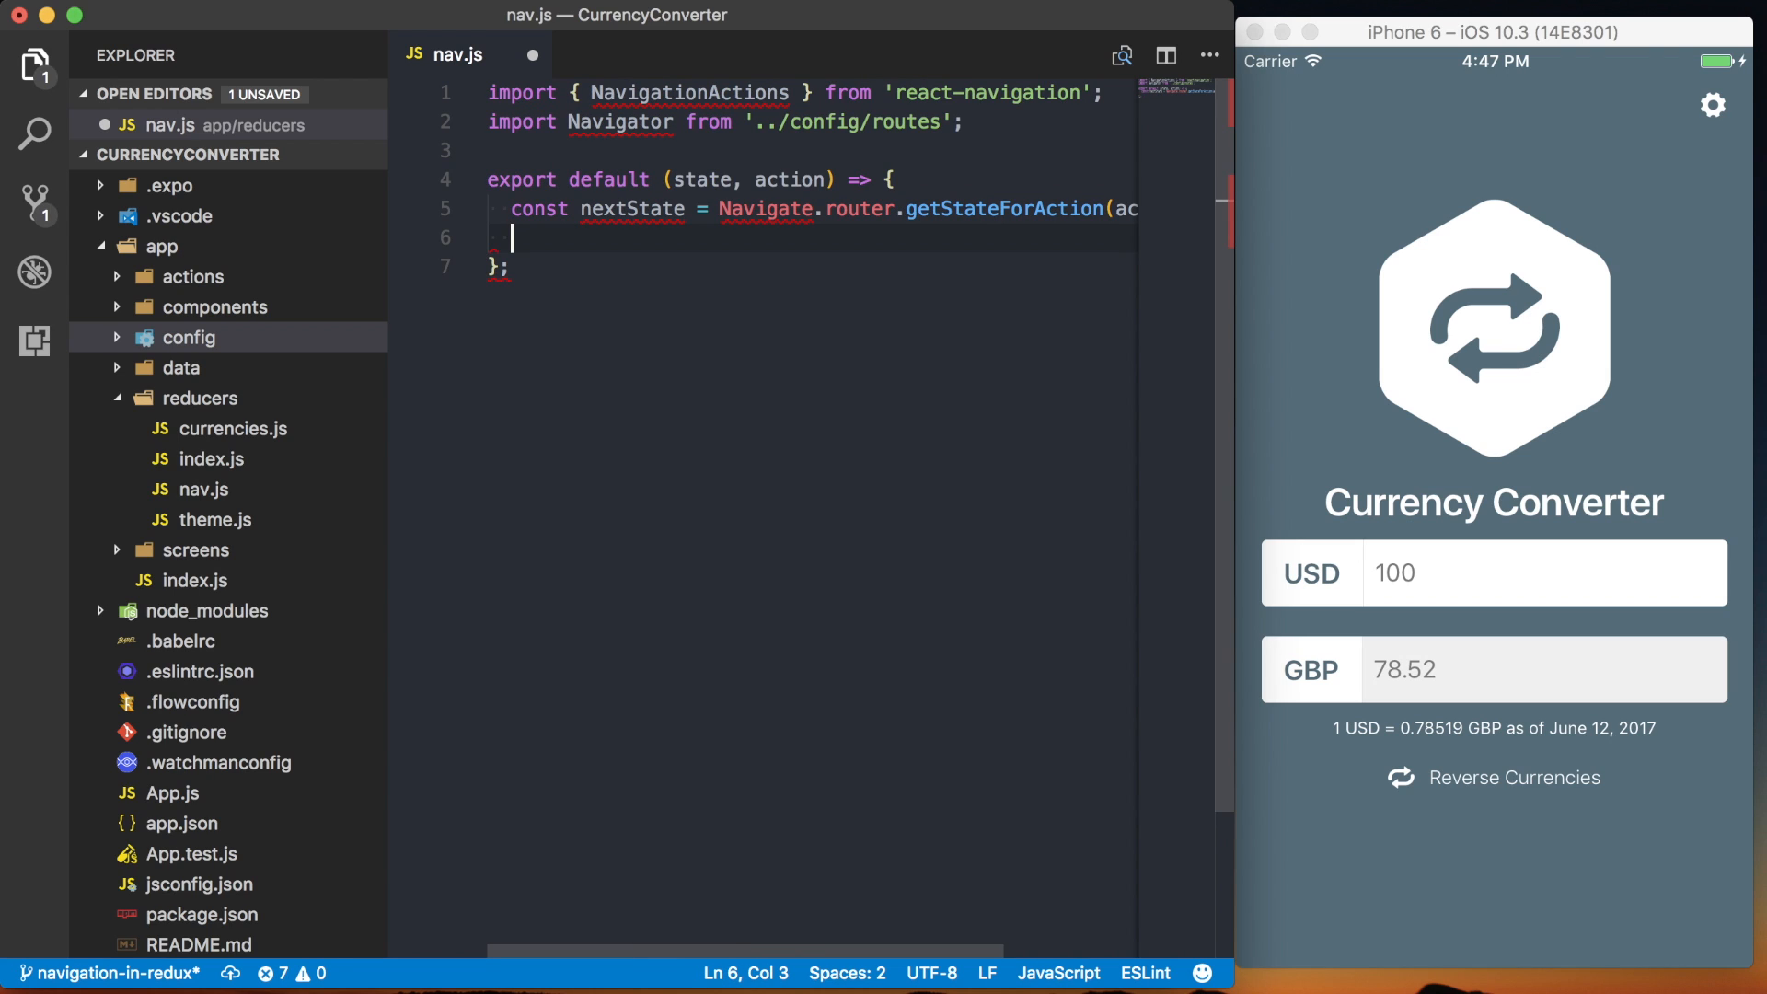
{"action": "type", "text": "return nextState ||"}
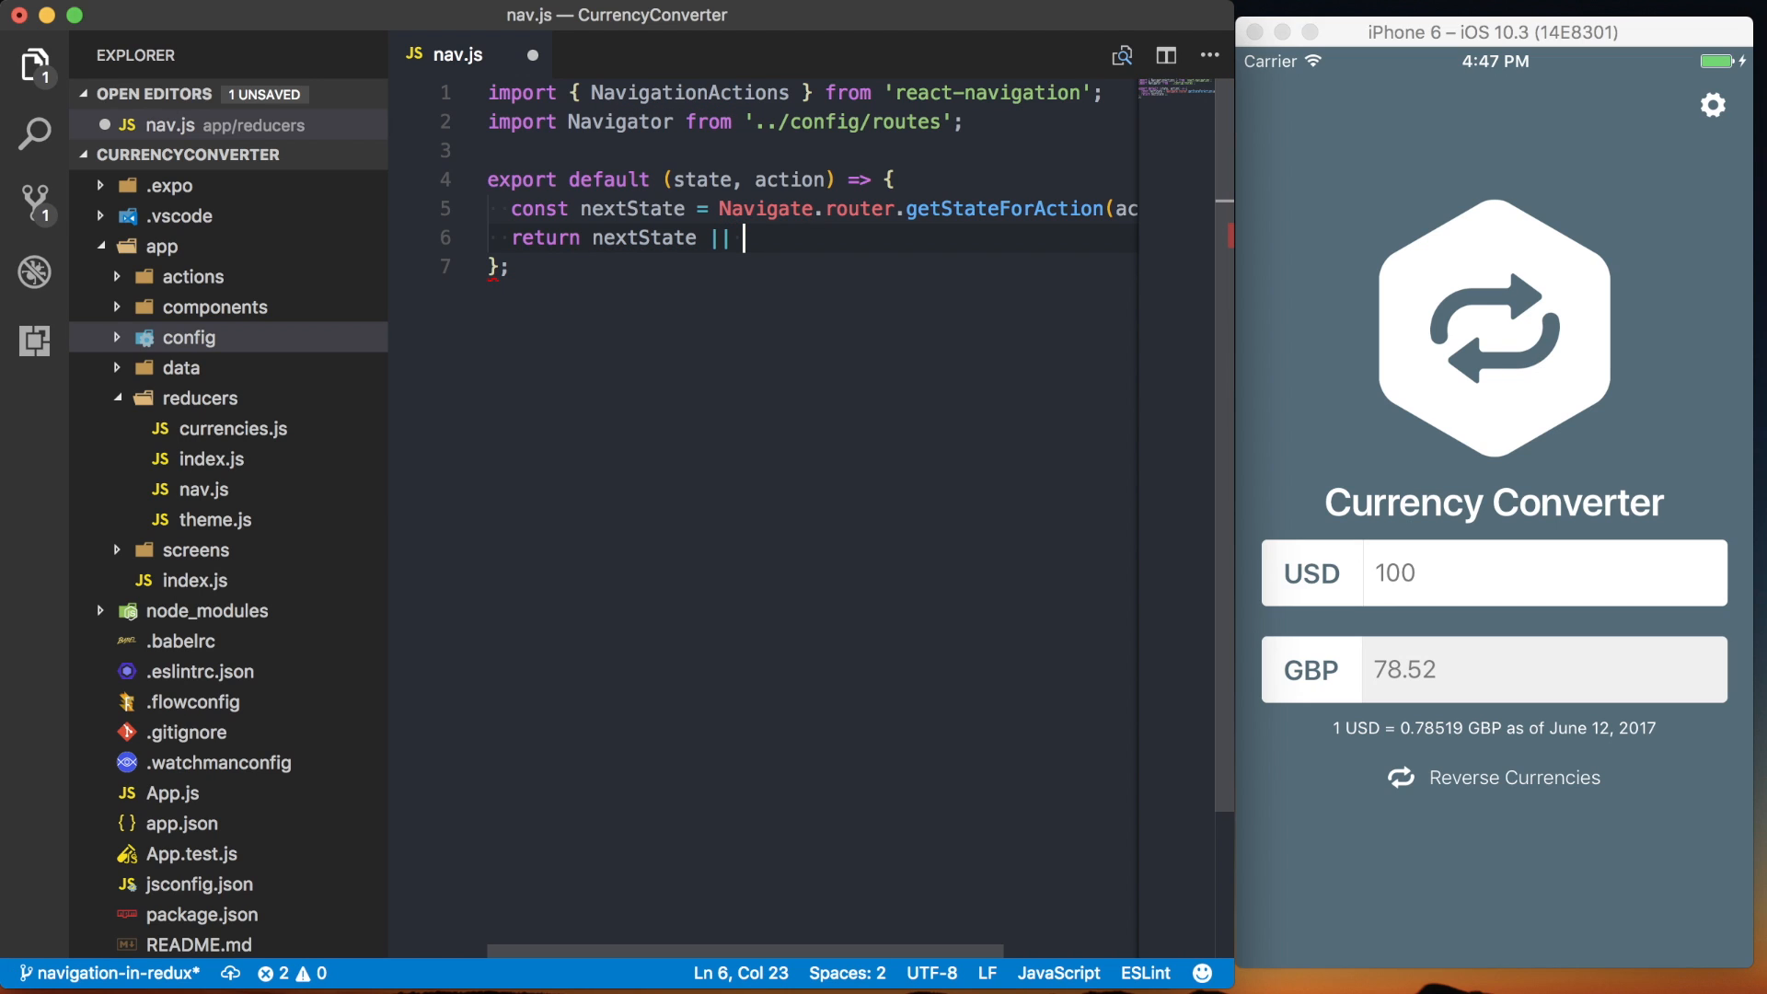
{"action": "type", "text": "state;"}
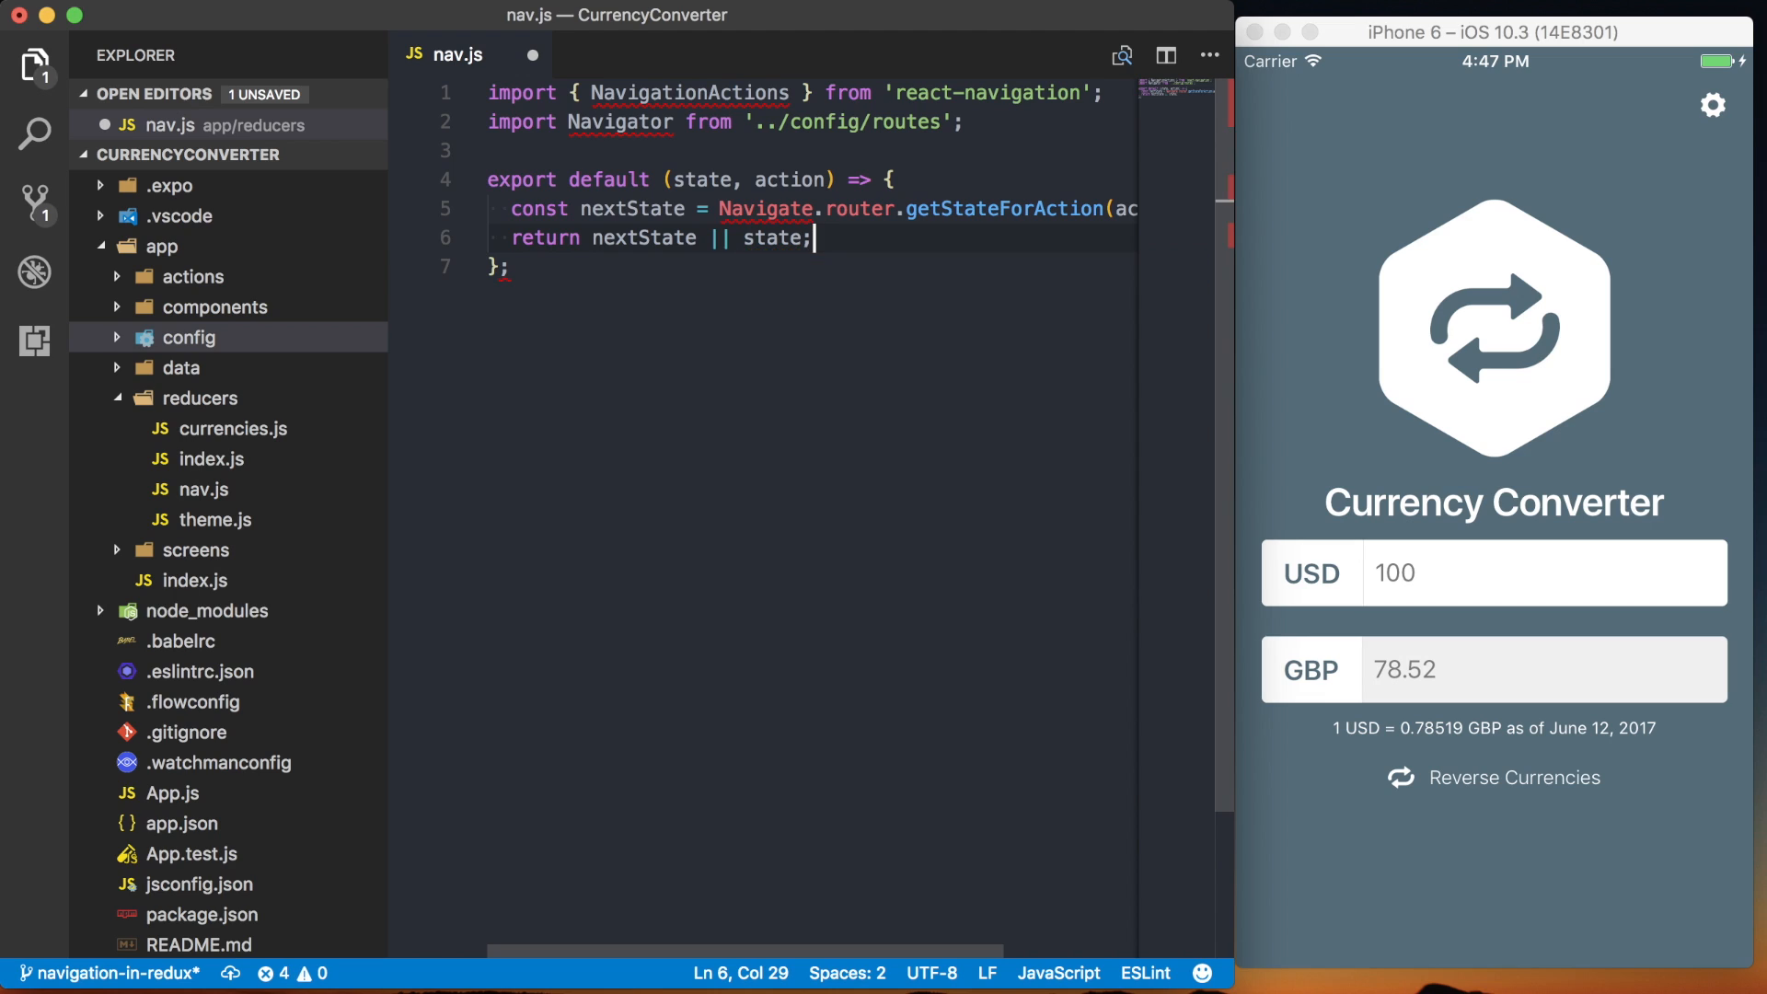
{"action": "mouse_move", "coordinate": [200, 397]}
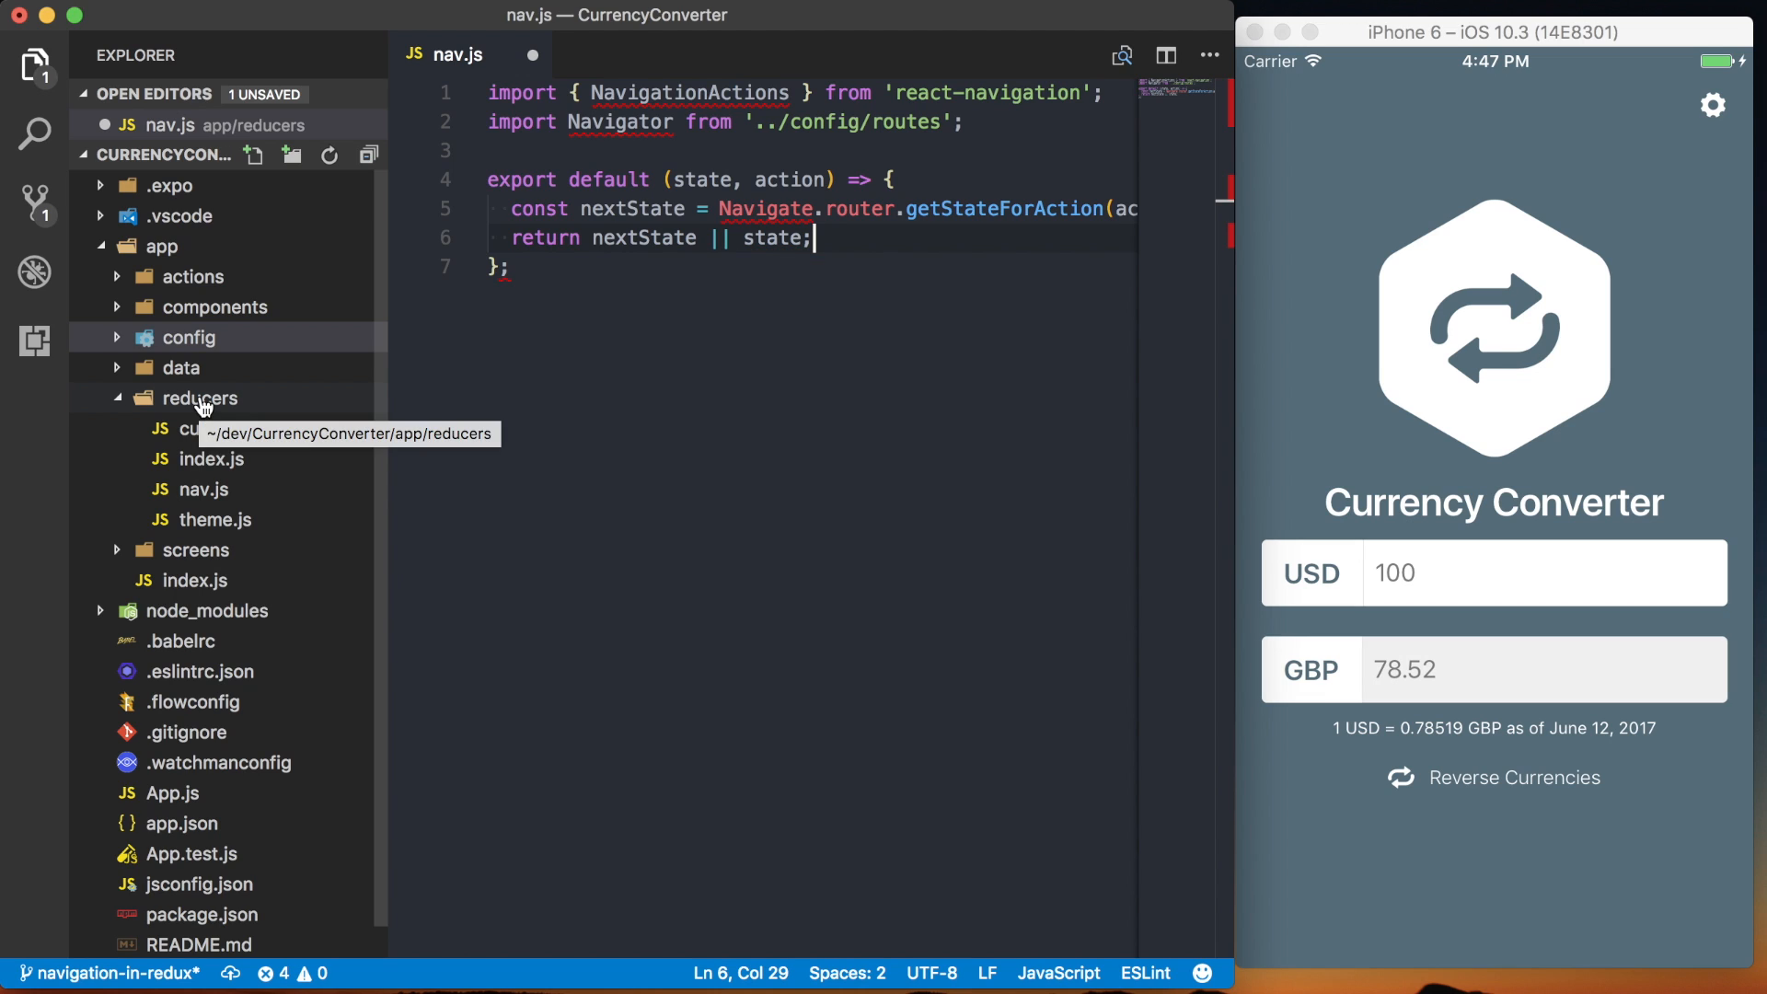
- Default state to initialState, defined as Navigate.router.getStateForAction(NavigationActions.init())
{"action": "key", "text": "enter"}
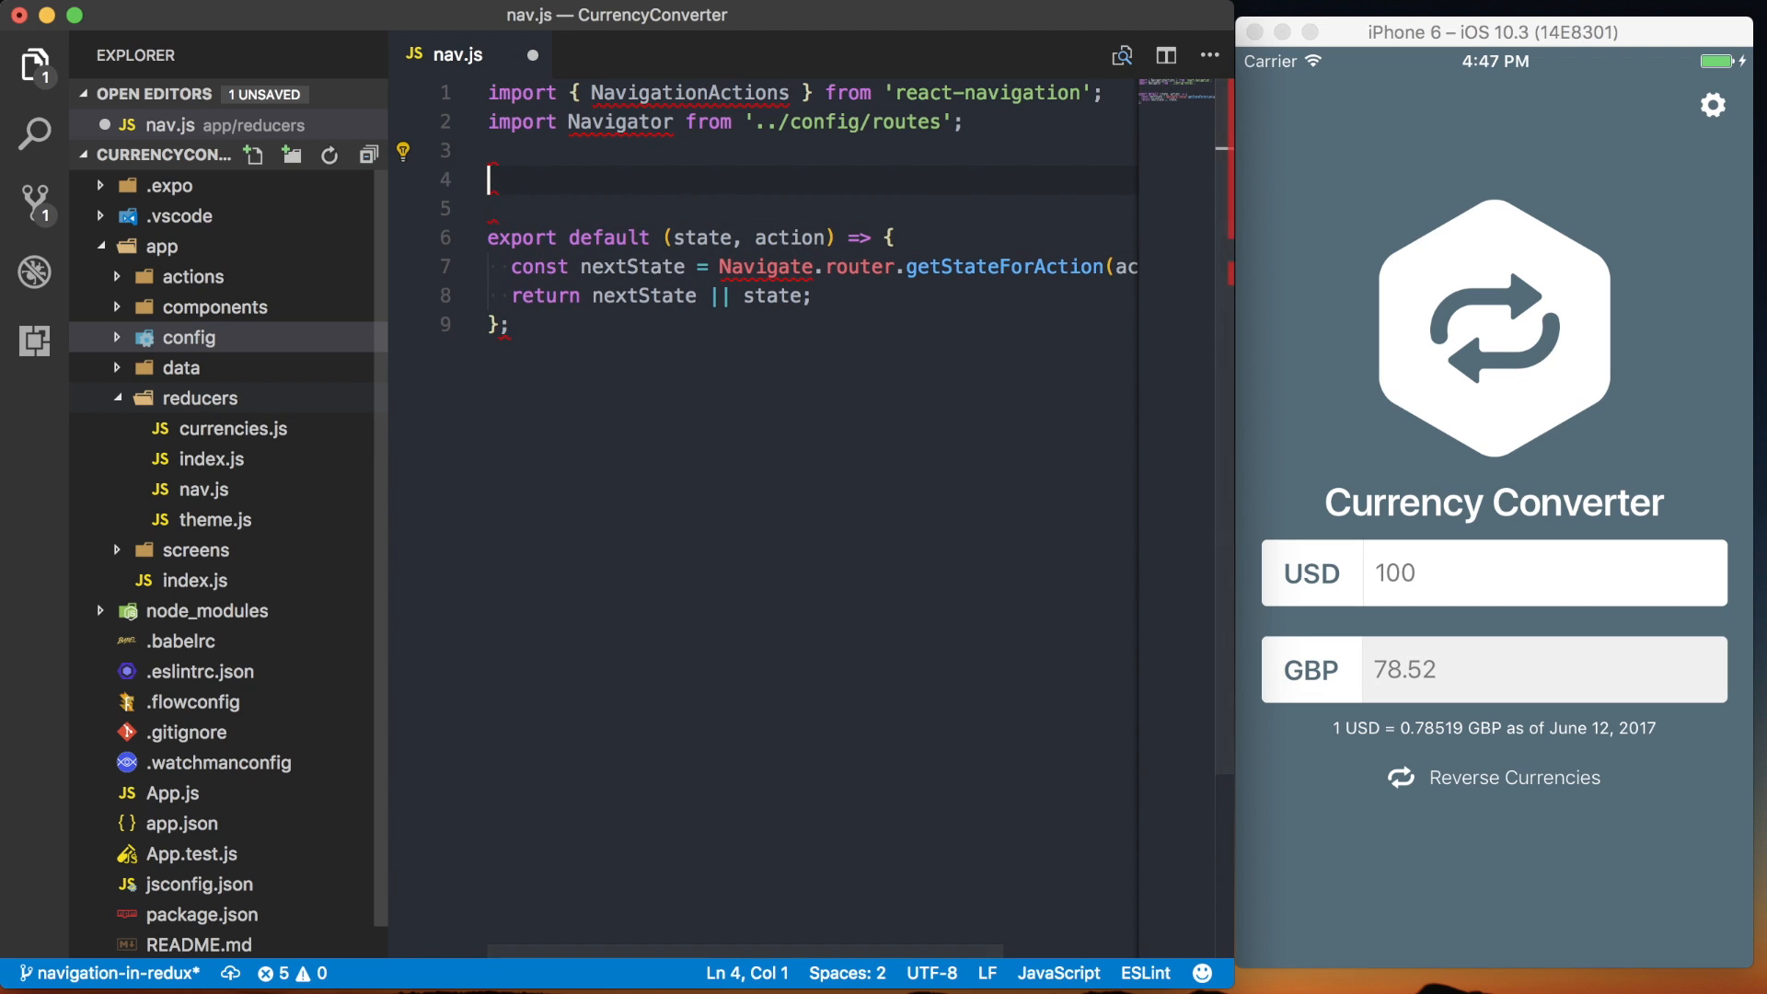
{"action": "left_click", "coordinate": [756, 237]}
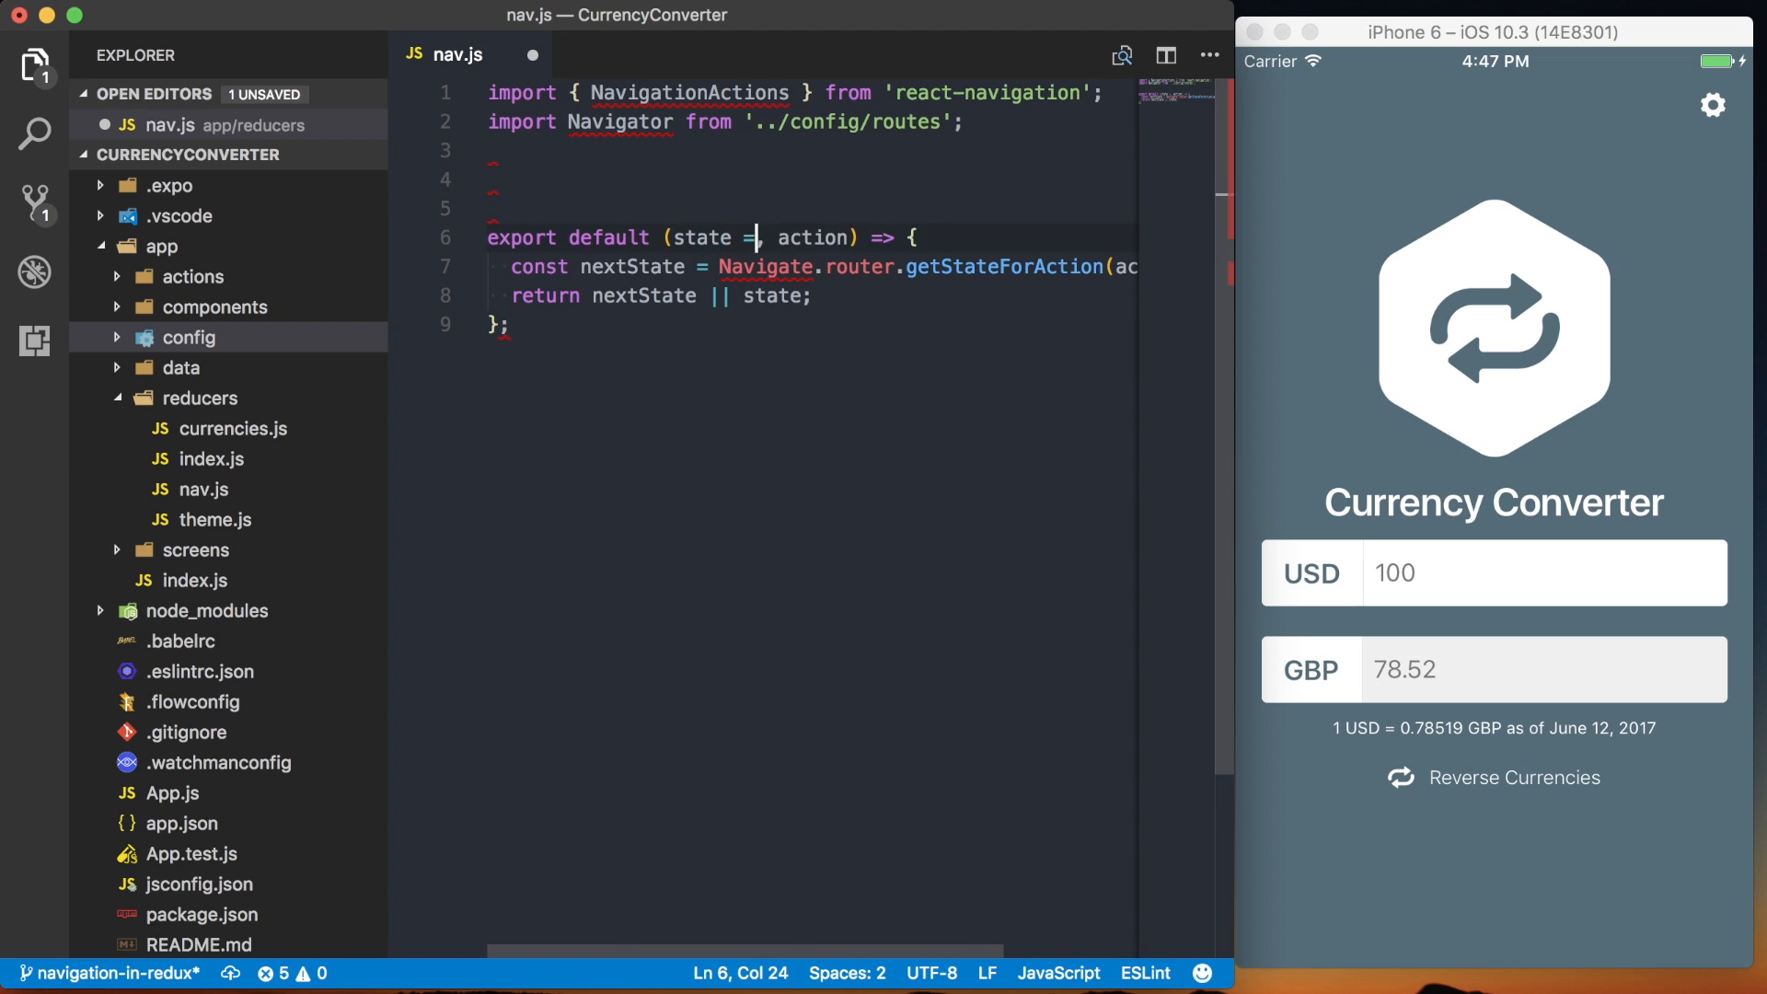
{"action": "type", "text": "initialState"}
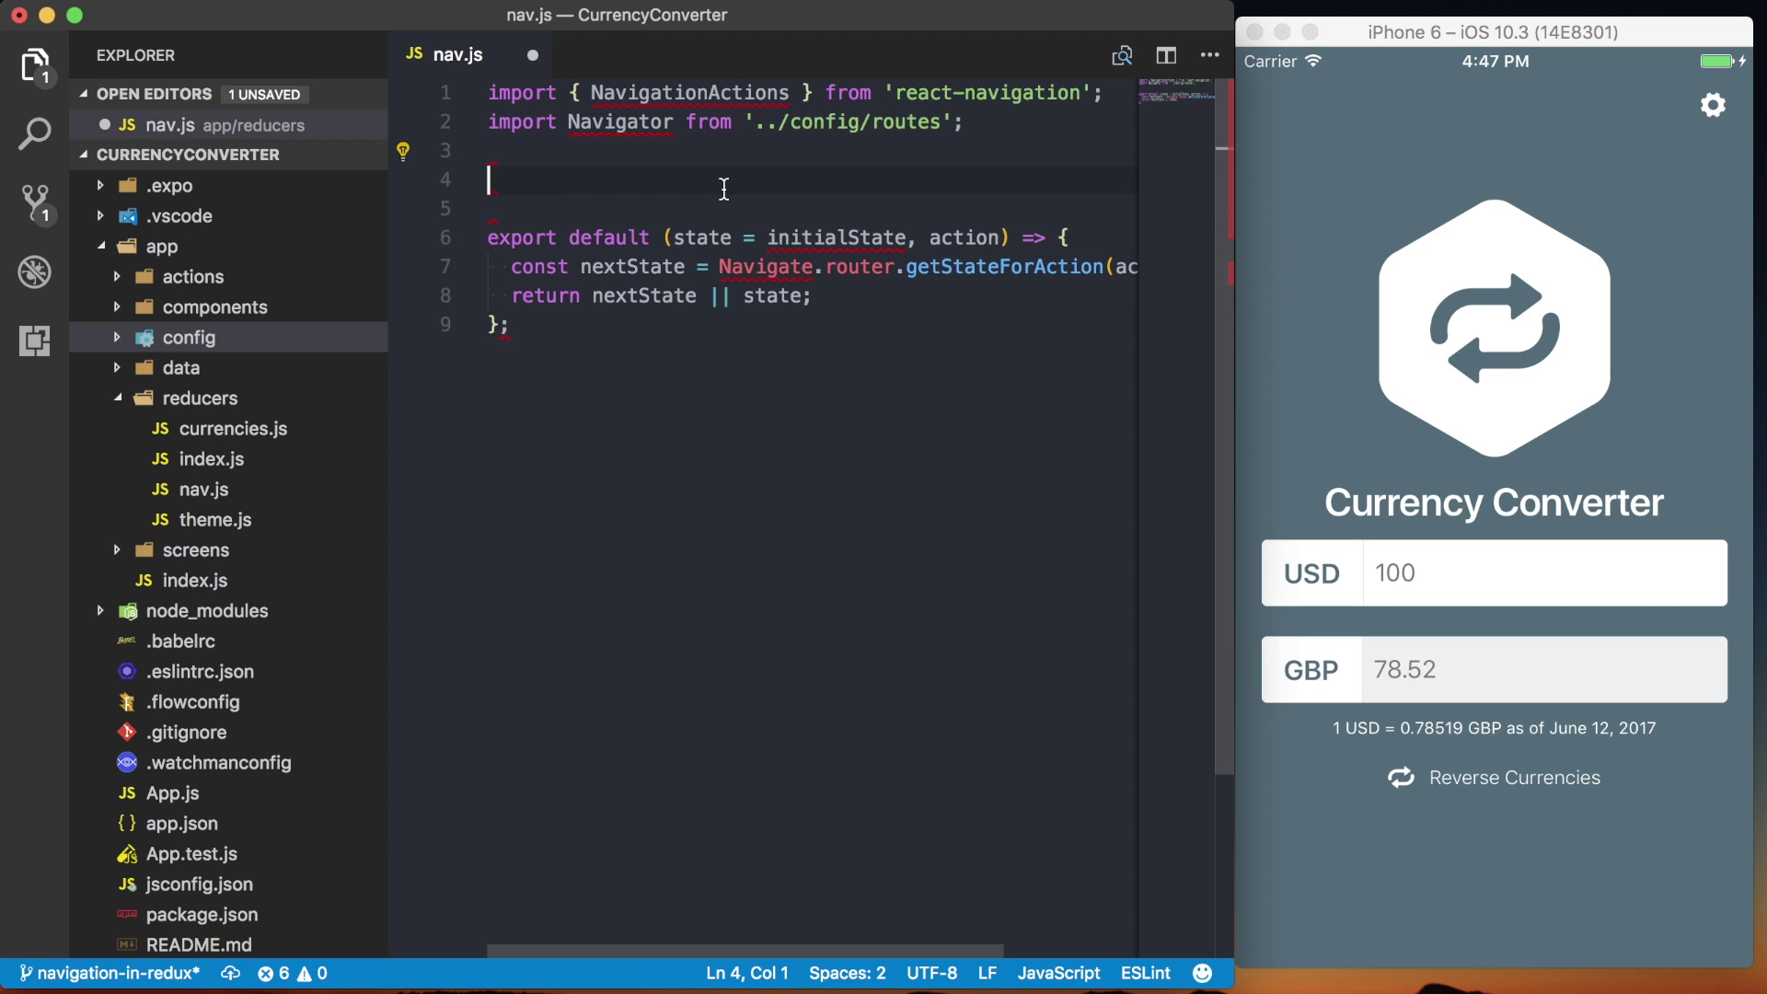
{"action": "type", "text": "const initialState ="}
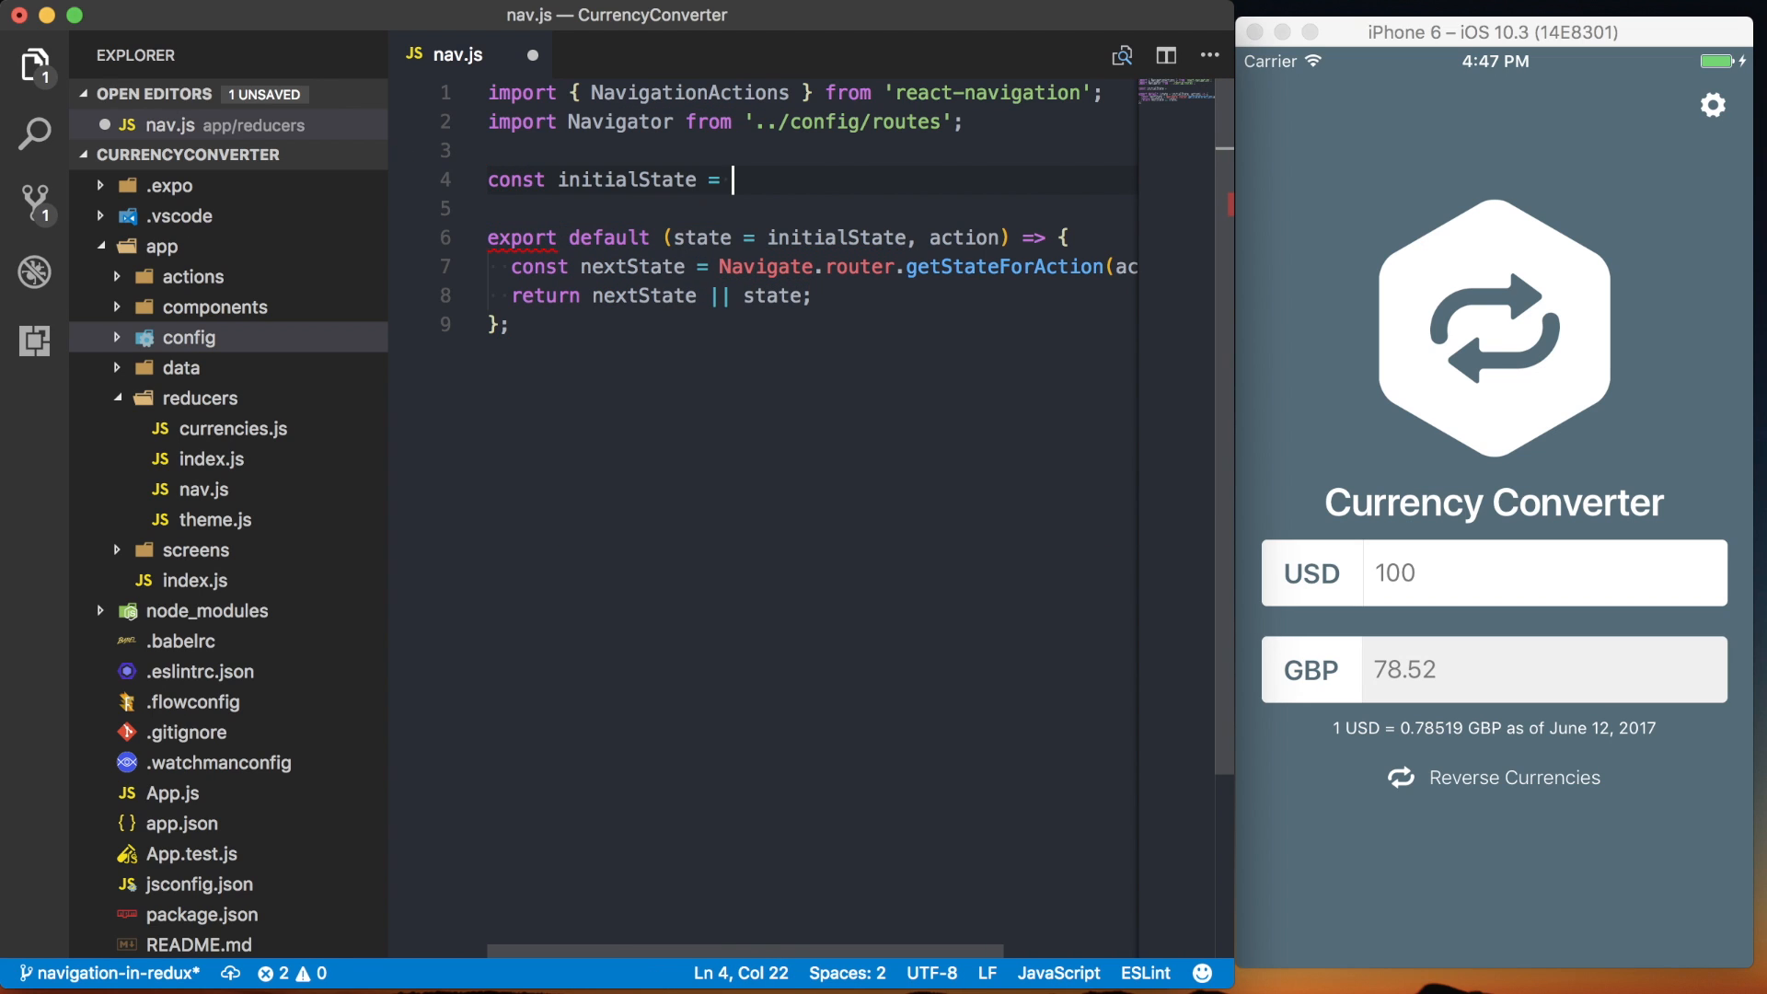
{"action": "type", "text": "Navigate.router.getStateForAction"}
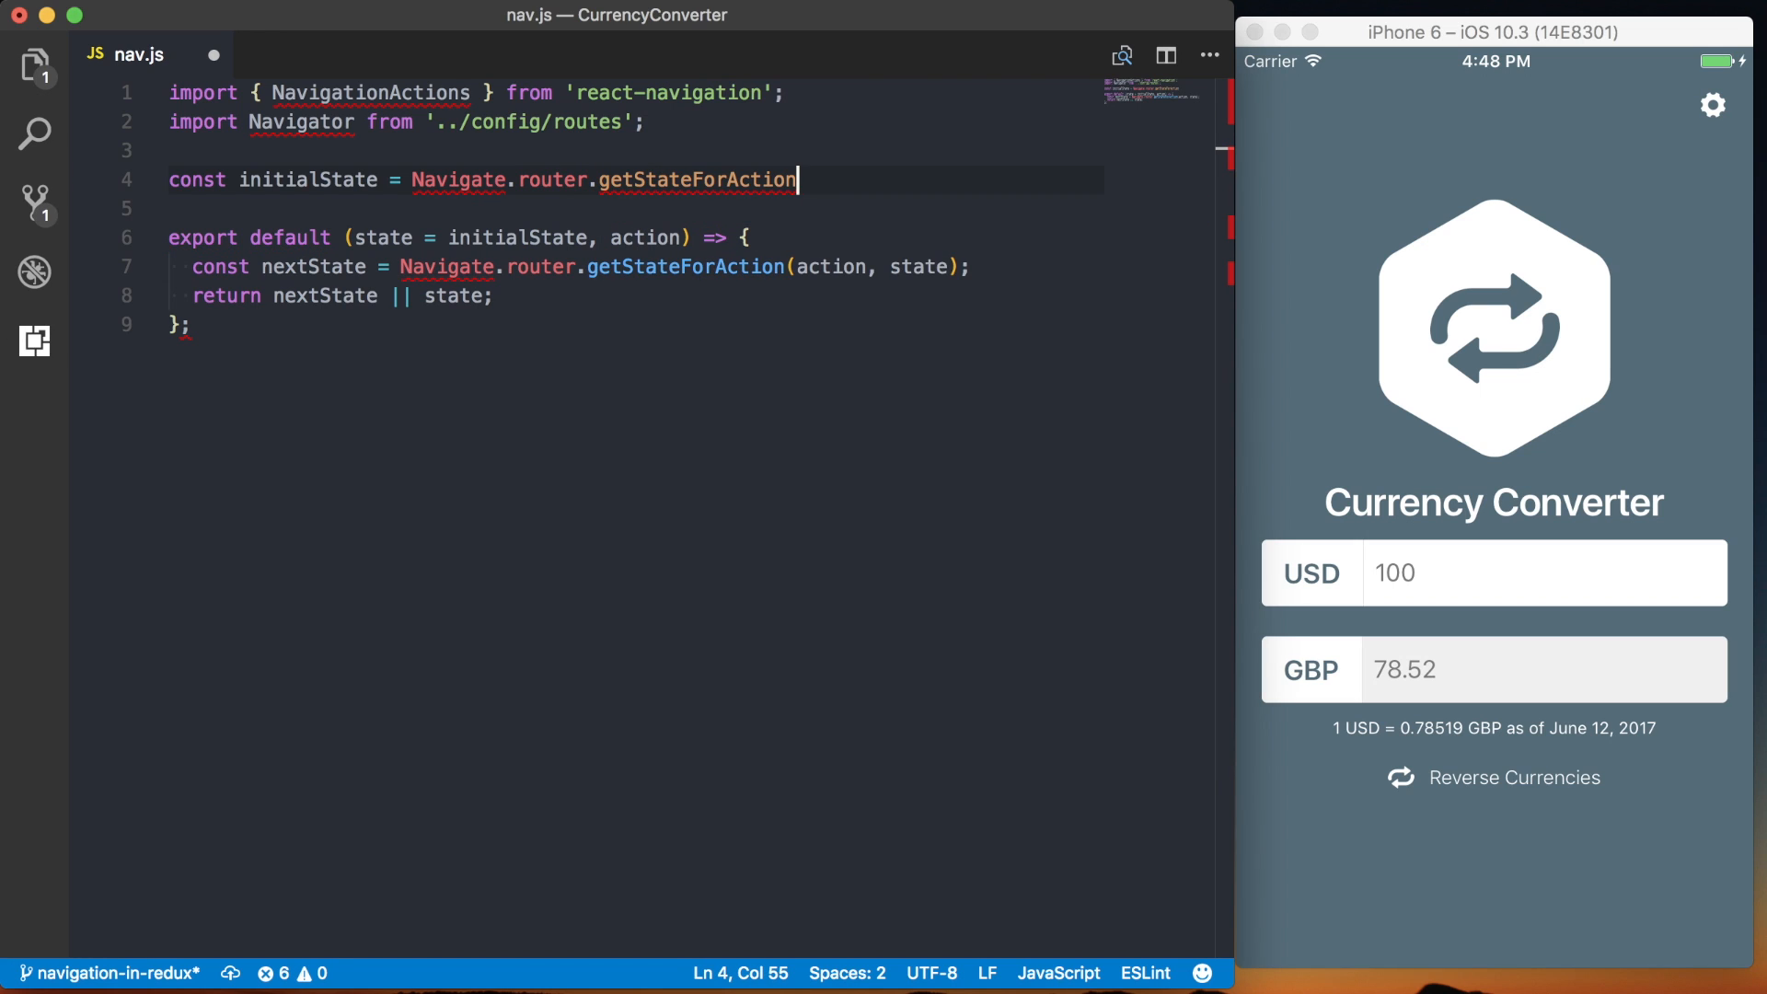
{"action": "type", "text": "("}
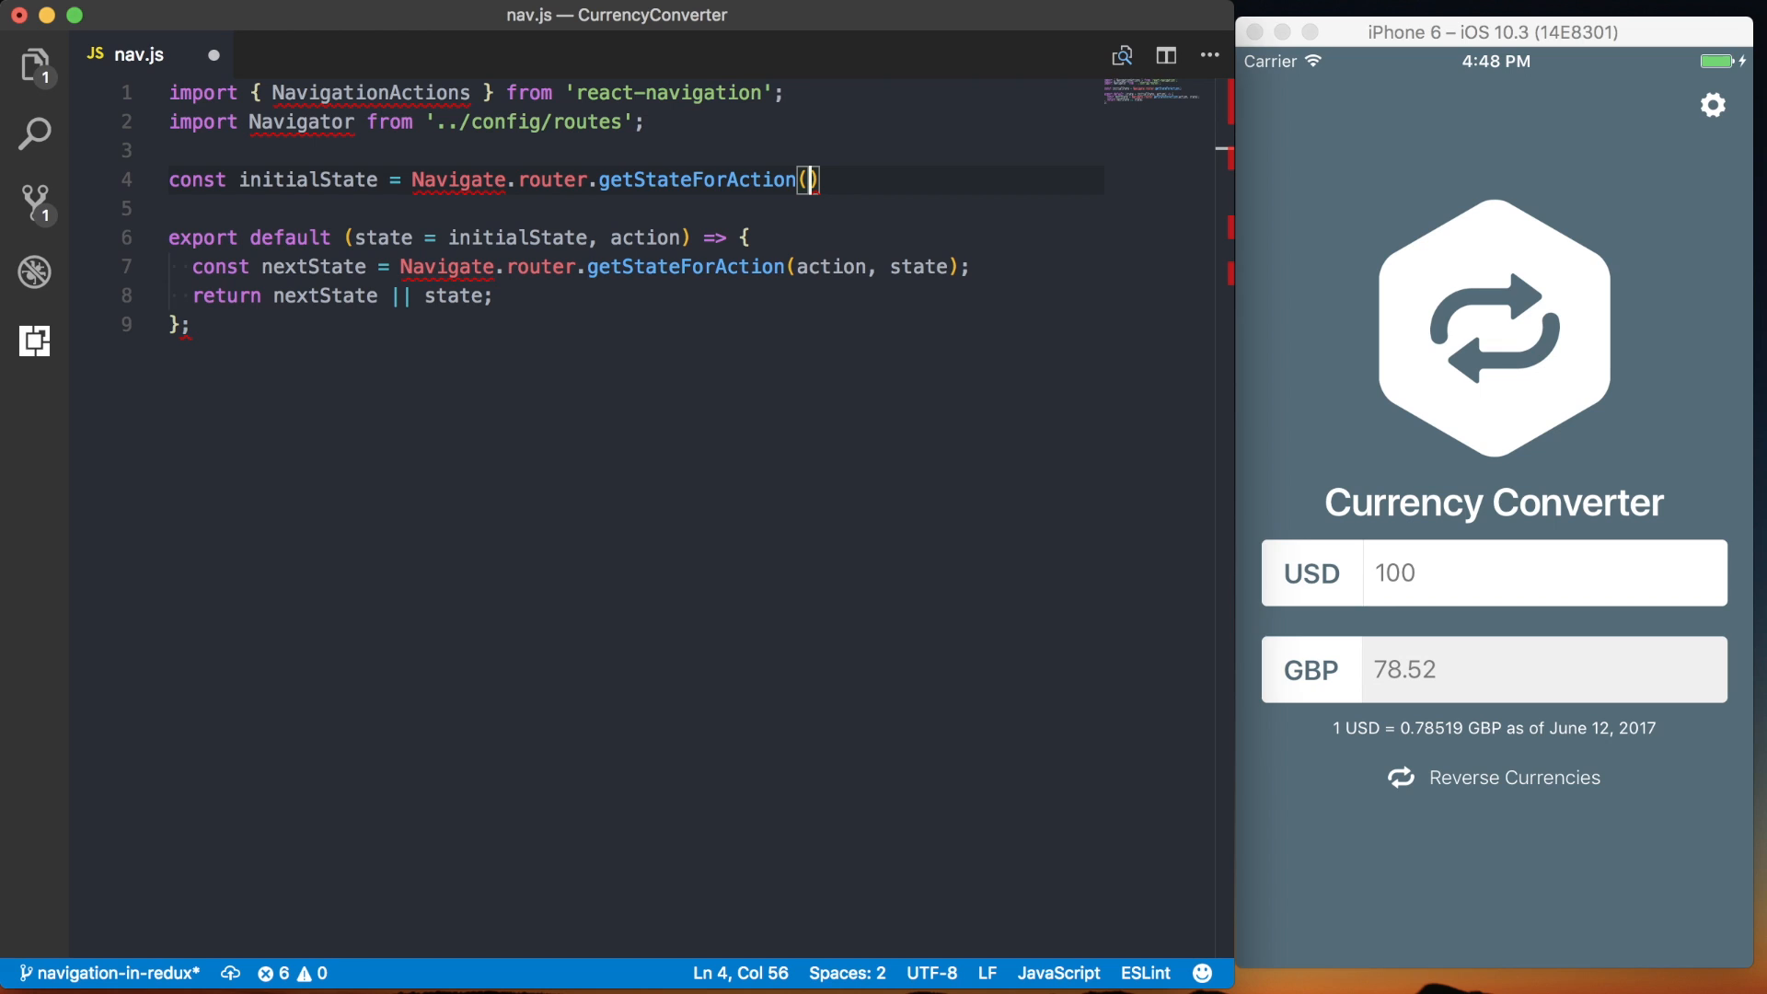
{"action": "type", "text": "NavigationActions"}
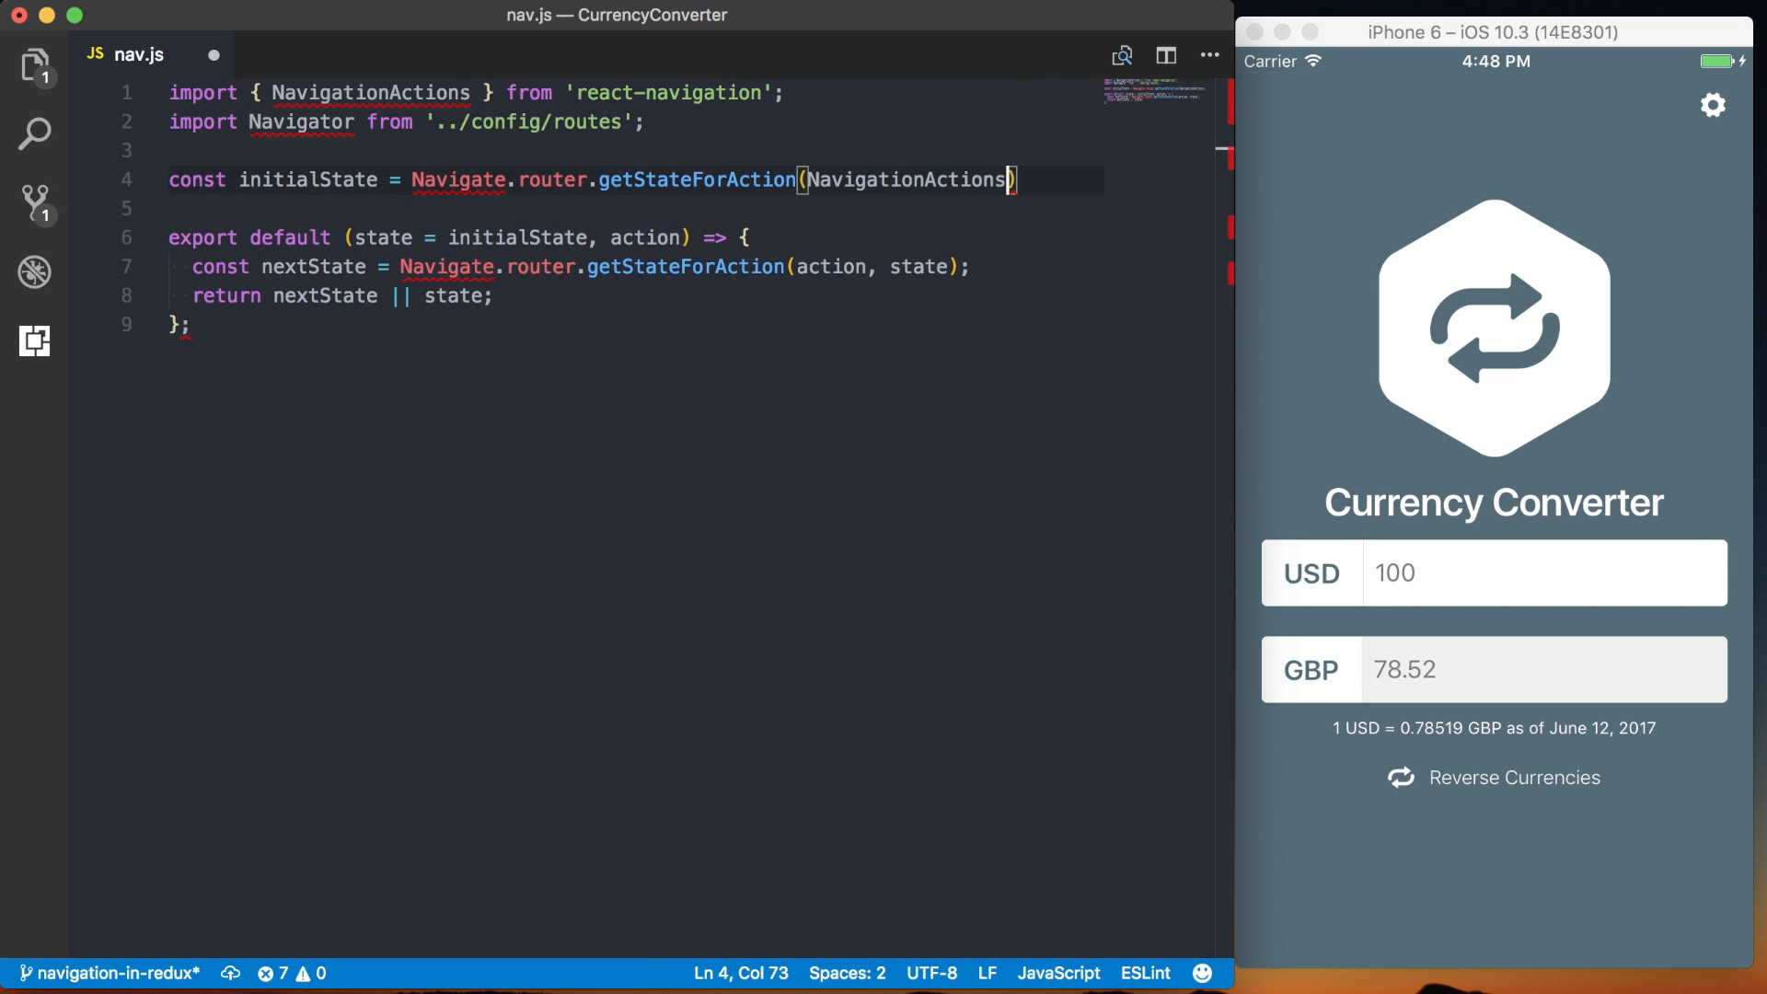
{"action": "type", "text": ".init()"}
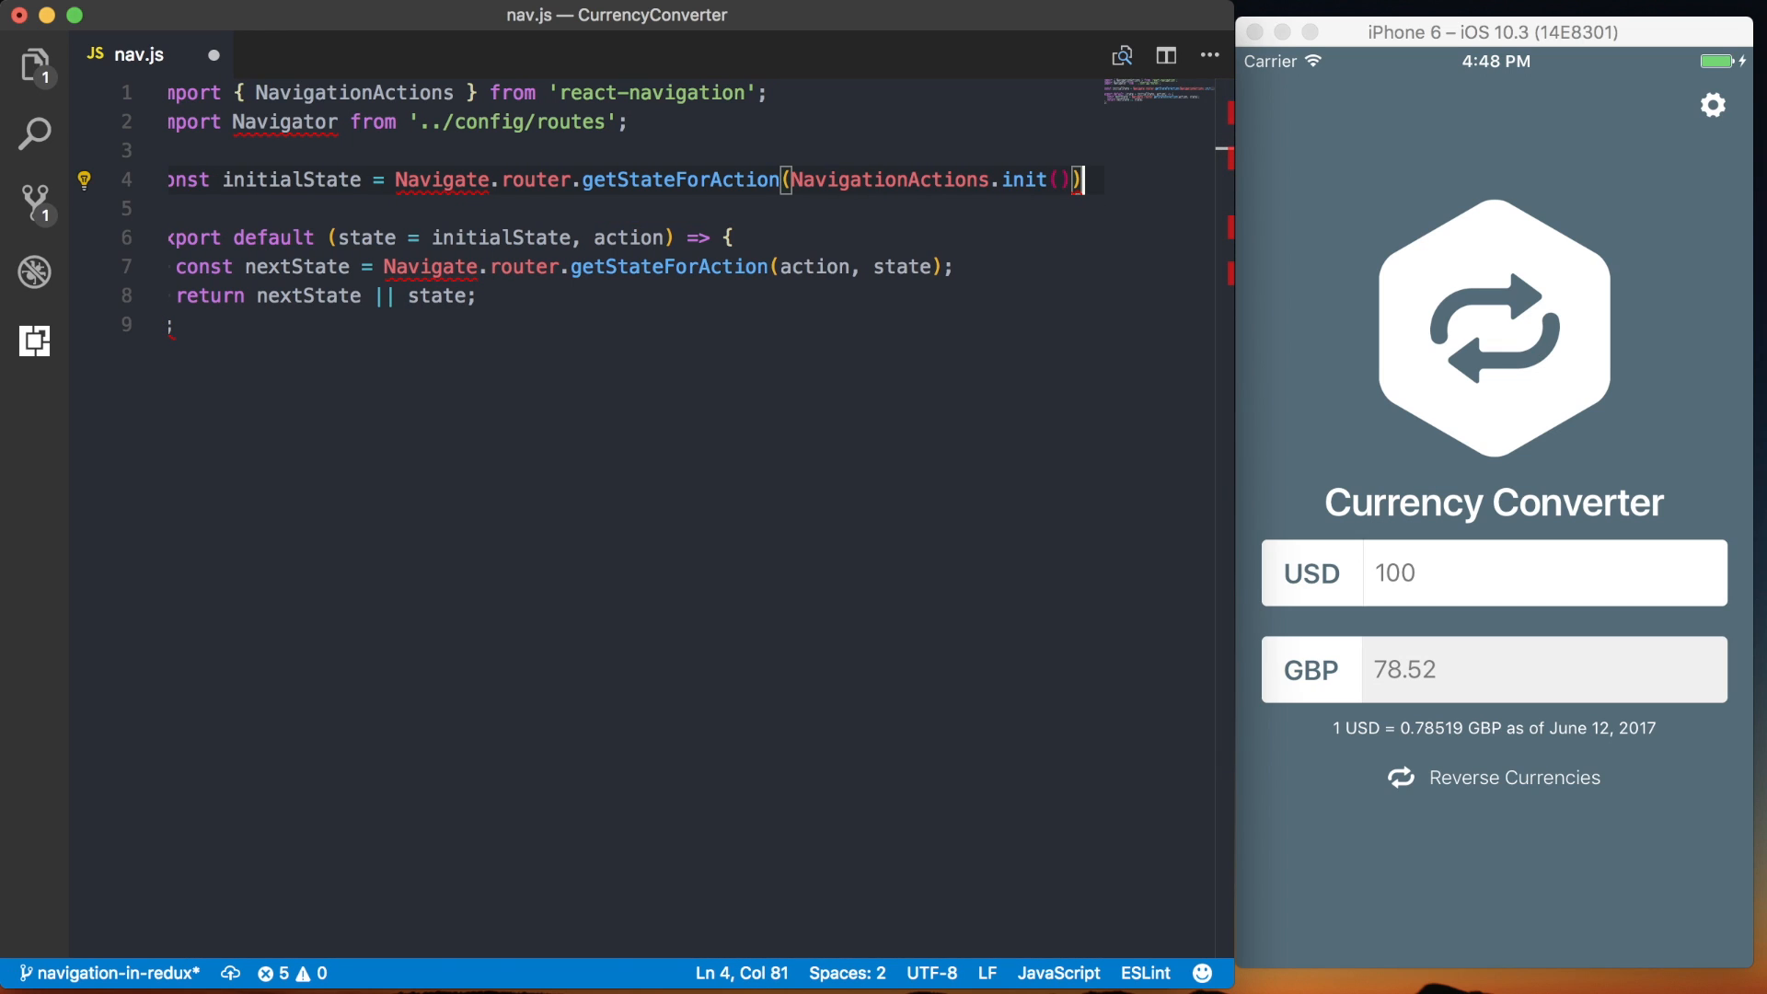
{"action": "type", "text": ";"}
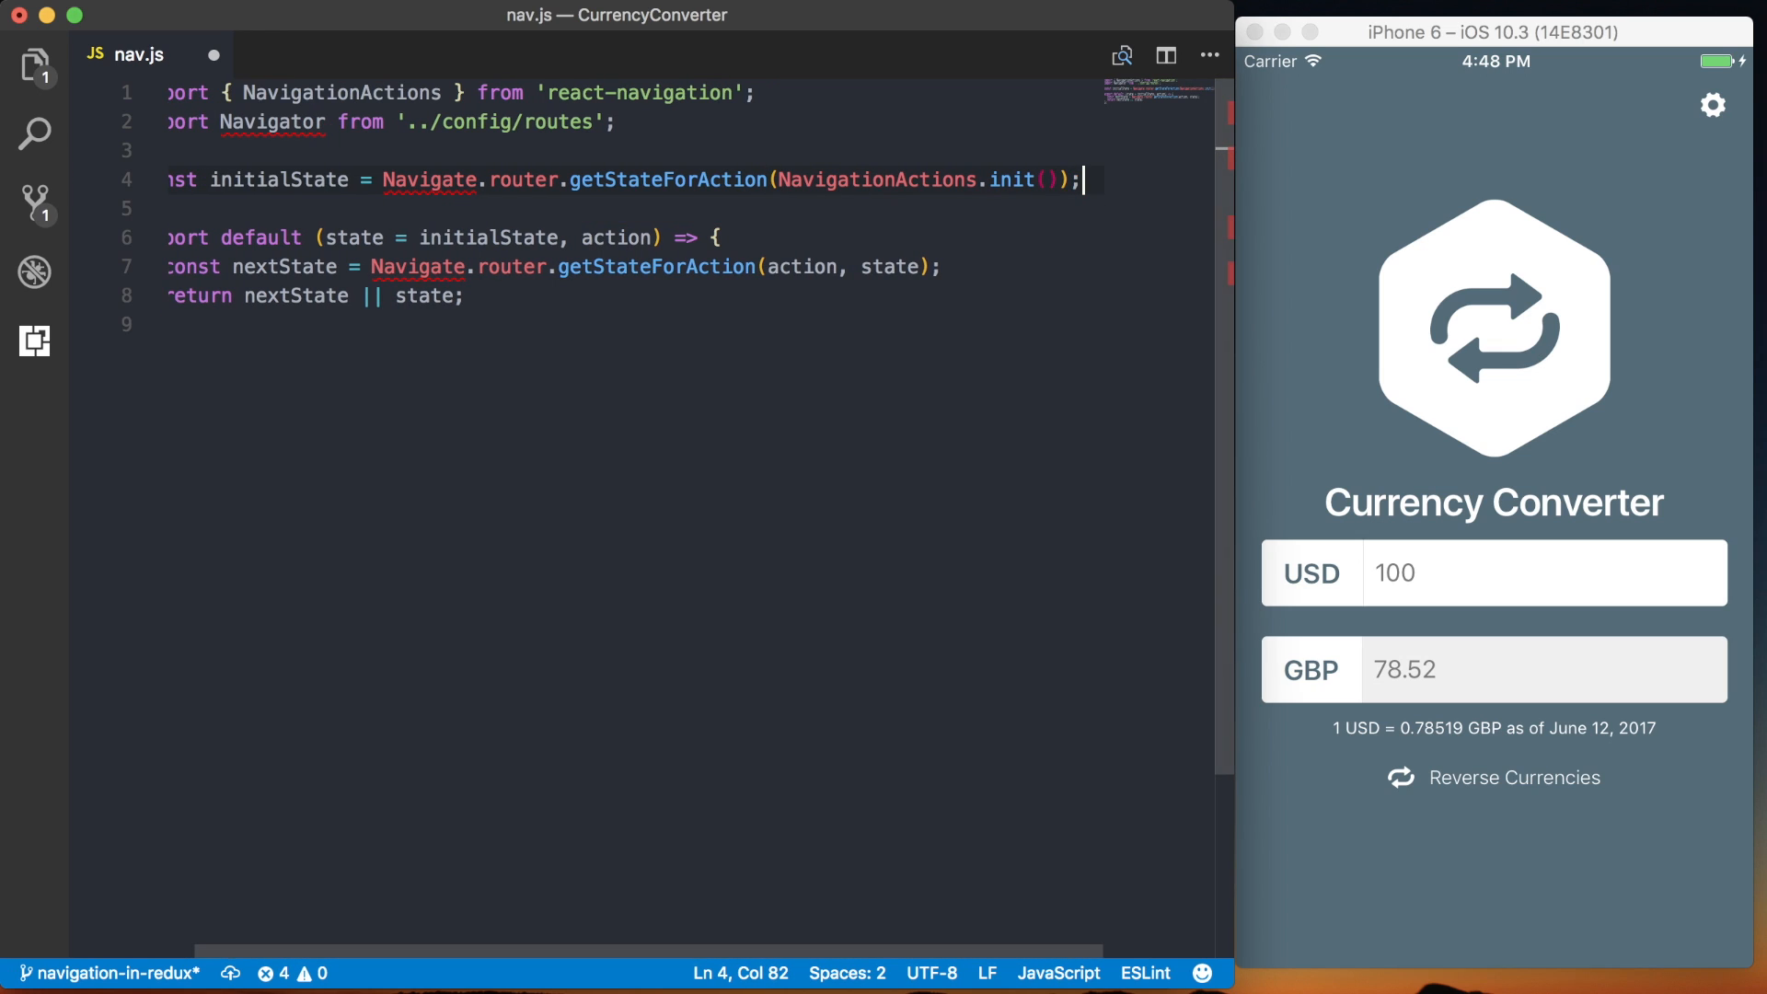
{"action": "scroll", "scroll_direction": "left", "scroll_amount": 3}
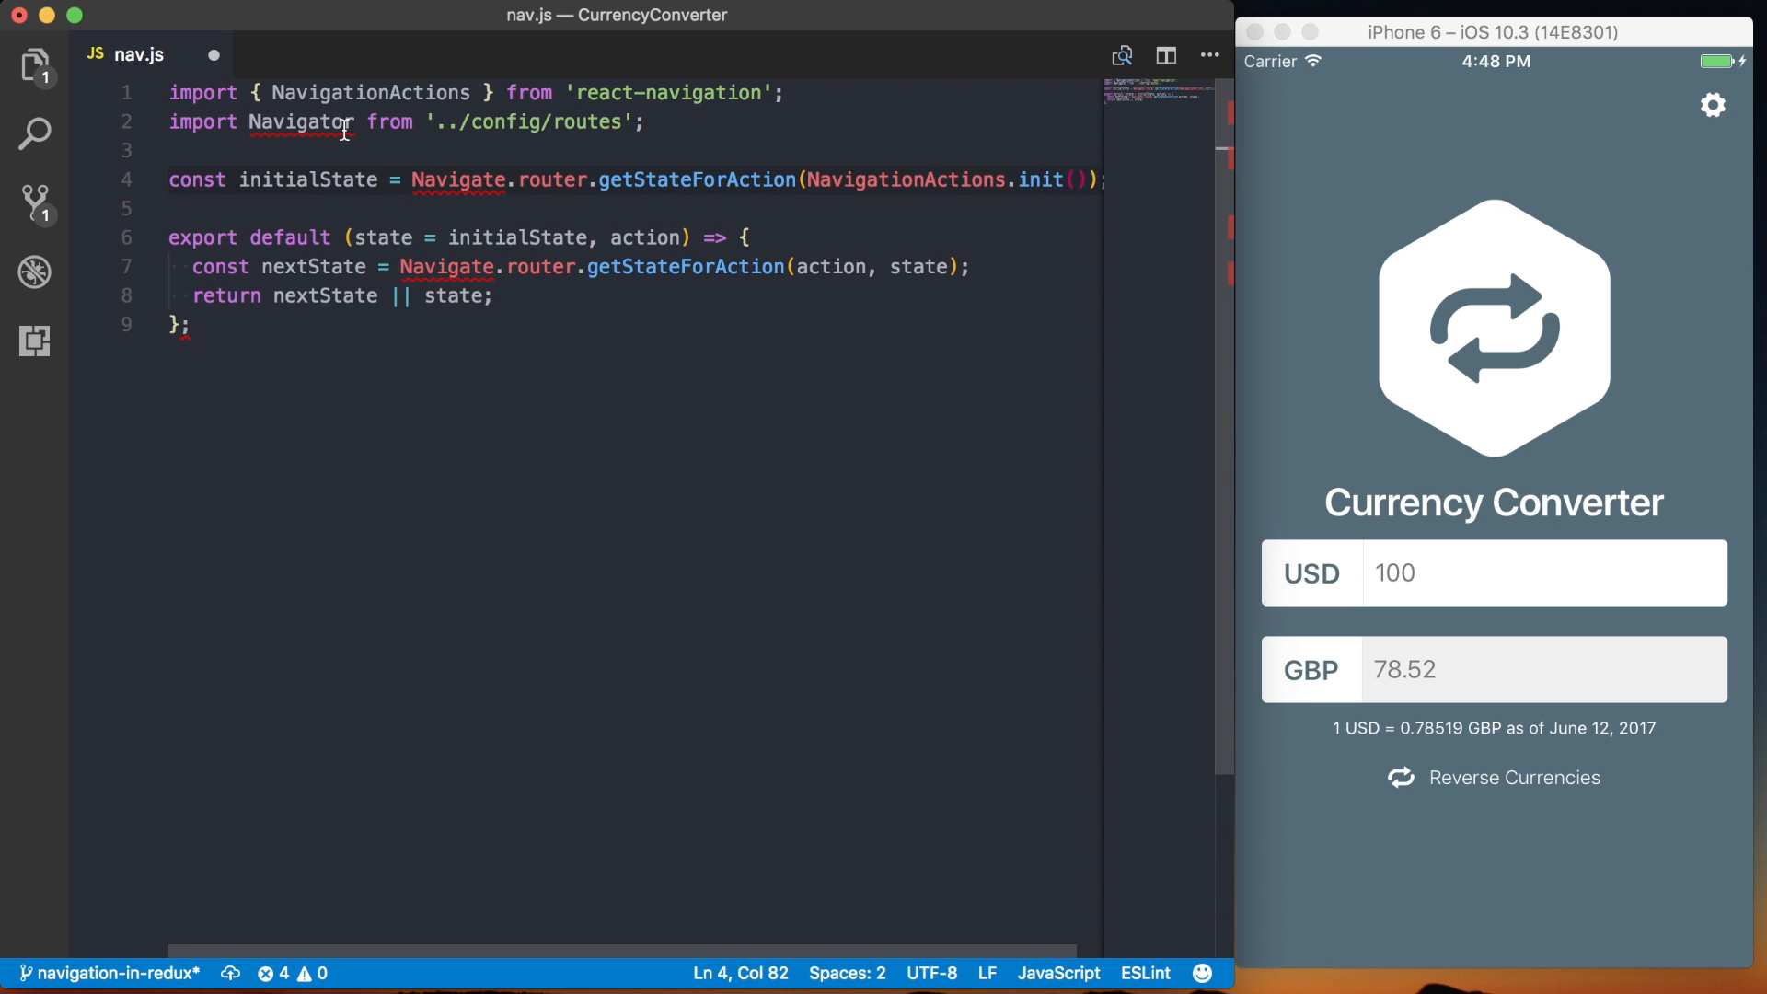
- Rename the misspelled Navigate references to Navigator and save nav.js
{"action": "double_click", "coordinate": [300, 122]}
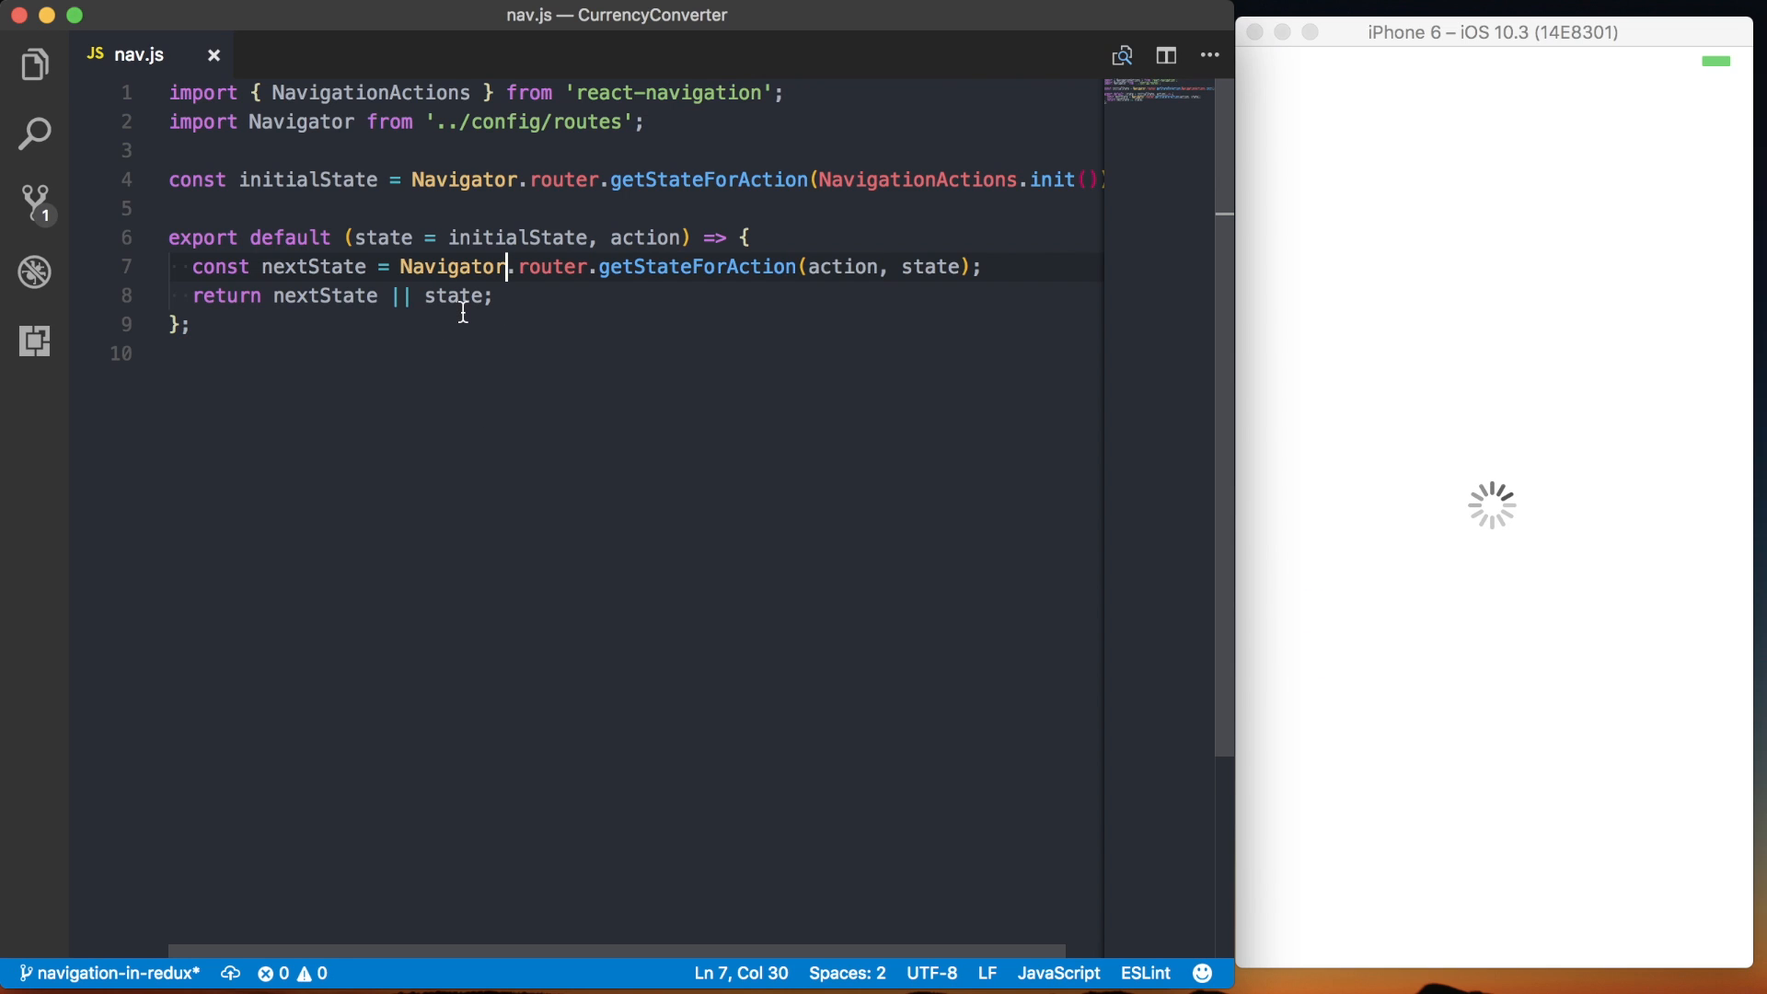
{"action": "left_click", "coordinate": [37, 64]}
{"action": "type", "text": "import n"}
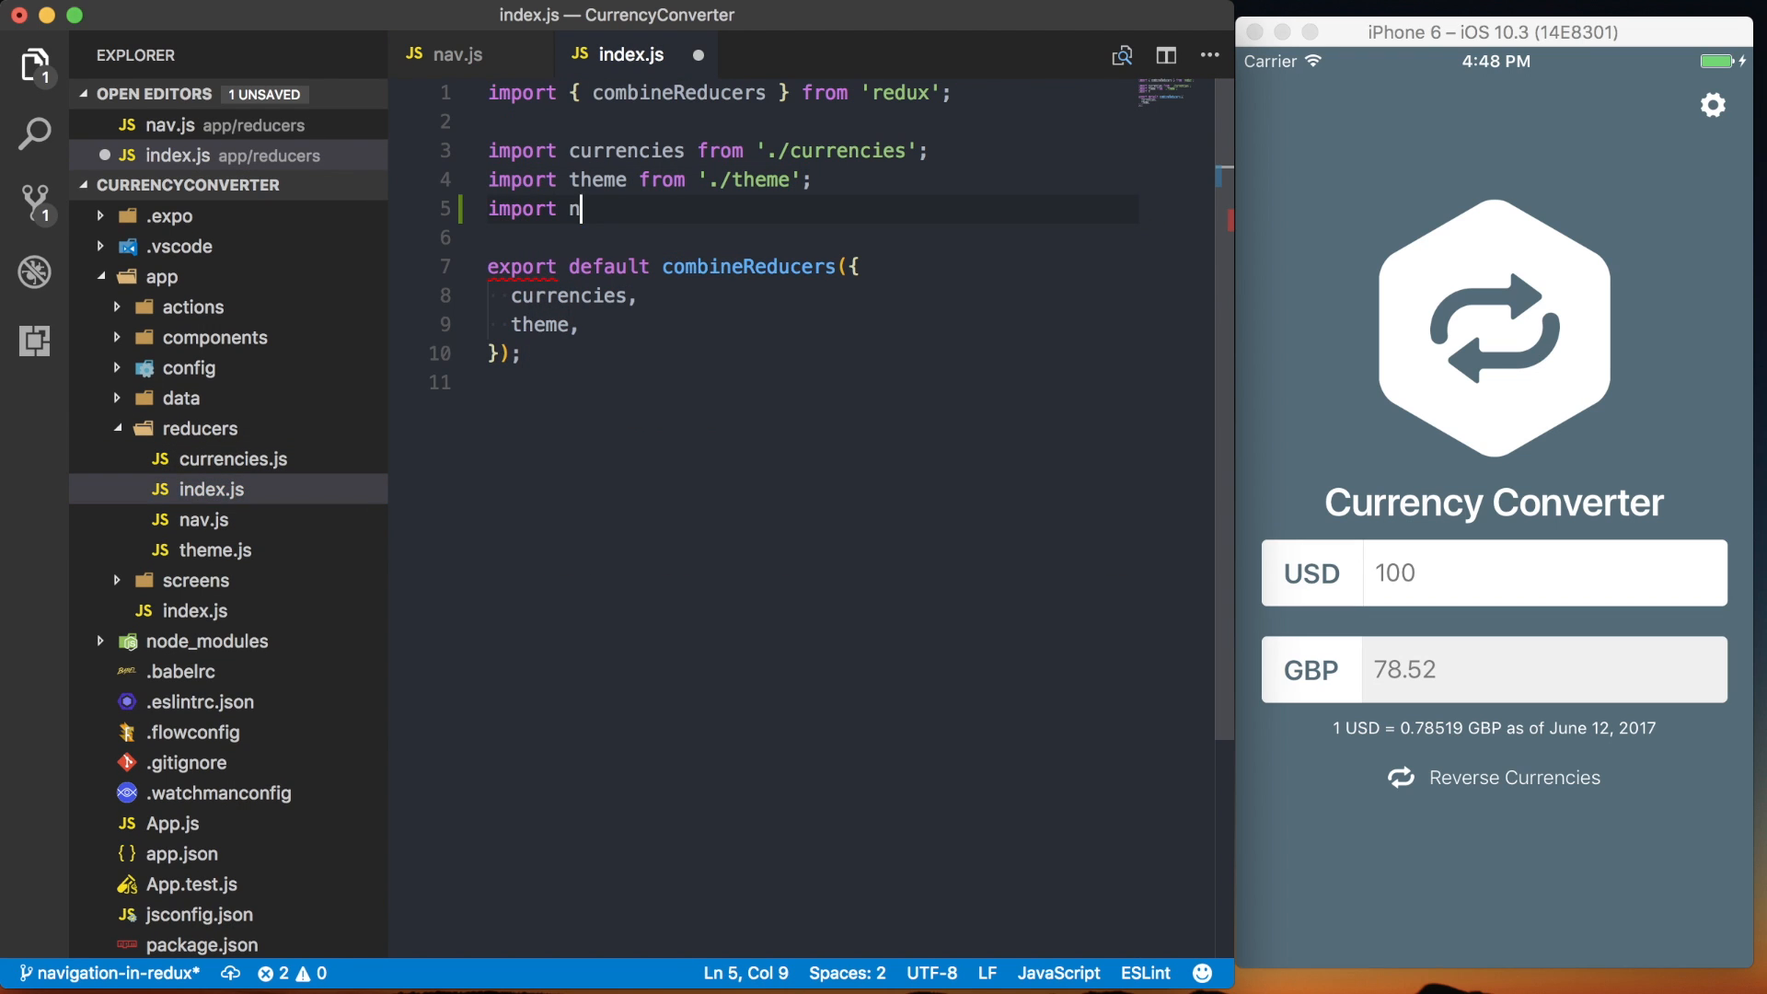
- Import nav from './nav' in reducers/index.js and add nav to combineReducers
{"action": "type", "text": "av from './nav"}
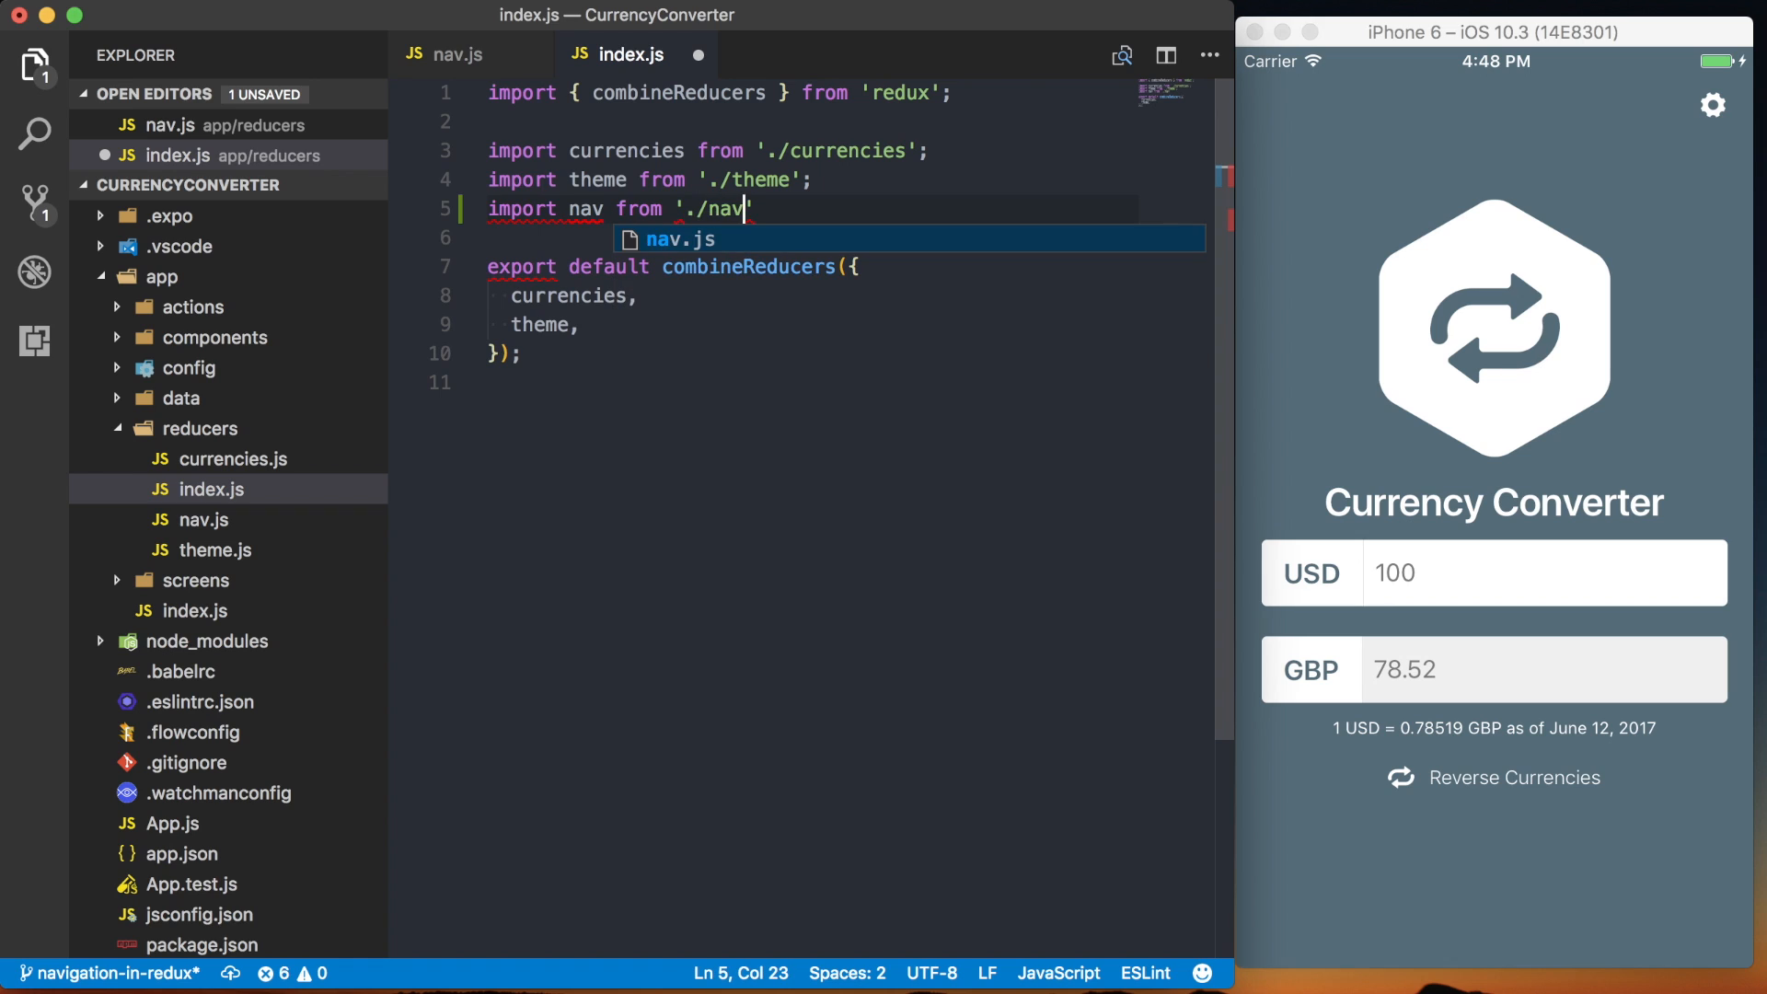
{"action": "type", "text": "';"}
{"action": "type", "text": "na"}
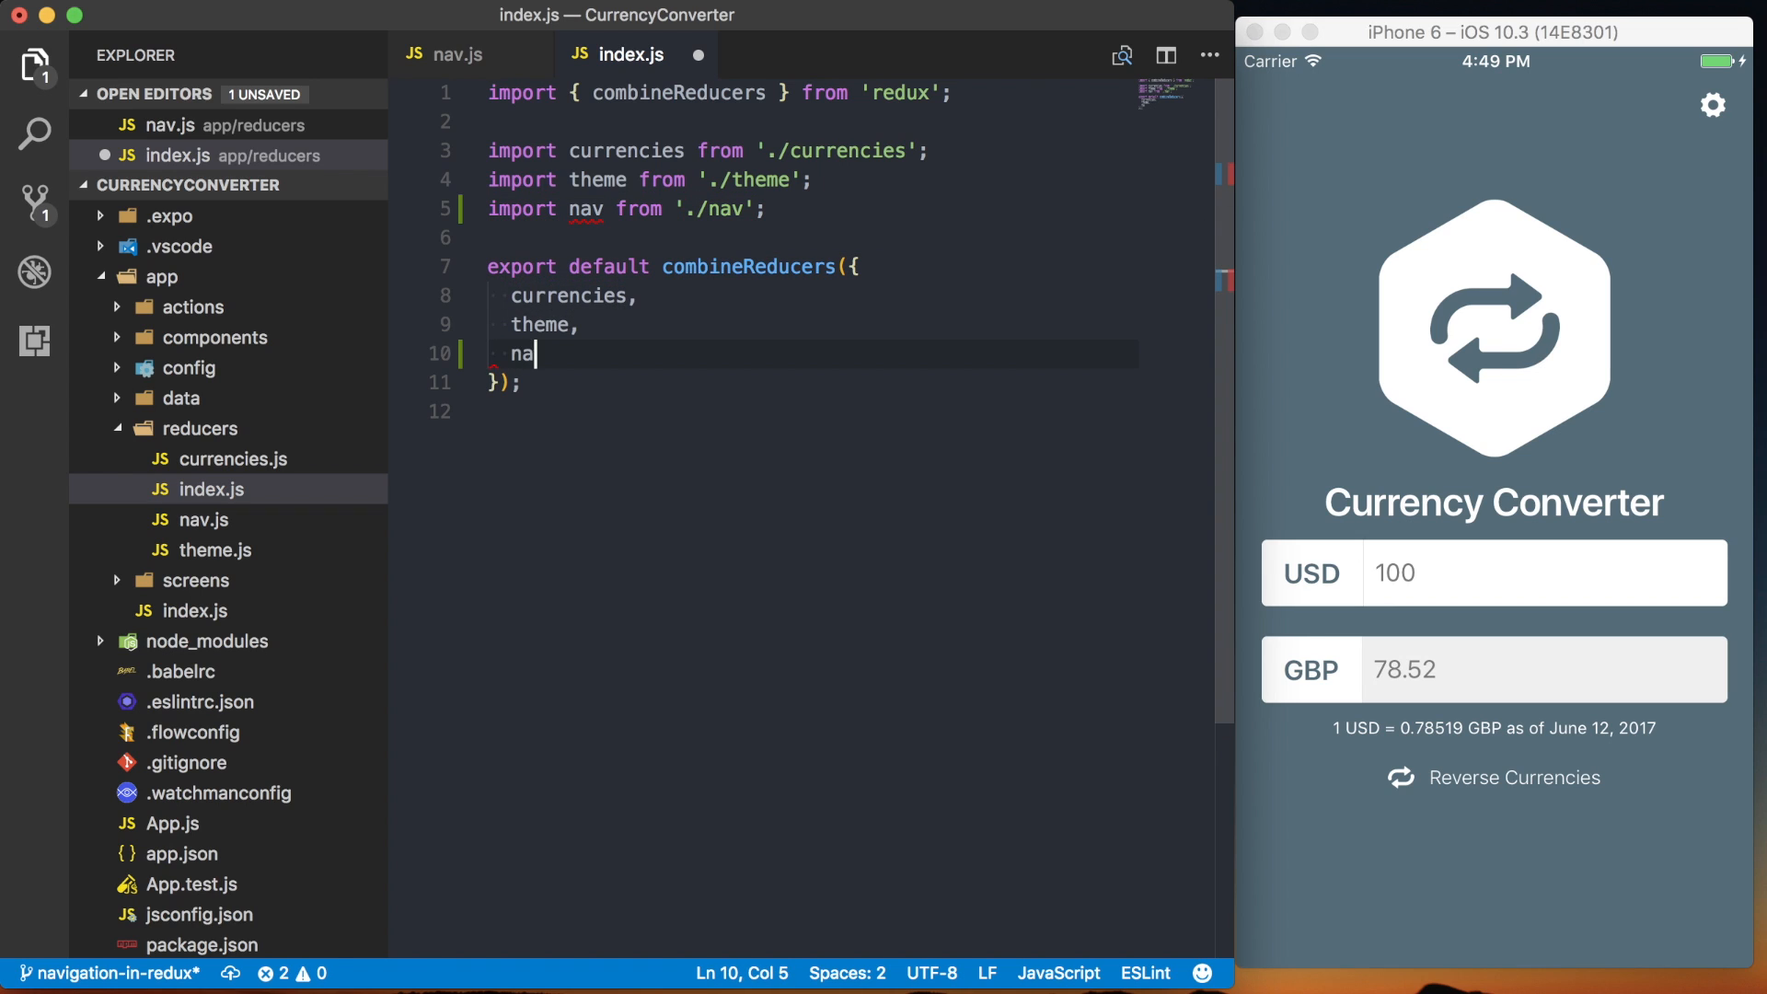
{"action": "type", "text": "v,"}
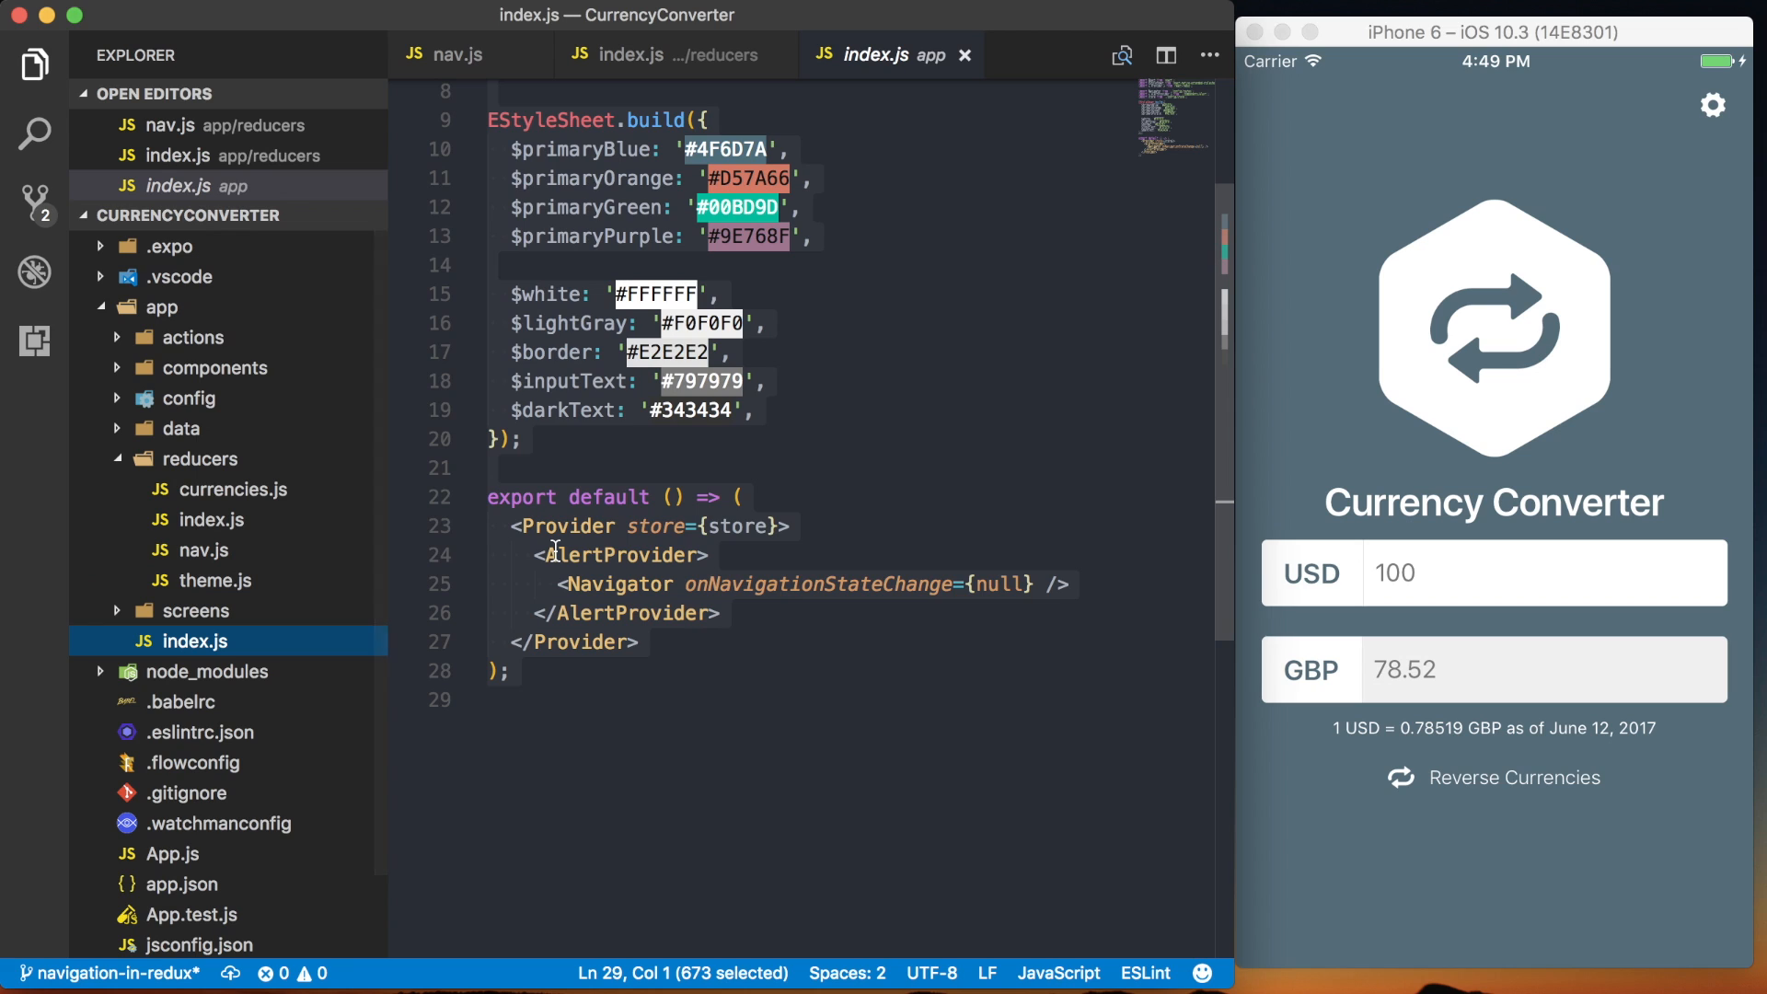
- Import { addNavigationHelpers } from 'react-navigation' and add connect to the react-redux import
{"action": "scroll", "scroll_direction": "up", "scroll_amount": 3}
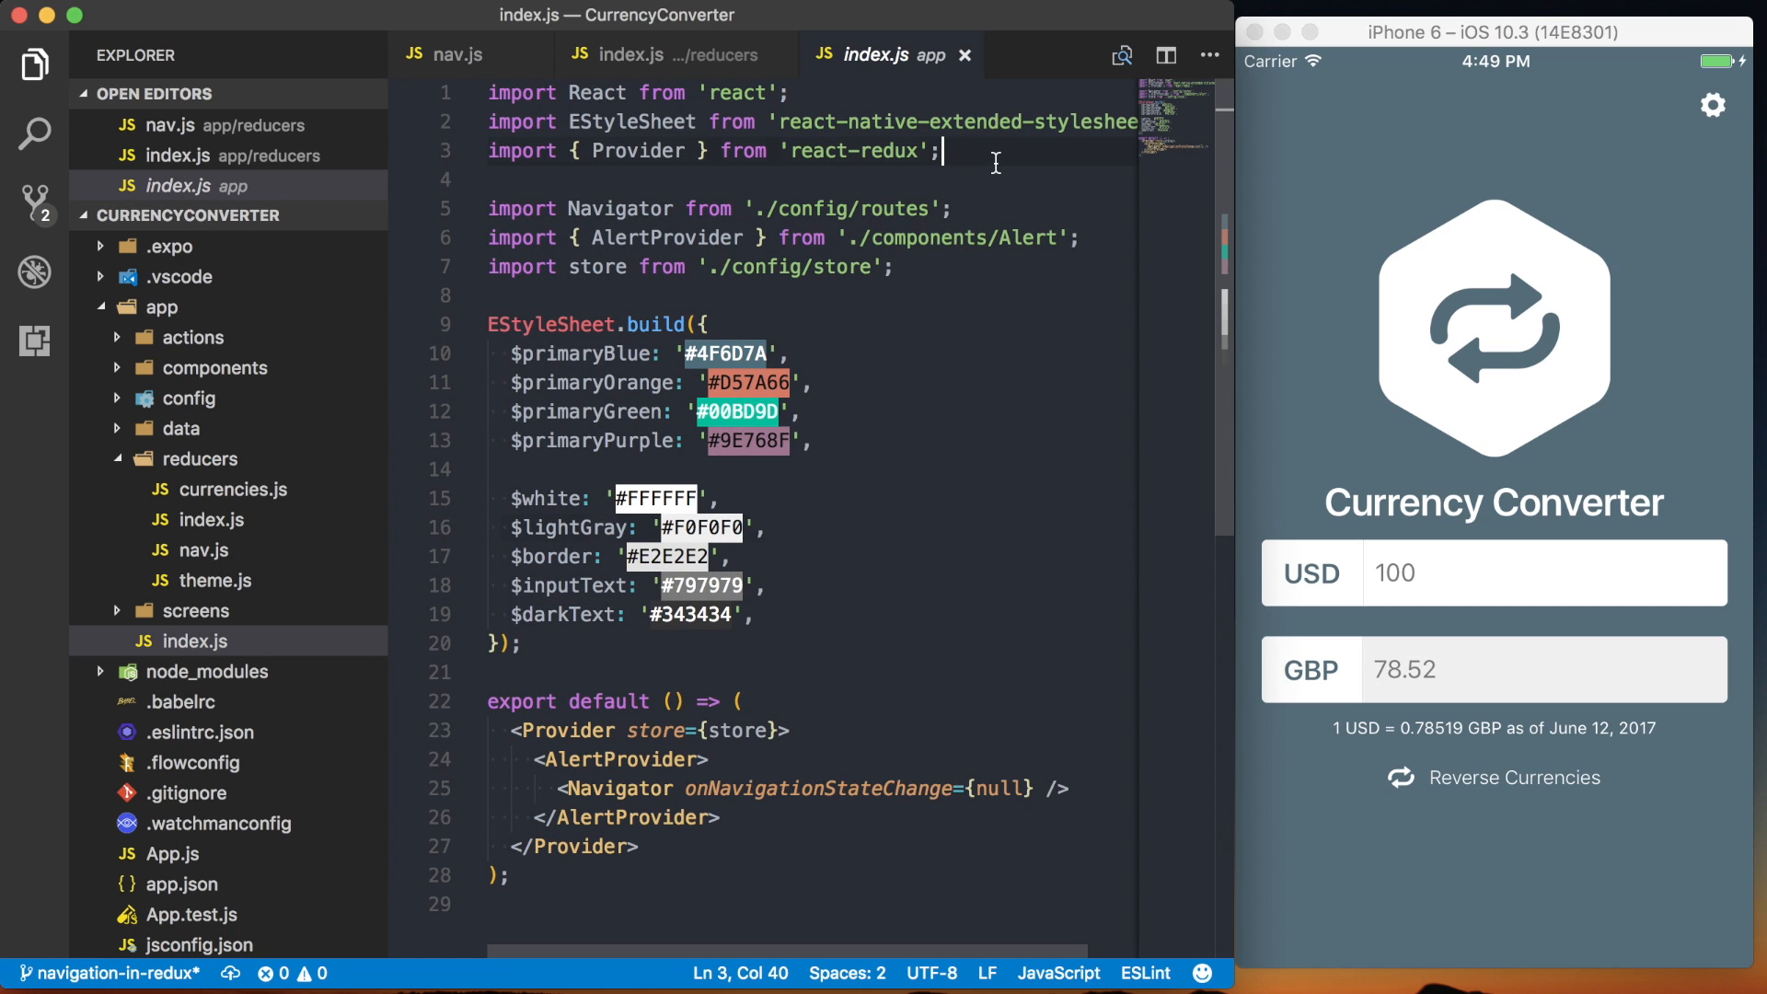
{"action": "key", "text": "enter"}
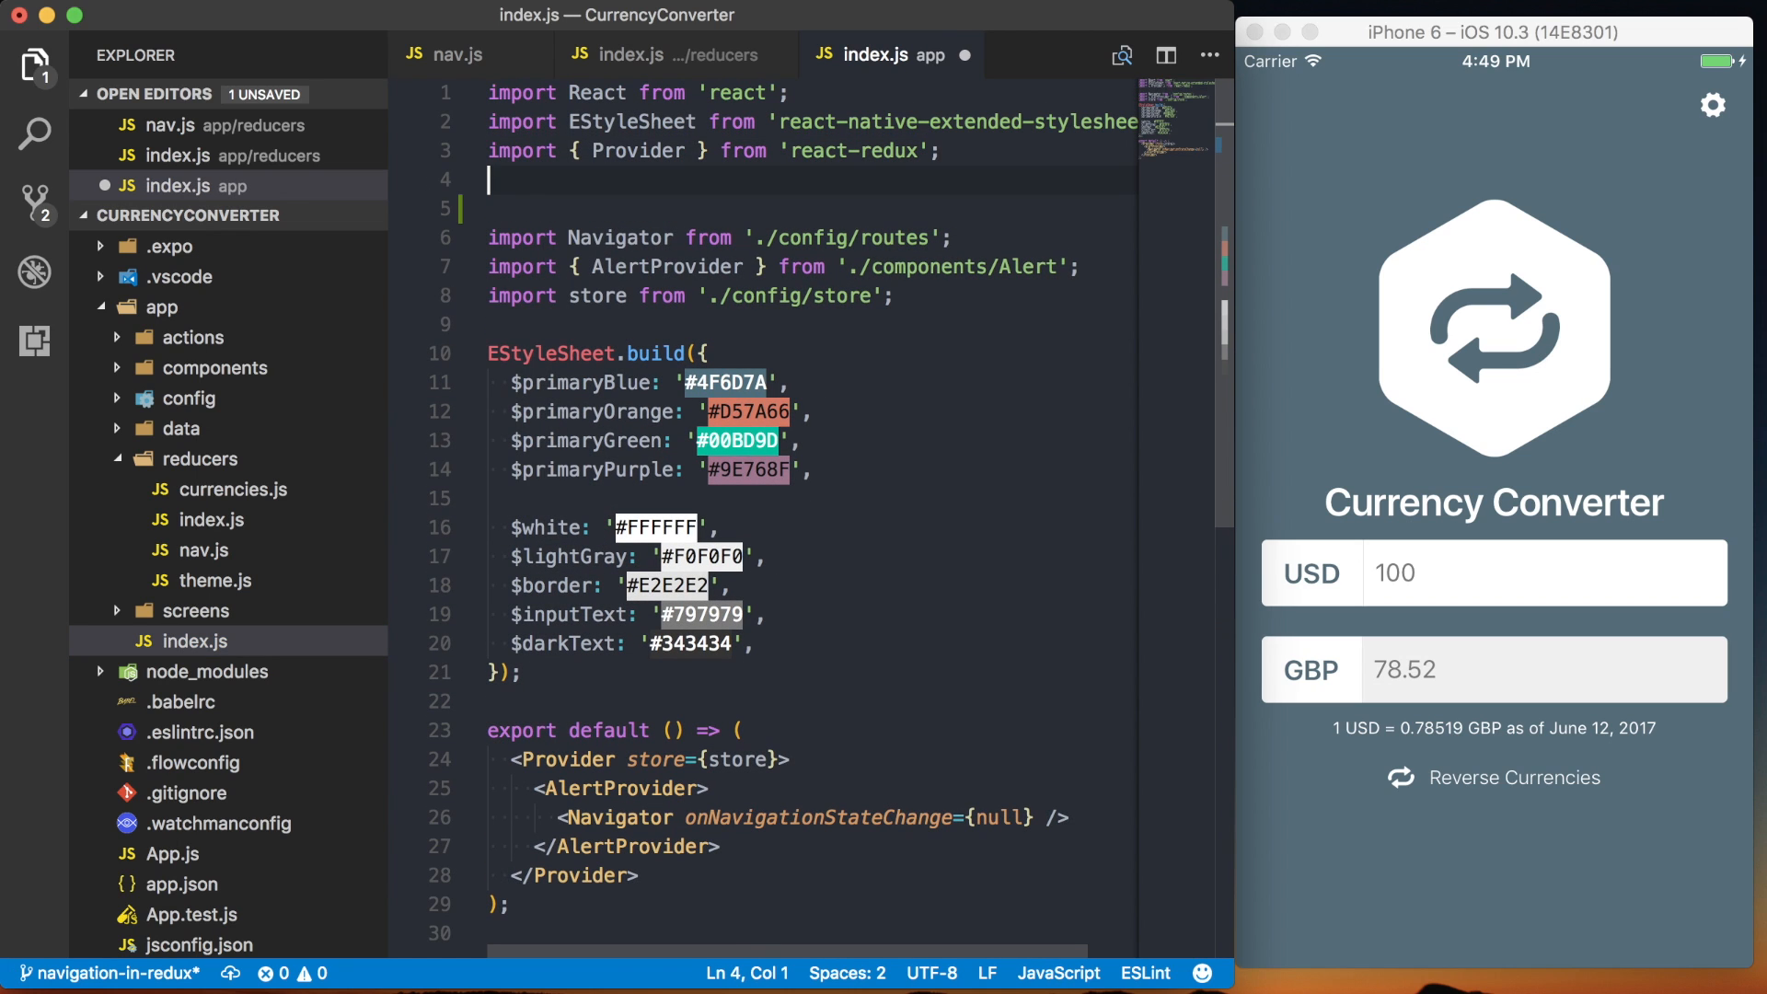
{"action": "type", "text": "import { addNa"}
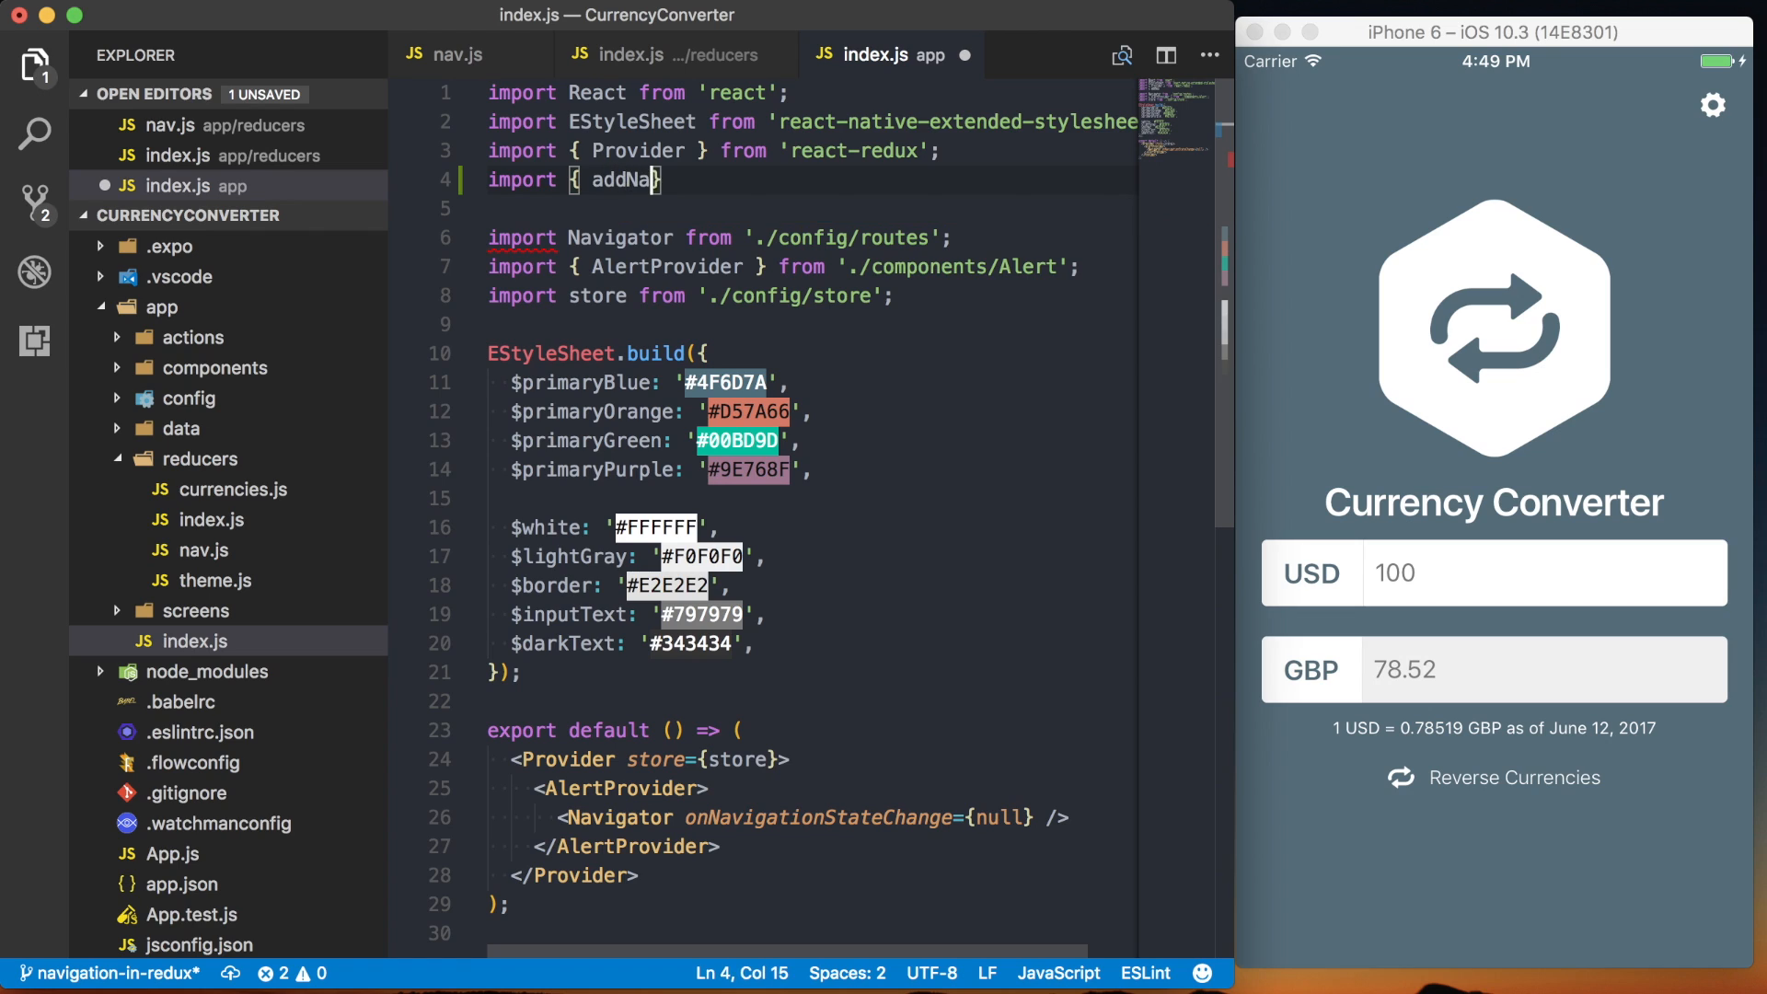
{"action": "type", "text": "vig"}
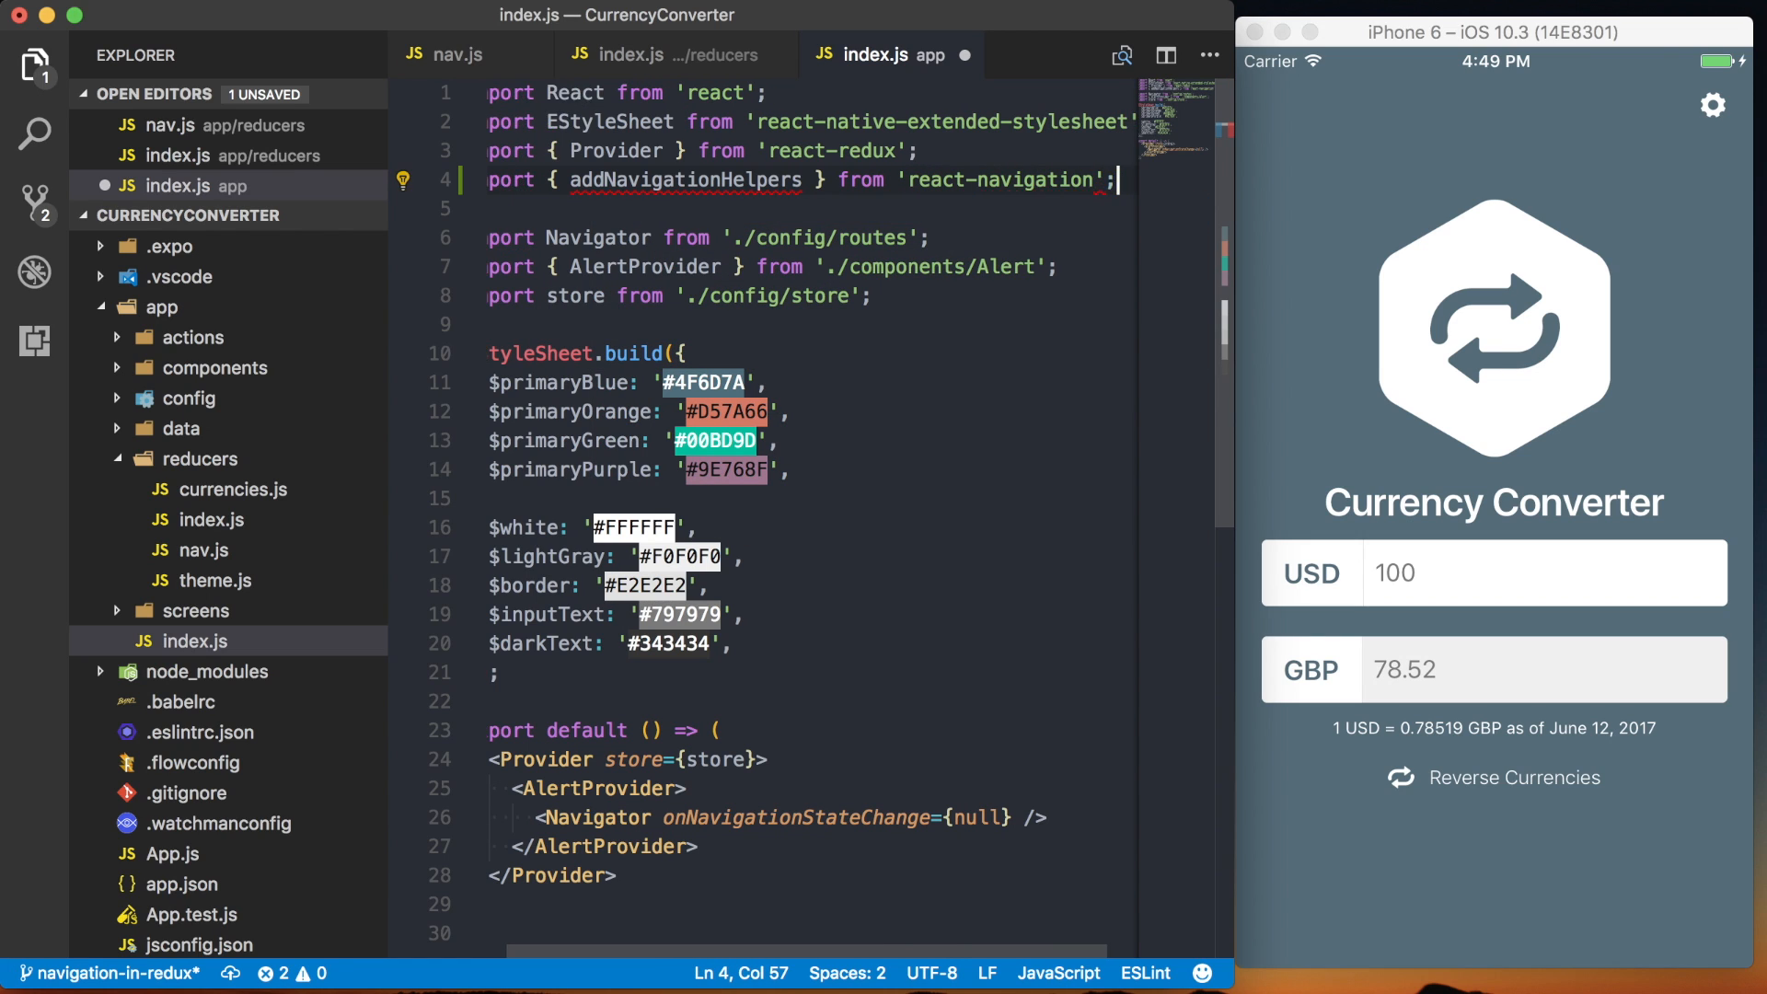
{"action": "left_click", "coordinate": [35, 68]}
{"action": "type", "text": ", "}
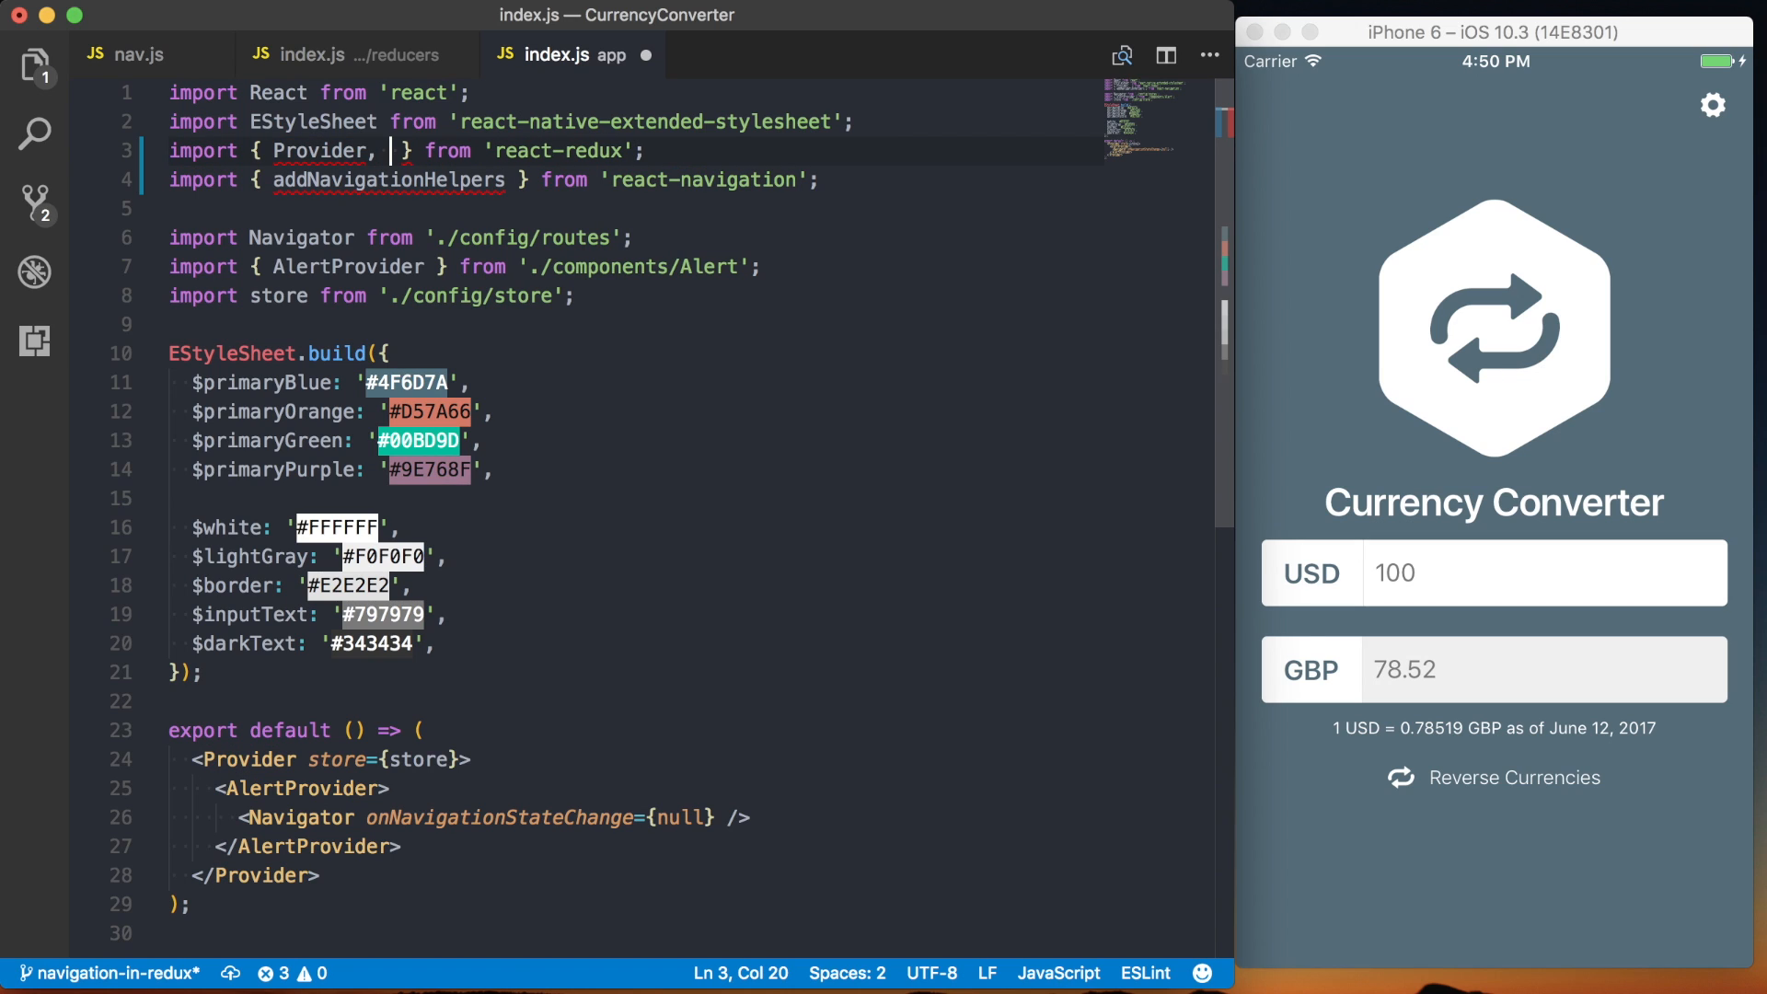
{"action": "type", "text": "conn"}
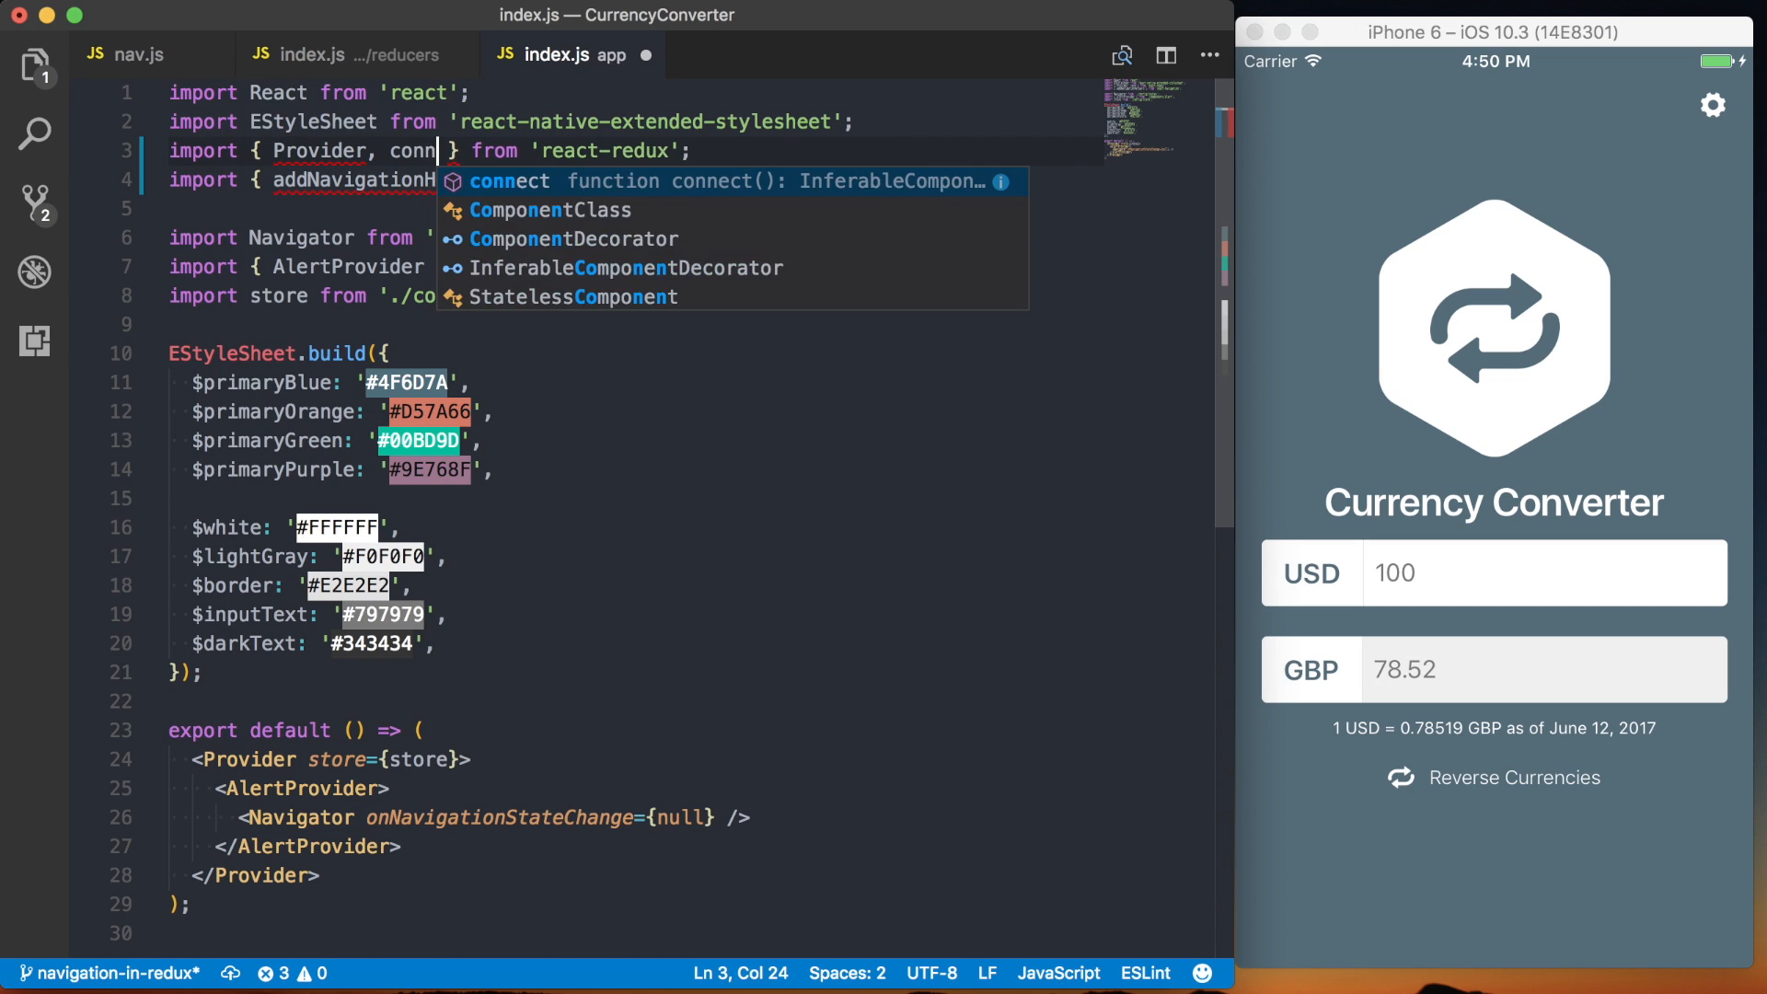
{"action": "type", "text": "ect"}
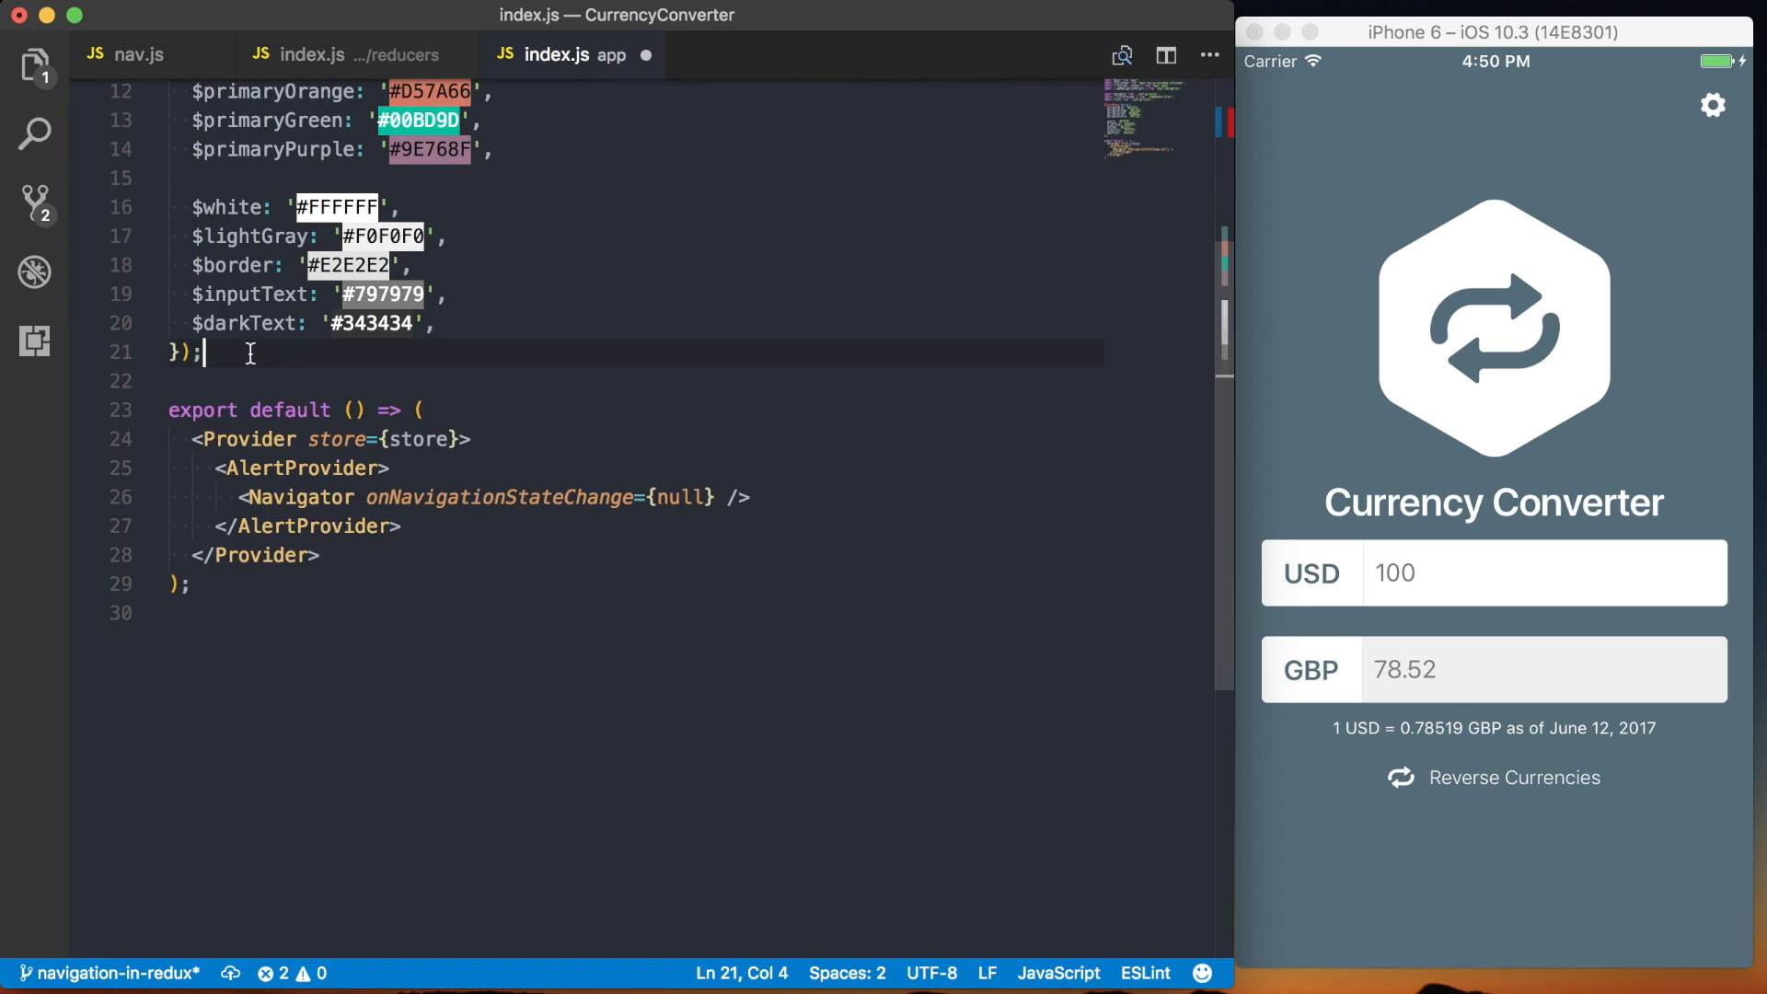
- Declare const App = ({ dispatch, nav }) => rendering a Navigator element
{"action": "type", "text": "const App"}
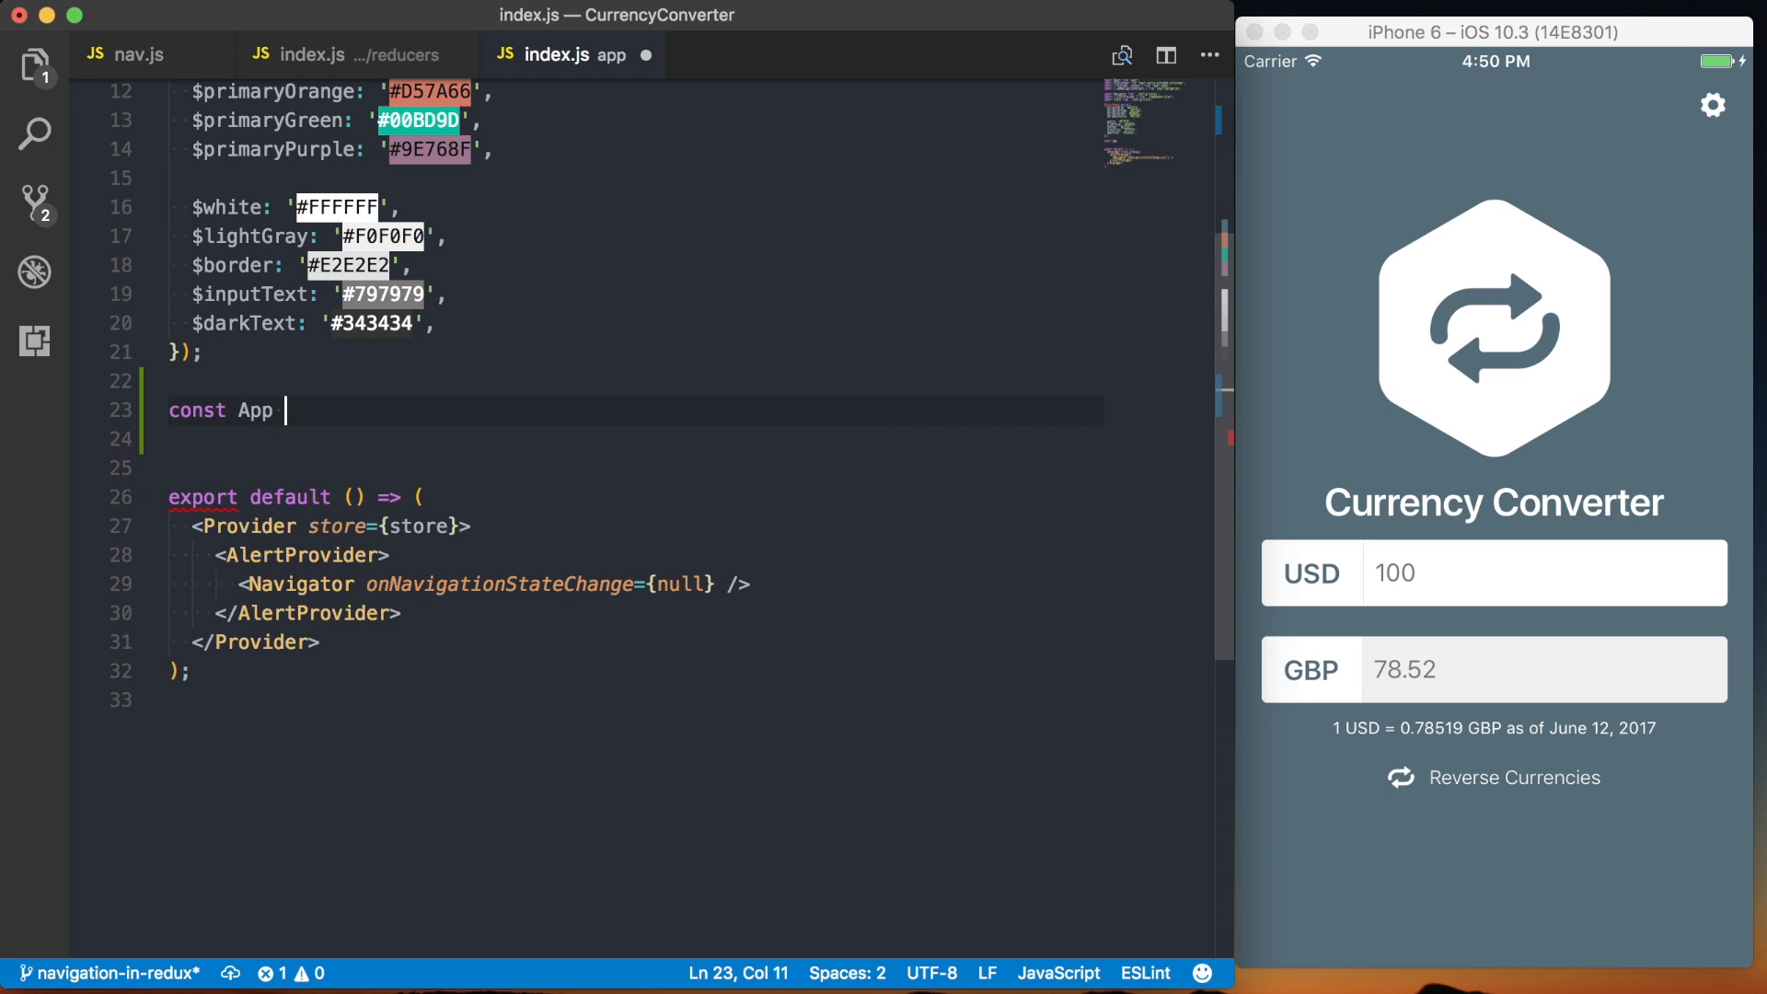
{"action": "type", "text": "= () => {"}
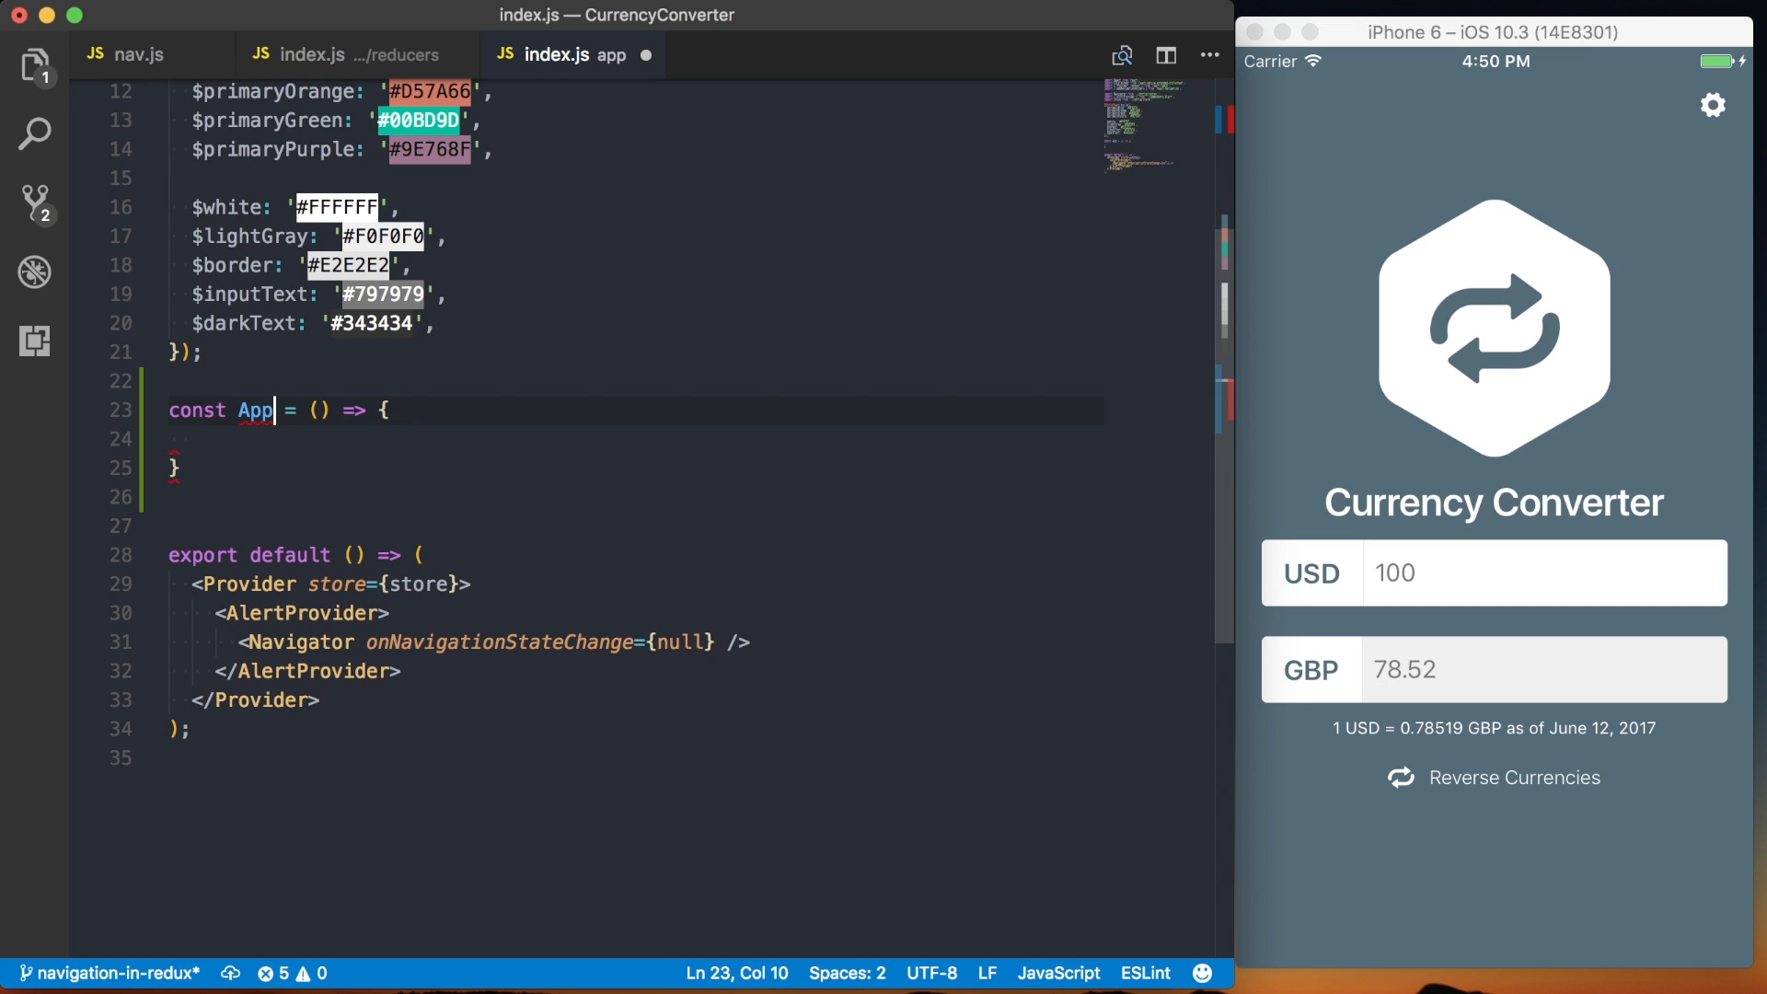
{"action": "type", "text": "()"}
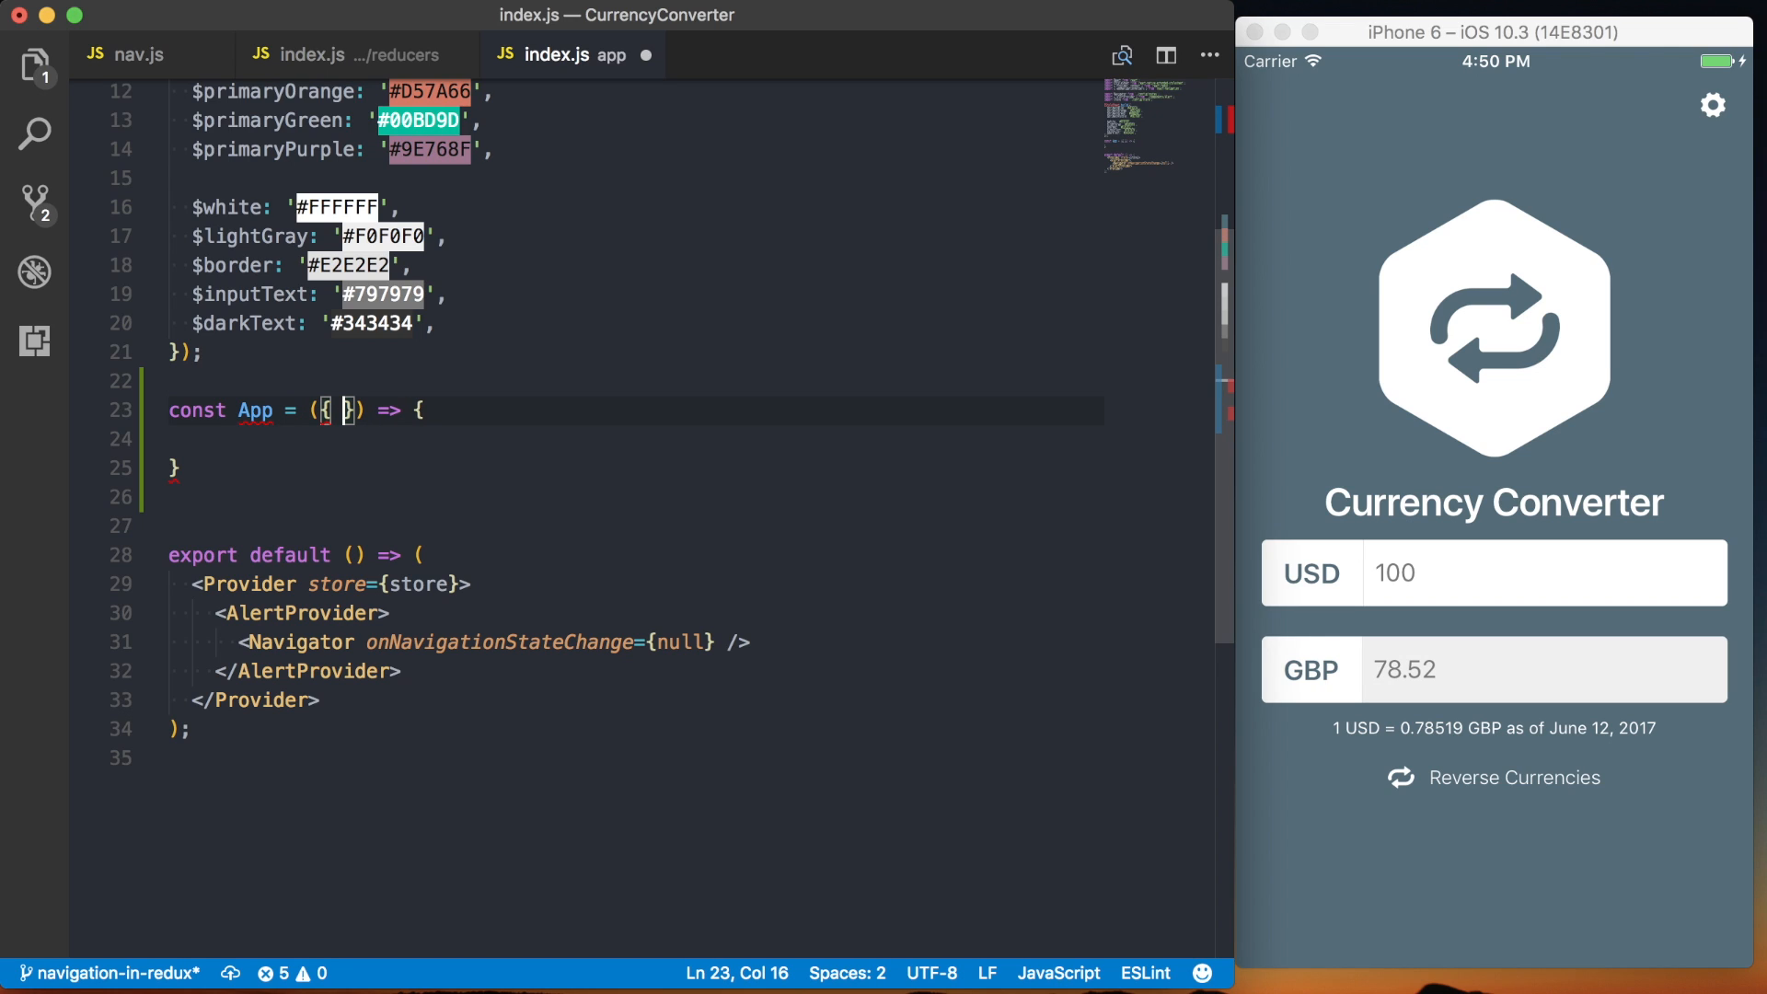
{"action": "type", "text": "dispatch, nav"}
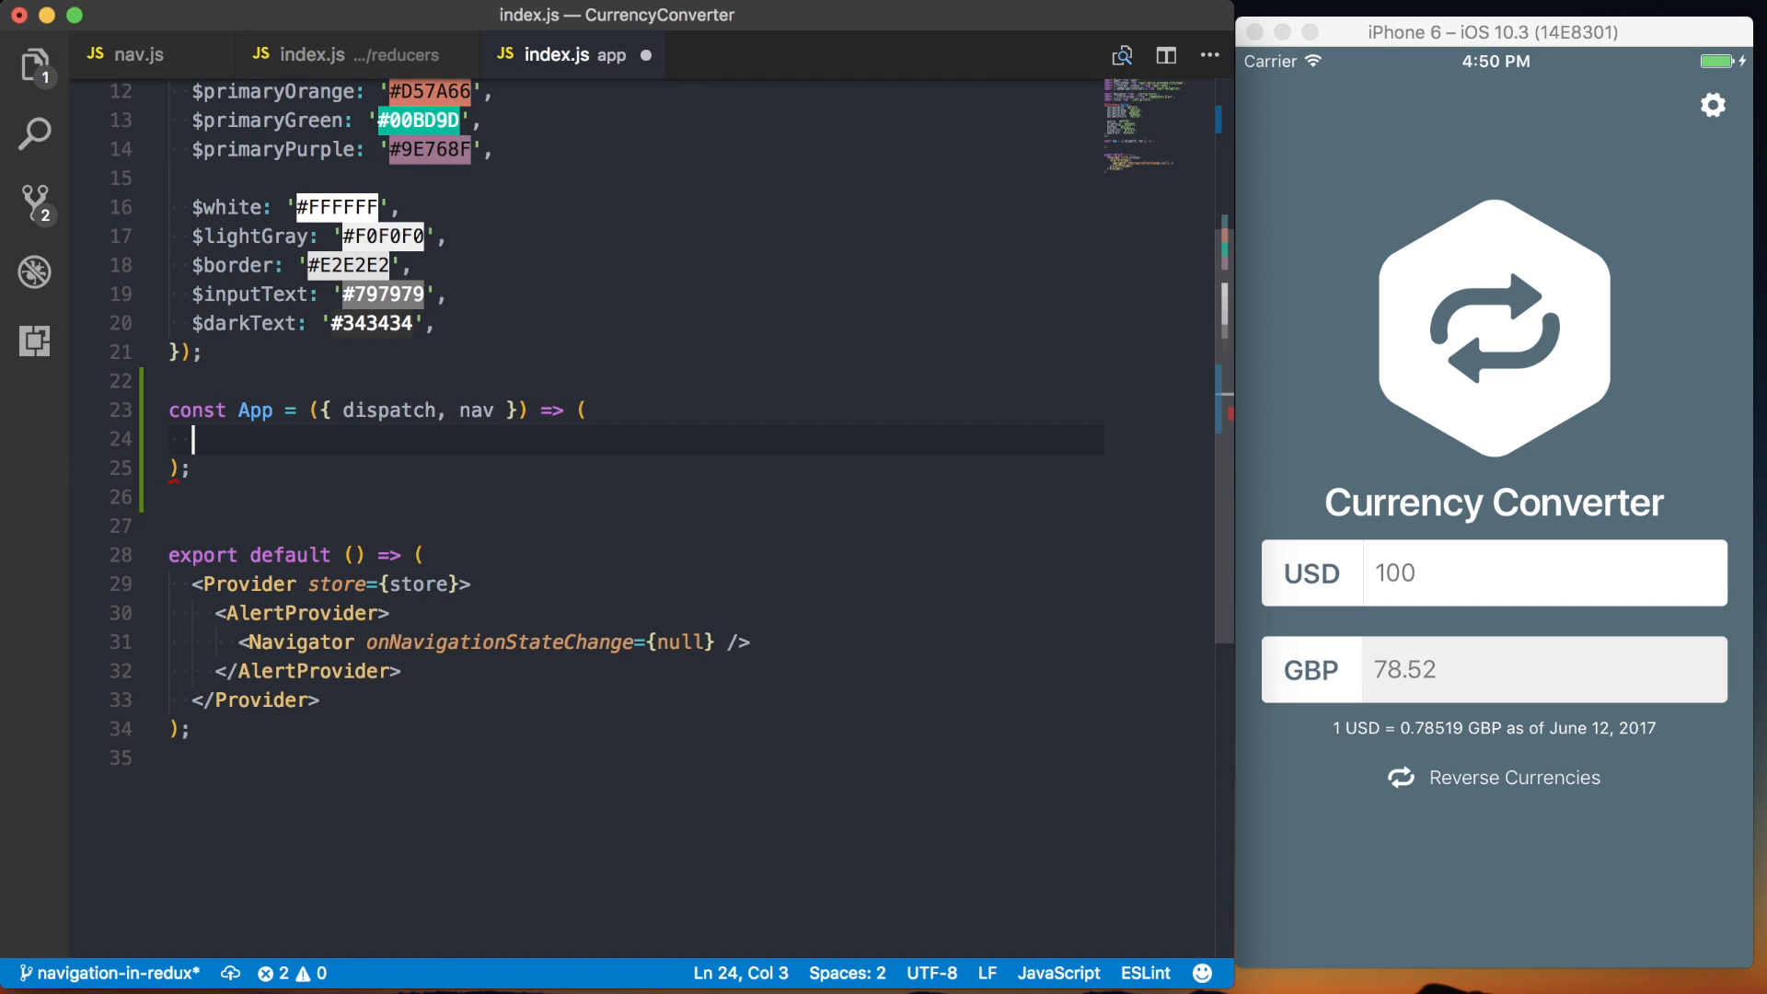
{"action": "type", "text": "<na"}
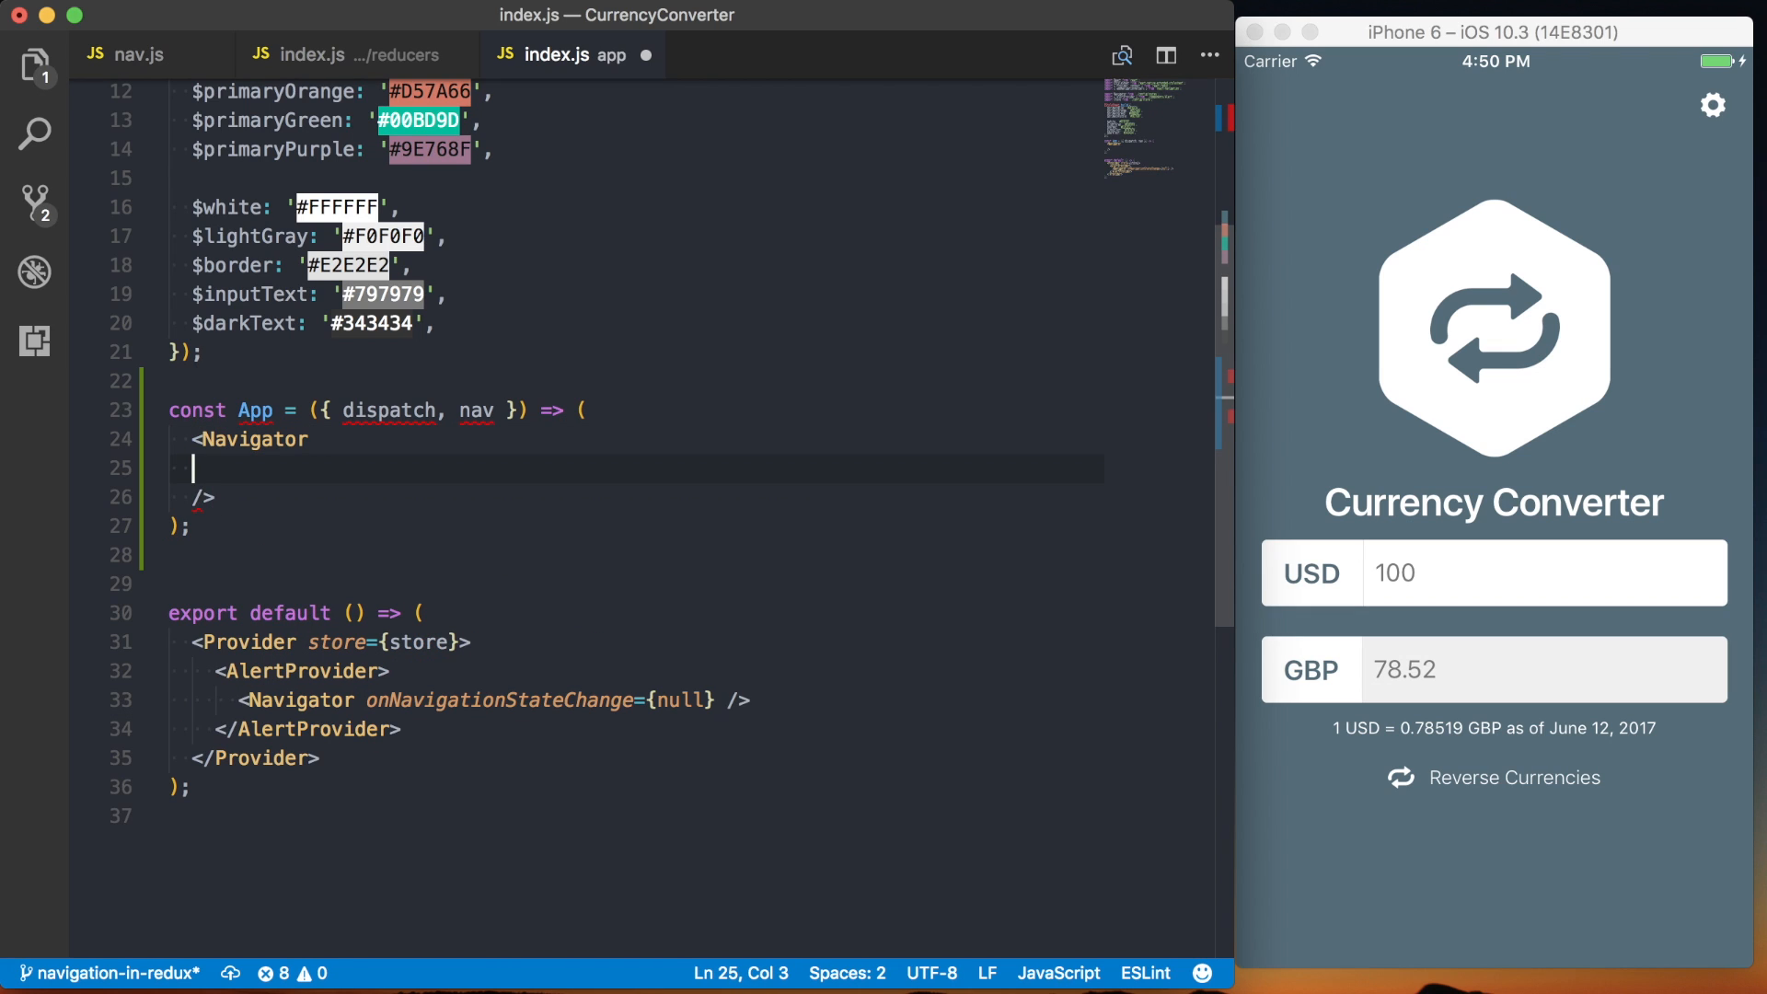
- Set navigation={addNavigationHelpers({ dispatch, state: nav })} on the Navigator
{"action": "type", "text": "navigation="}
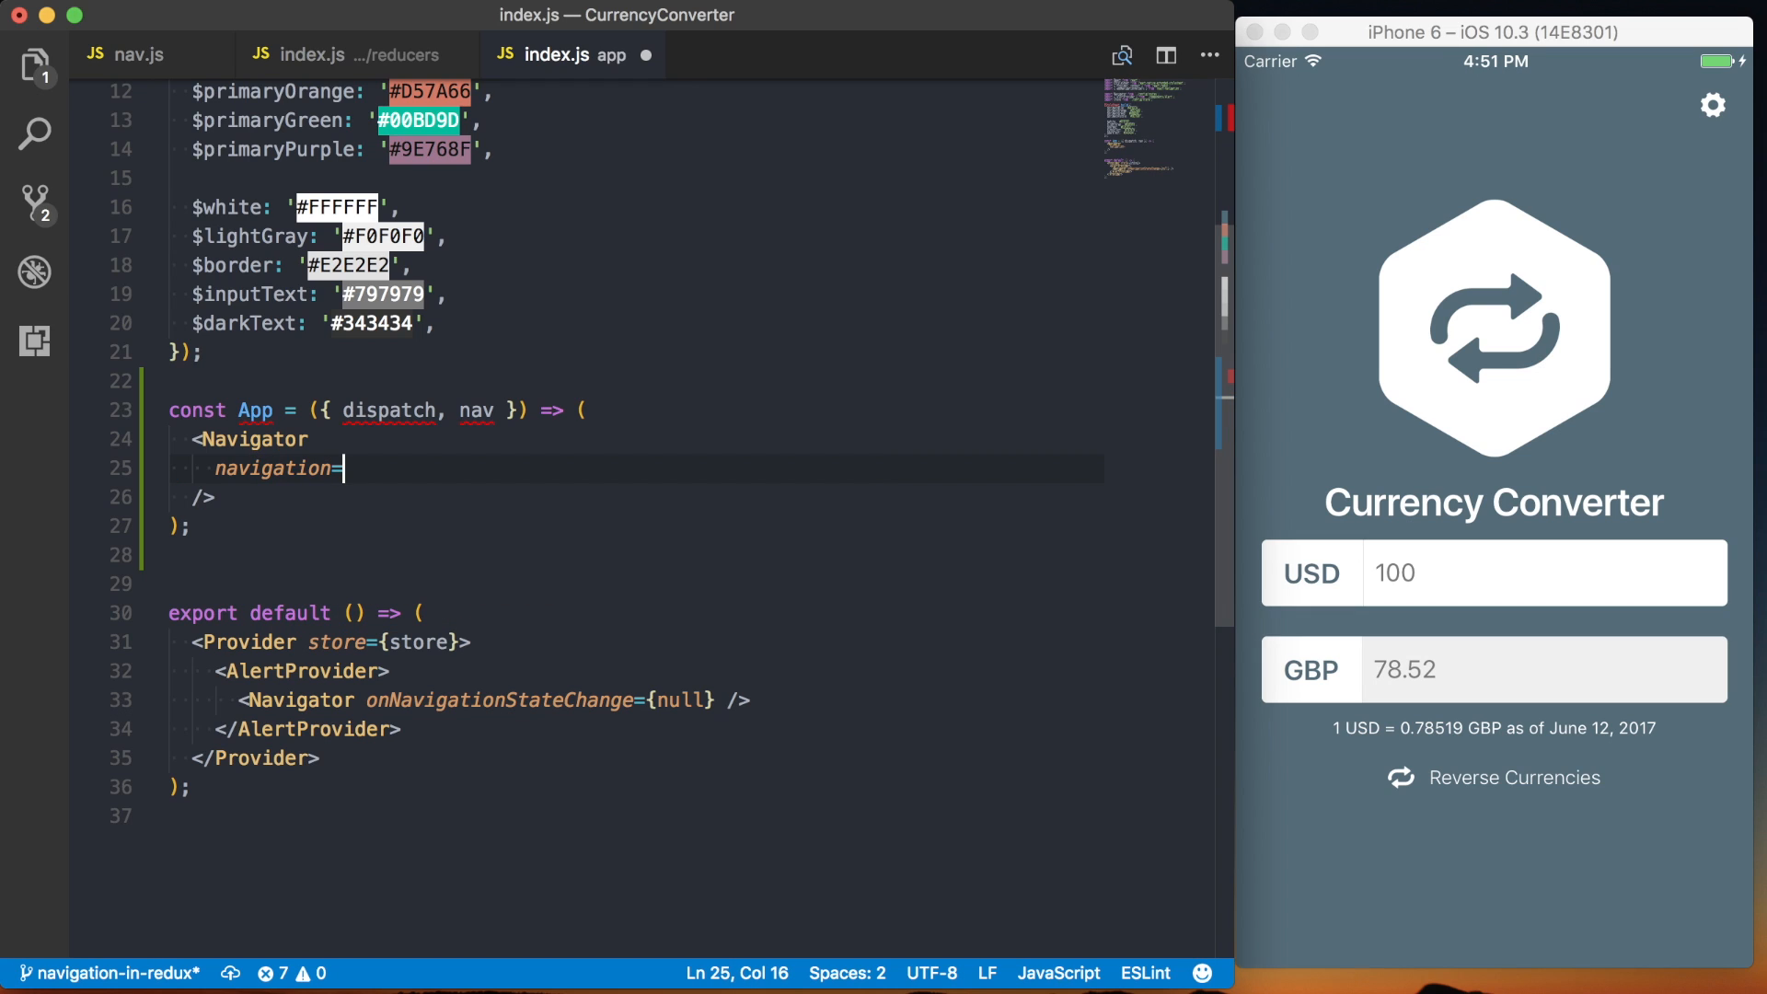
{"action": "type", "text": "{"}
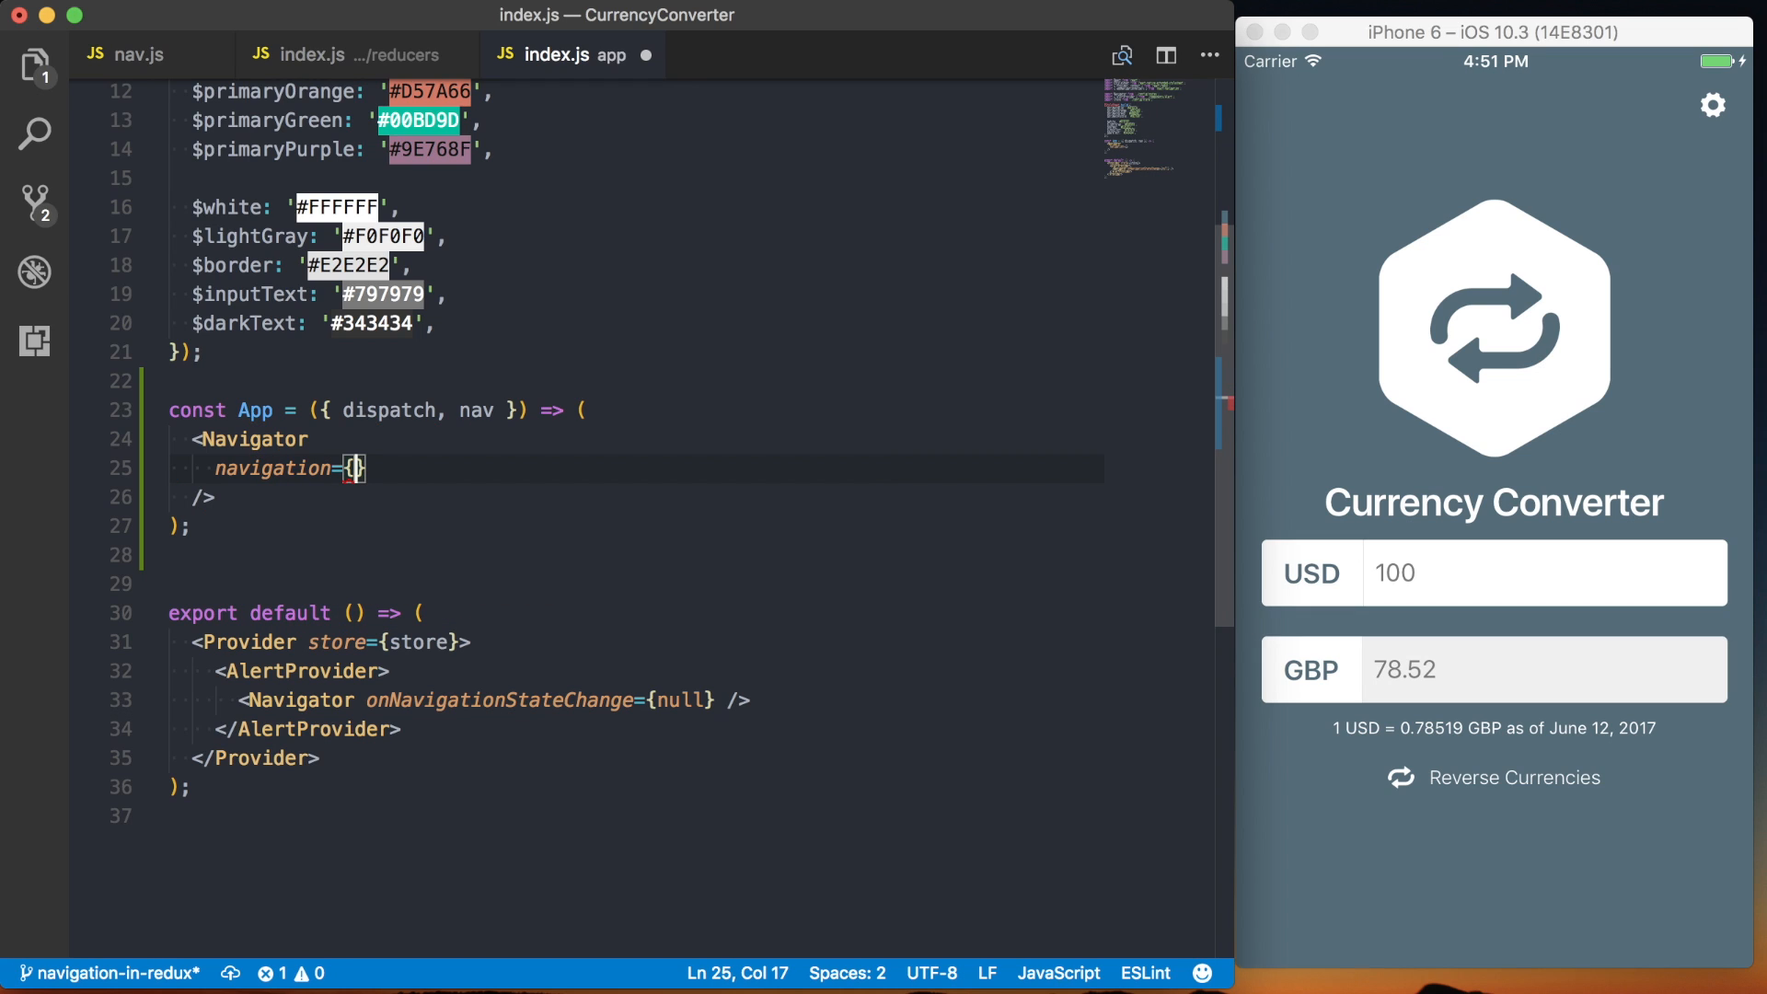
{"action": "type", "text": "addNavigationHelpers({"}
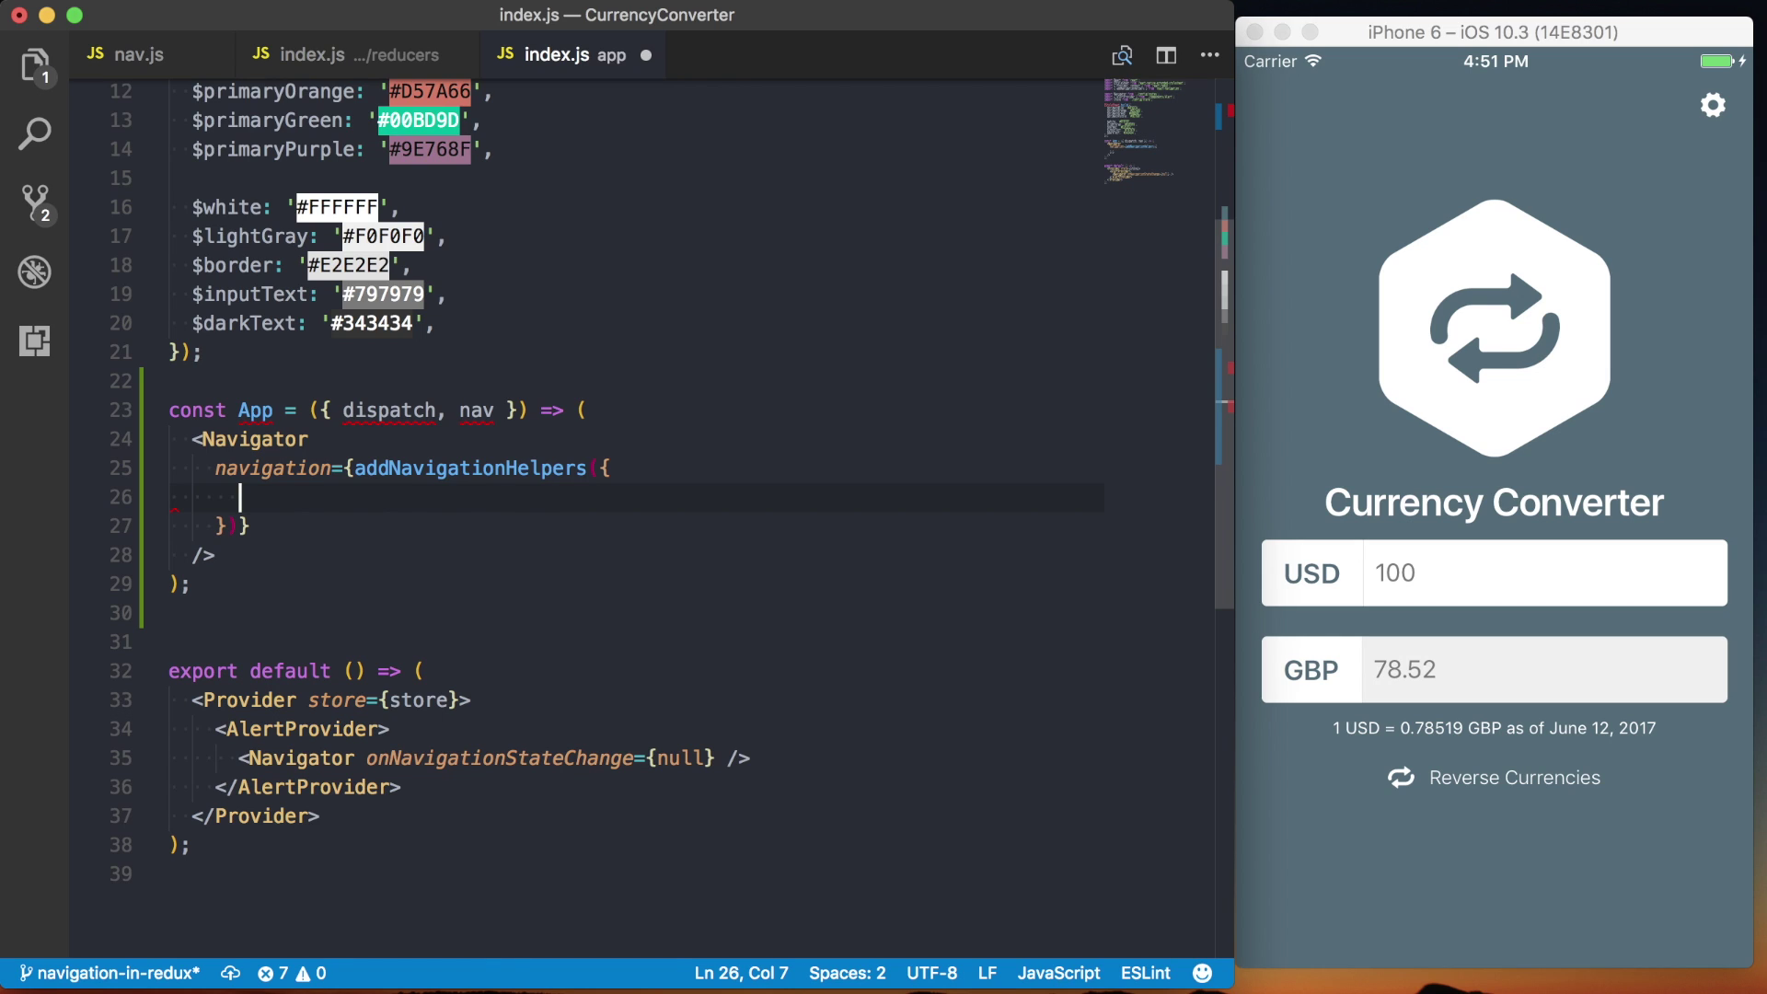
{"action": "type", "text": "dispatch,"}
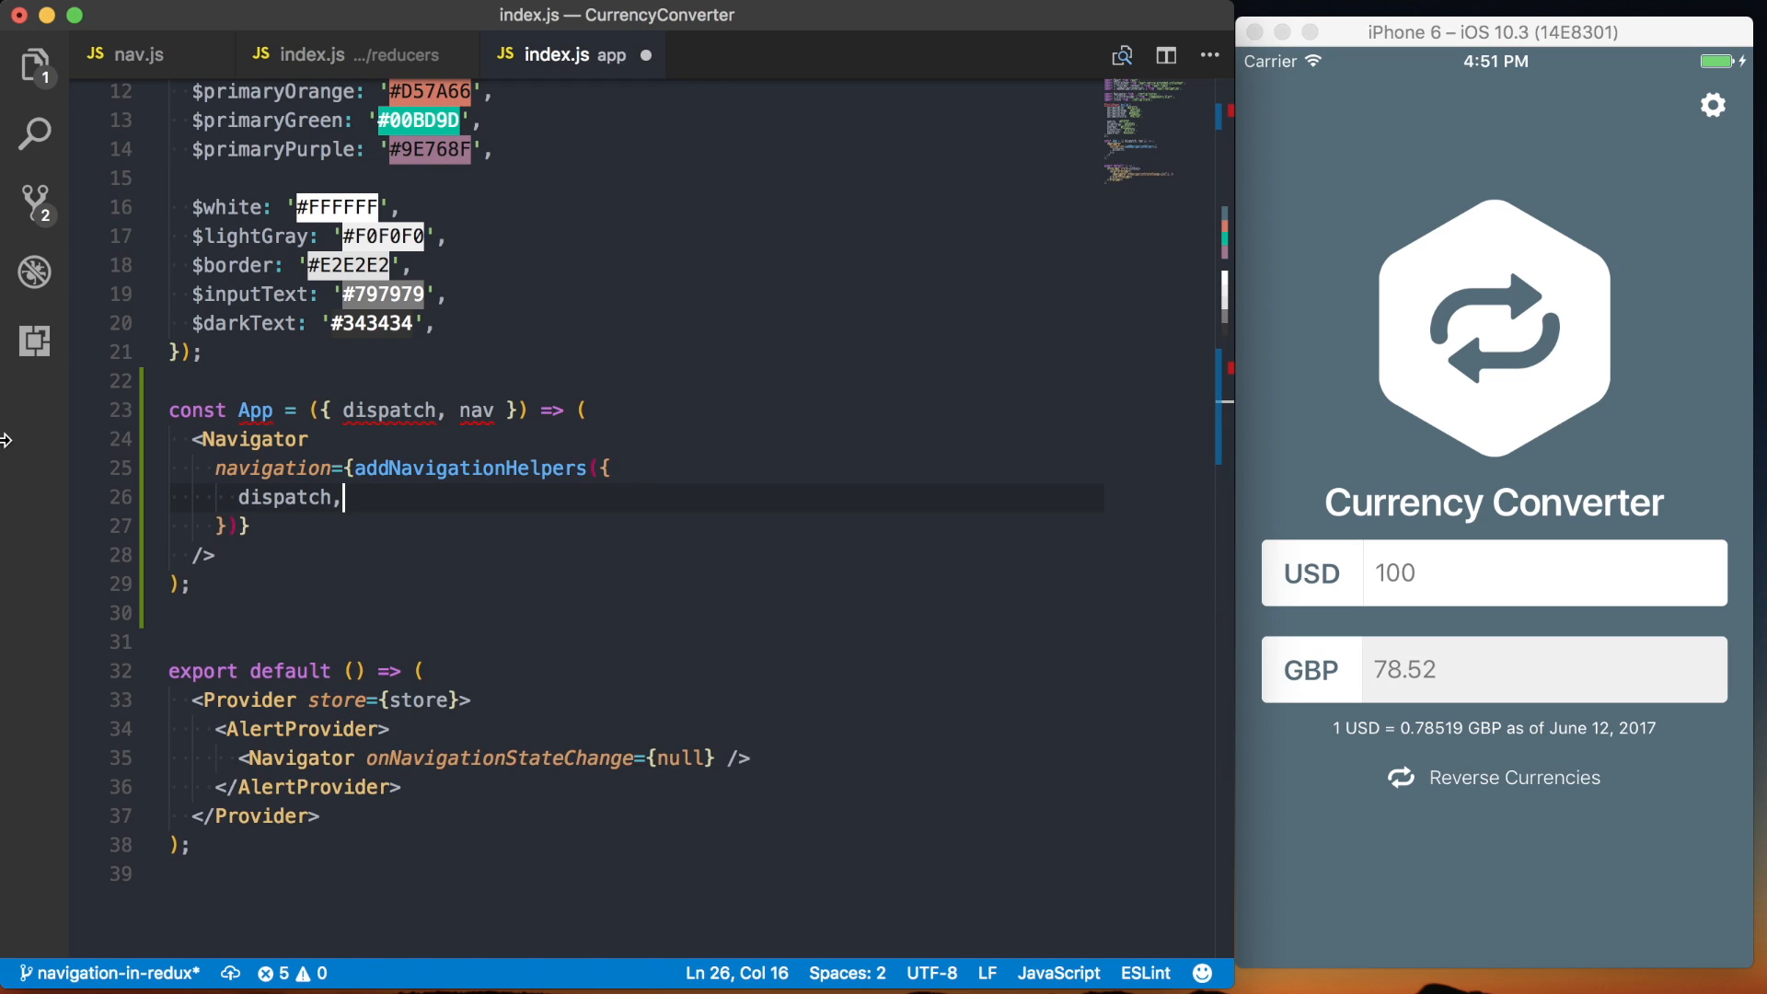
{"action": "type", "text": "state: na"}
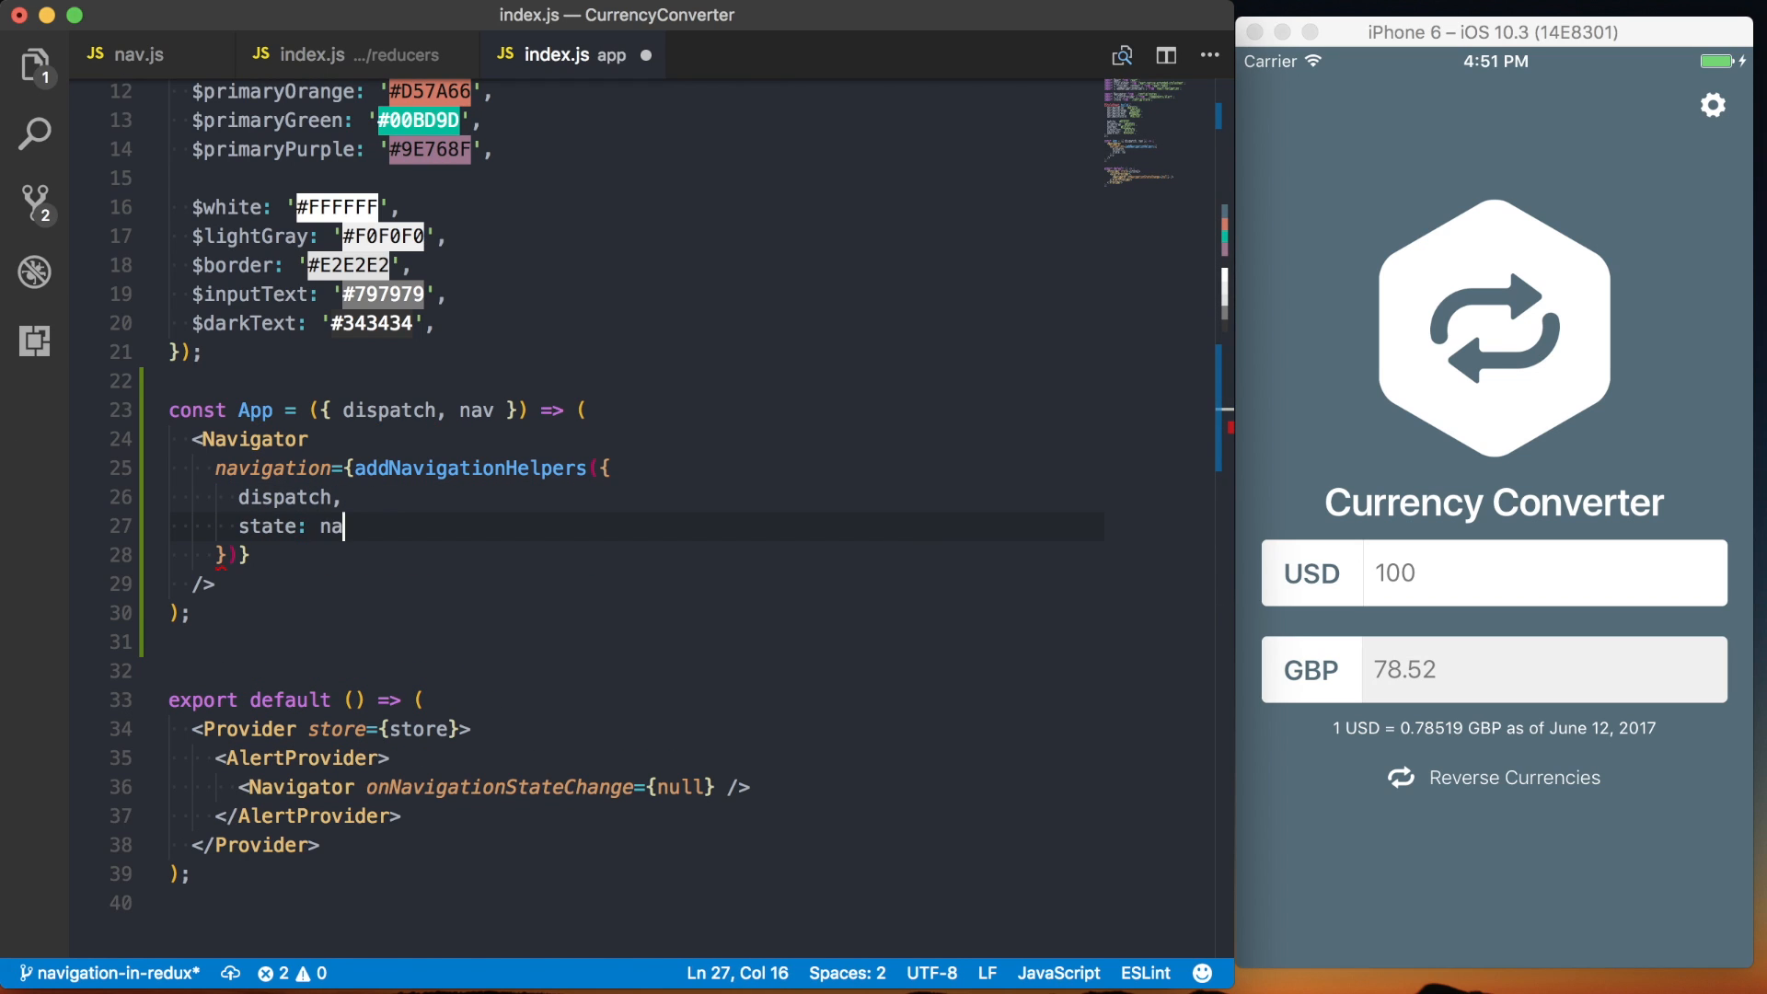
{"action": "type", "text": "v,"}
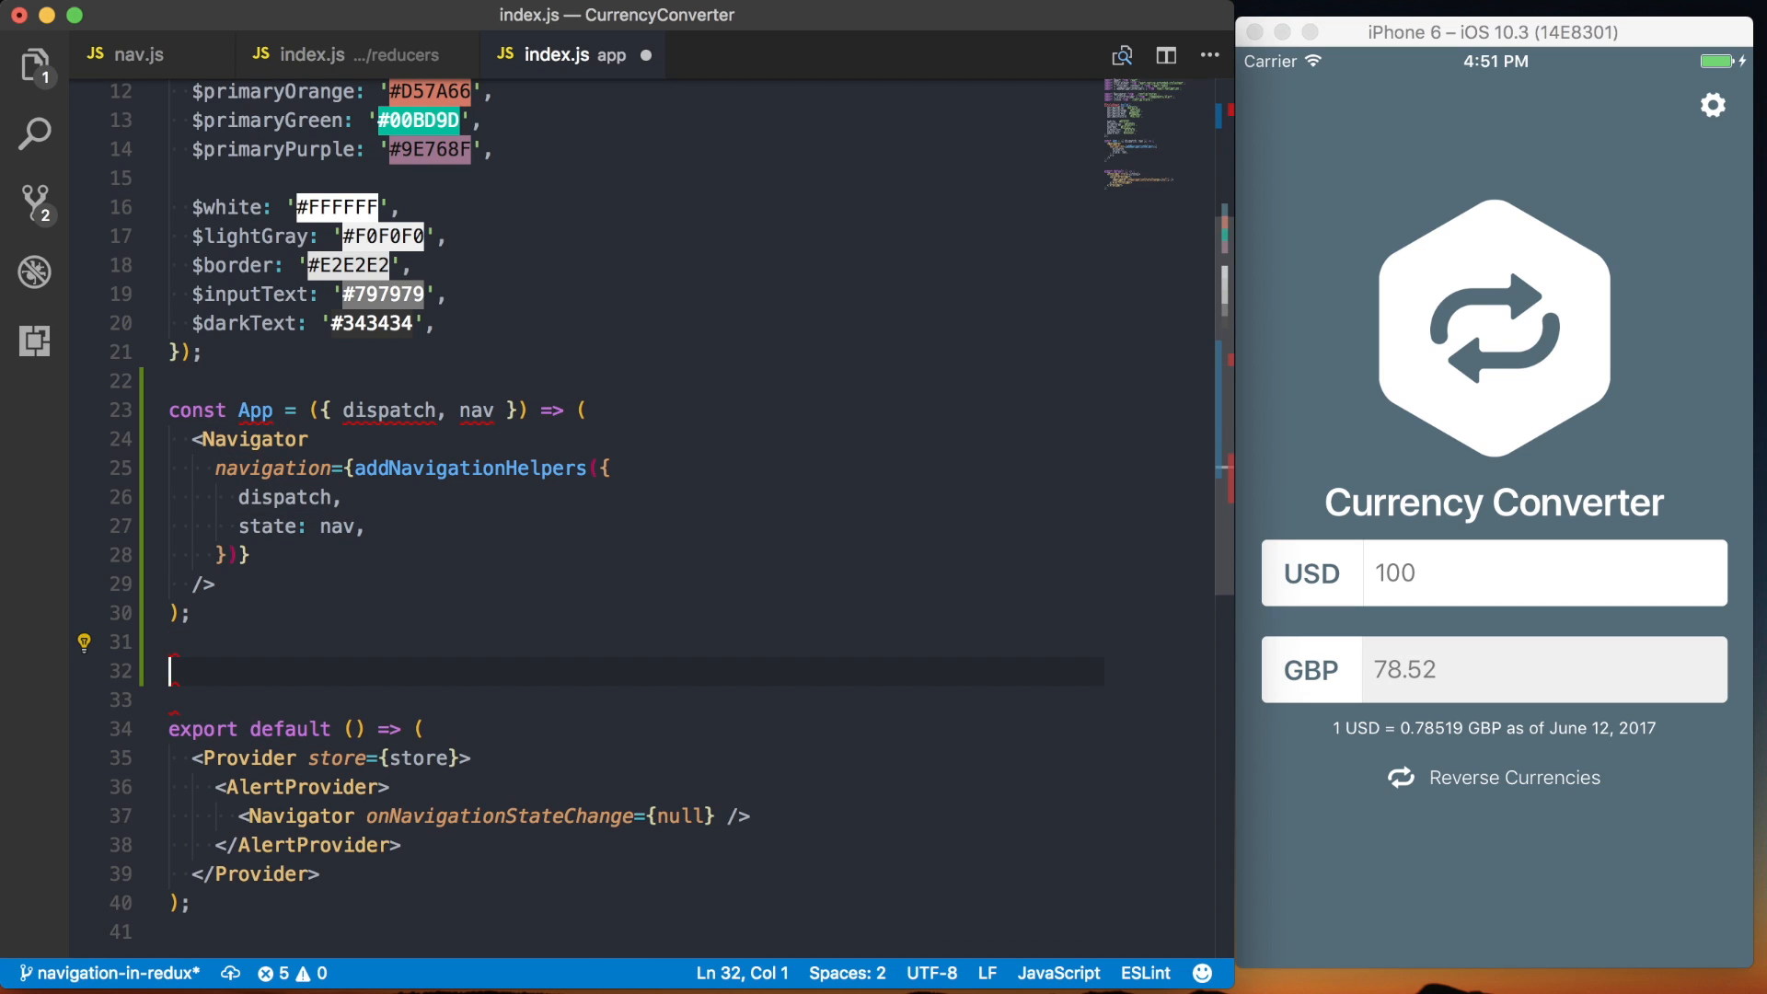
- Declare const AppWithNavigation = connect()(App) and position the cursor in connect's parentheses
{"action": "type", "text": "co"}
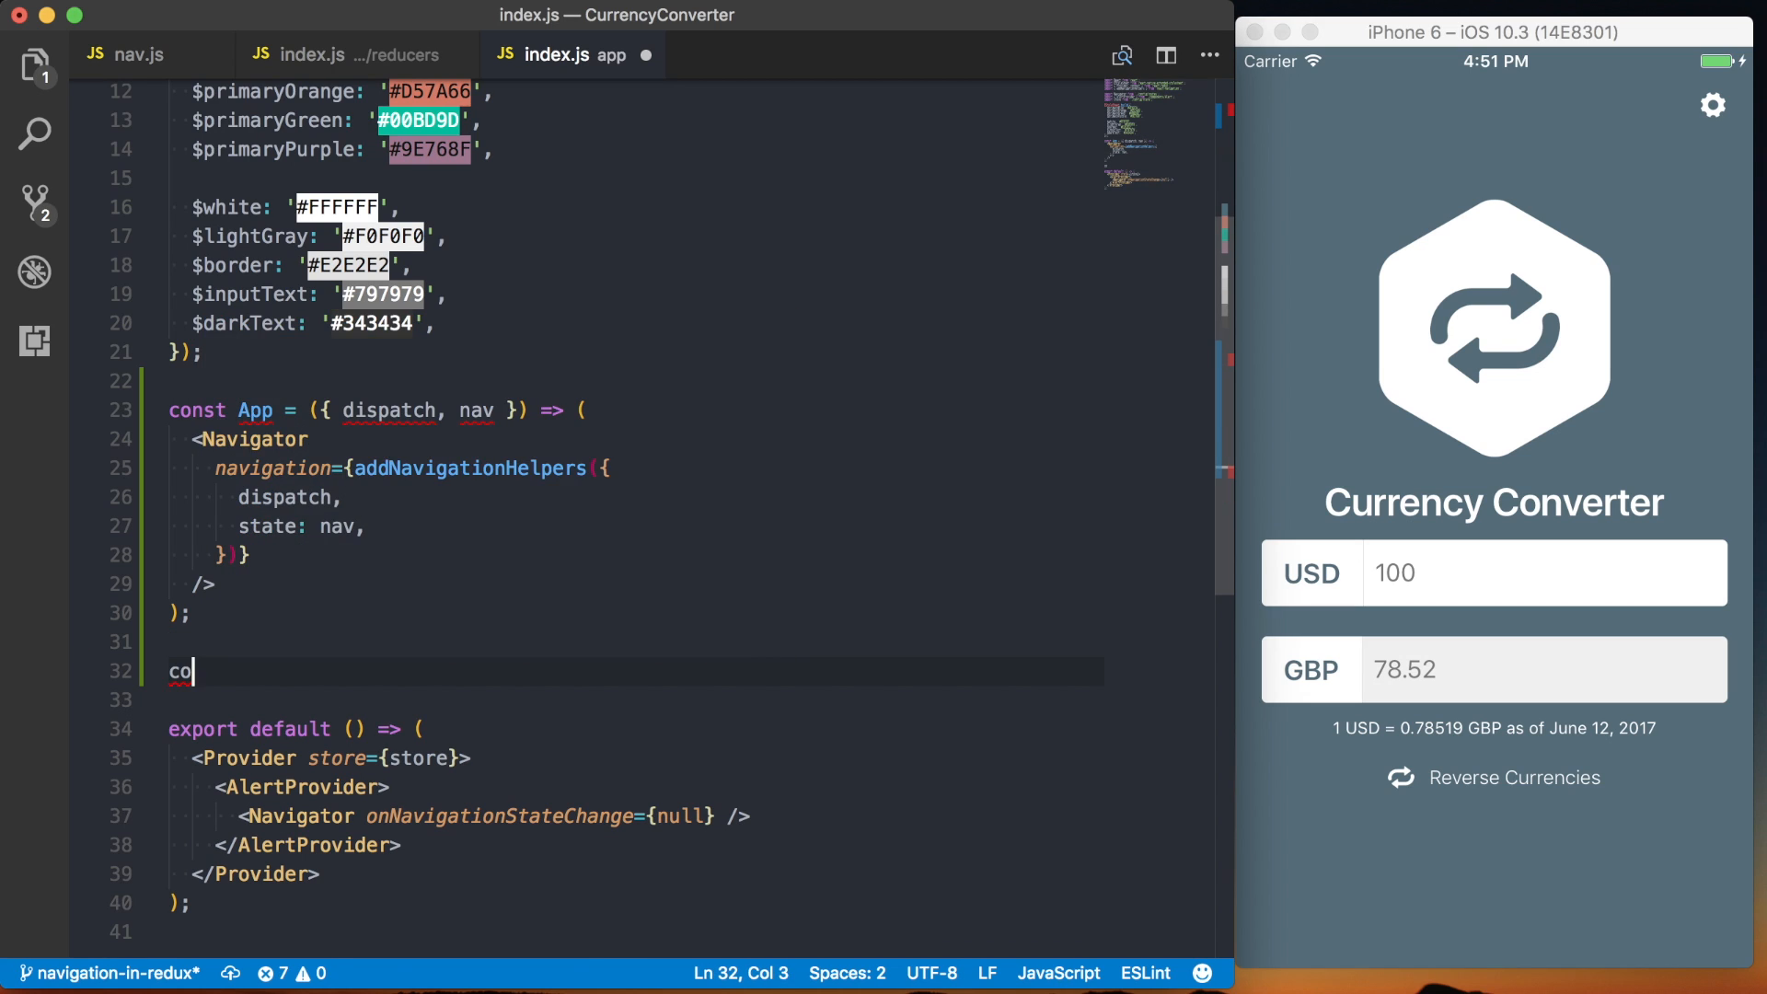
{"action": "type", "text": "nst AppWithNavigation ="}
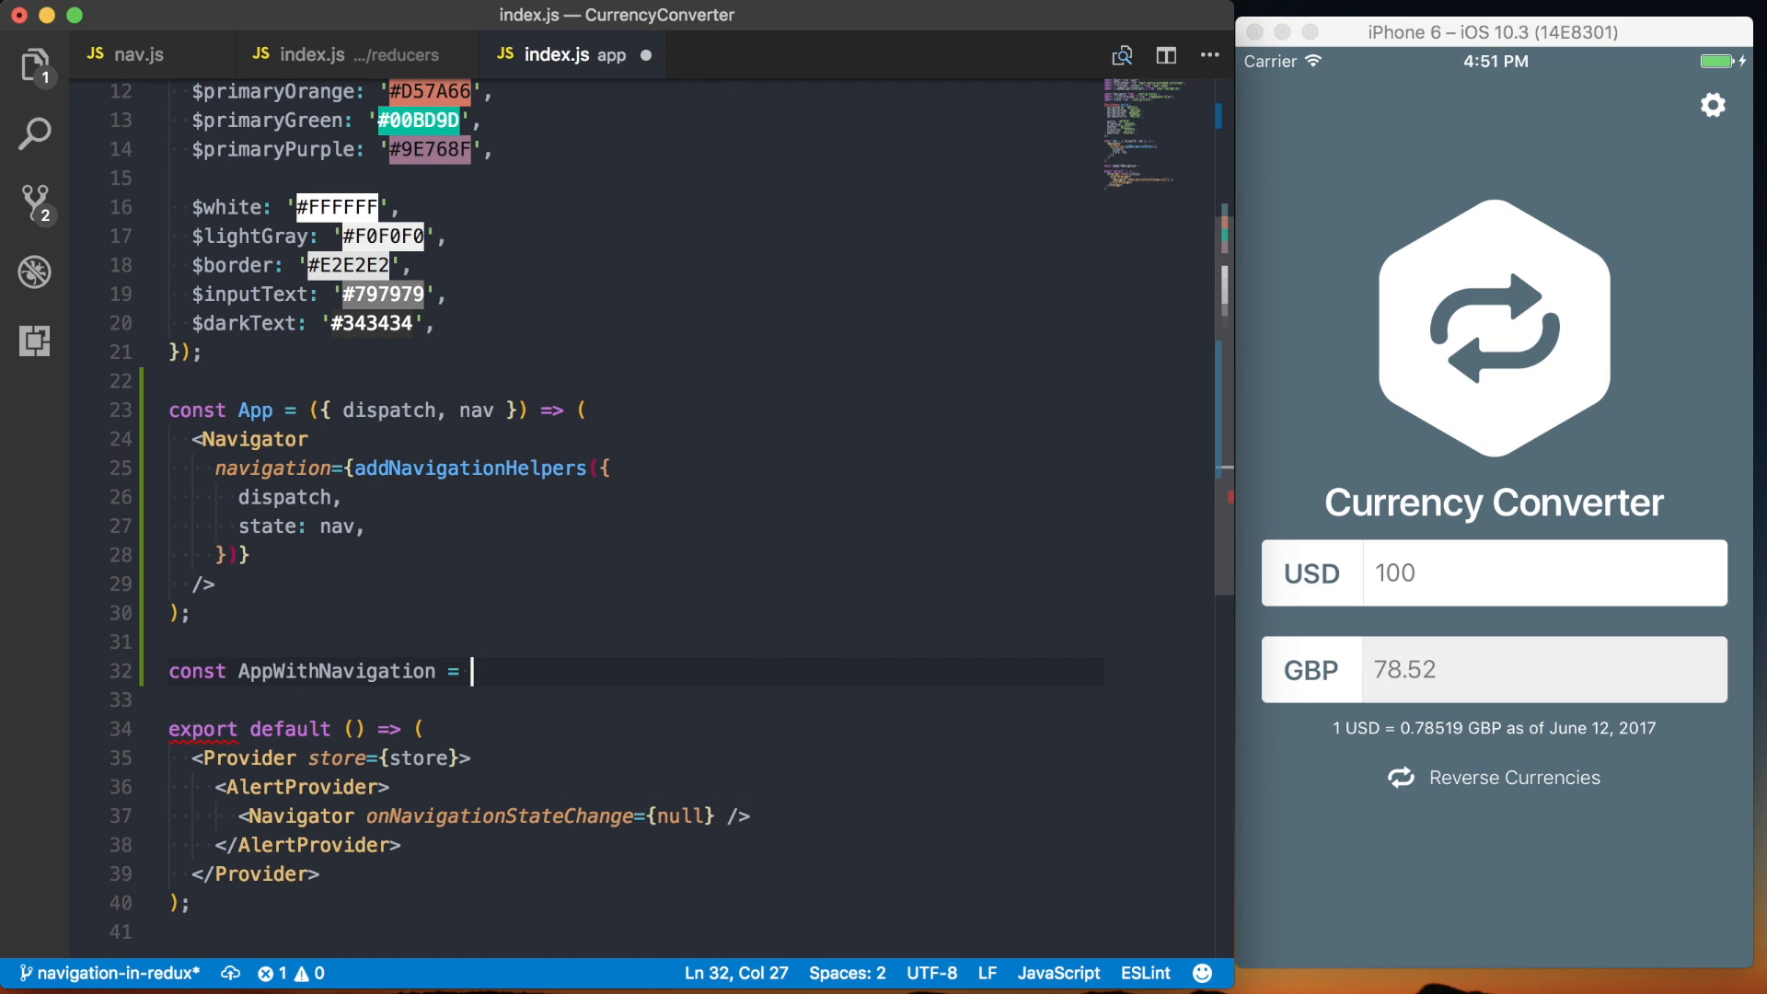
{"action": "type", "text": "connect()("}
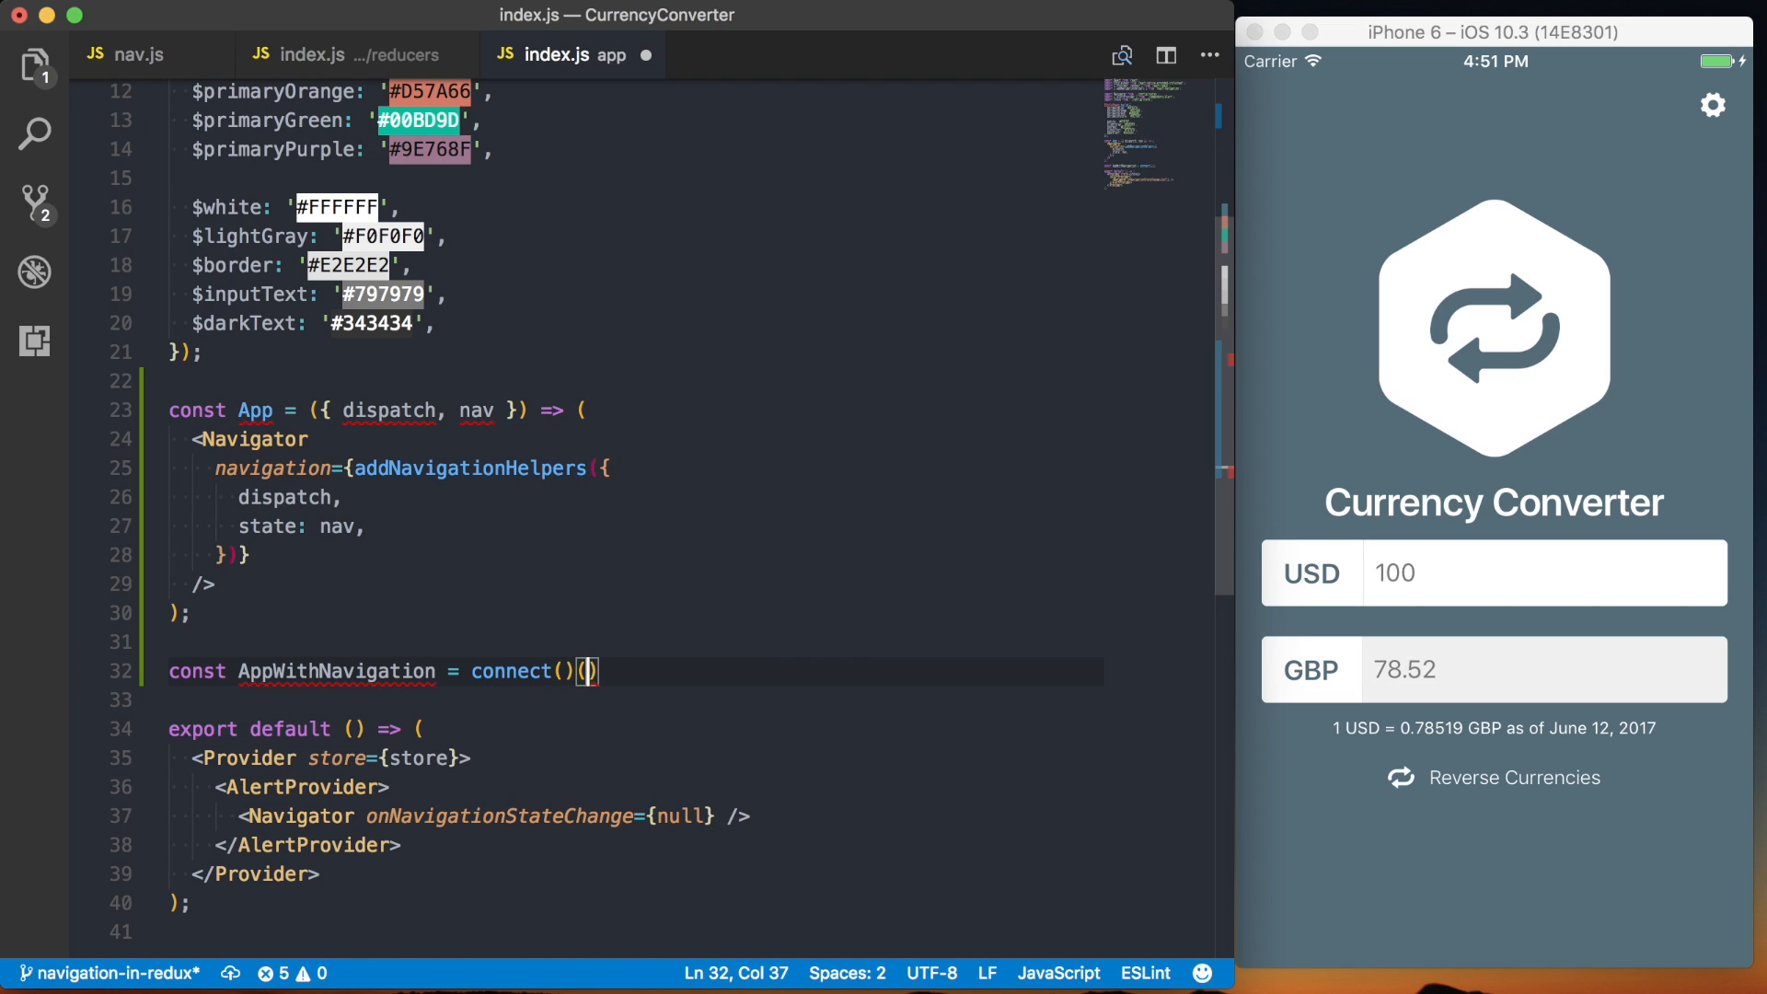
{"action": "type", "text": "(App);"}
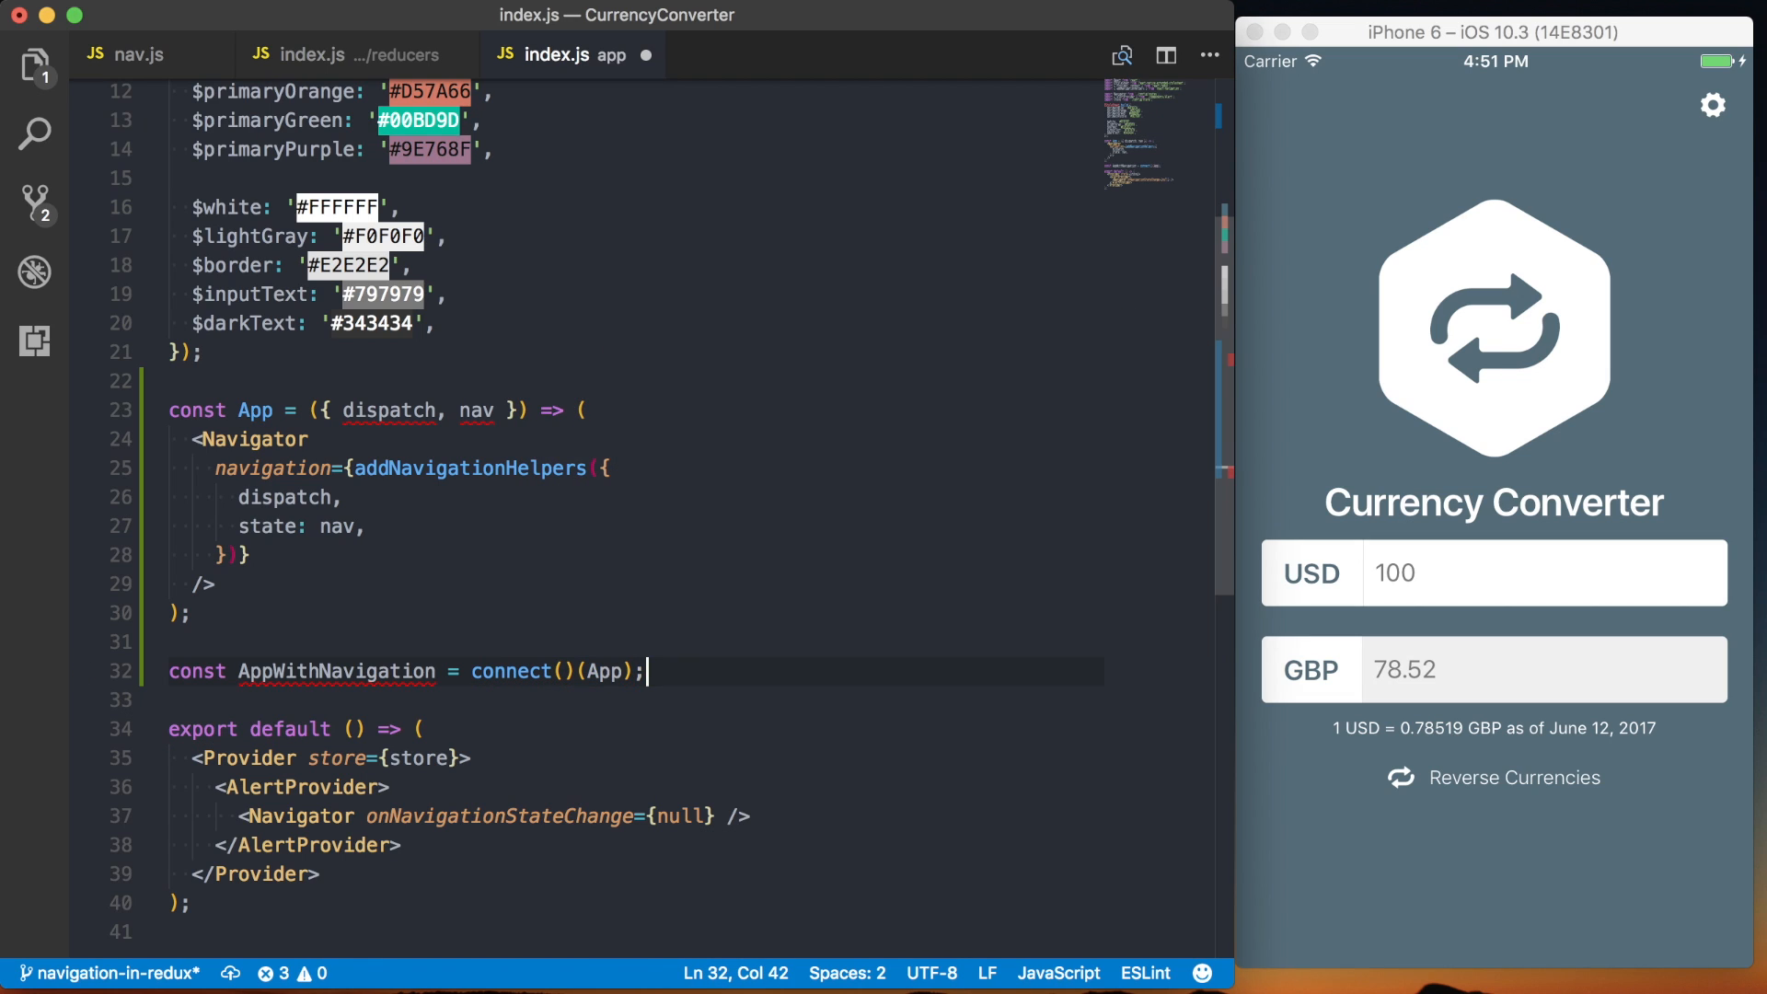
{"action": "left_click", "coordinate": [169, 641]}
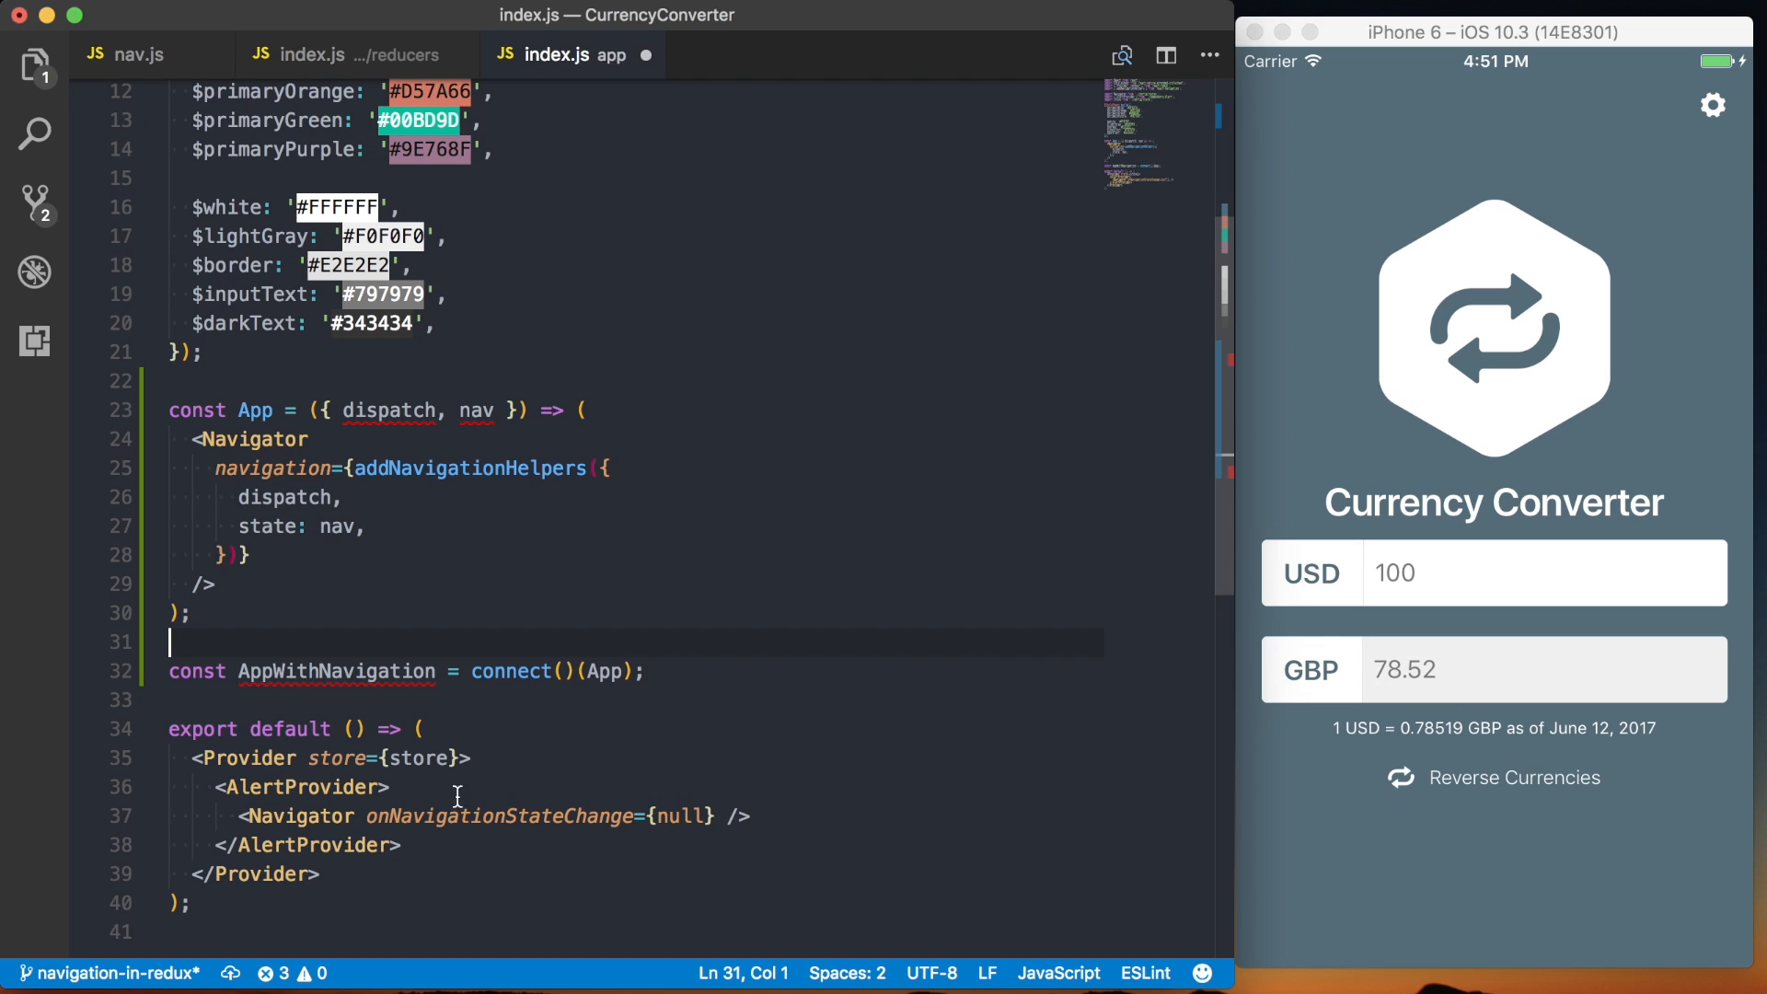
{"action": "left_click", "coordinate": [569, 670]}
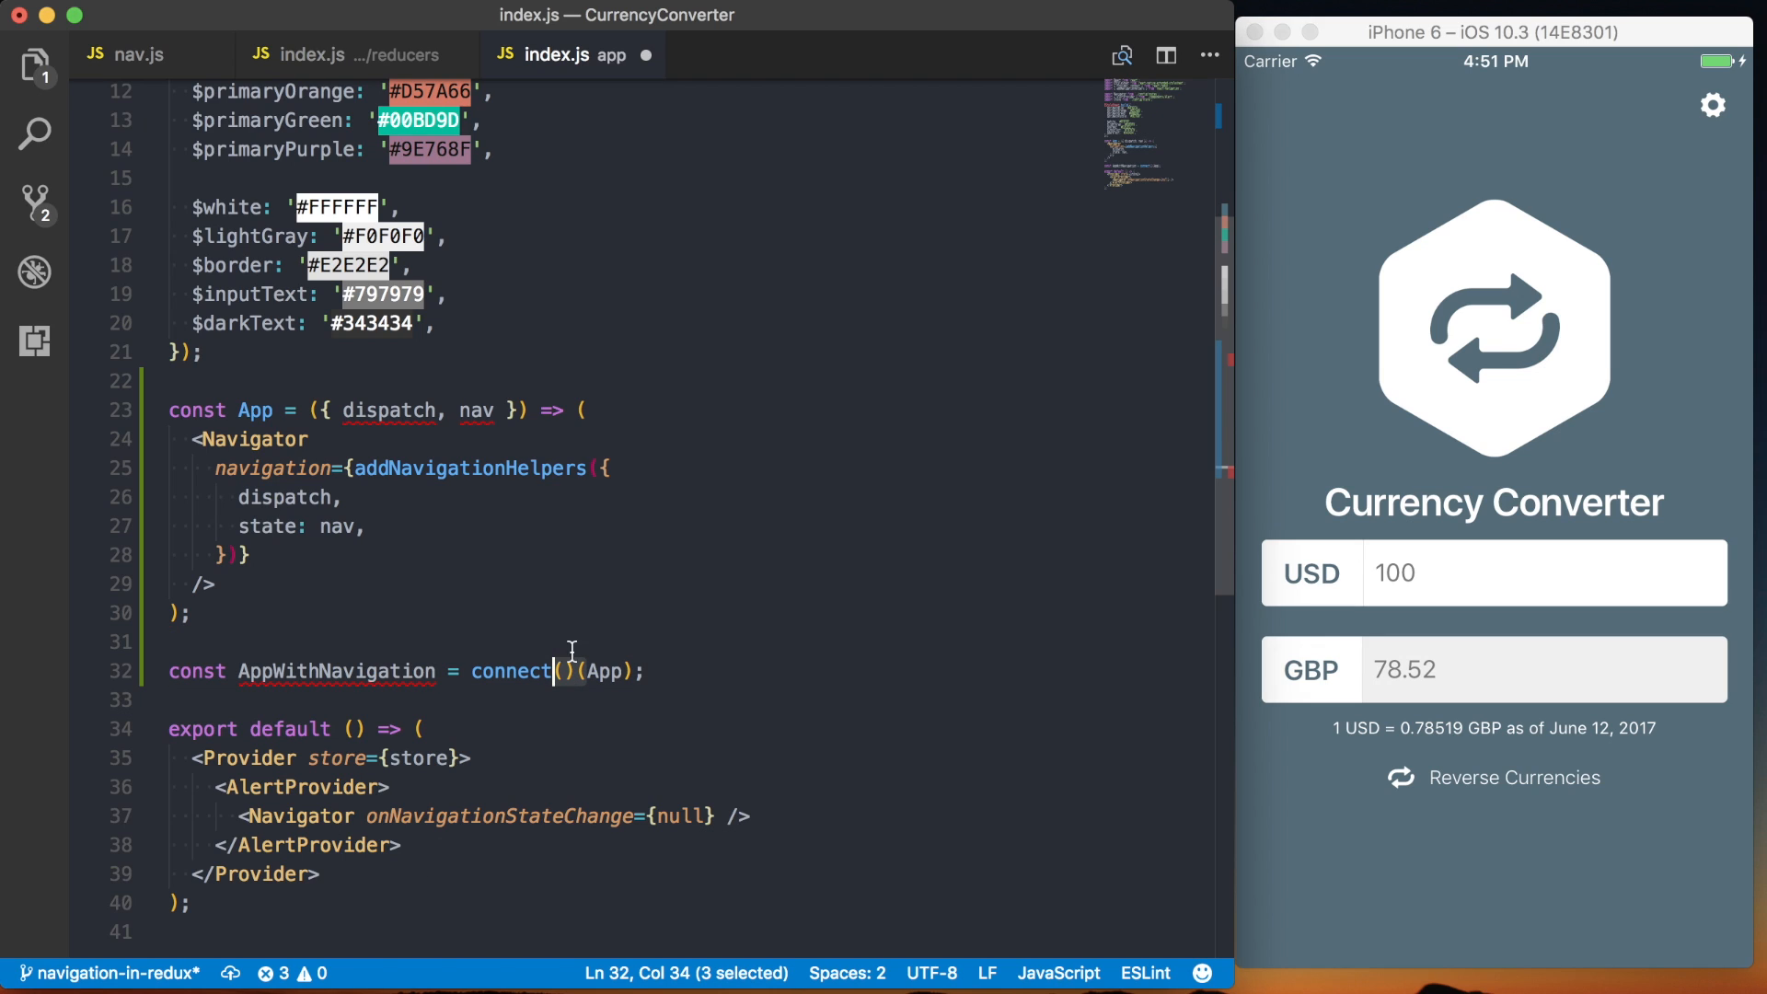
{"action": "left_click", "coordinate": [339, 643]}
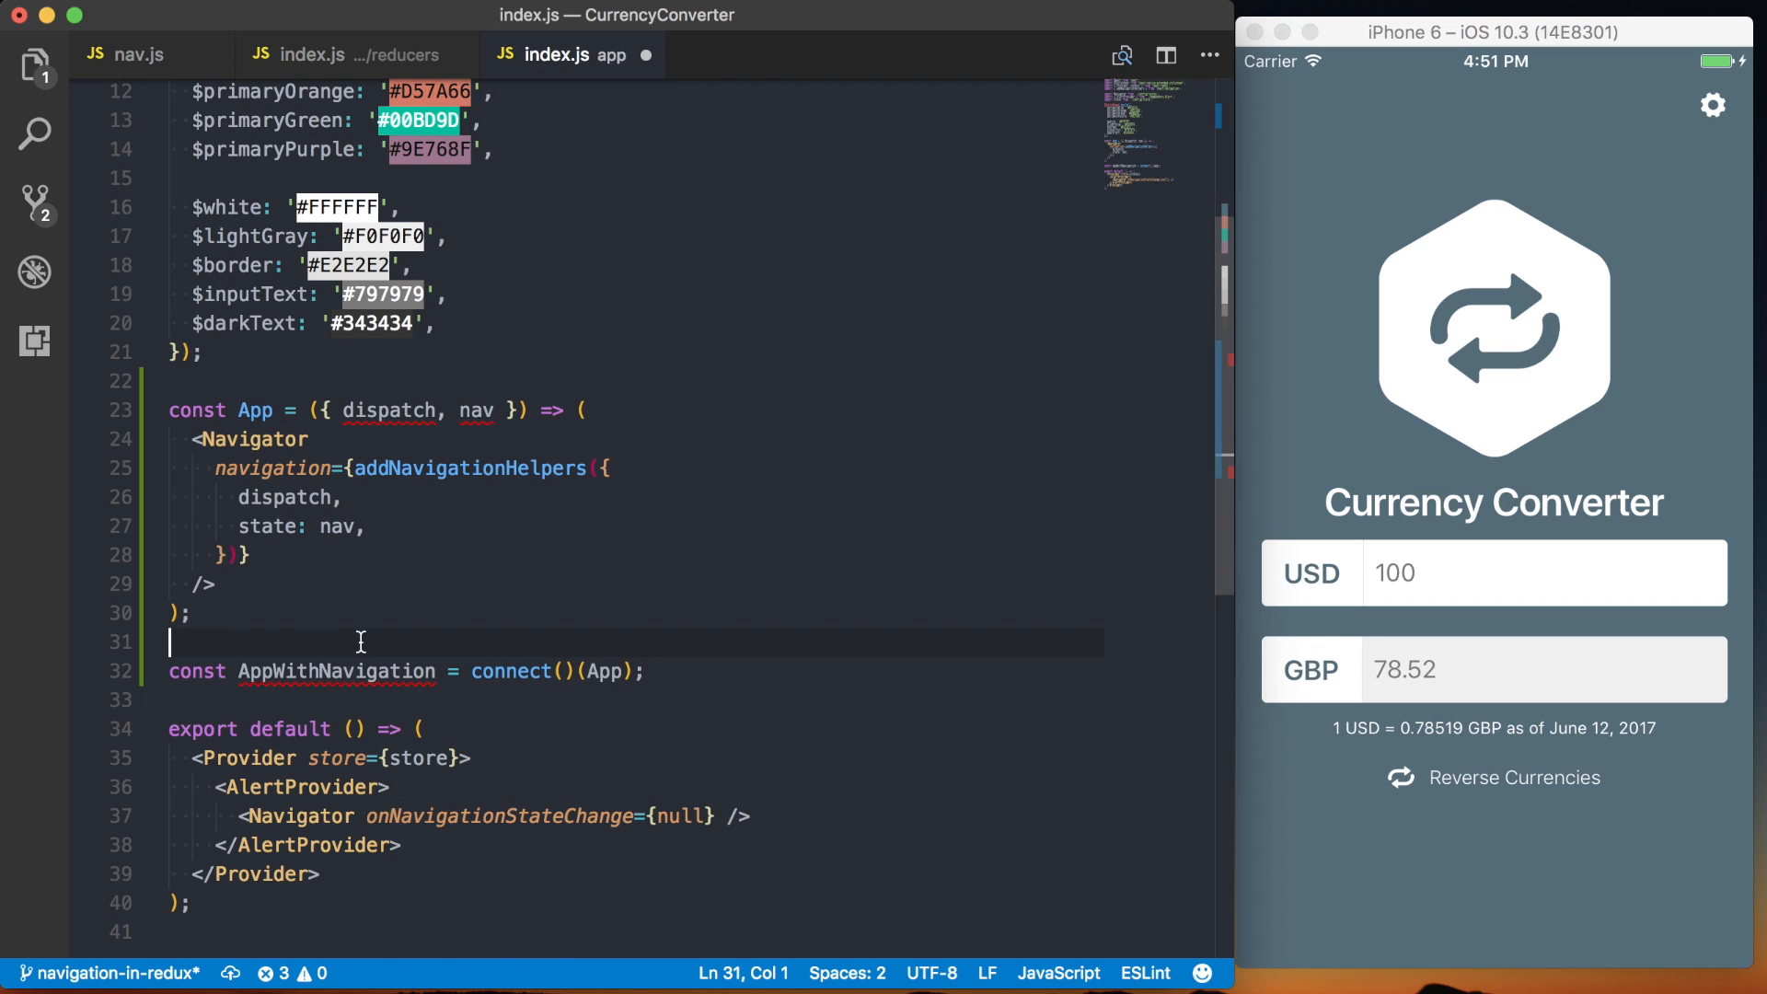
- Write a mapStateToProps arrow function that returns { nav: state.nav }
{"action": "type", "text": "const m"}
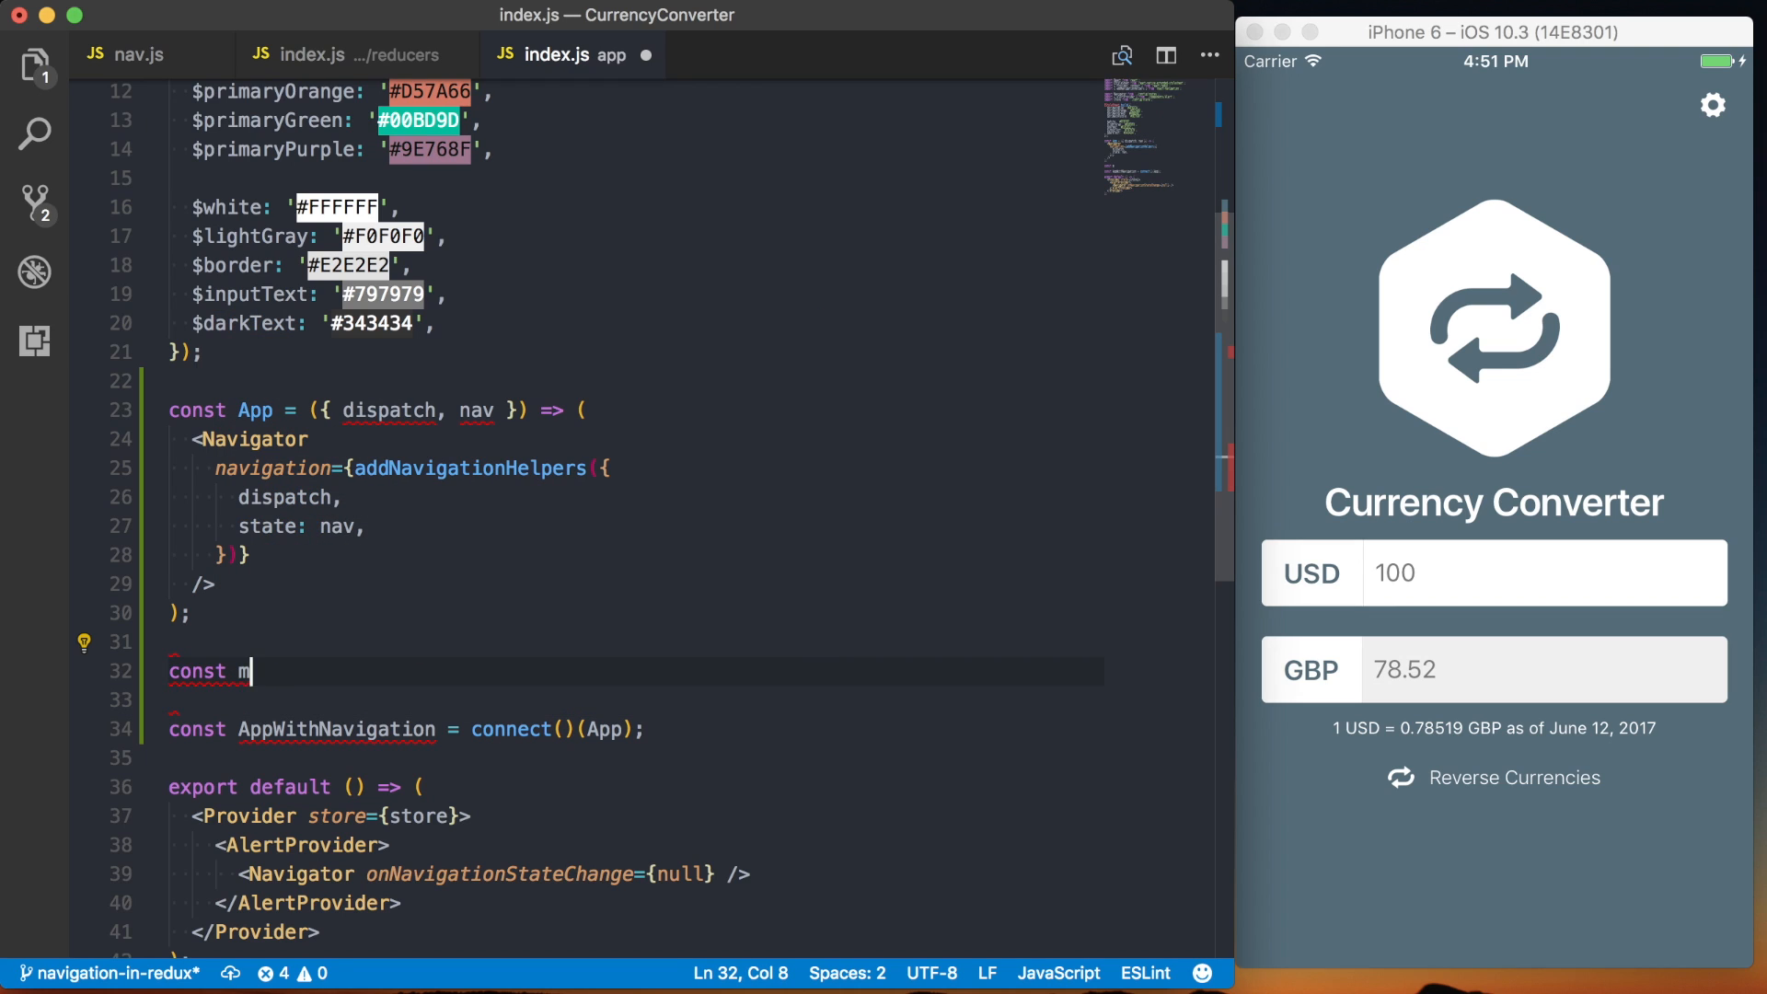
{"action": "type", "text": "apStateTo"}
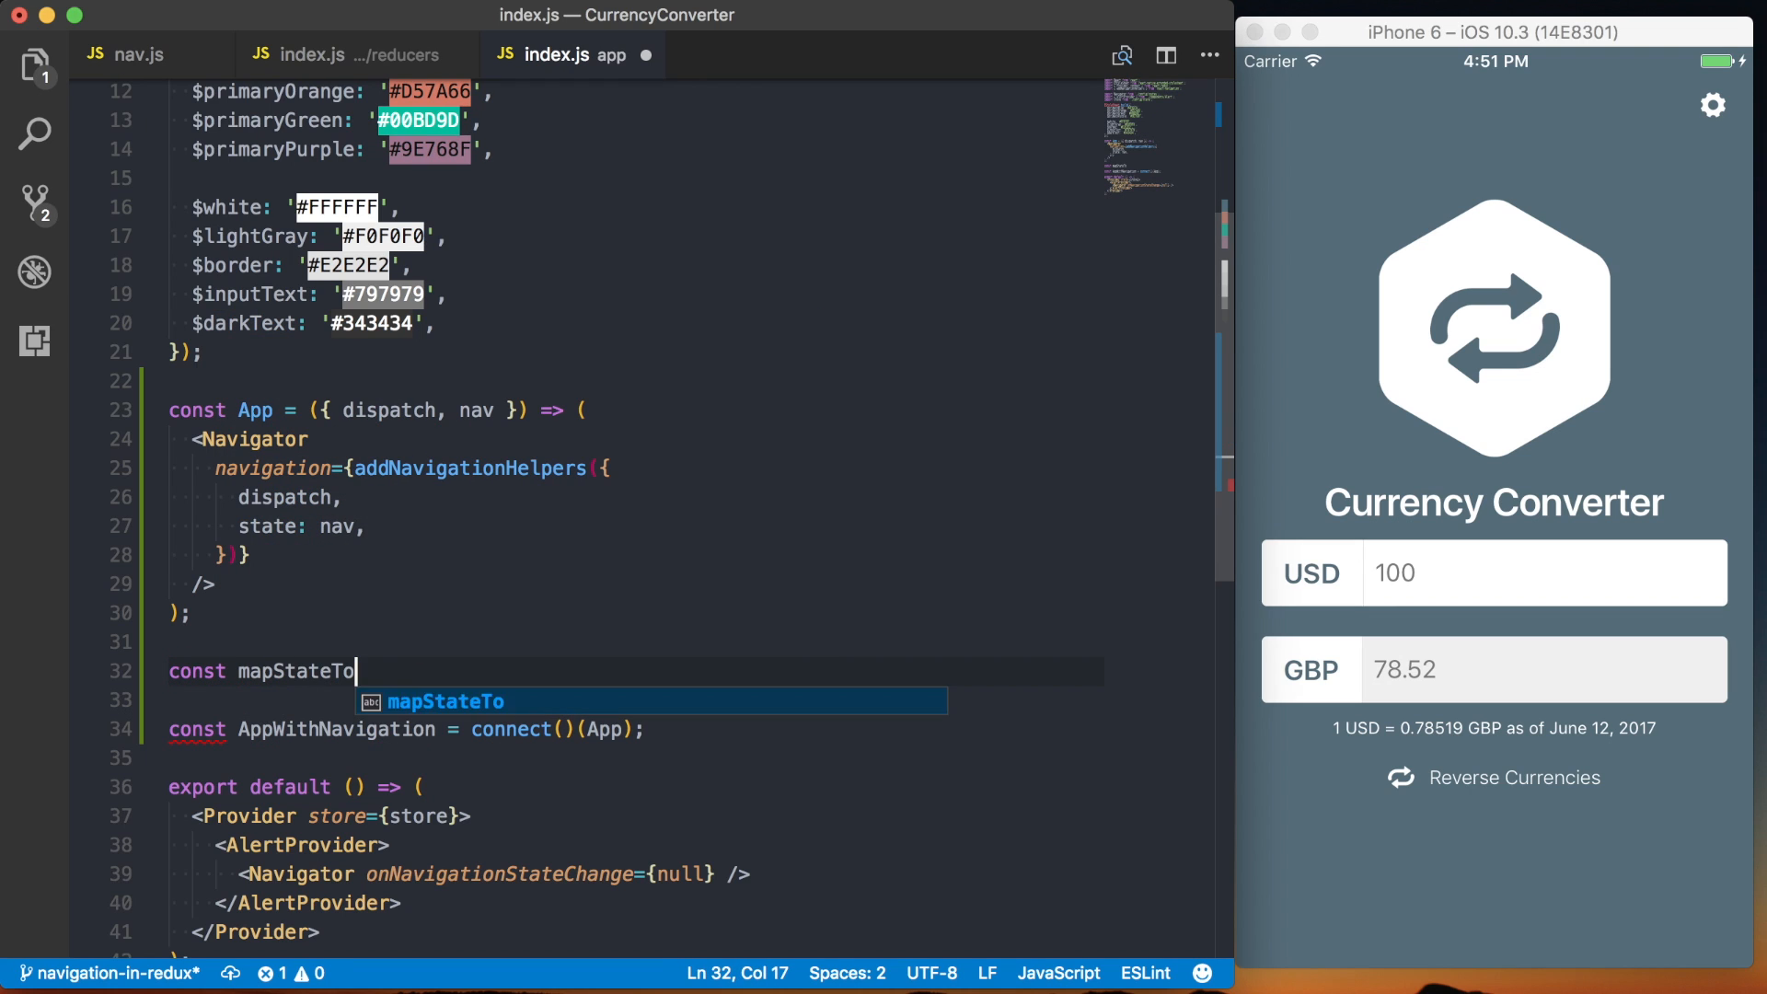
{"action": "type", "text": "Props = (state"}
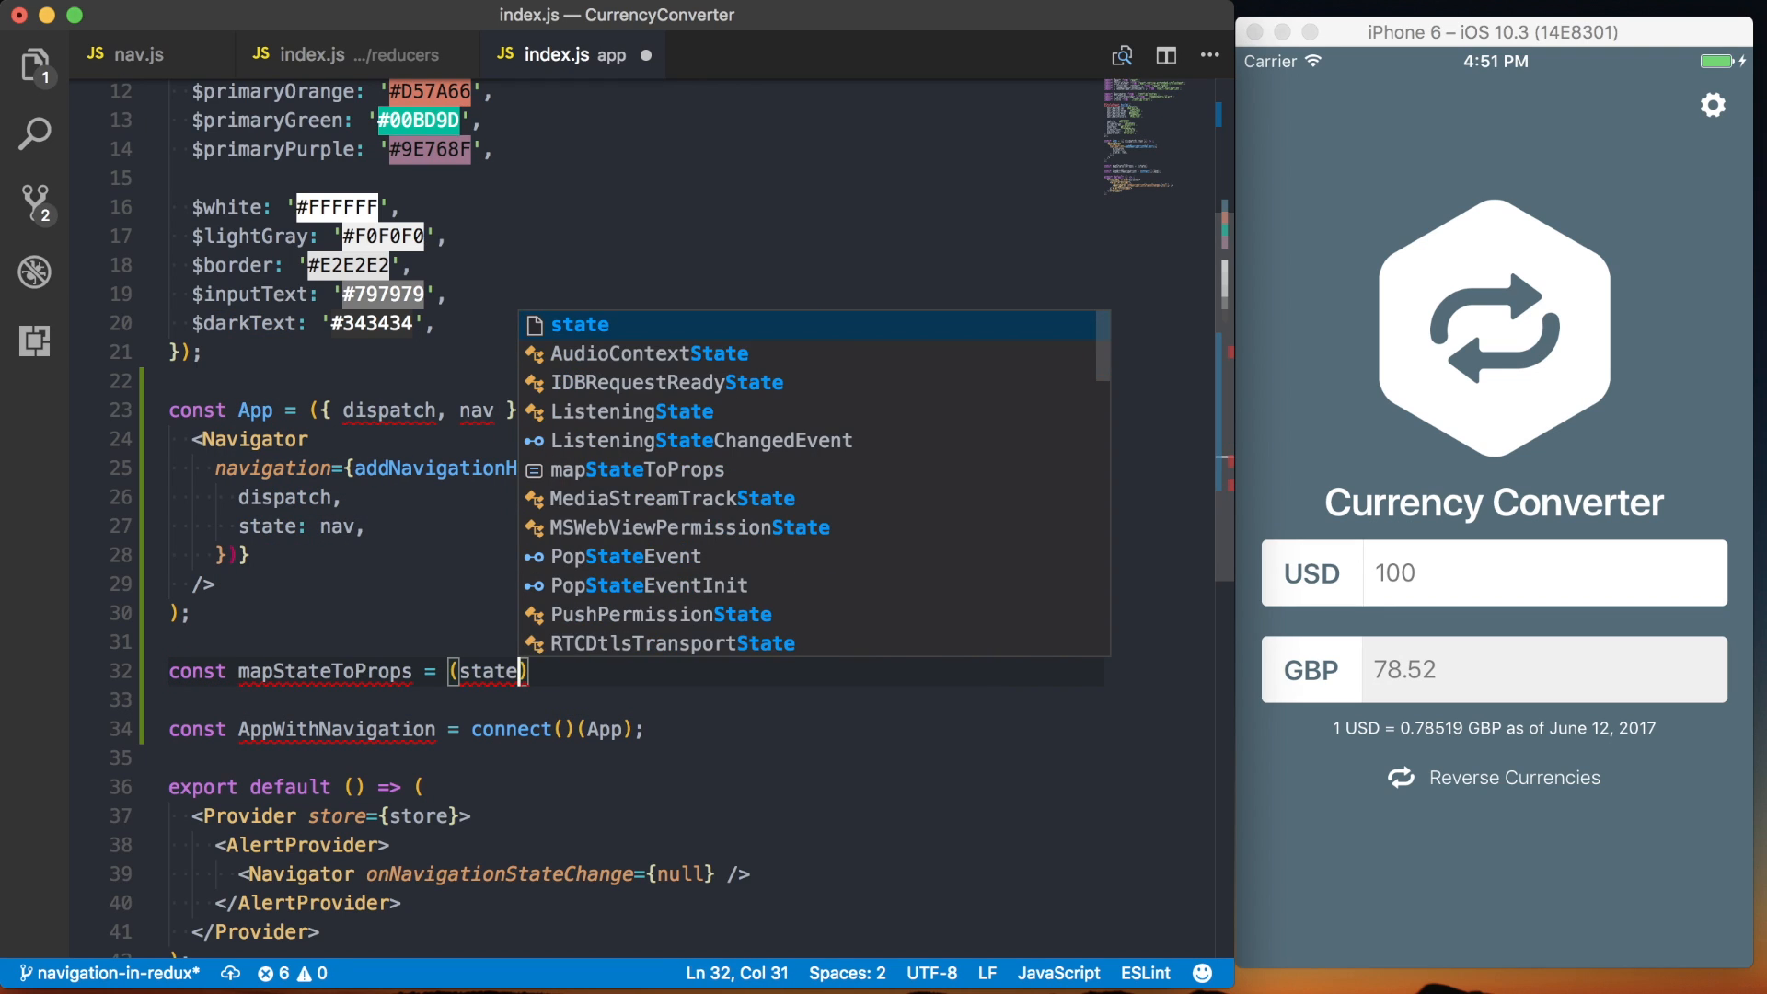
{"action": "type", "text": "return {"}
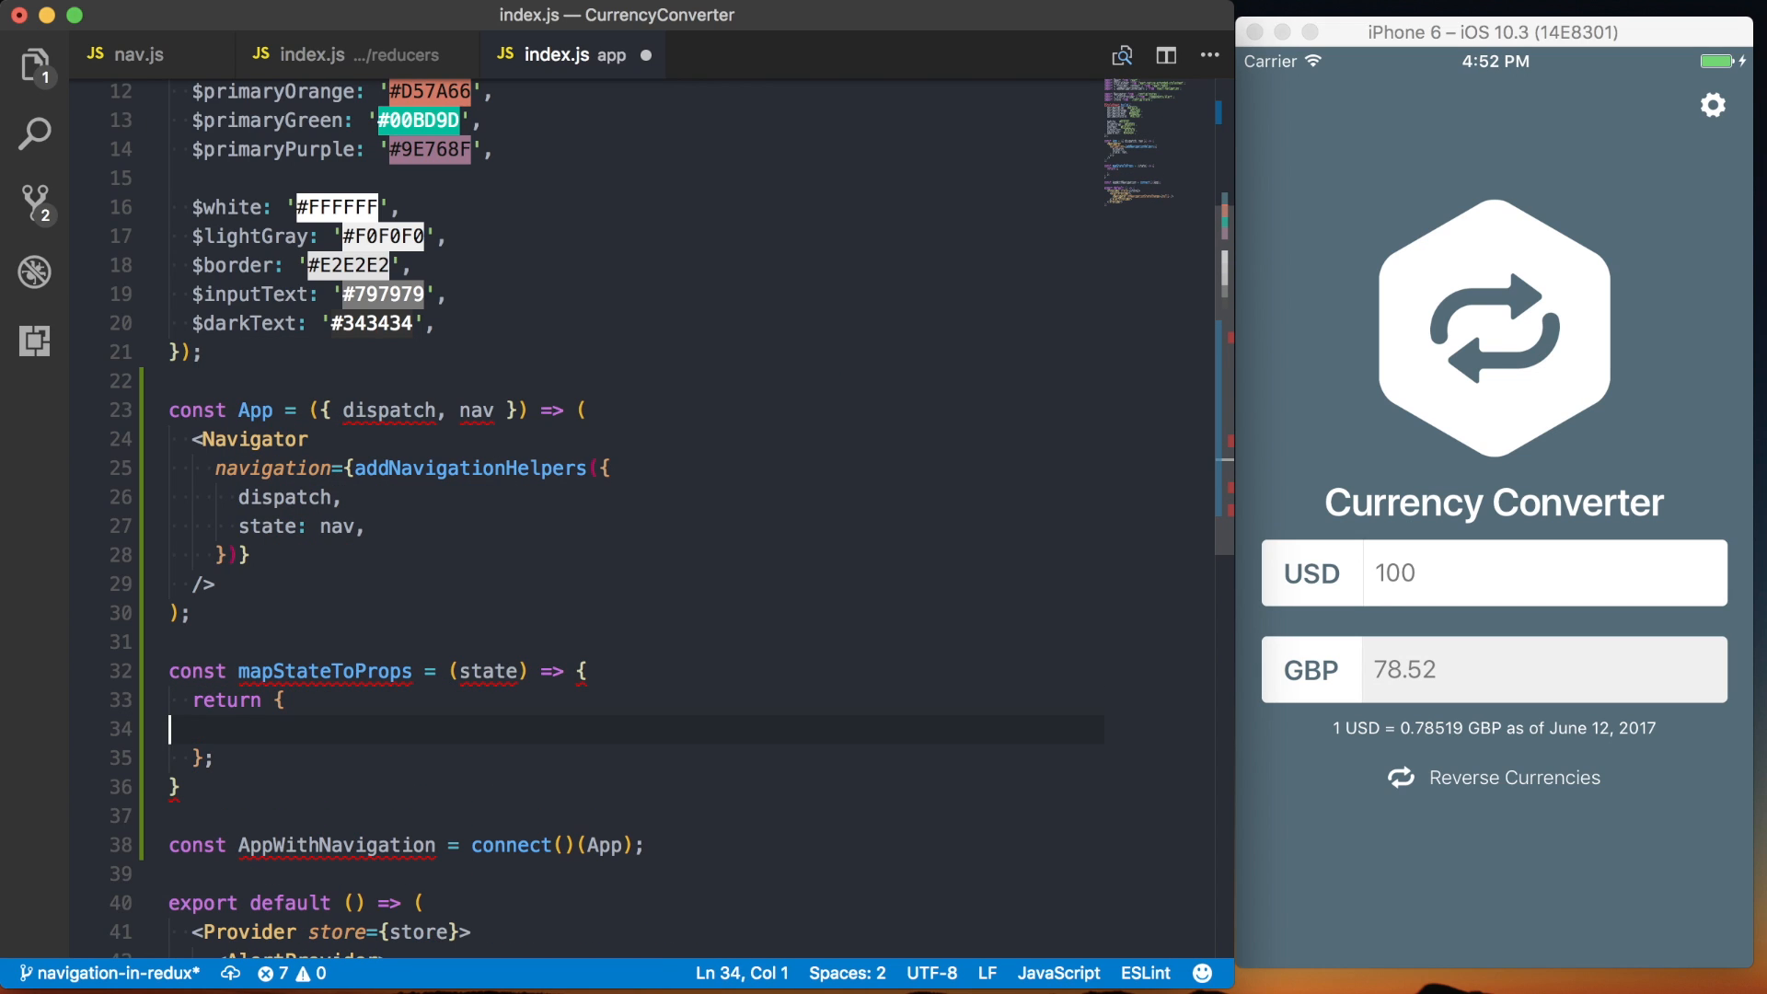
{"action": "type", "text": "state.nav,"}
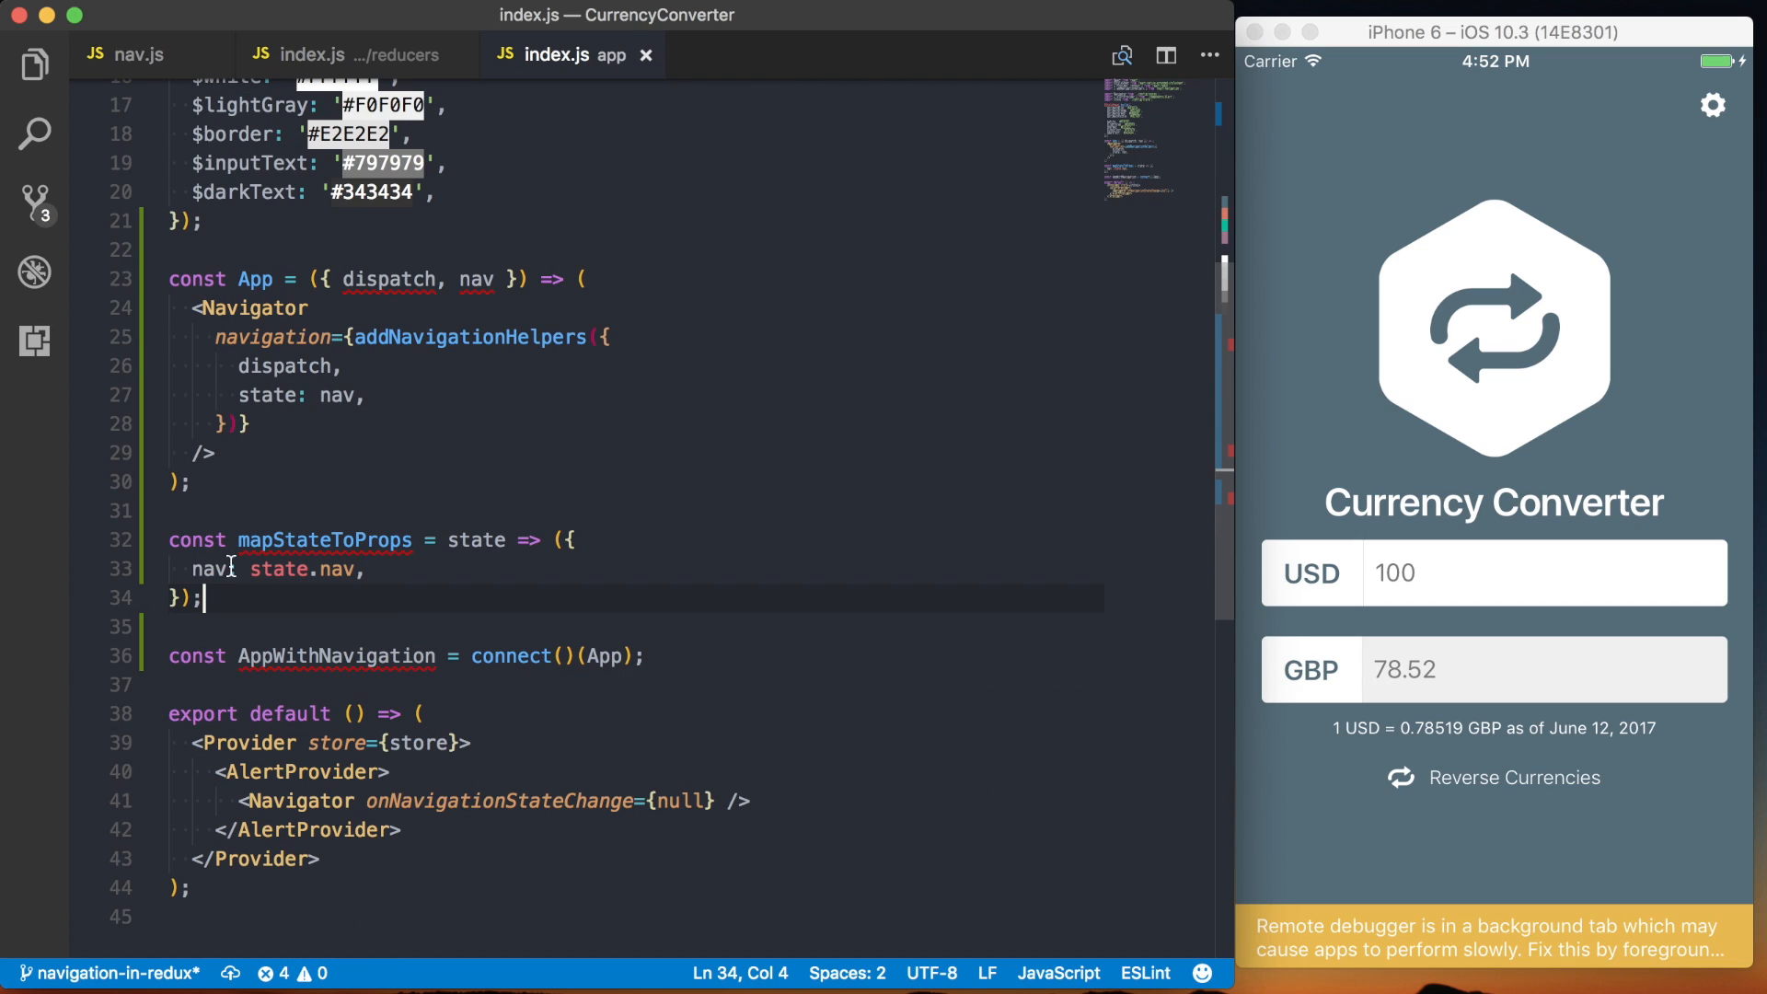
- Pass mapStateToProps into connect() when creating AppWithNavigation
{"action": "type", "text": "mapStateToProps"}
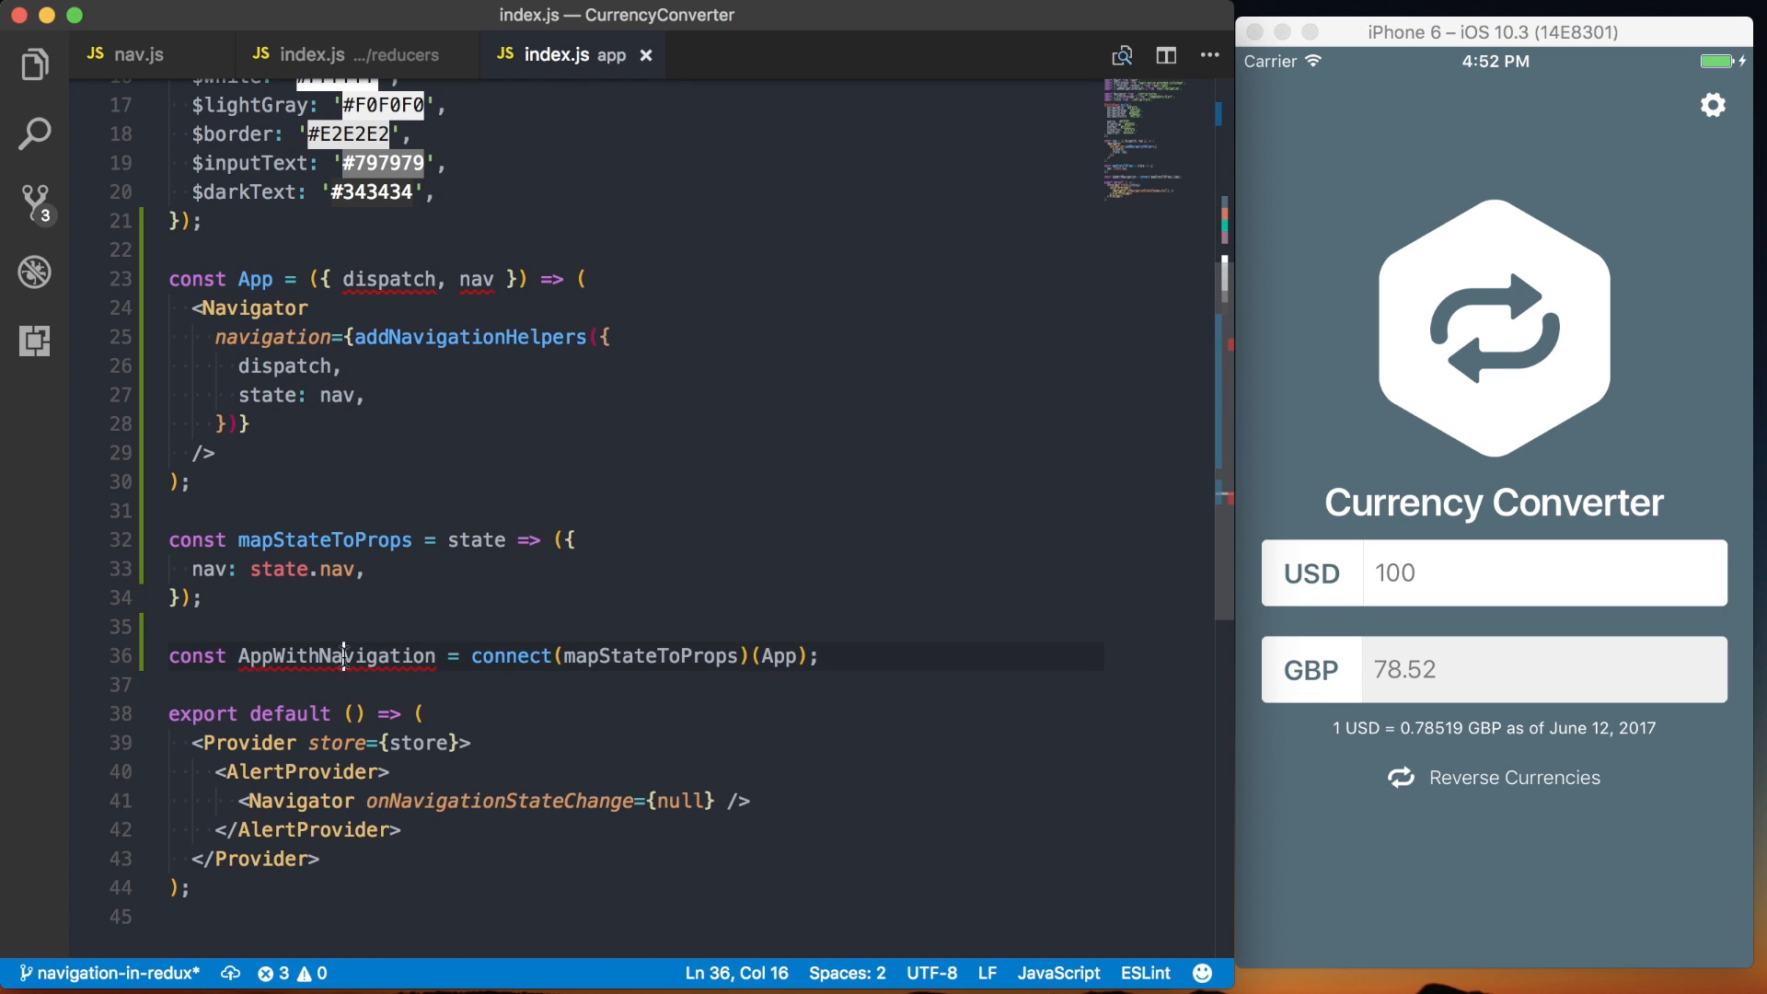
- Select the AppWithNavigation name to render it inside AlertProvider instead of Navigator
{"action": "double_click", "coordinate": [334, 655]}
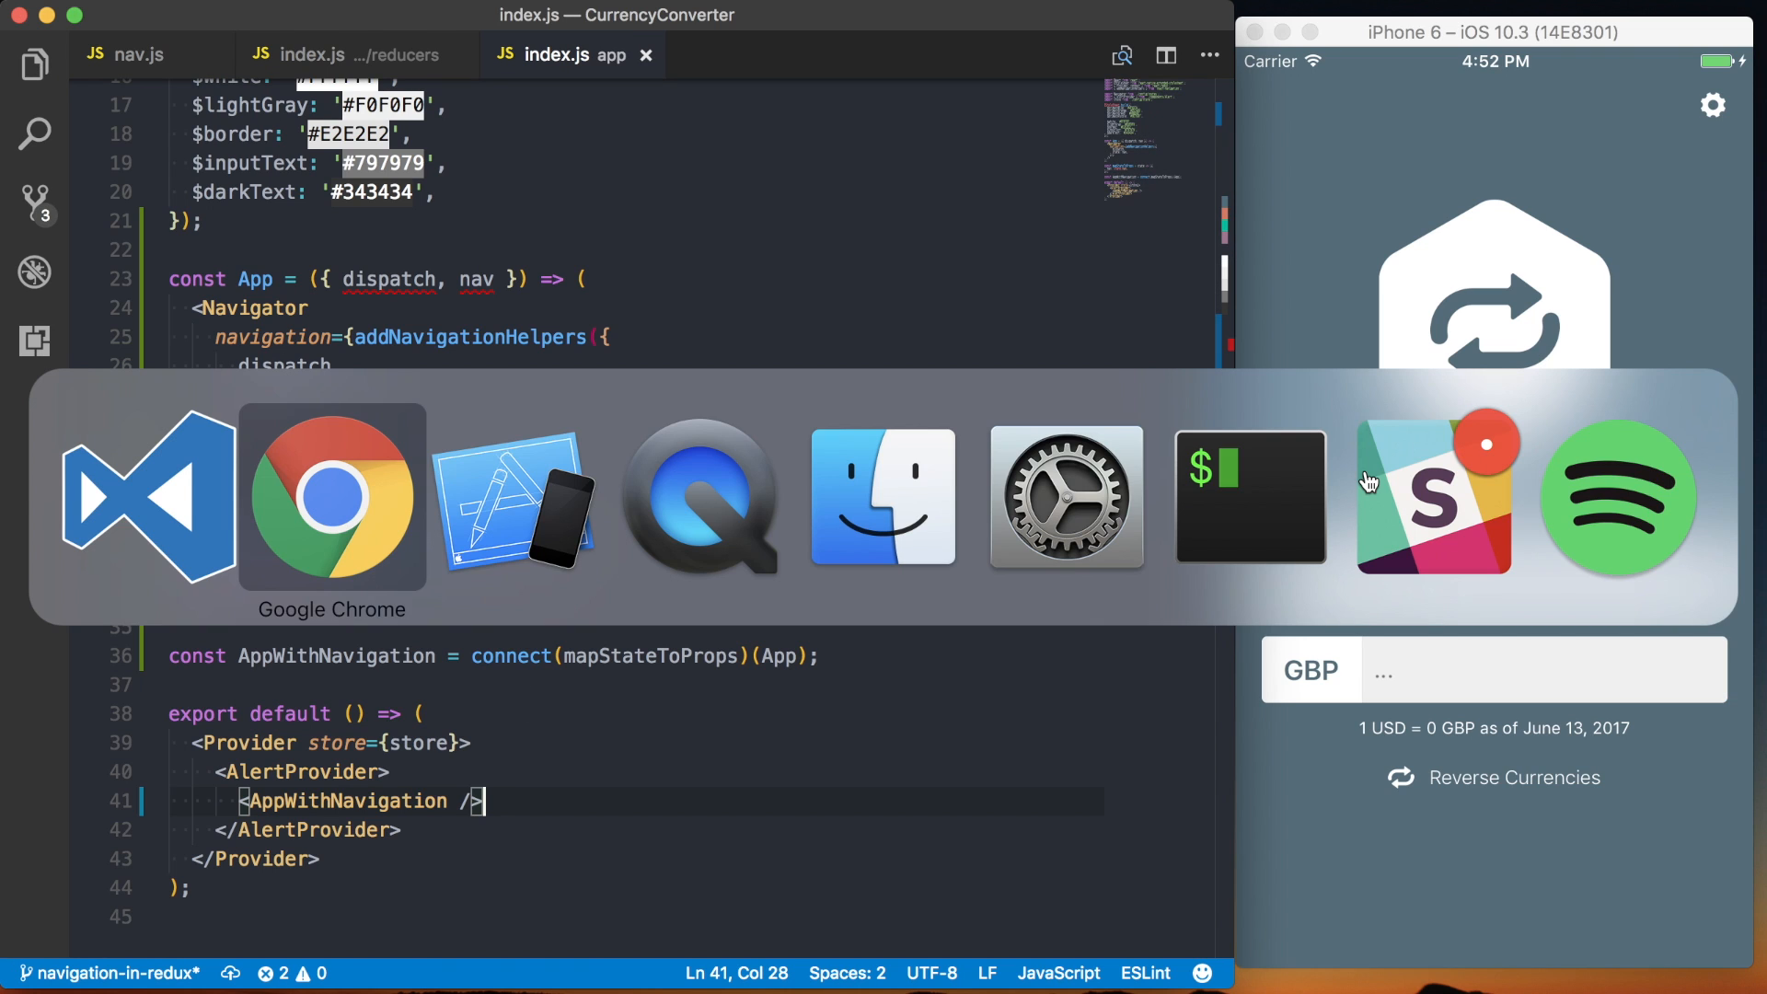
- Tap the simulator's gear icon and expand the logged next state into nav and its routes
{"action": "left_click", "coordinate": [331, 497]}
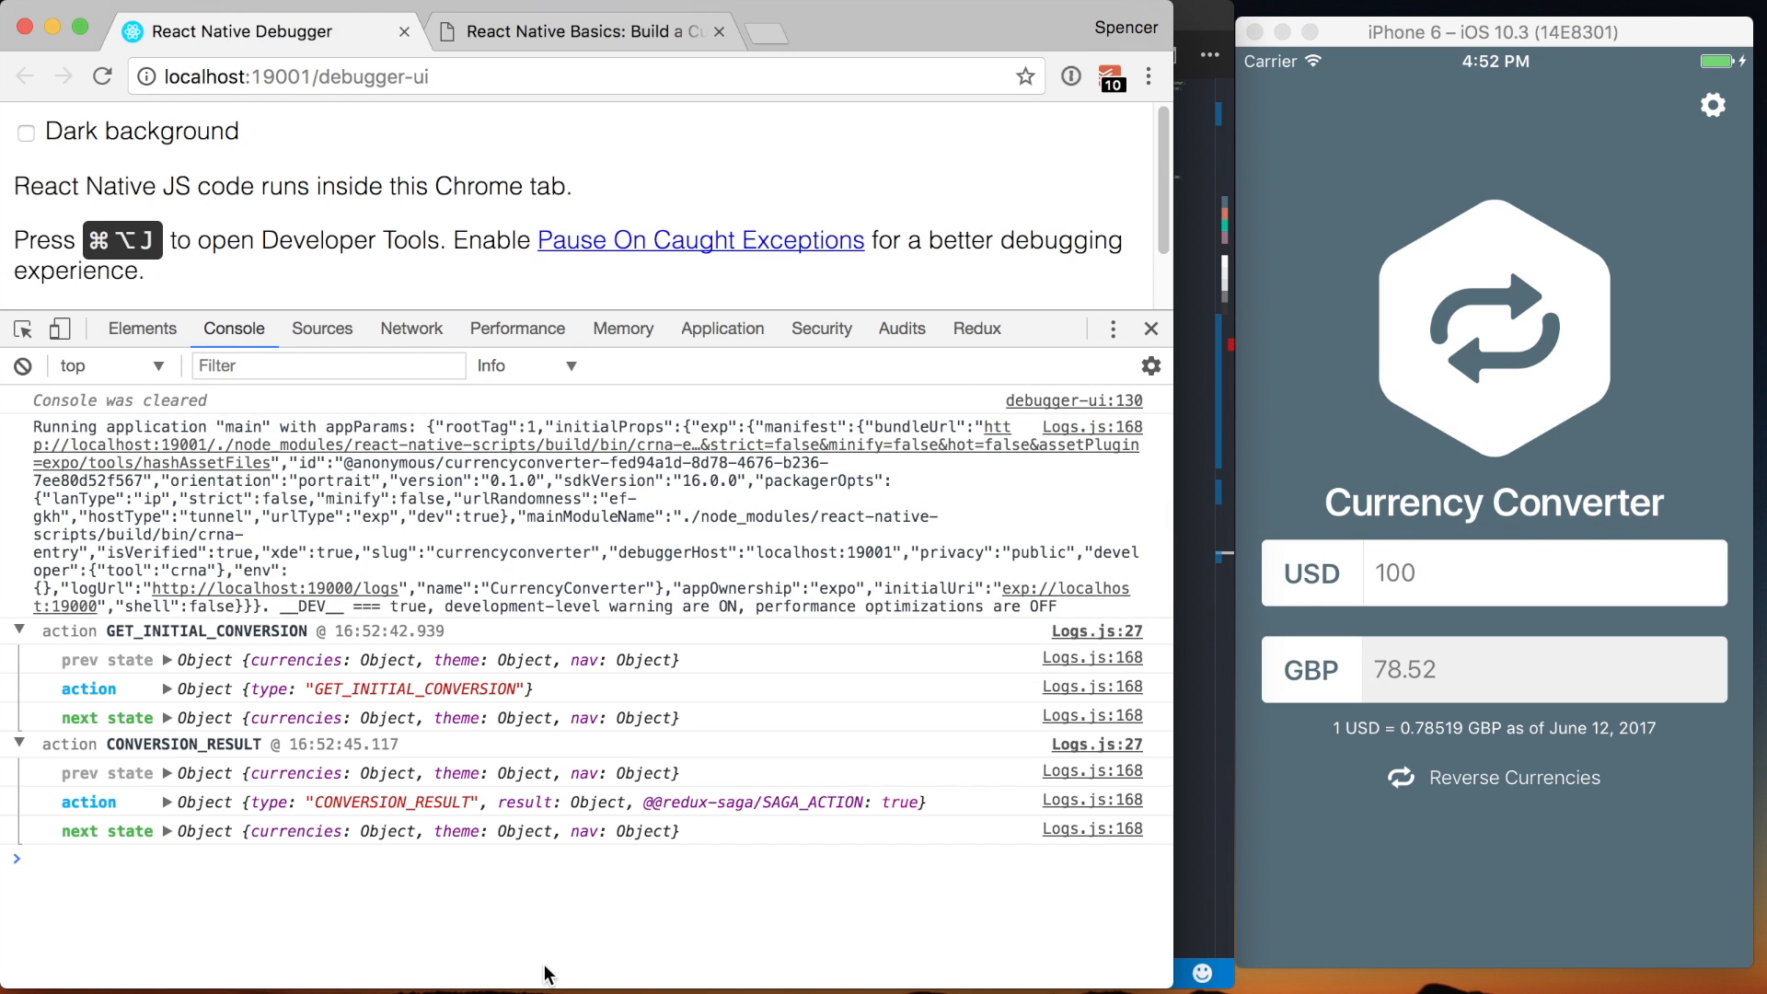
{"action": "mouse_move", "coordinate": [1712, 225]}
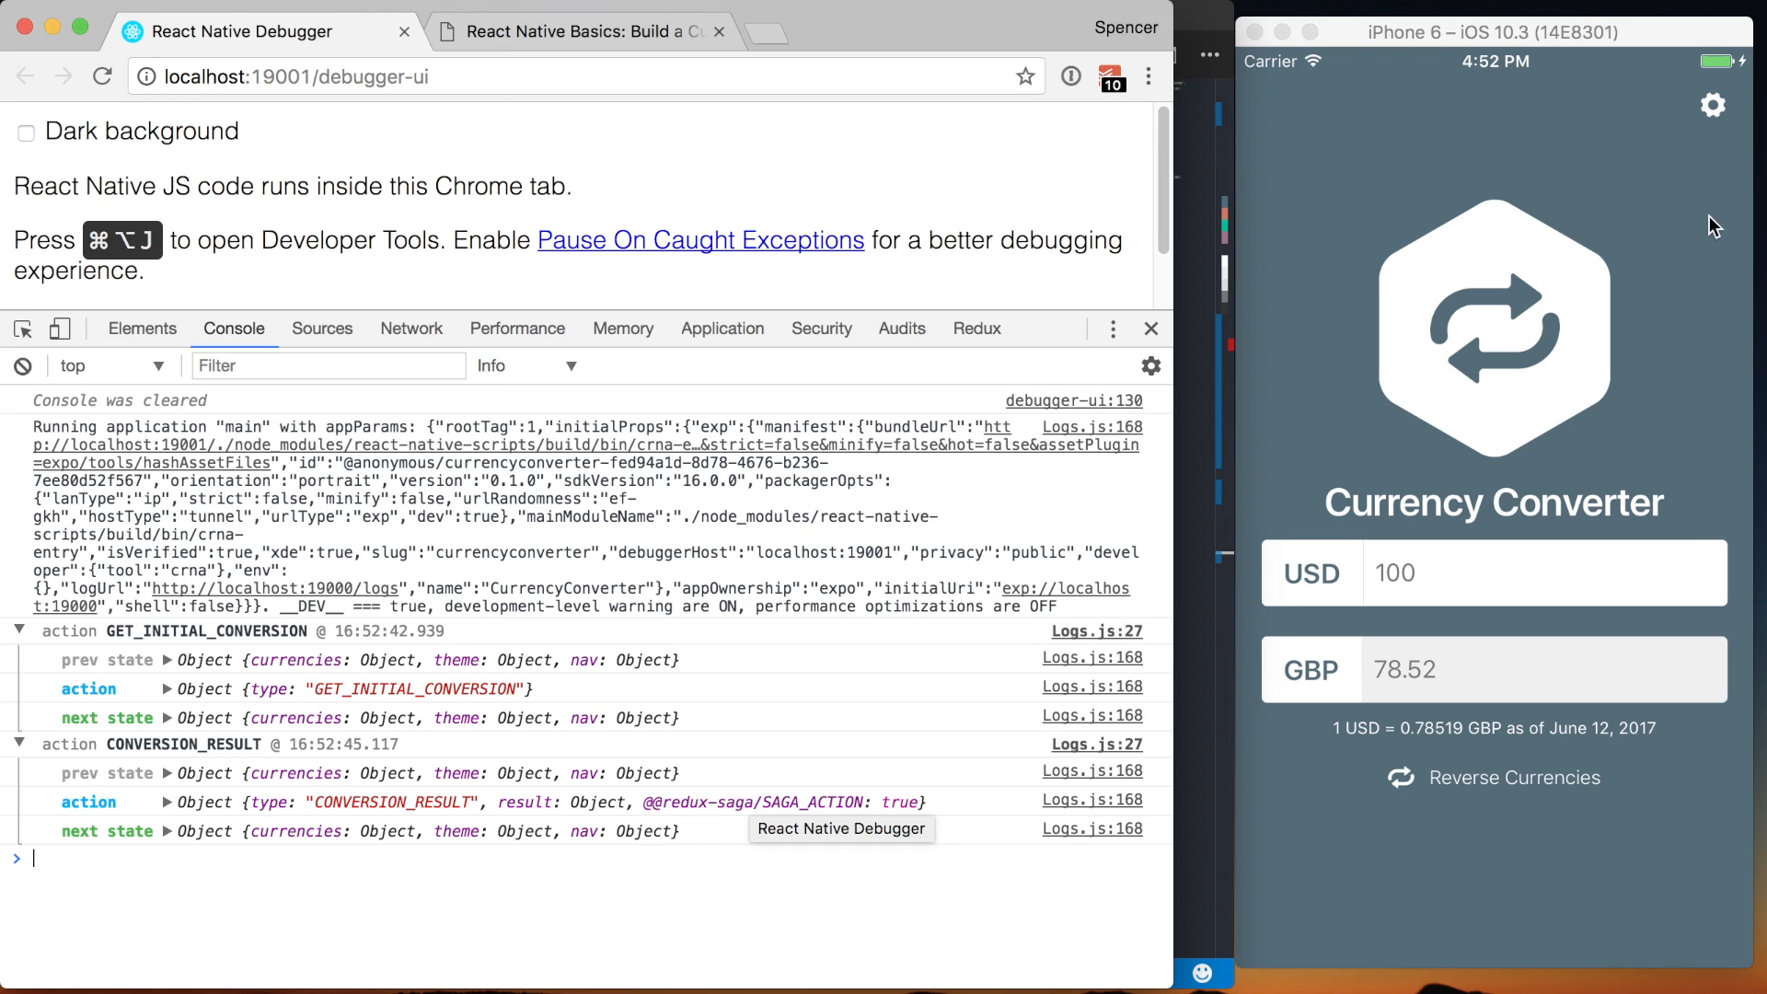
{"action": "left_click", "coordinate": [1712, 106]}
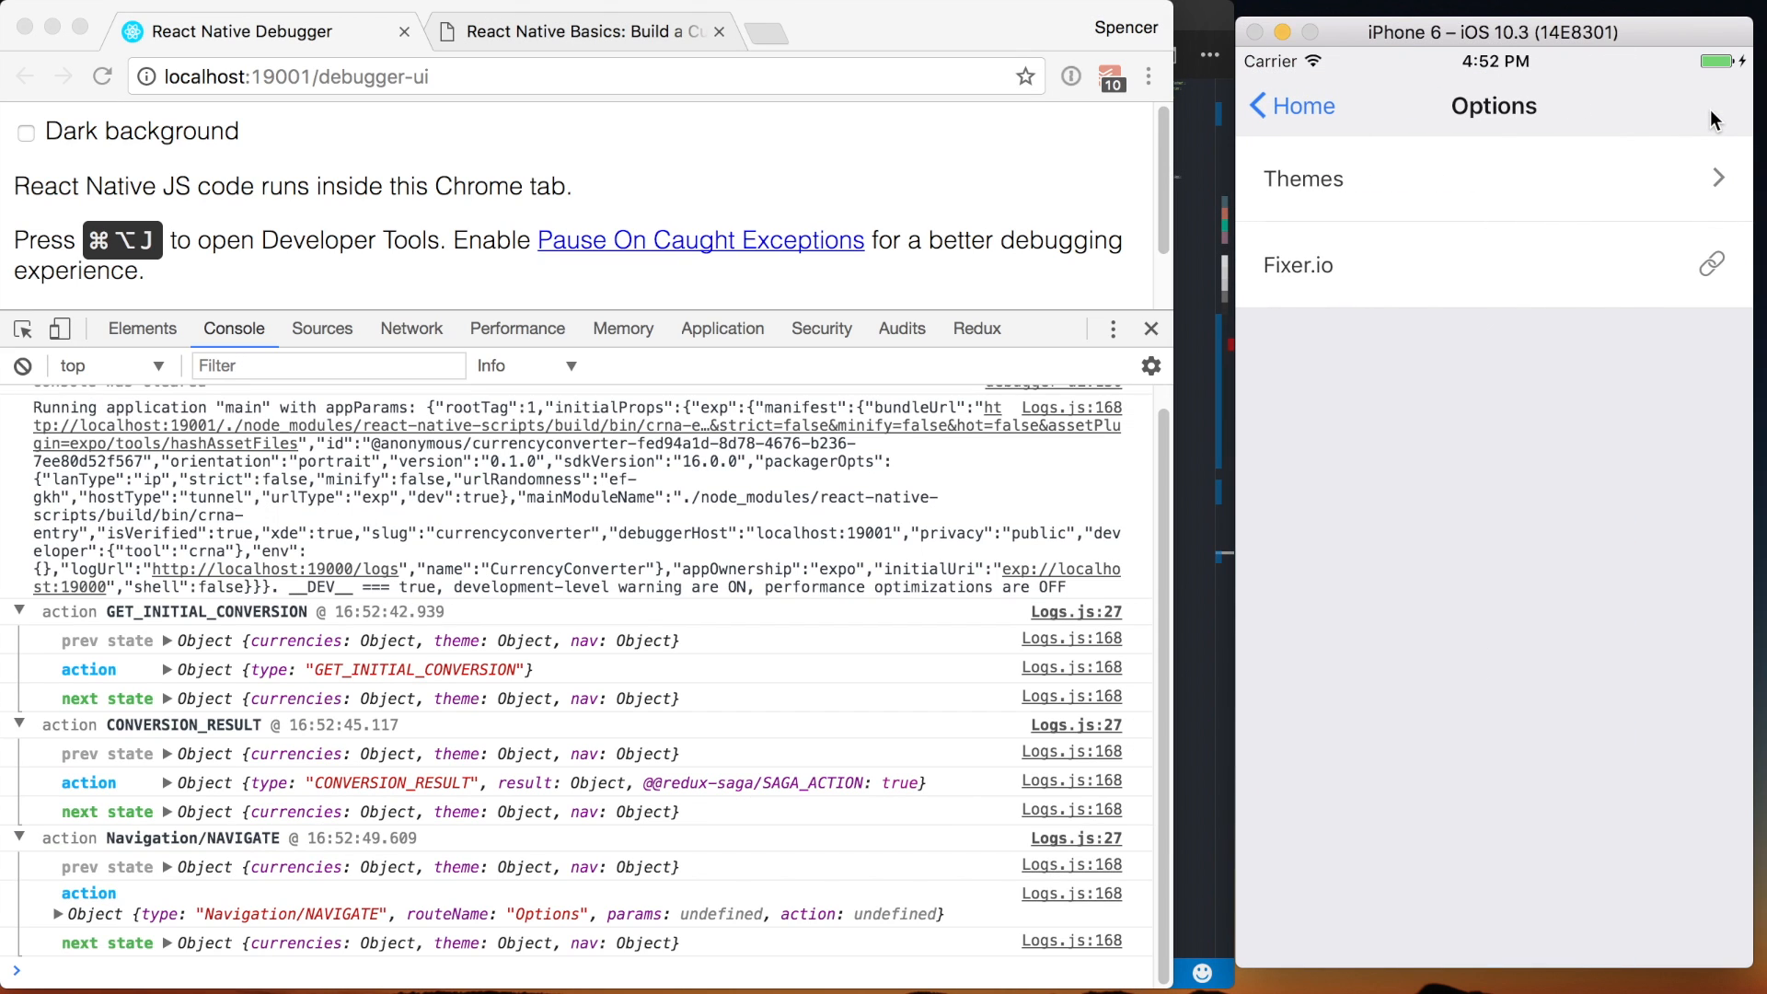
{"action": "mouse_move", "coordinate": [331, 873]}
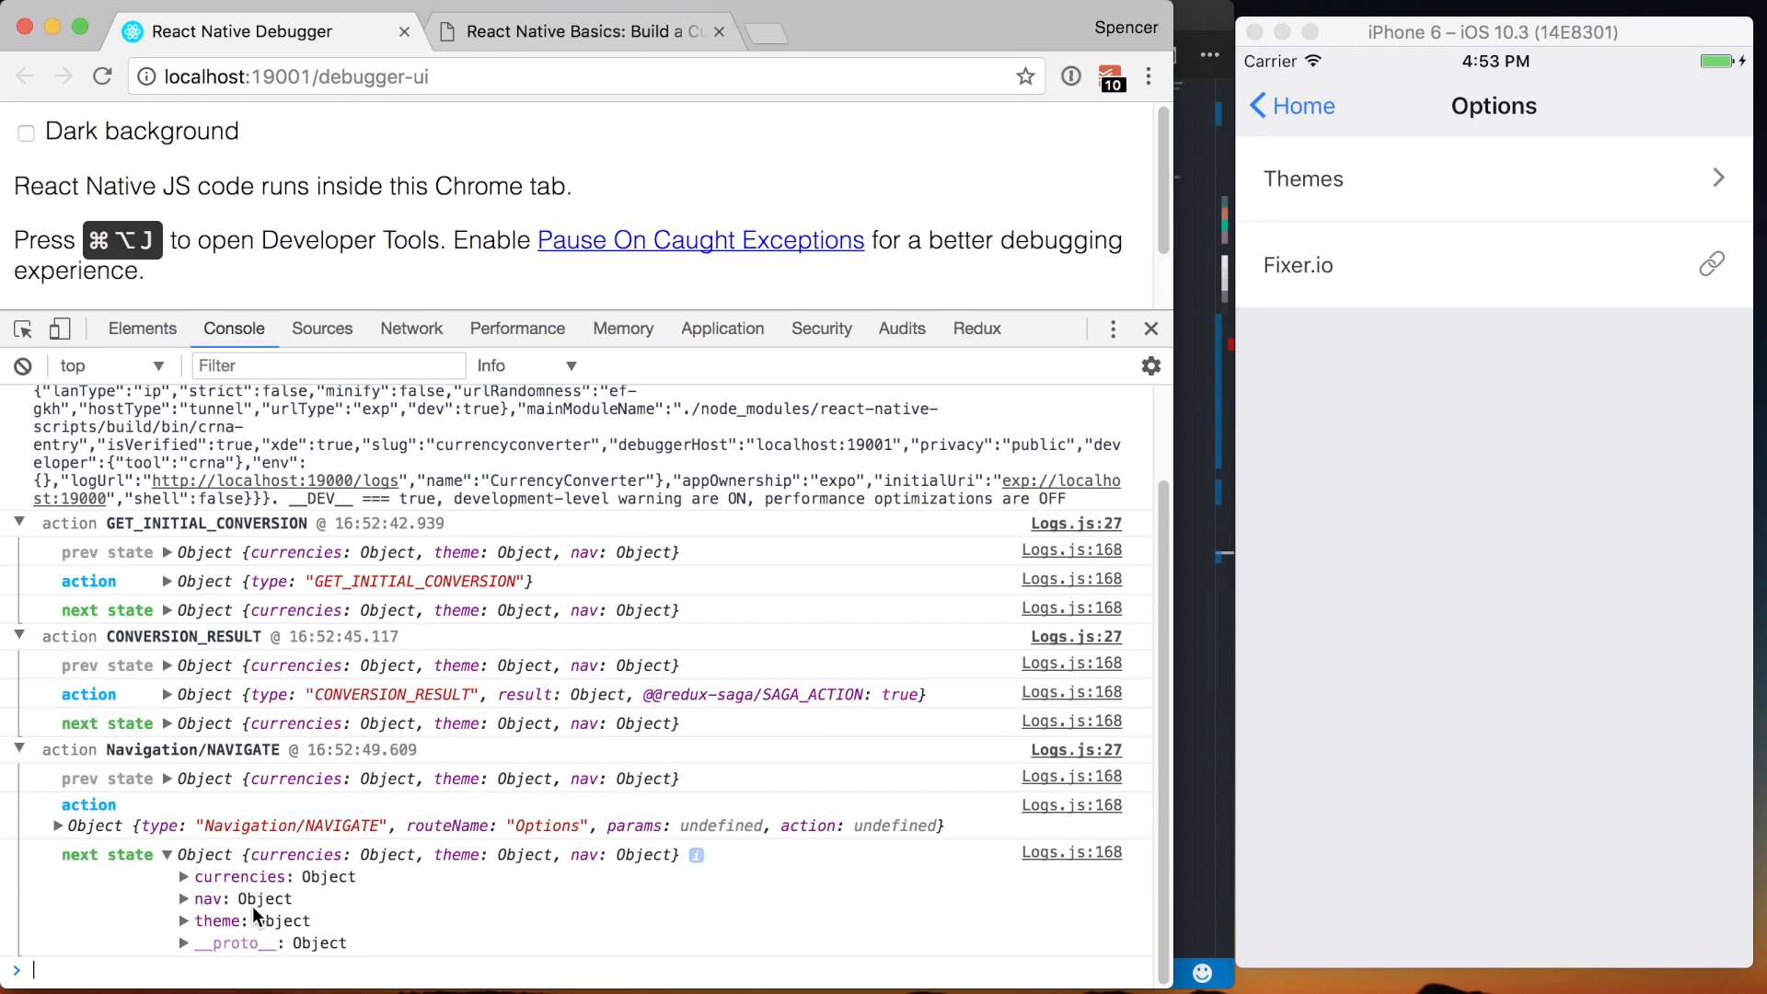
{"action": "left_click", "coordinate": [182, 898]}
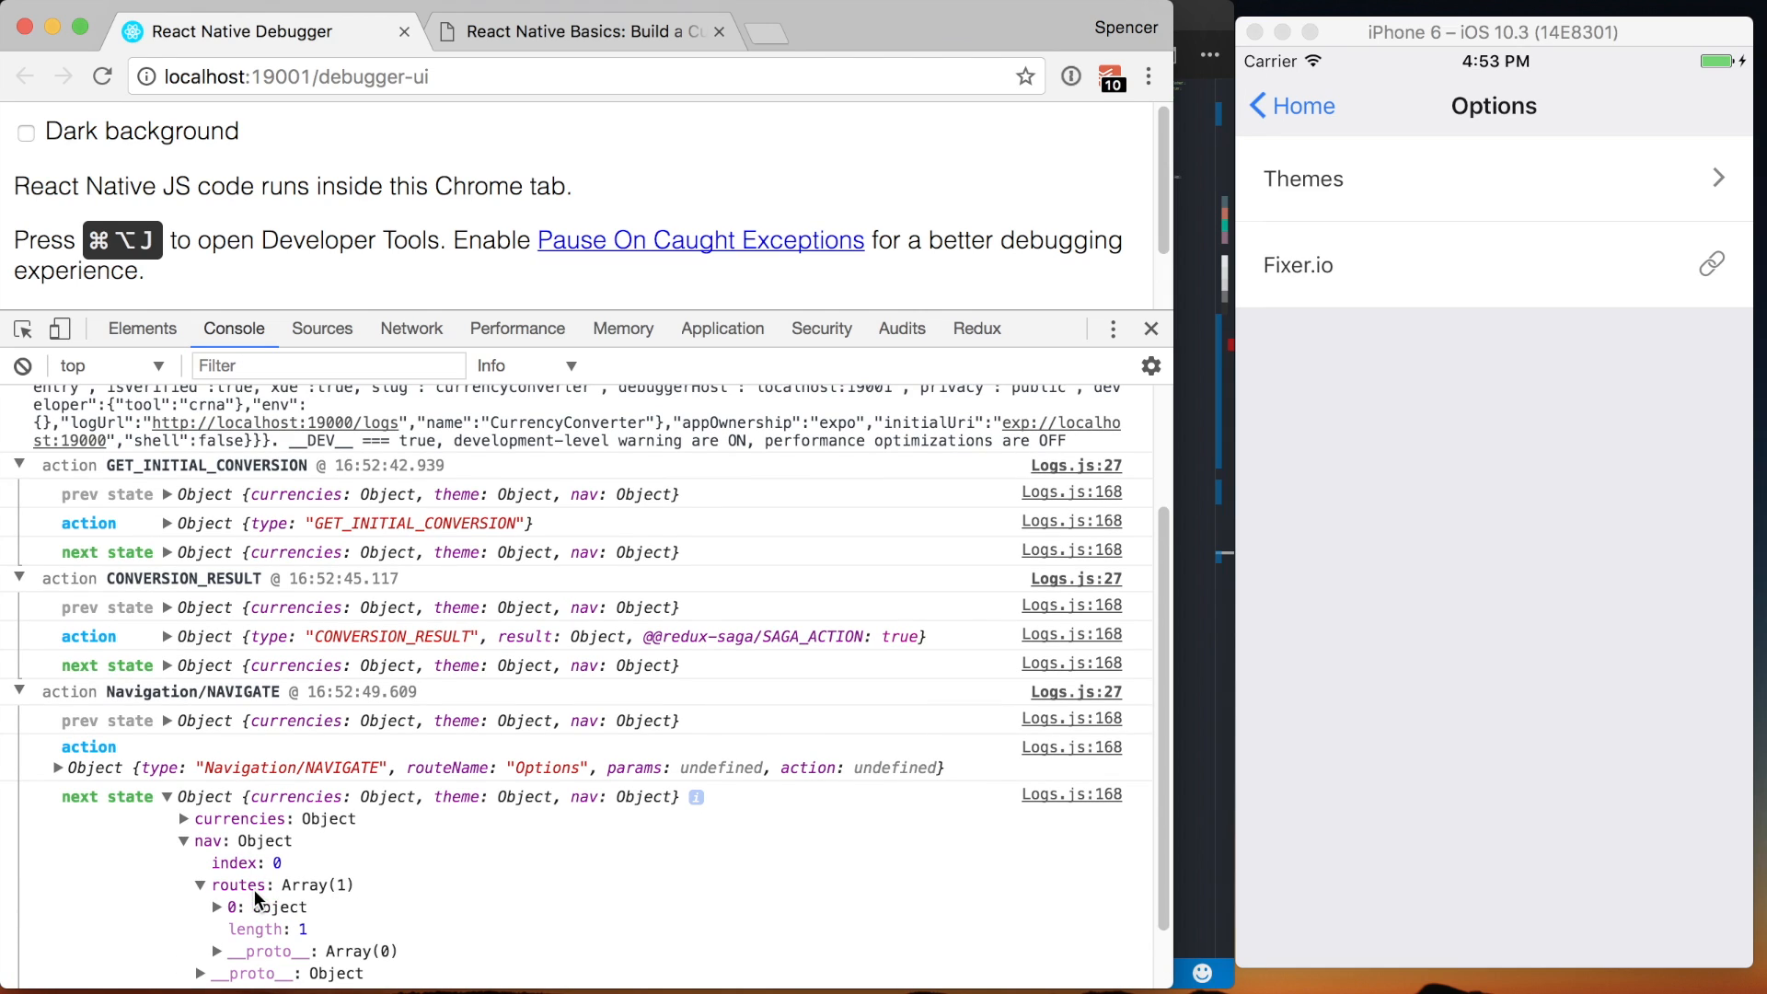
{"action": "left_click", "coordinate": [232, 905]}
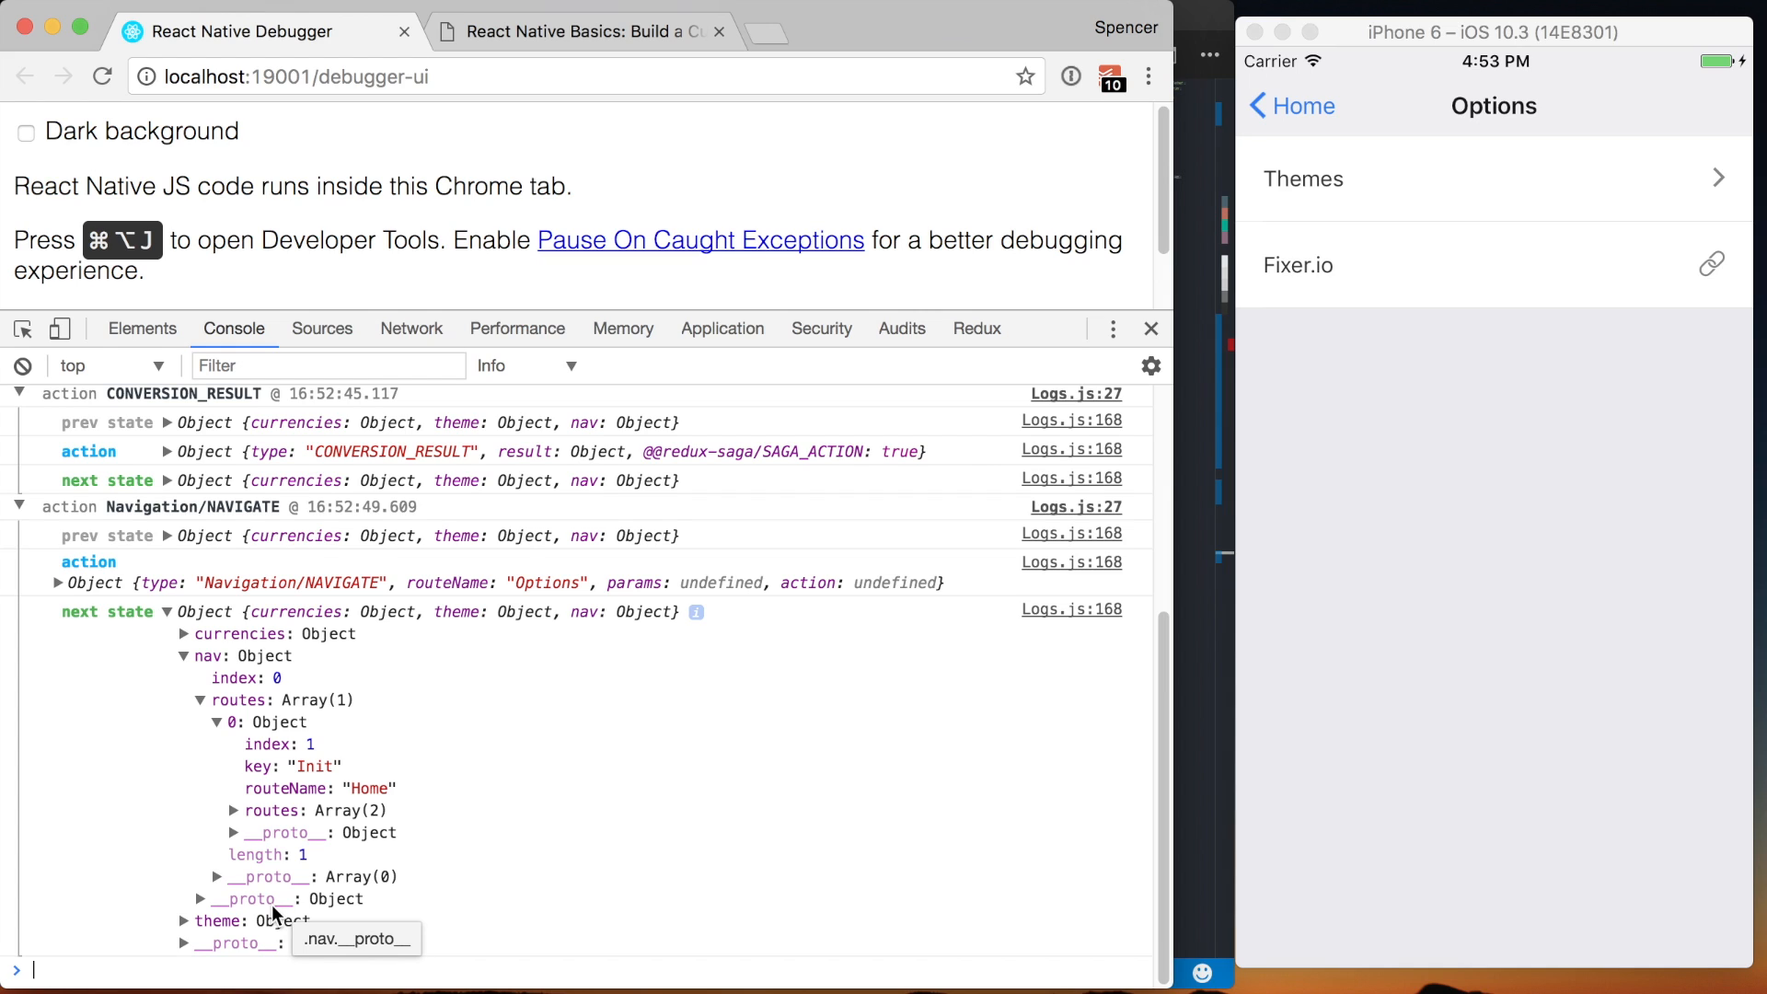
{"action": "mouse_move", "coordinate": [309, 902]}
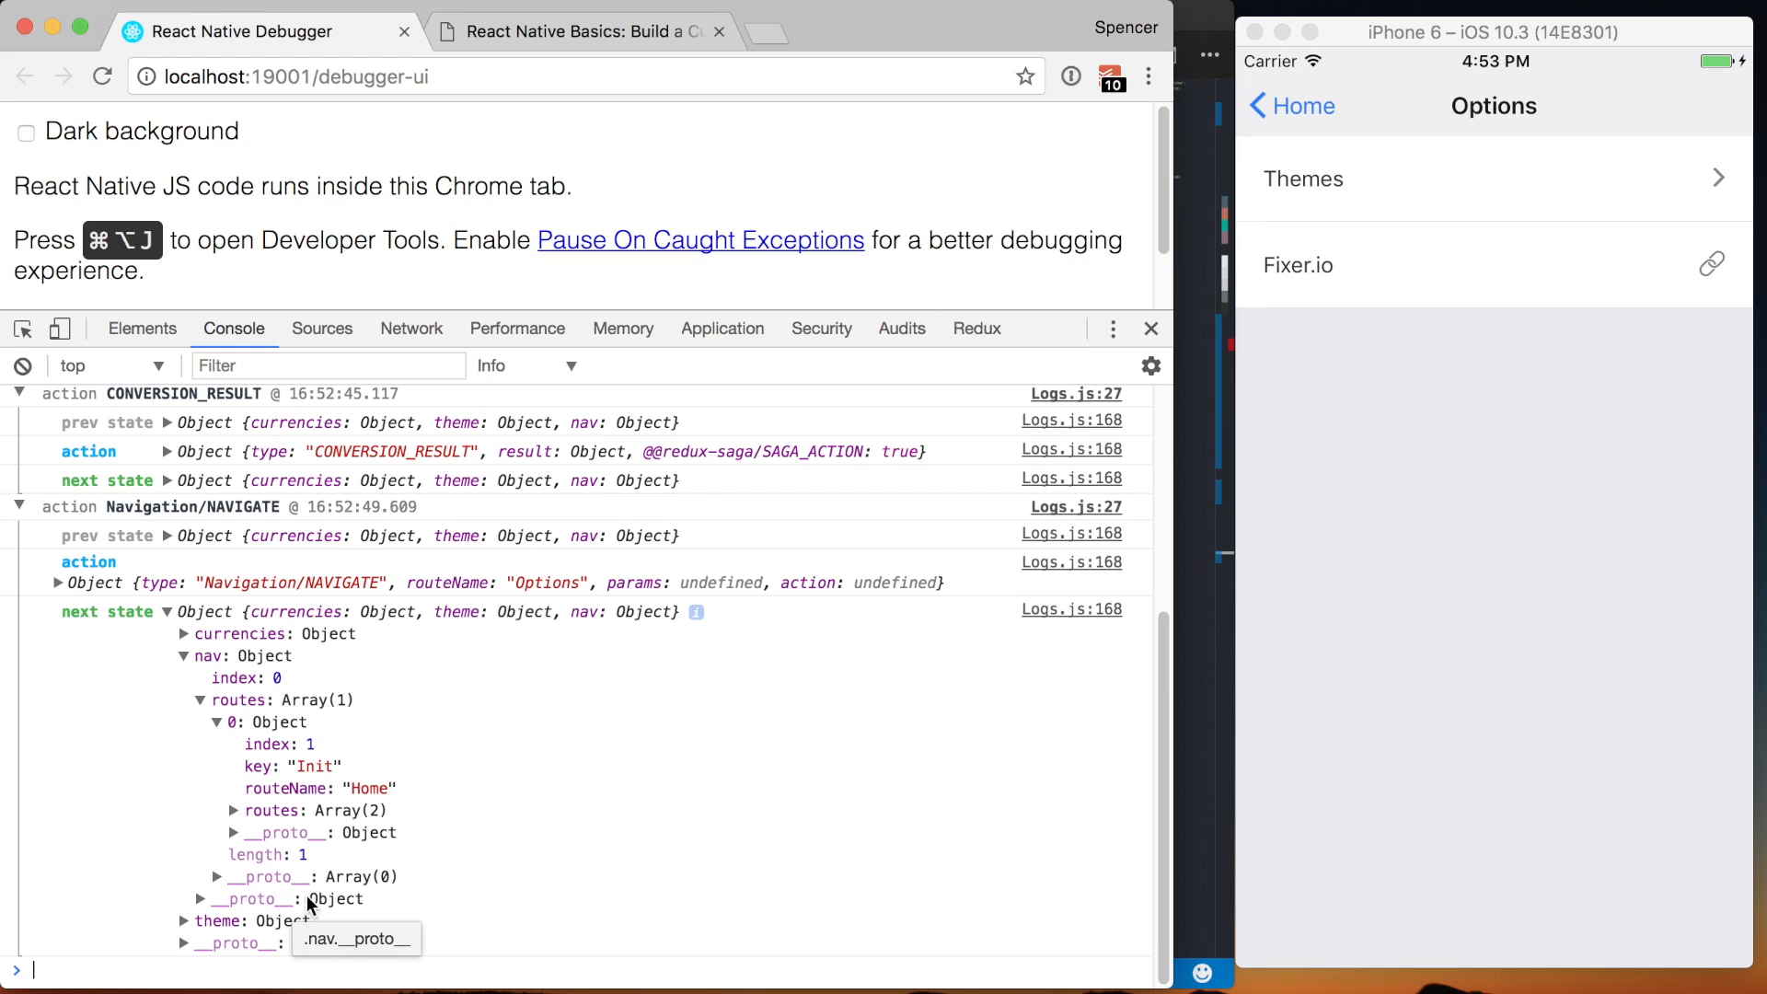
- Tap Home so a Navigation/BACK action shows up in the debugger log
{"action": "left_click", "coordinate": [1292, 106]}
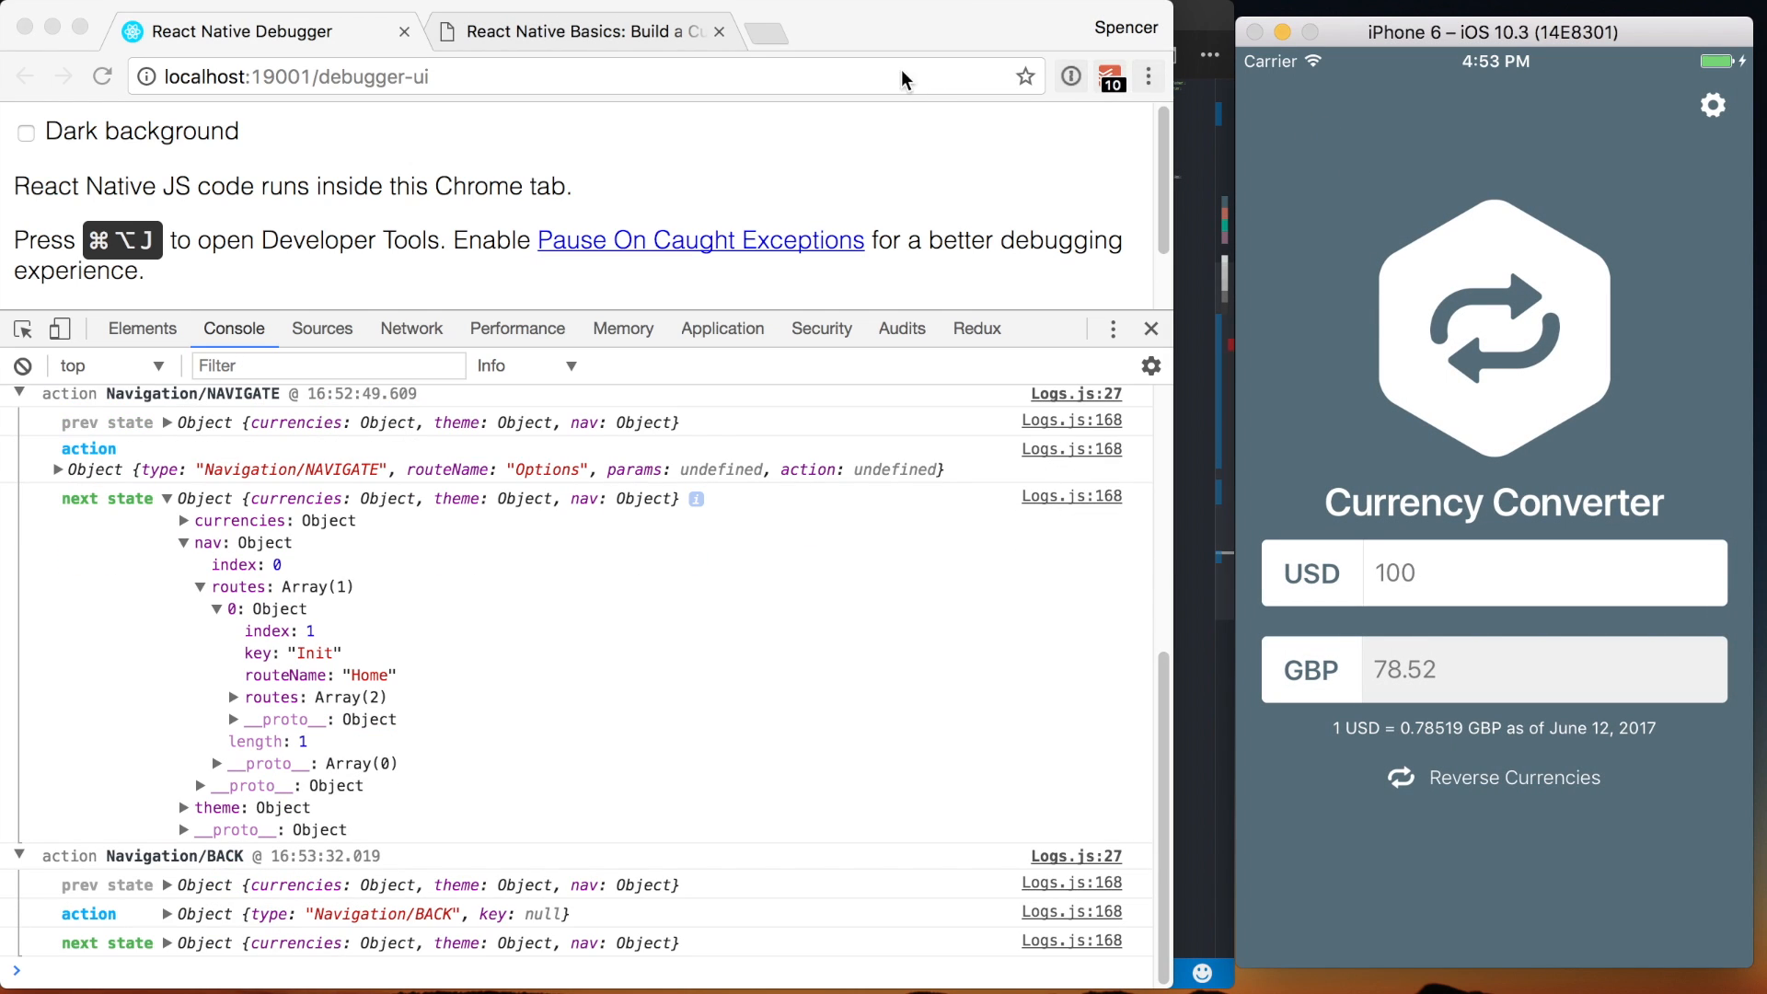
{"action": "mouse_move", "coordinate": [1494, 249]}
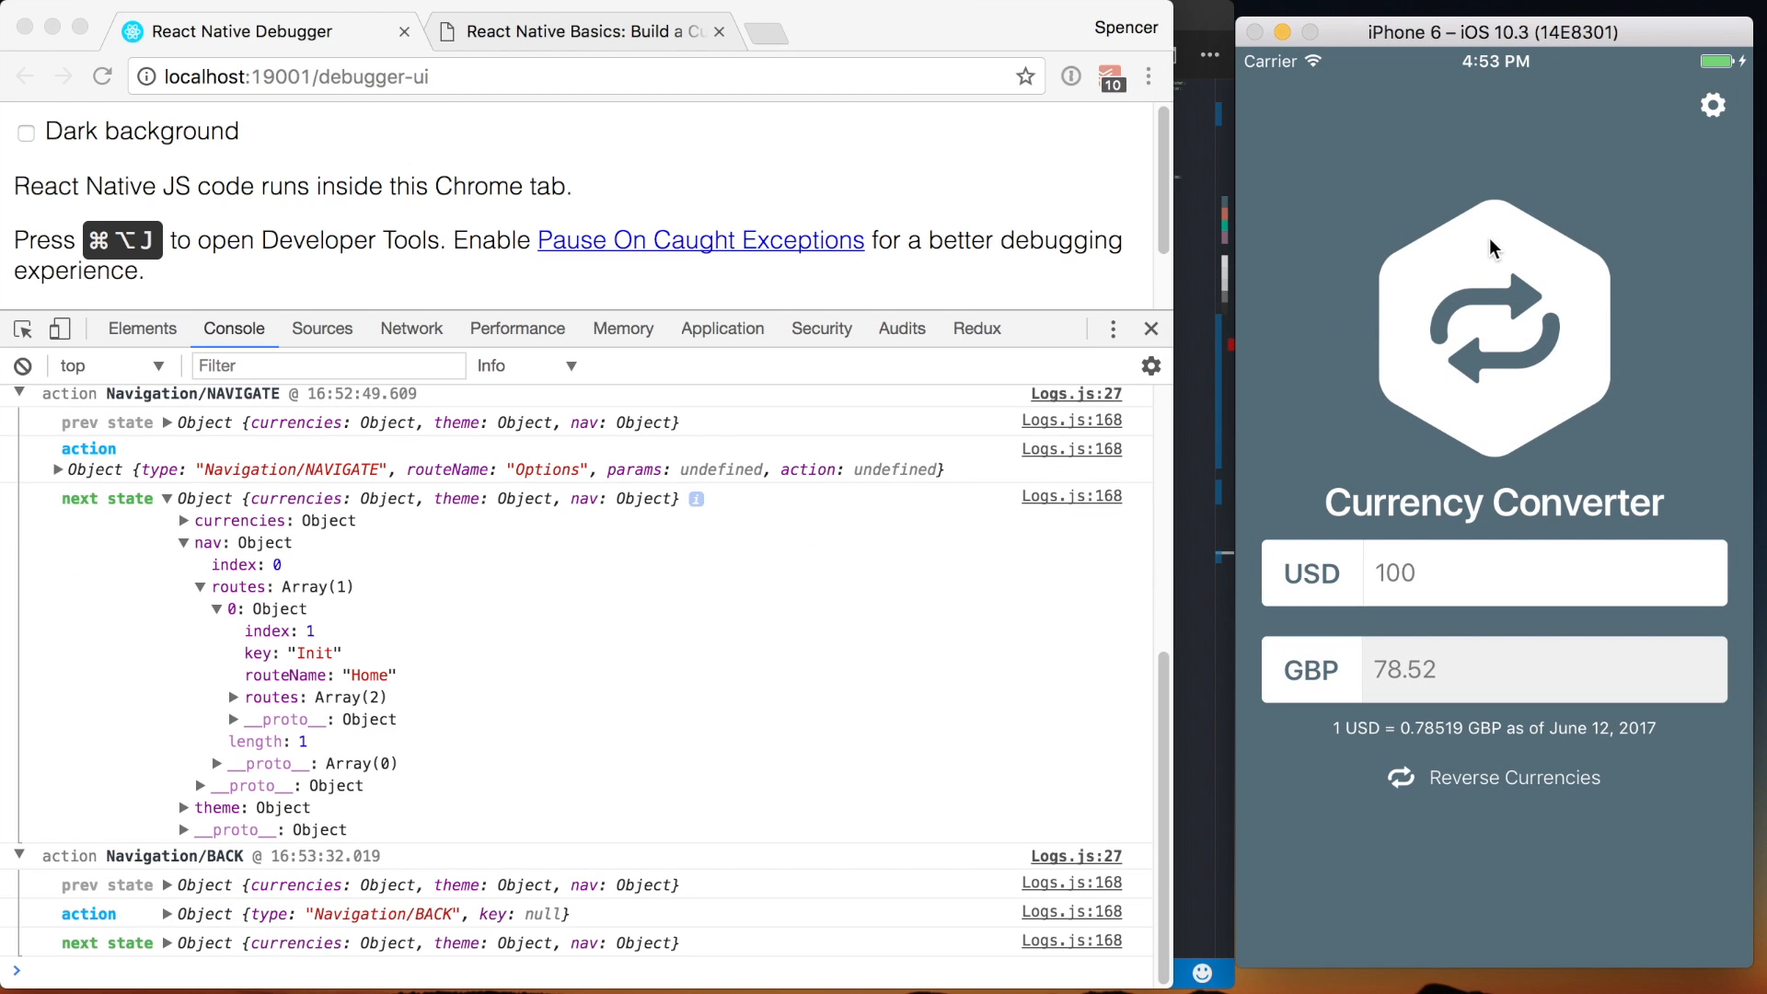
{"action": "mouse_move", "coordinate": [1301, 611]}
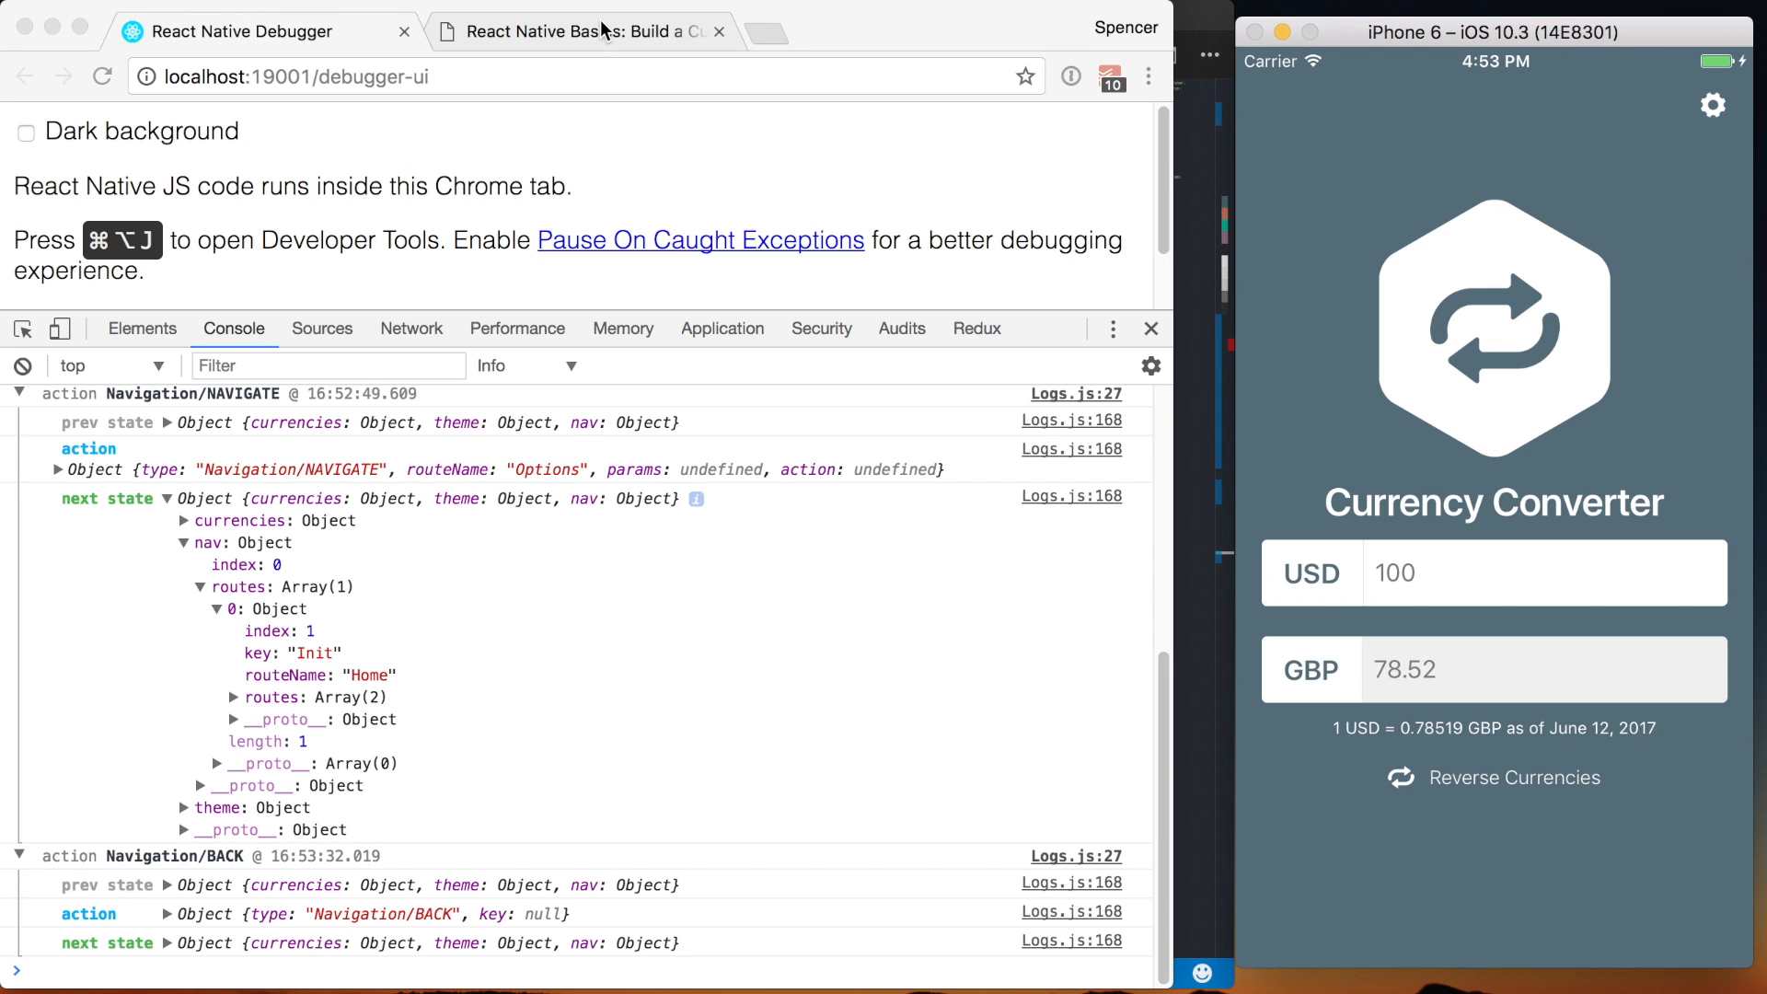
- Switch to the Build a Currency Converter course tab and scroll past the screenshots to 'LOL, what?'
{"action": "left_click", "coordinate": [576, 32]}
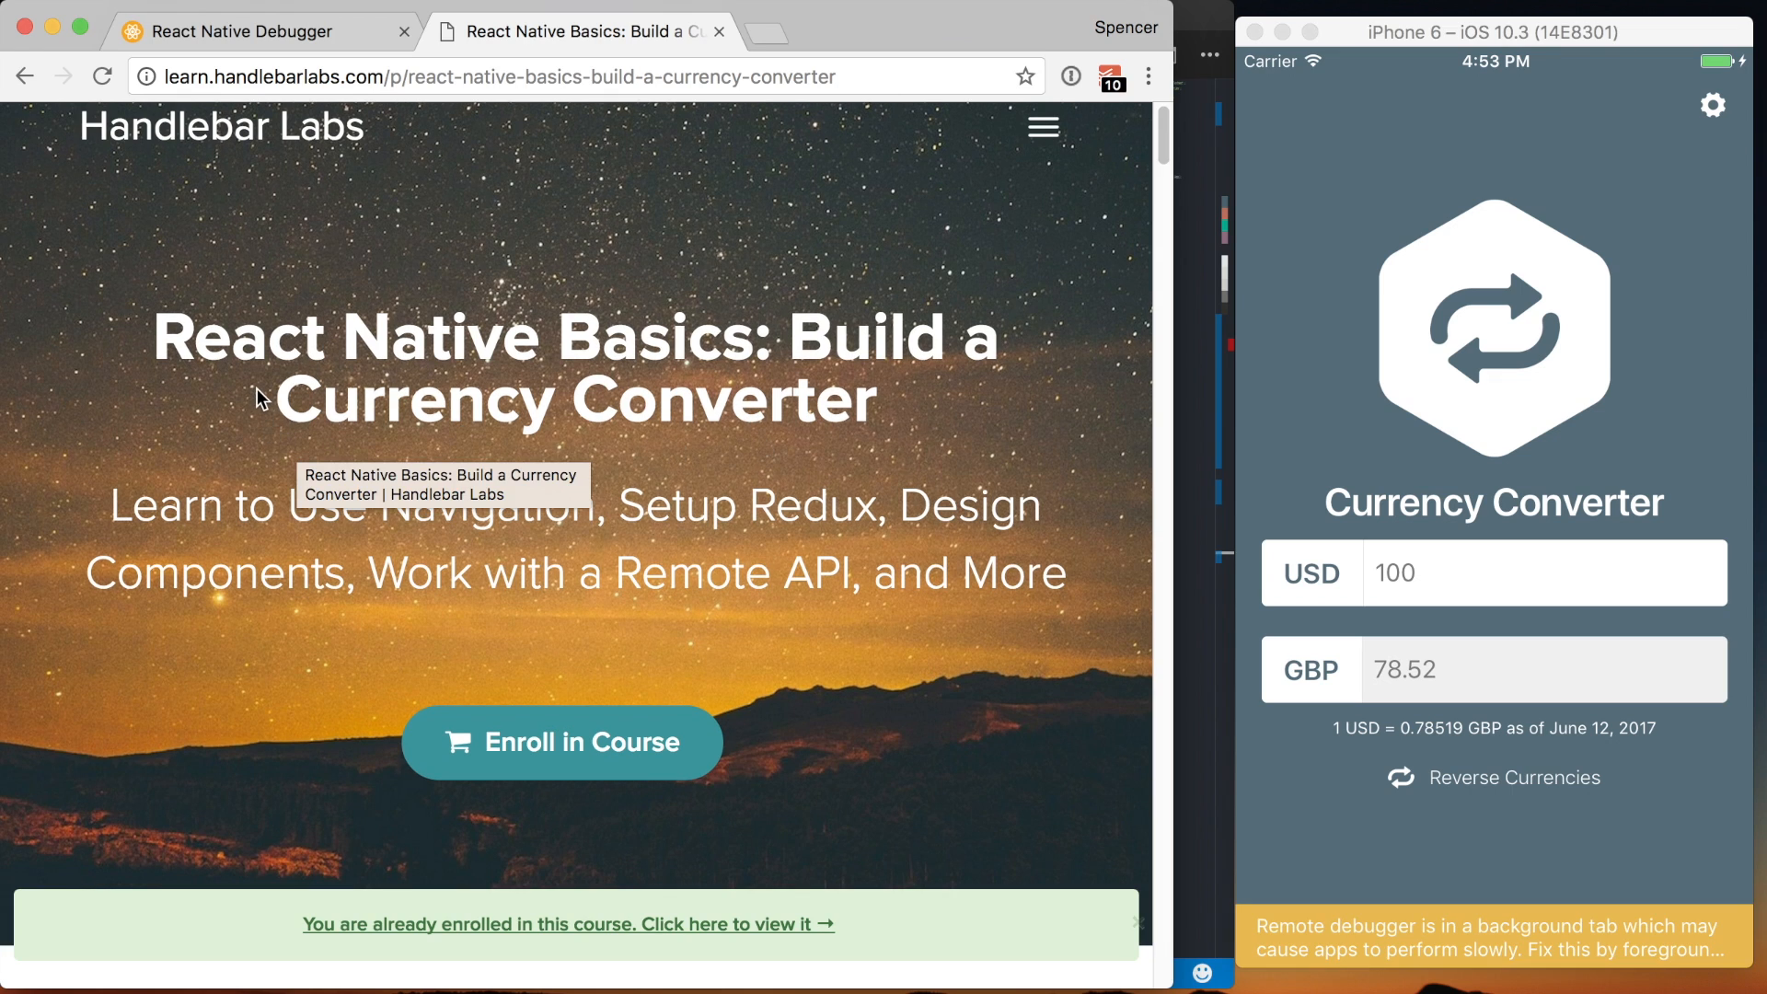
{"action": "scroll", "scroll_direction": "down", "scroll_amount": 3}
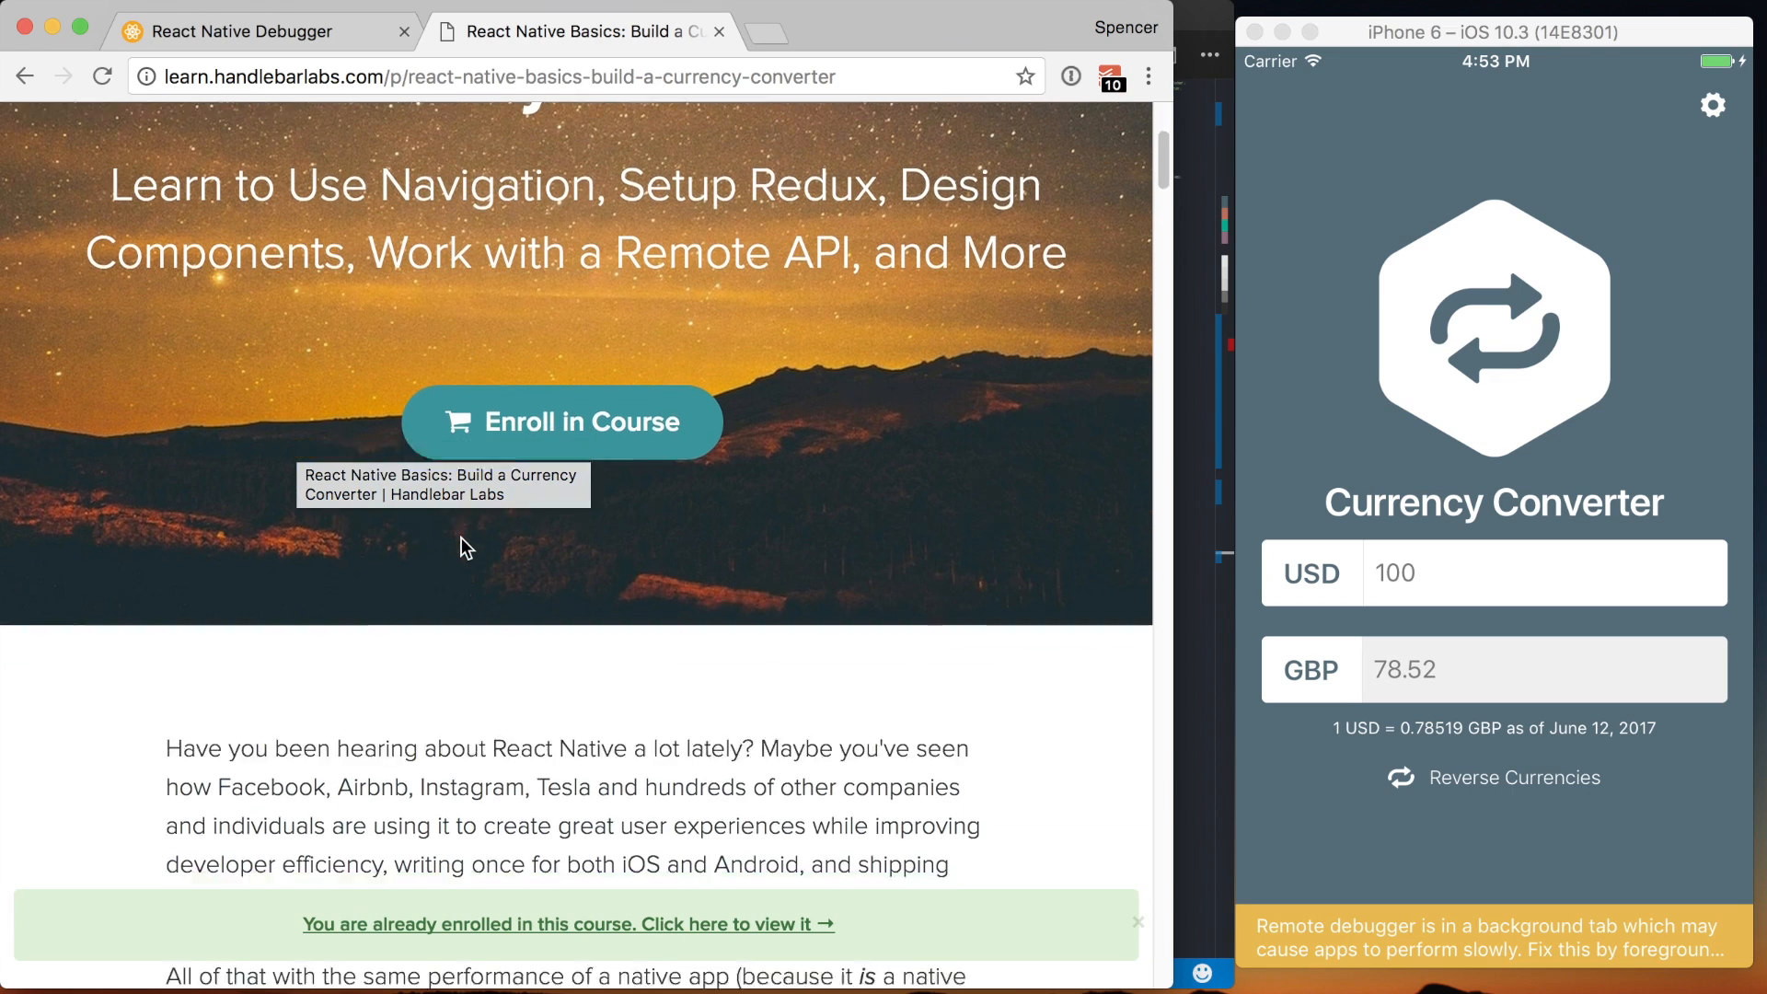
{"action": "scroll", "scroll_direction": "down", "scroll_amount": 3}
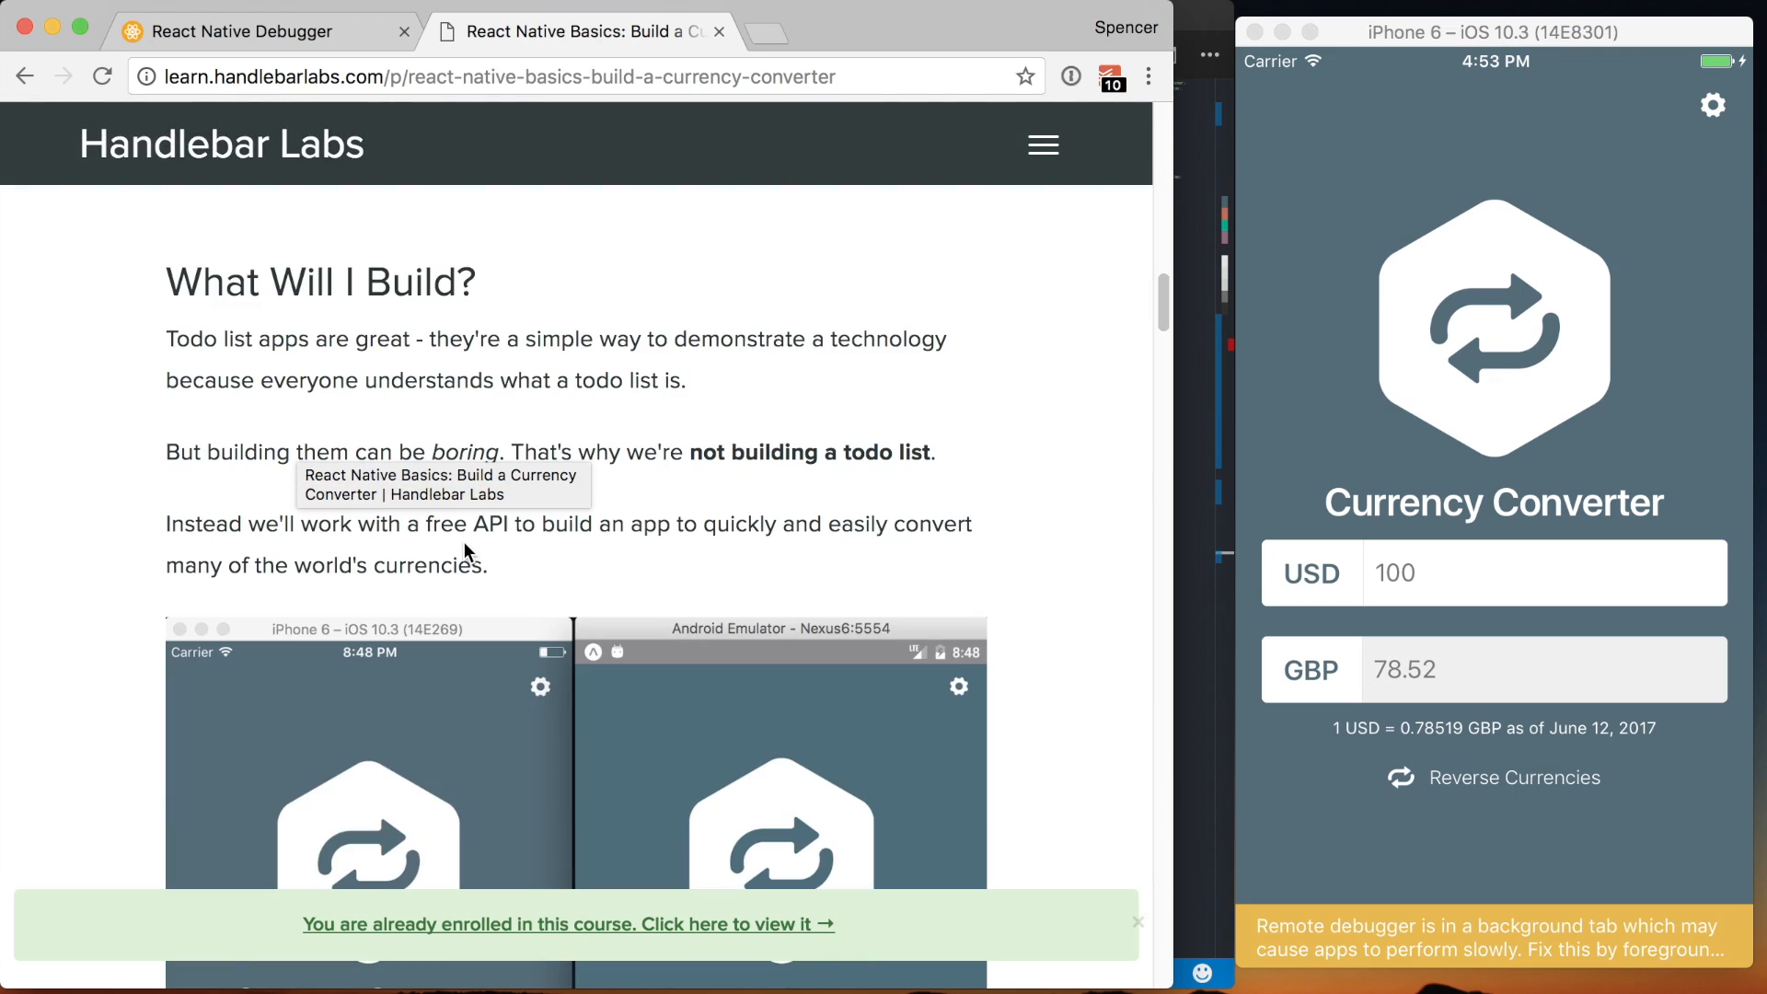
{"action": "scroll", "scroll_direction": "down", "scroll_amount": 3}
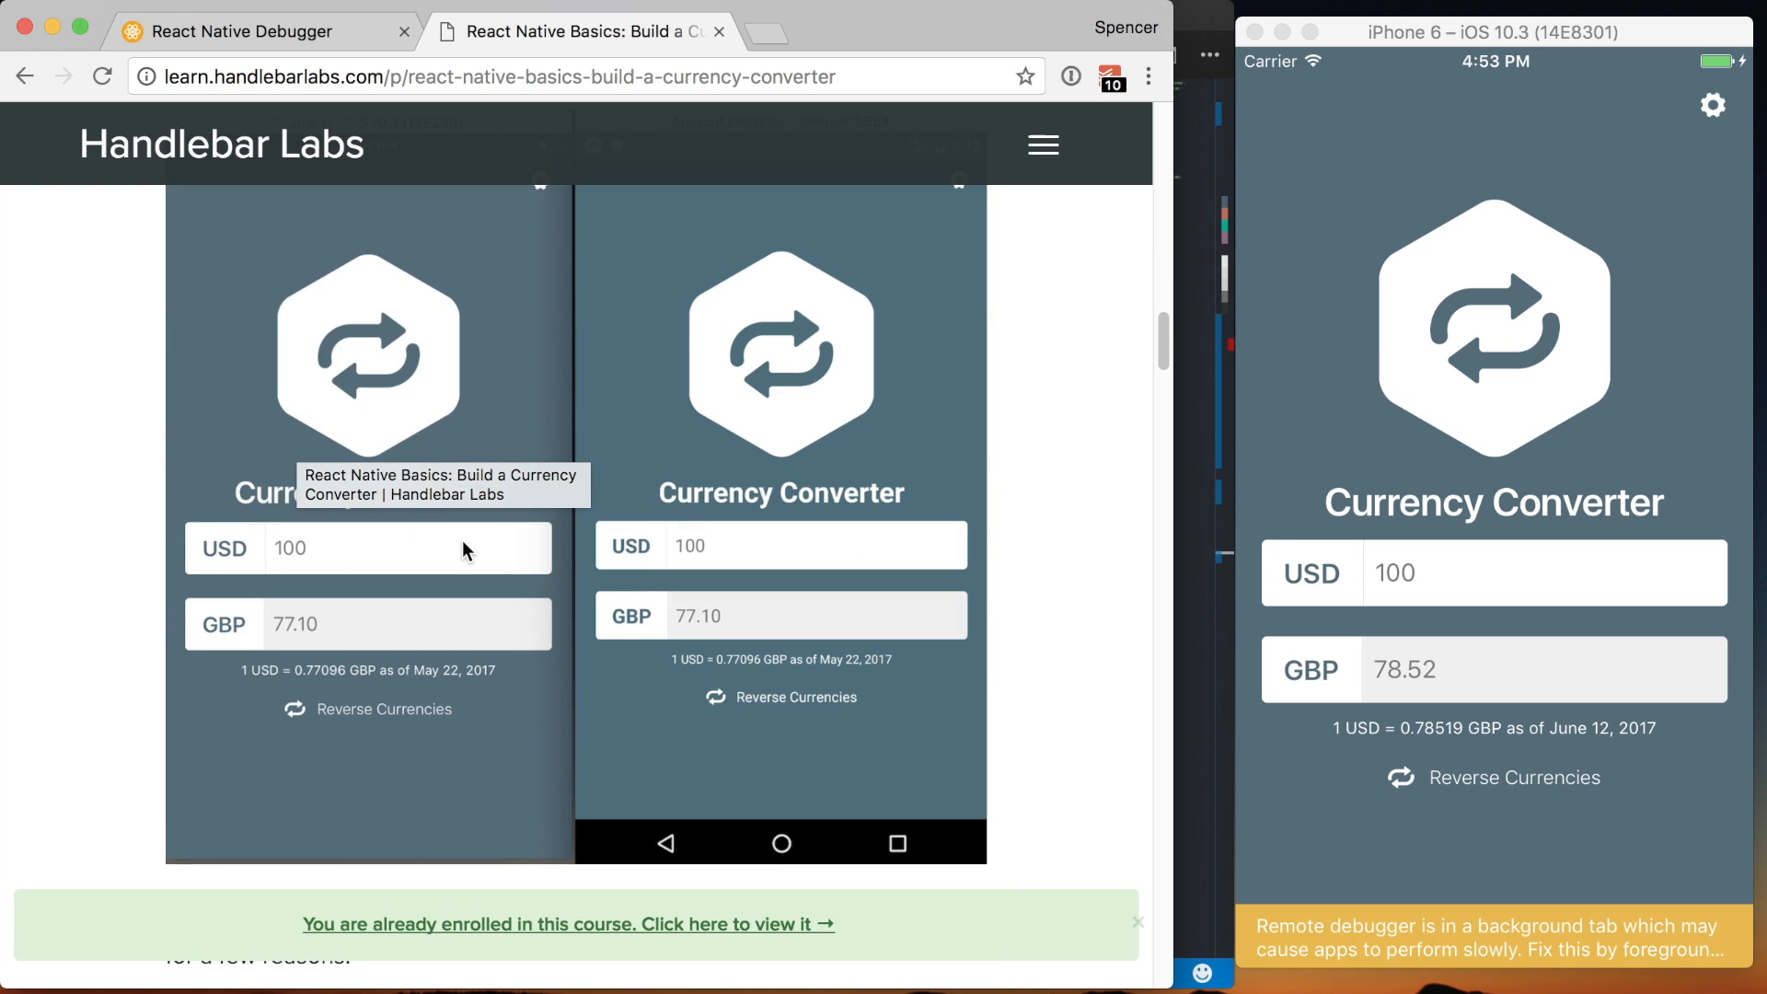
{"action": "scroll", "scroll_direction": "down", "scroll_amount": 3}
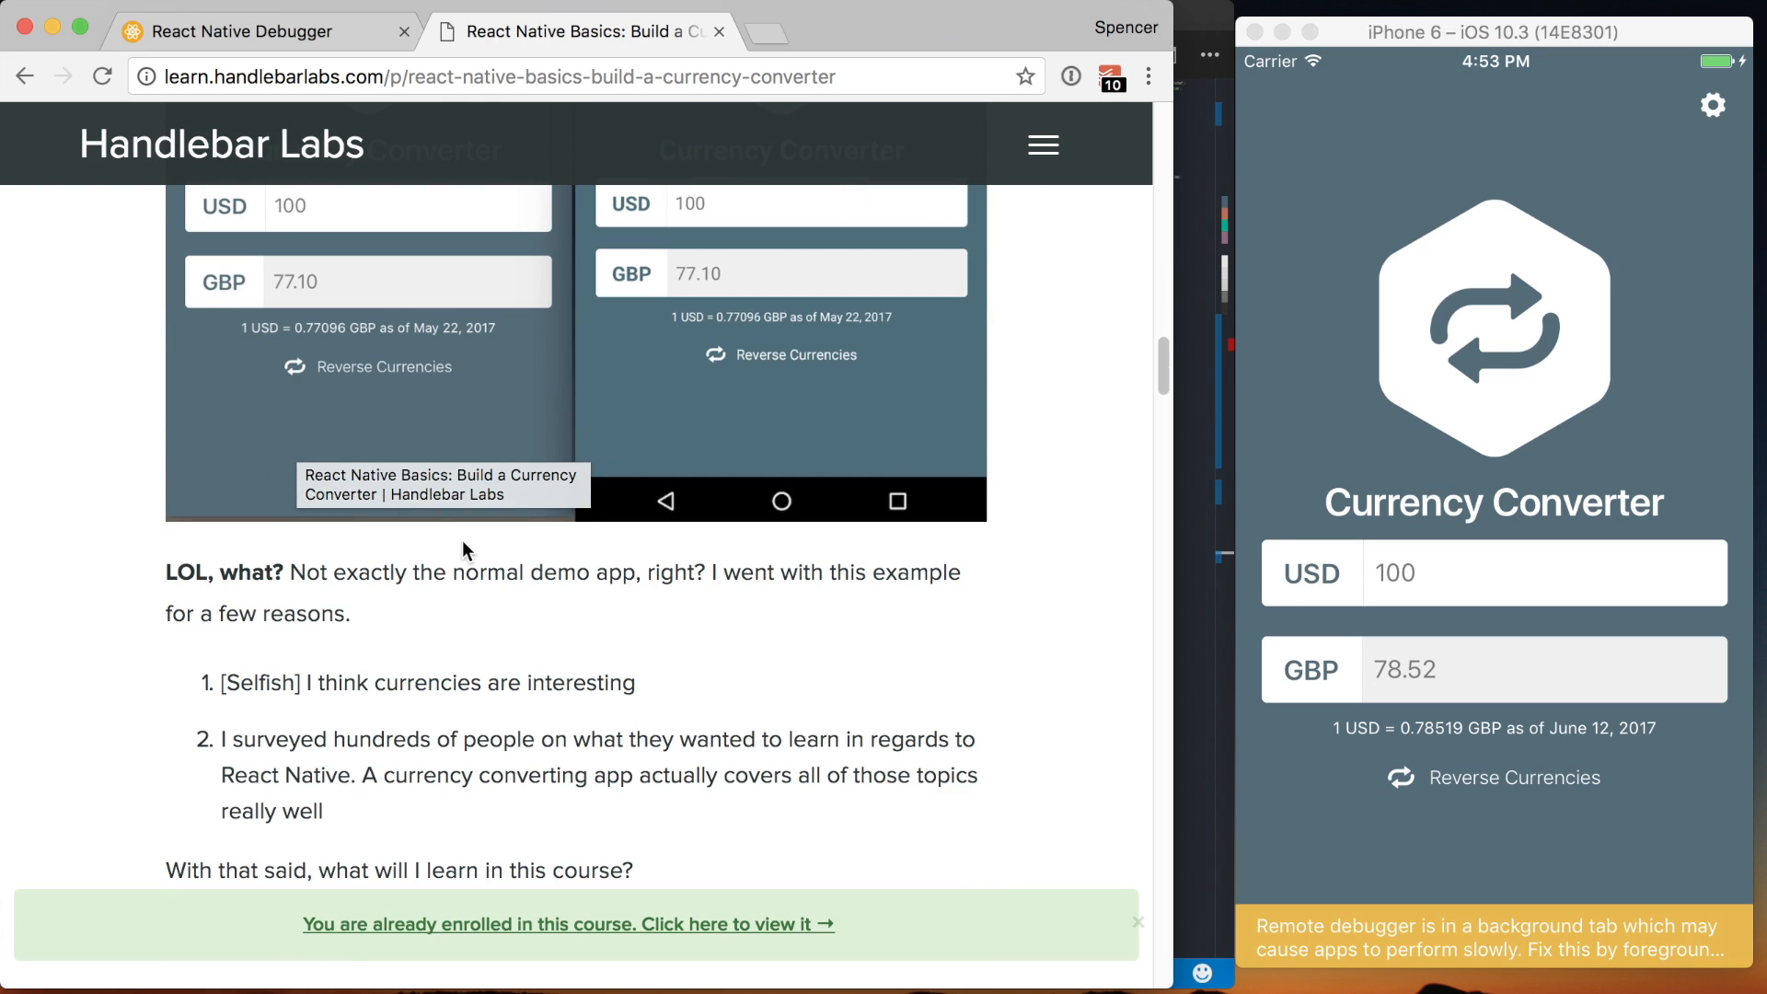
{"action": "scroll", "scroll_direction": "down", "scroll_amount": 3}
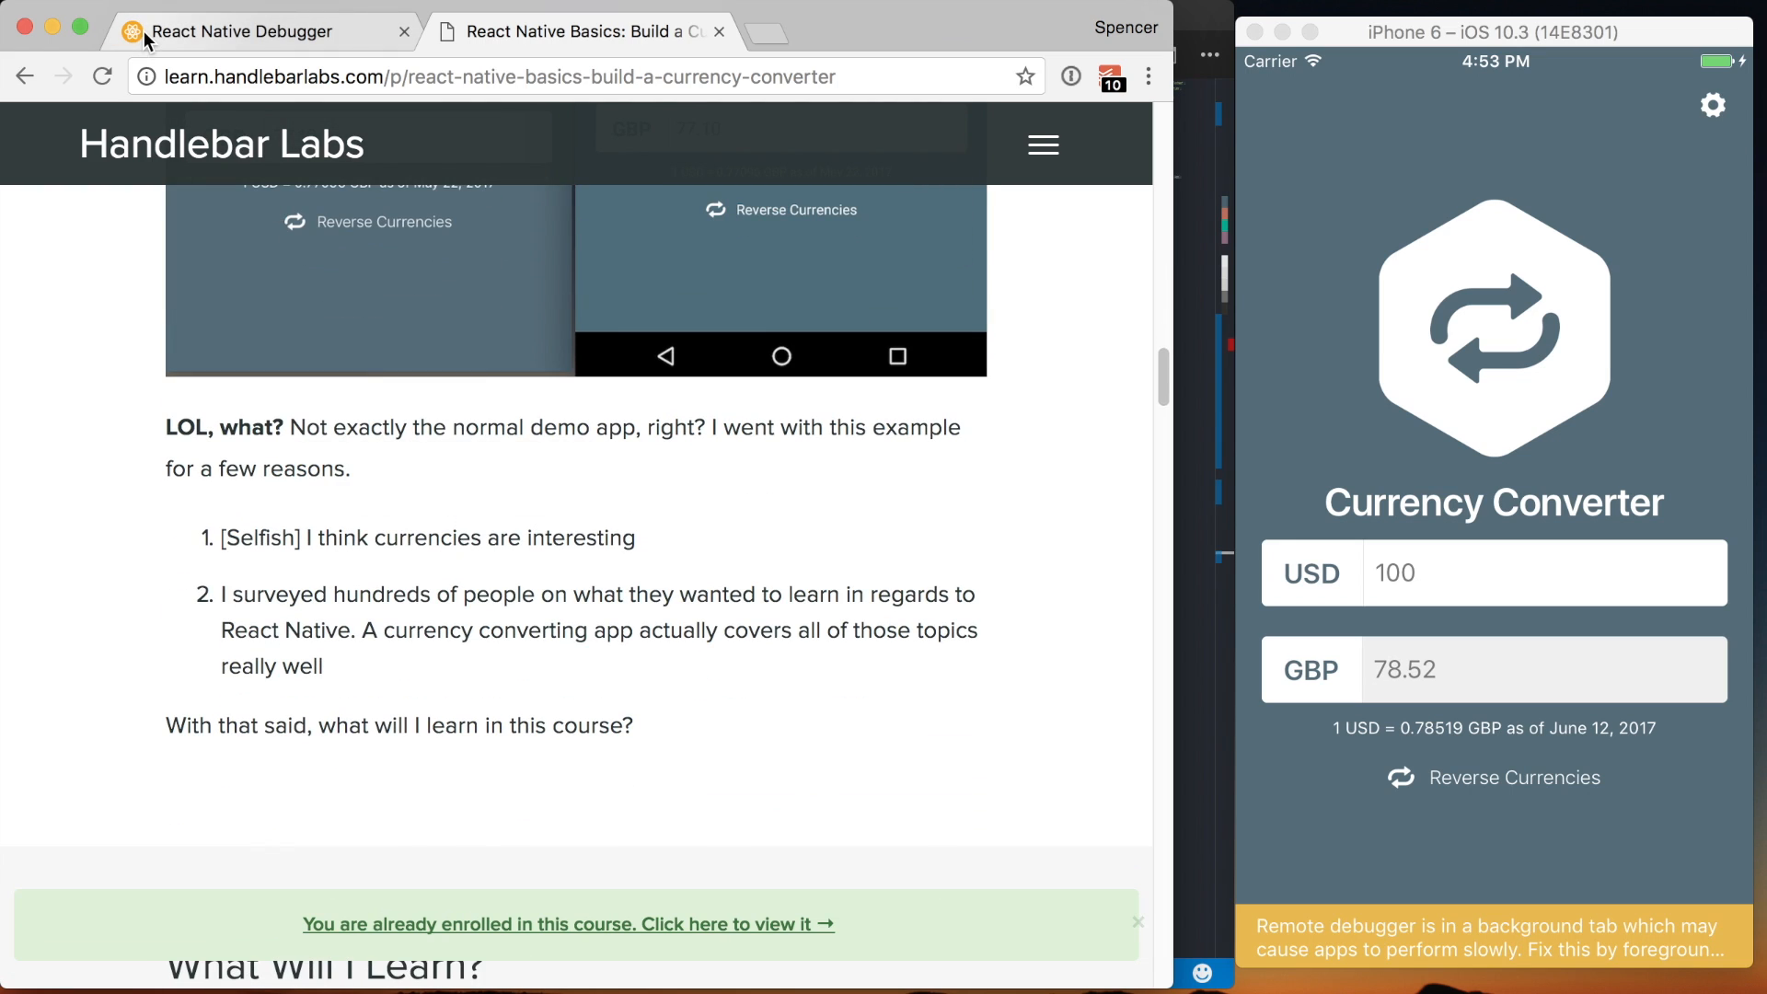
{"action": "mouse_move", "coordinate": [1432, 280]}
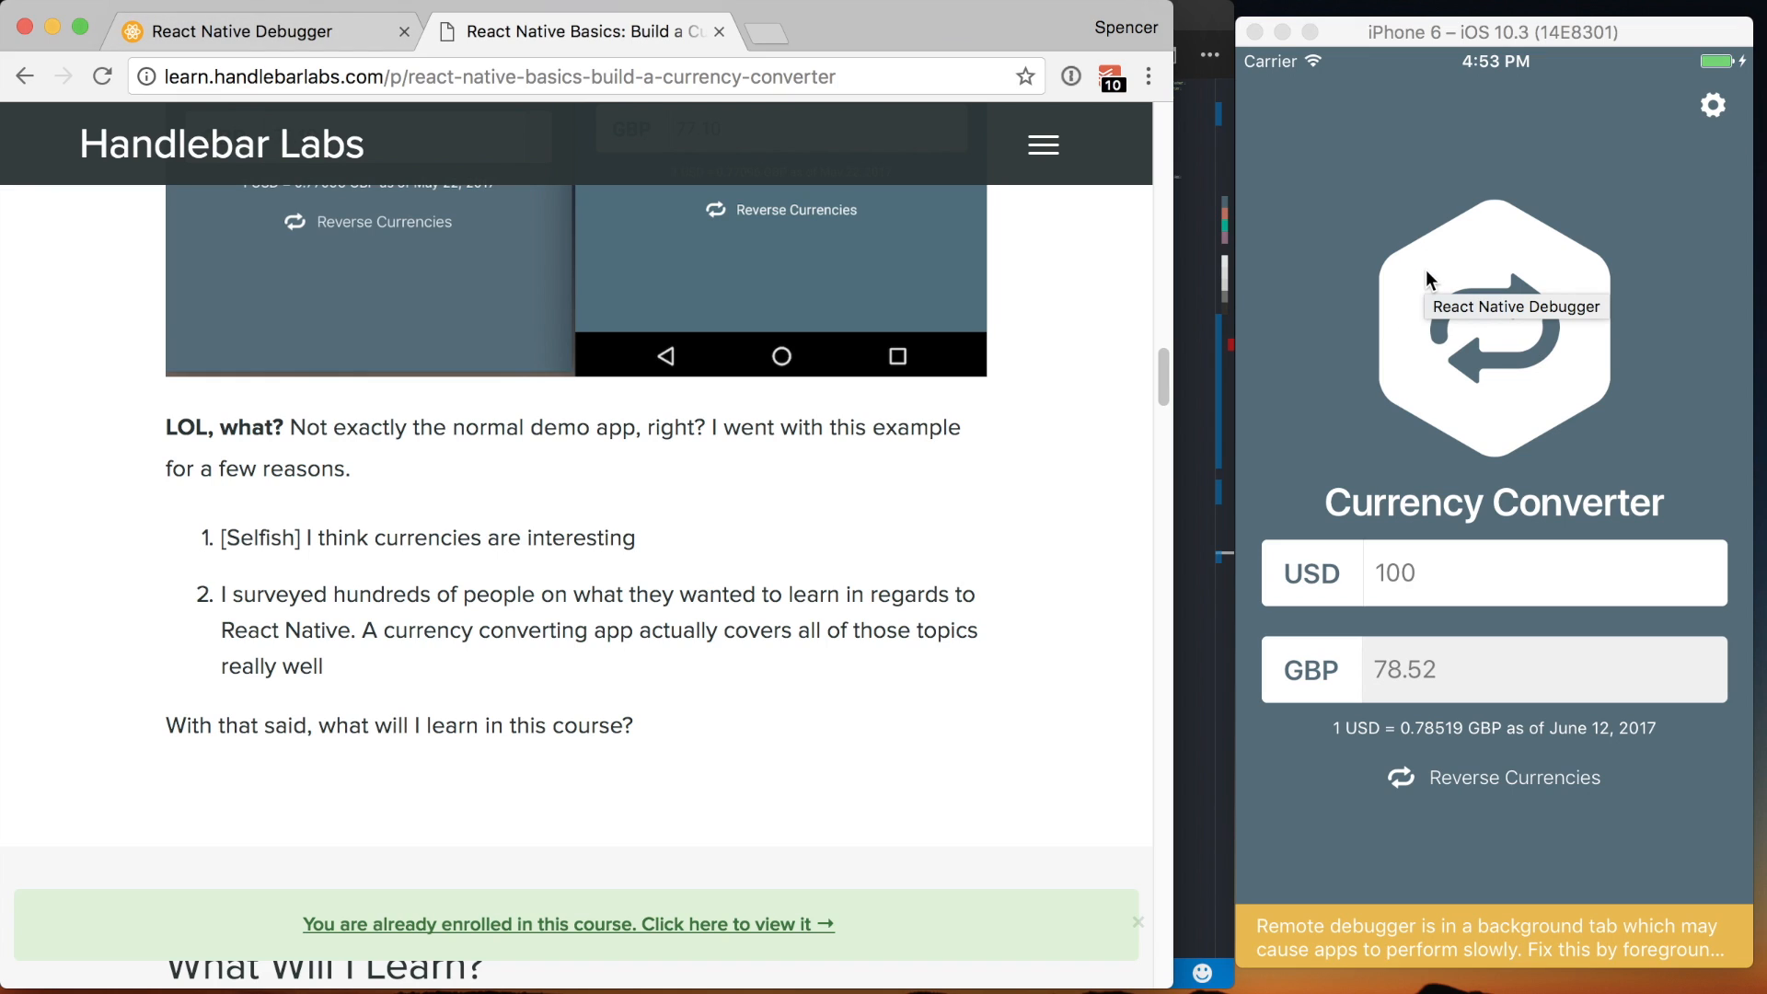
{"action": "mouse_move", "coordinate": [1417, 278]}
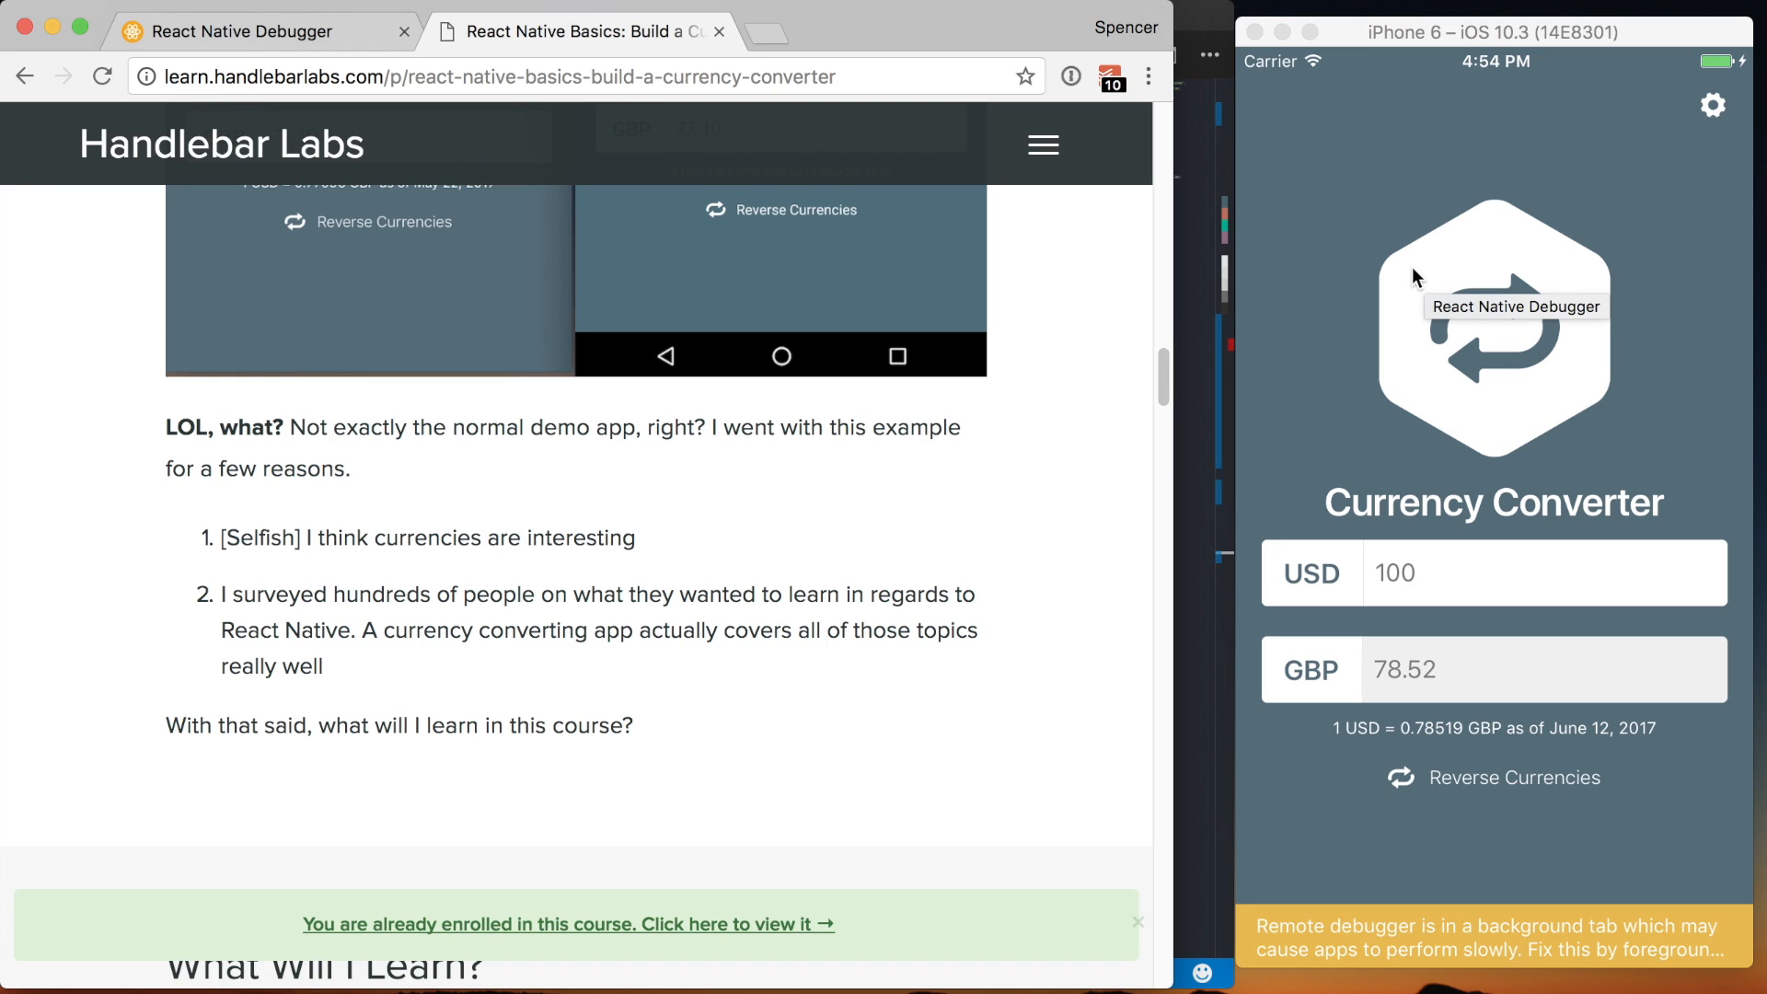